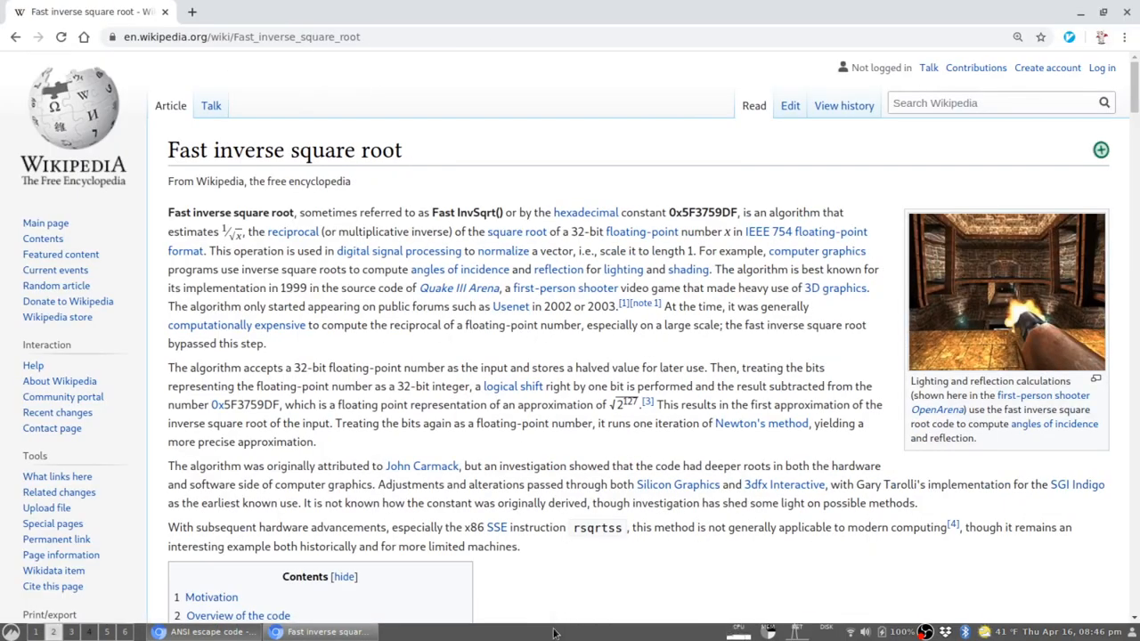
mouse_move(239, 246)
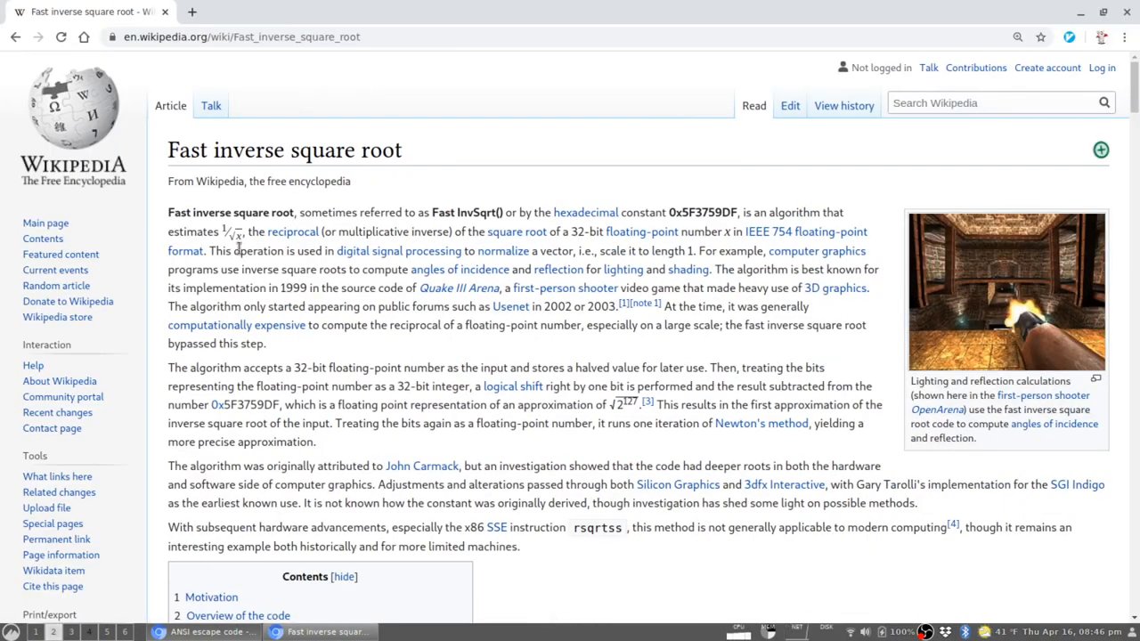
Scroll the Wikipedia article down to its 'Overview of the code' section with the Q_rsqrt listing.
drag(214, 232, 241, 231)
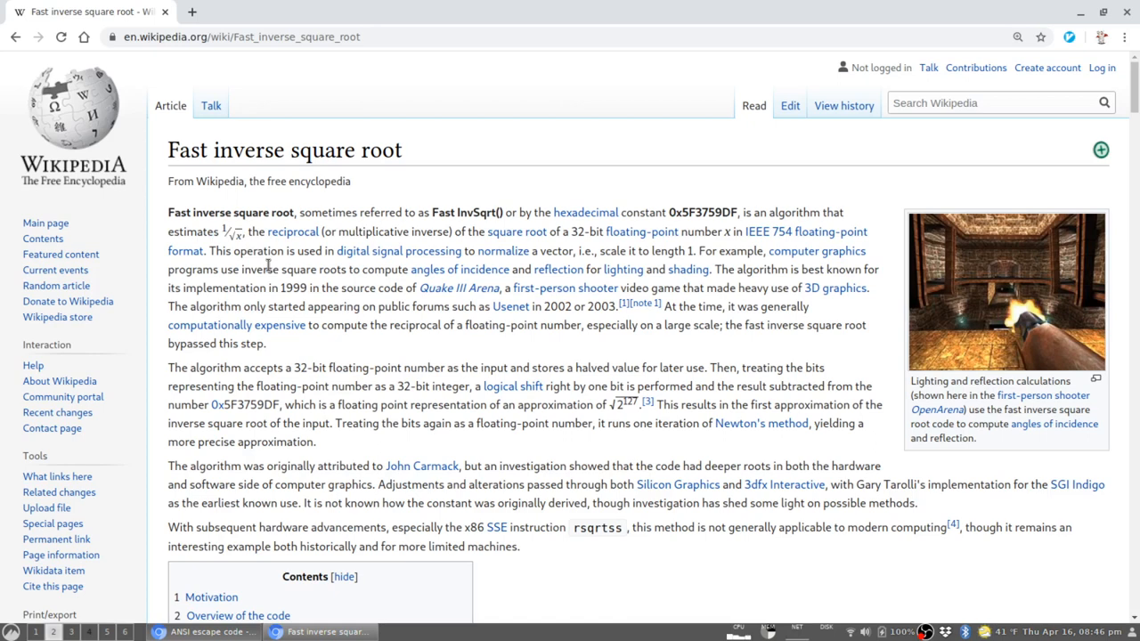
mouse_move(260, 266)
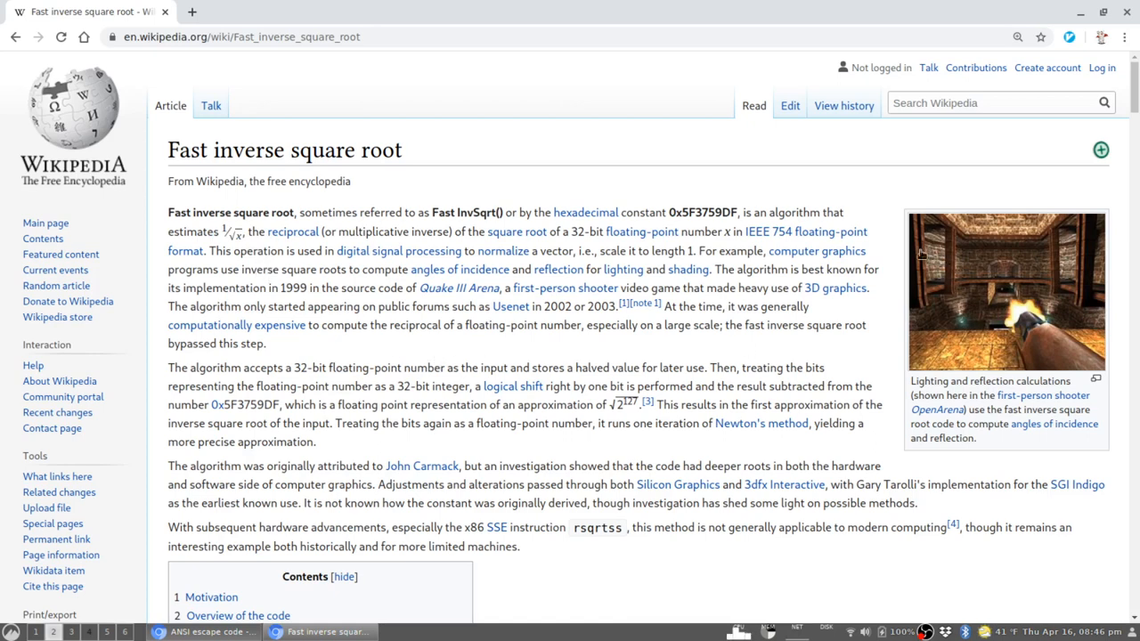
mouse_move(953, 410)
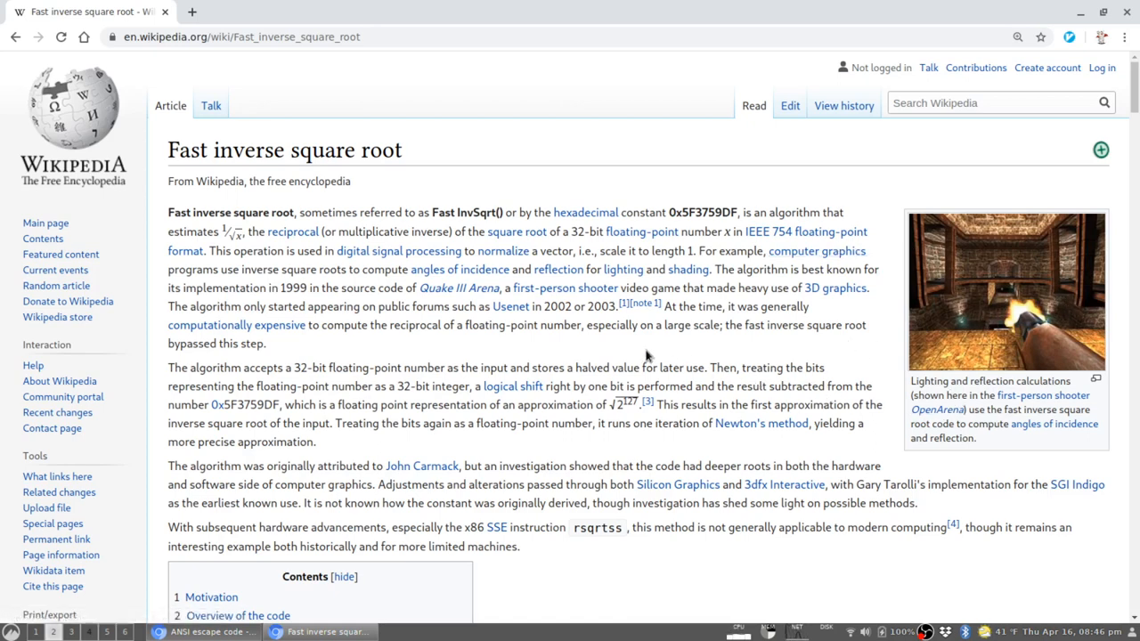
mouse_move(217, 246)
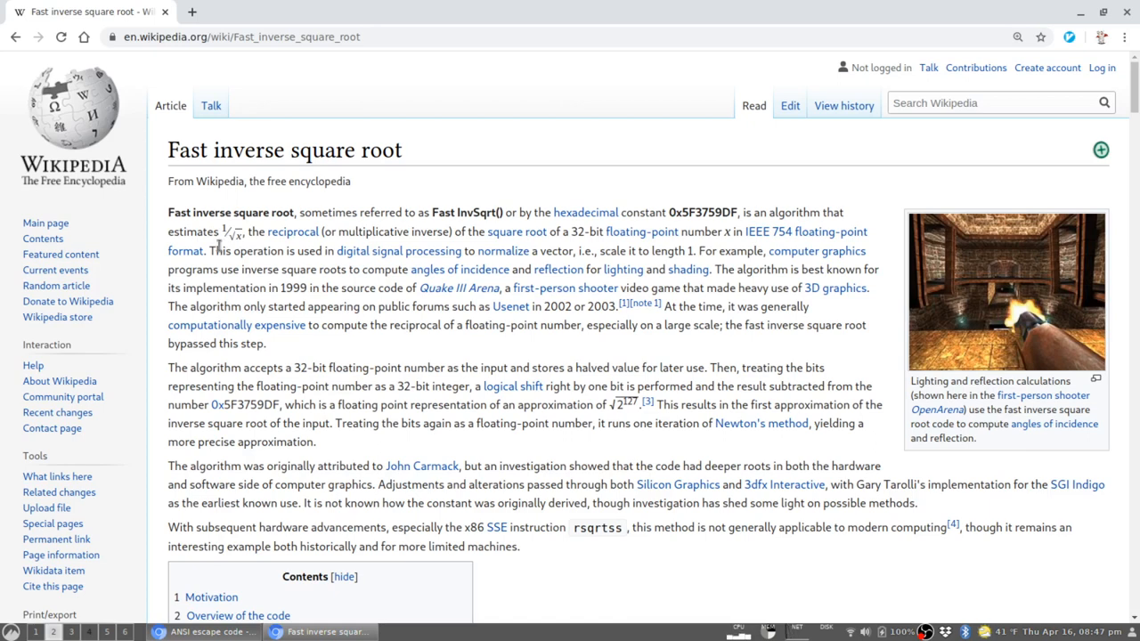
mouse_move(342, 346)
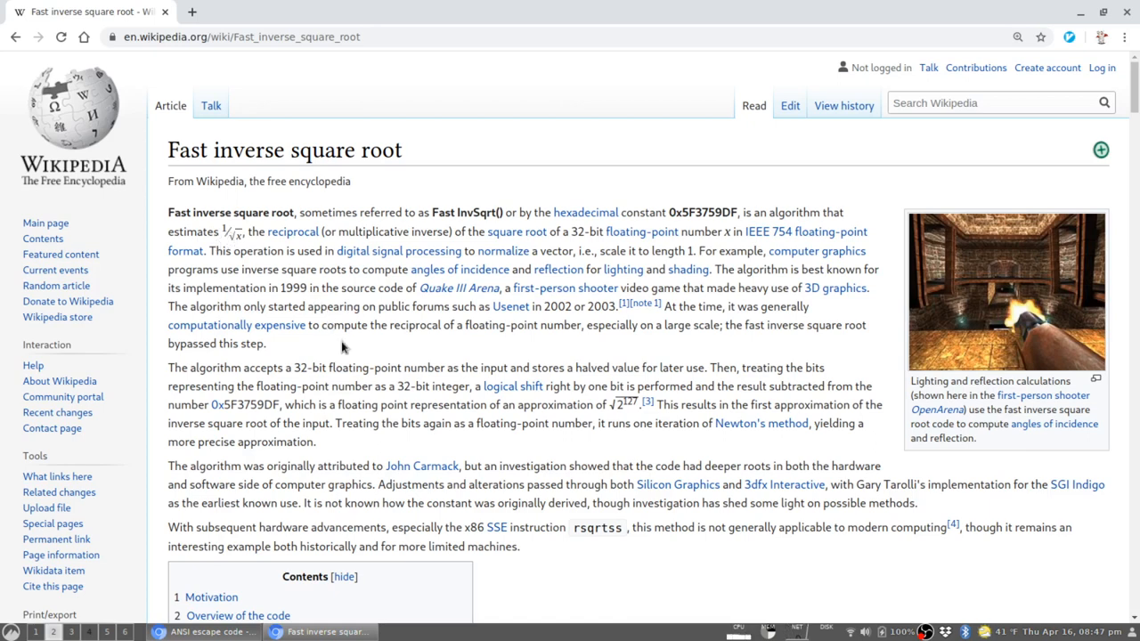
mouse_move(401, 369)
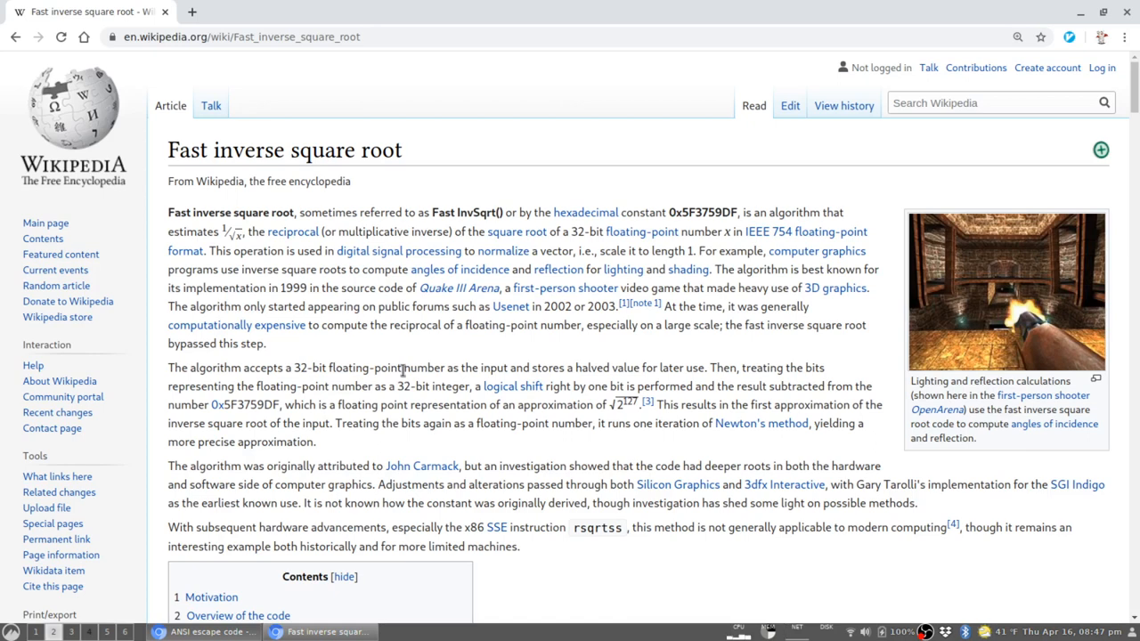
mouse_move(385, 355)
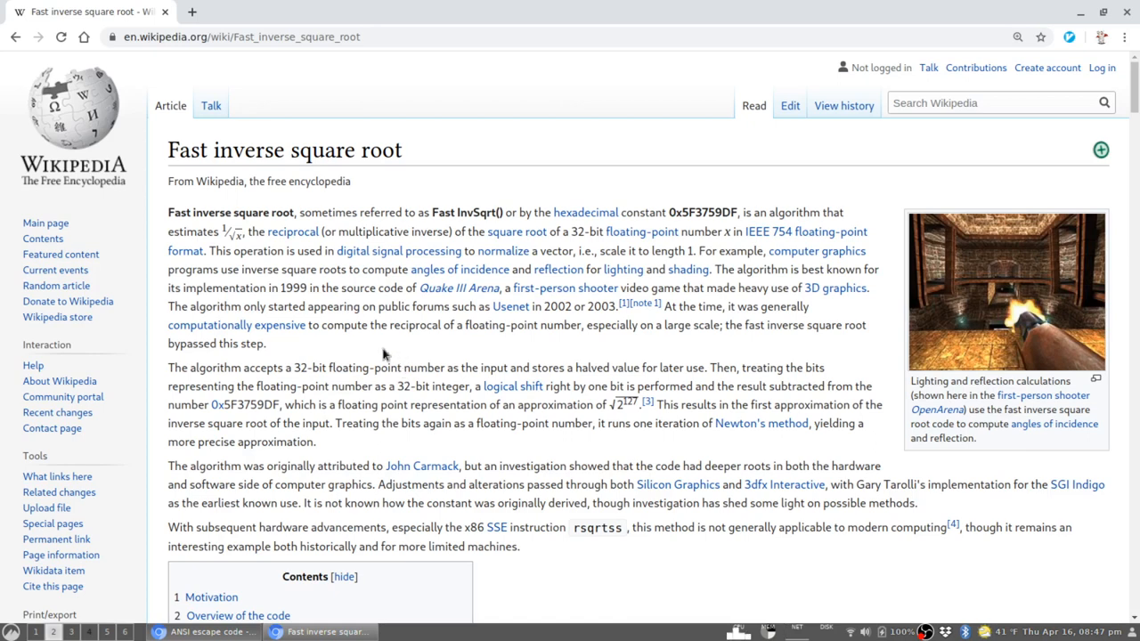
mouse_move(458, 403)
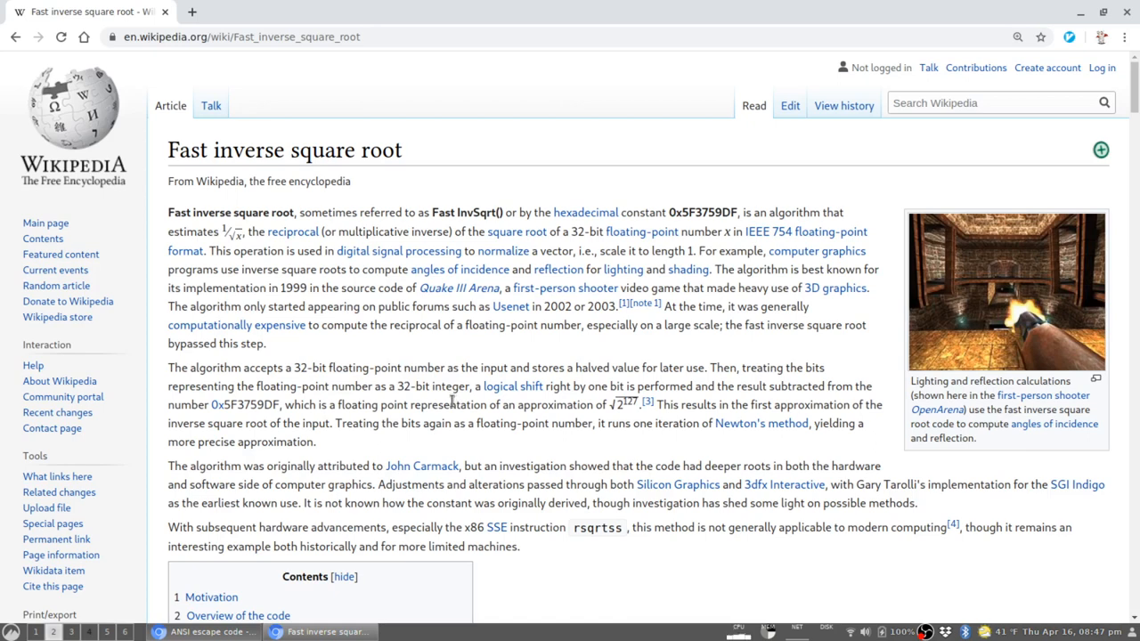
mouse_move(456, 400)
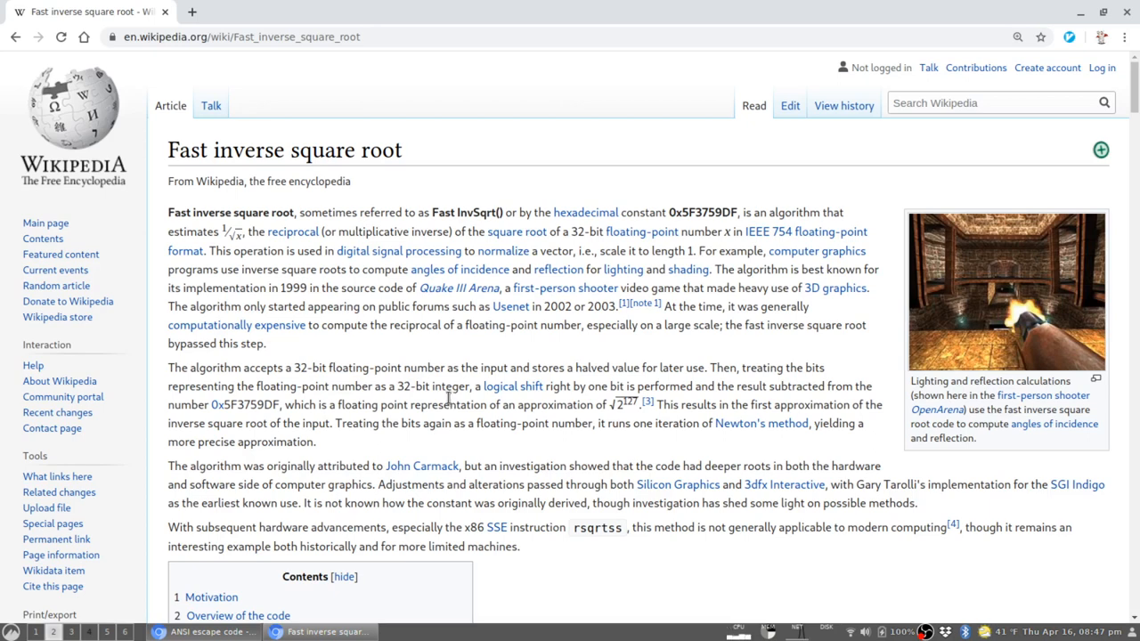
mouse_move(488, 509)
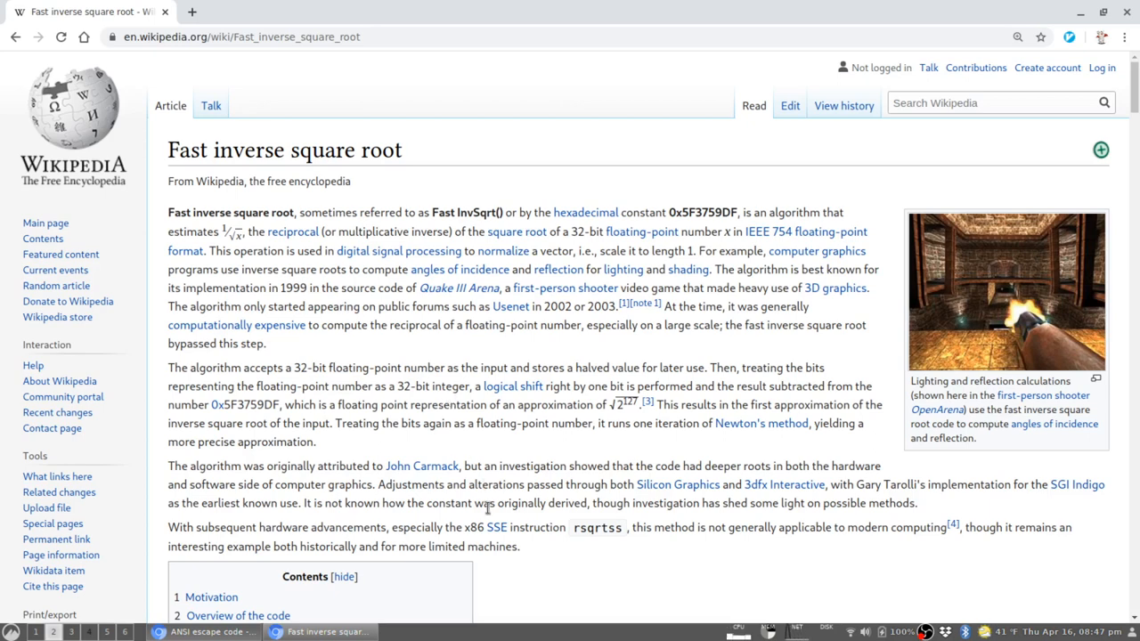
mouse_move(483, 517)
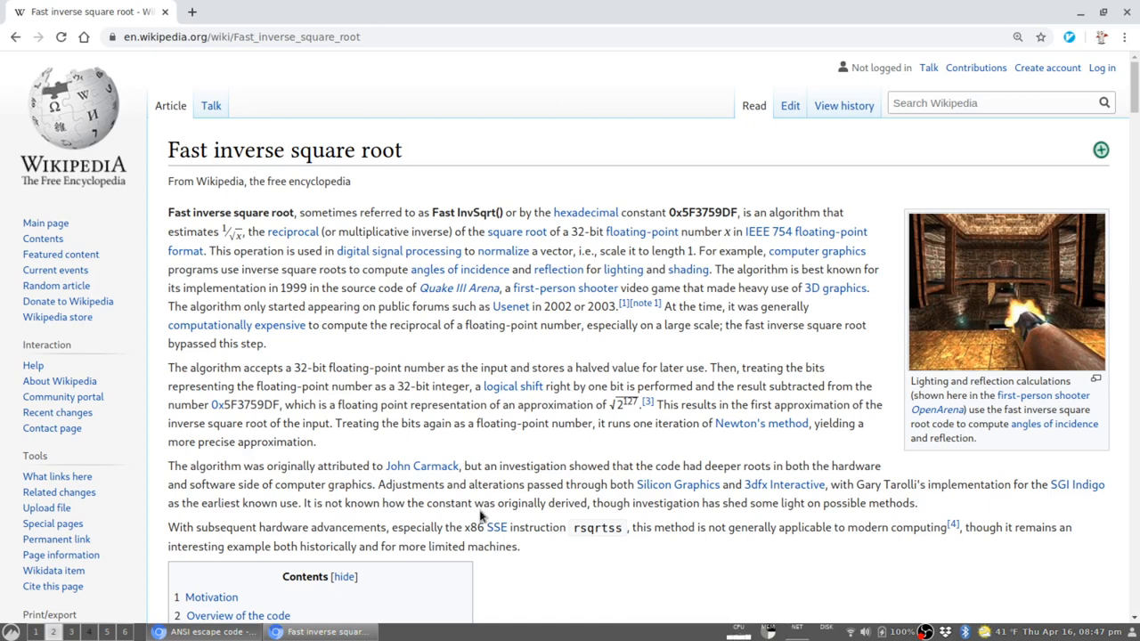
mouse_move(548, 510)
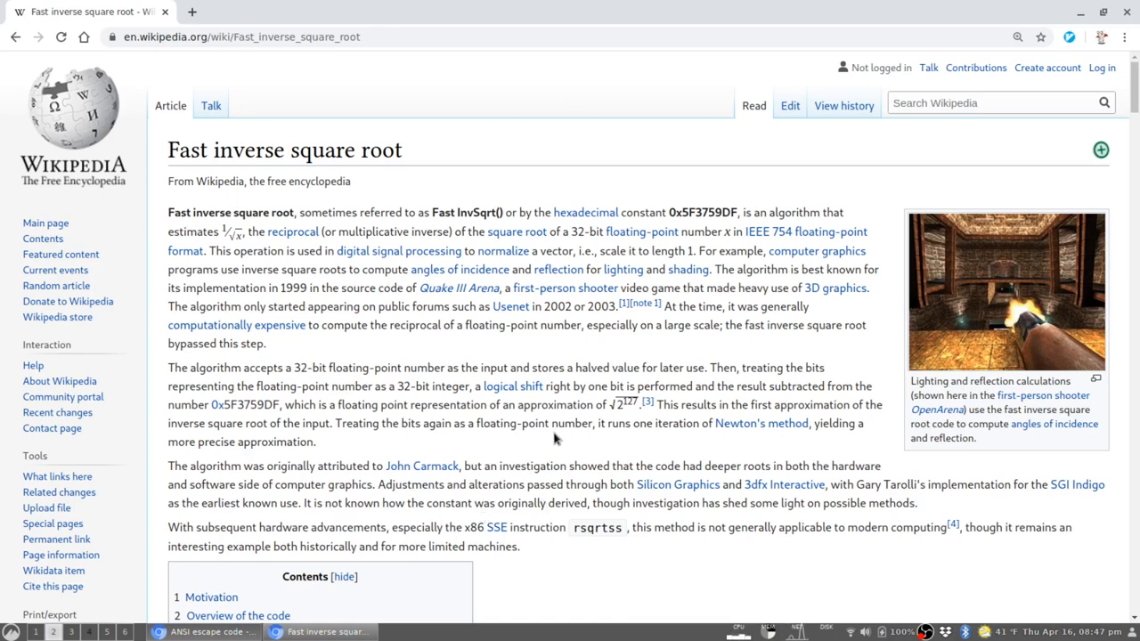
mouse_move(552, 420)
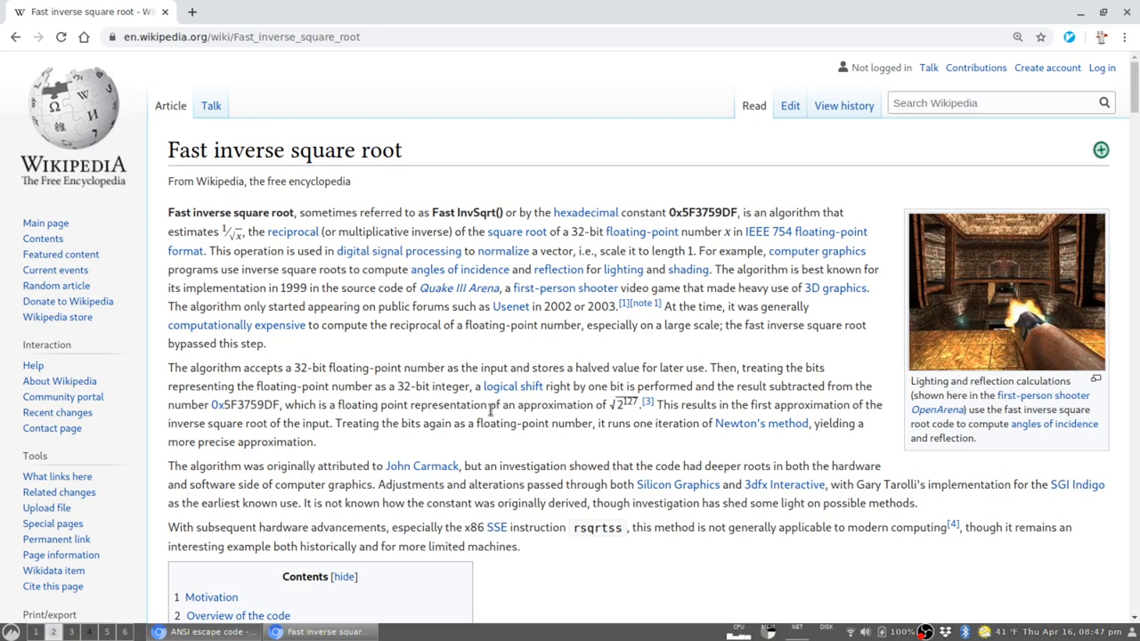
scroll(down, 3)
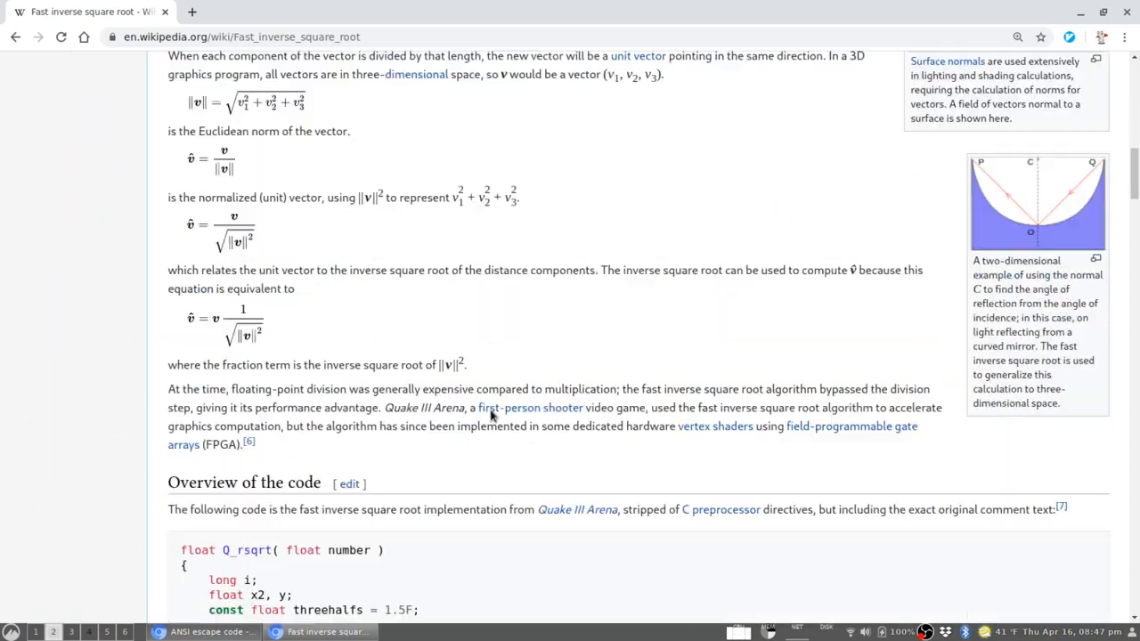
scroll(down, 3)
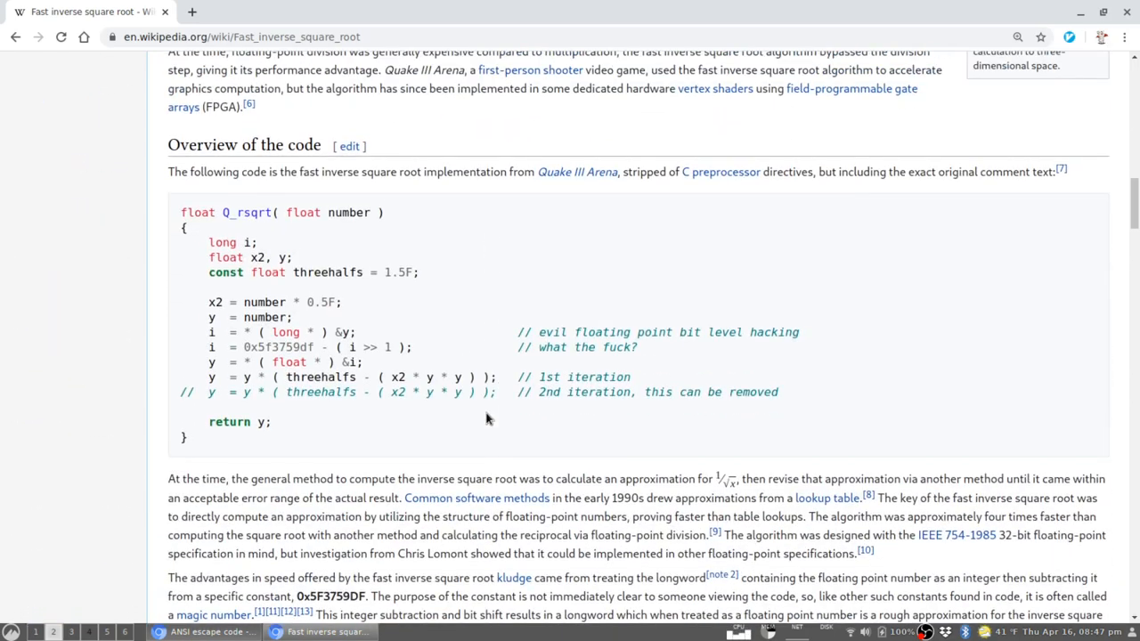
mouse_move(224, 249)
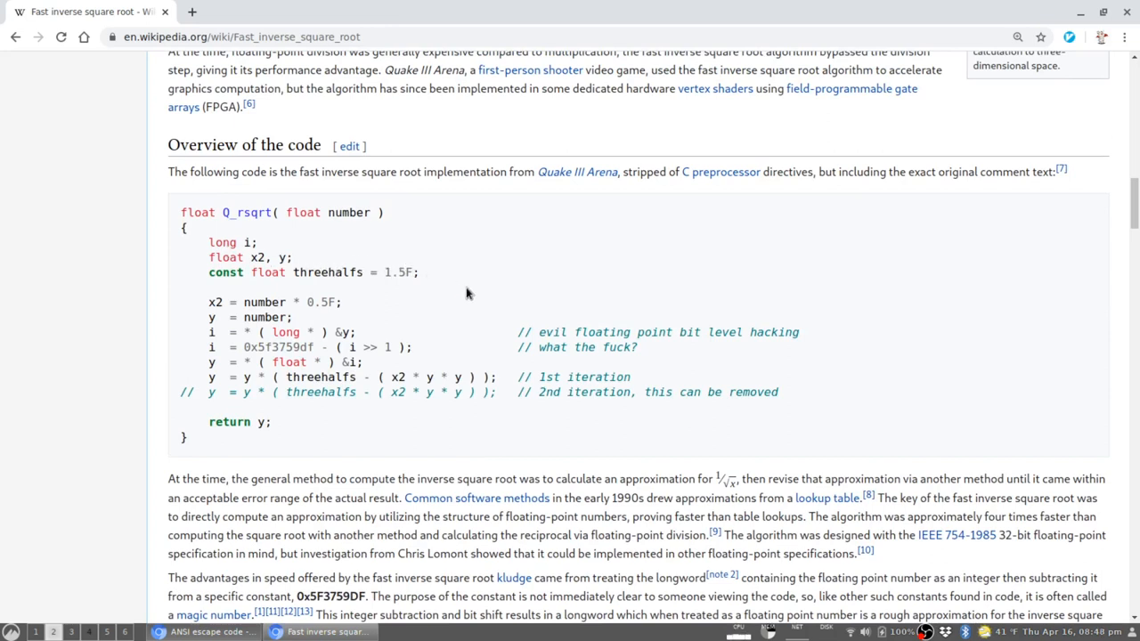
mouse_move(409, 292)
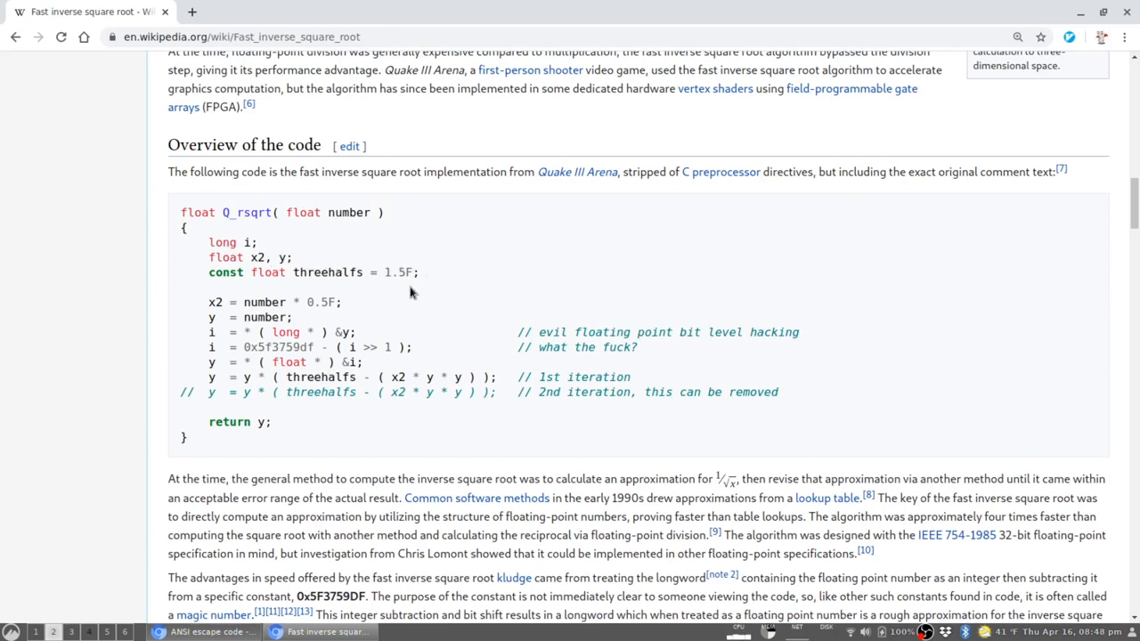
mouse_move(472, 301)
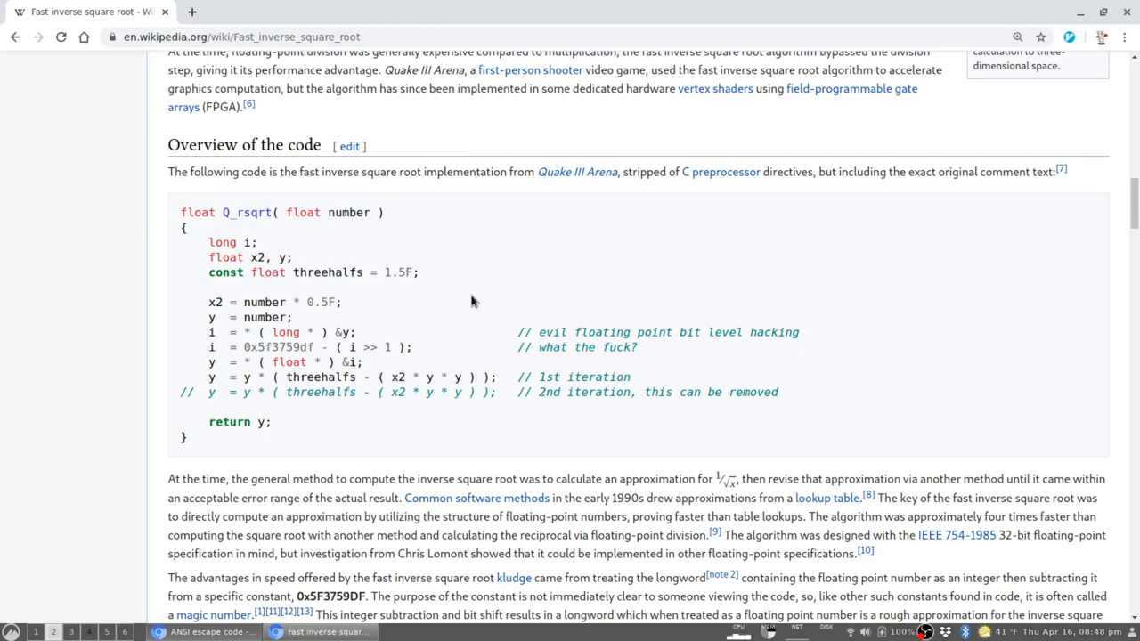
mouse_move(424, 303)
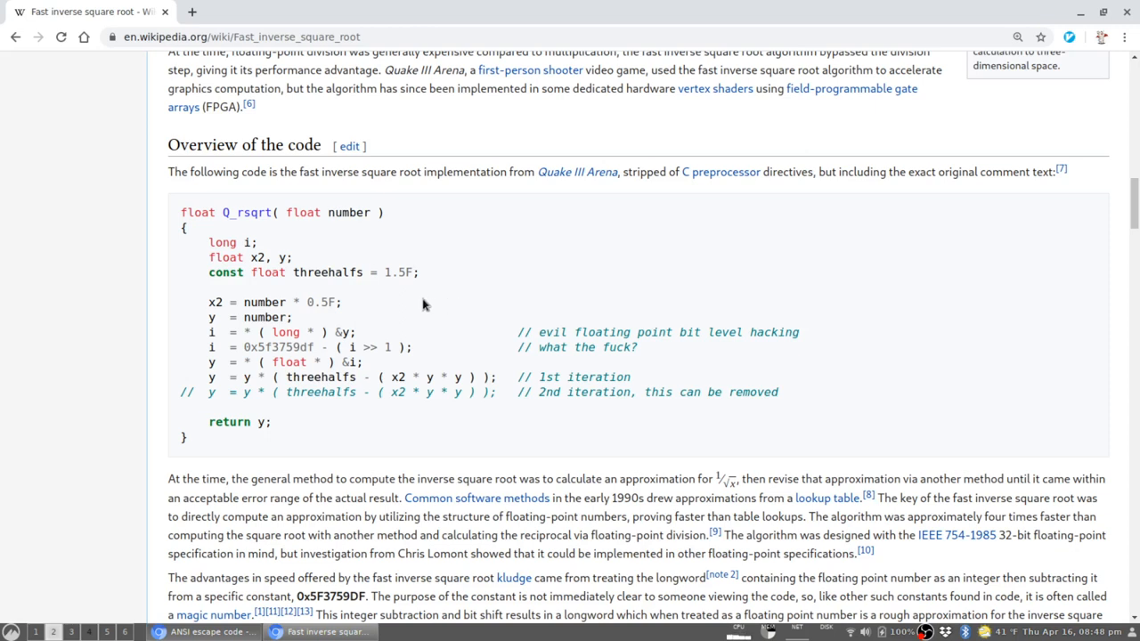
mouse_move(472, 299)
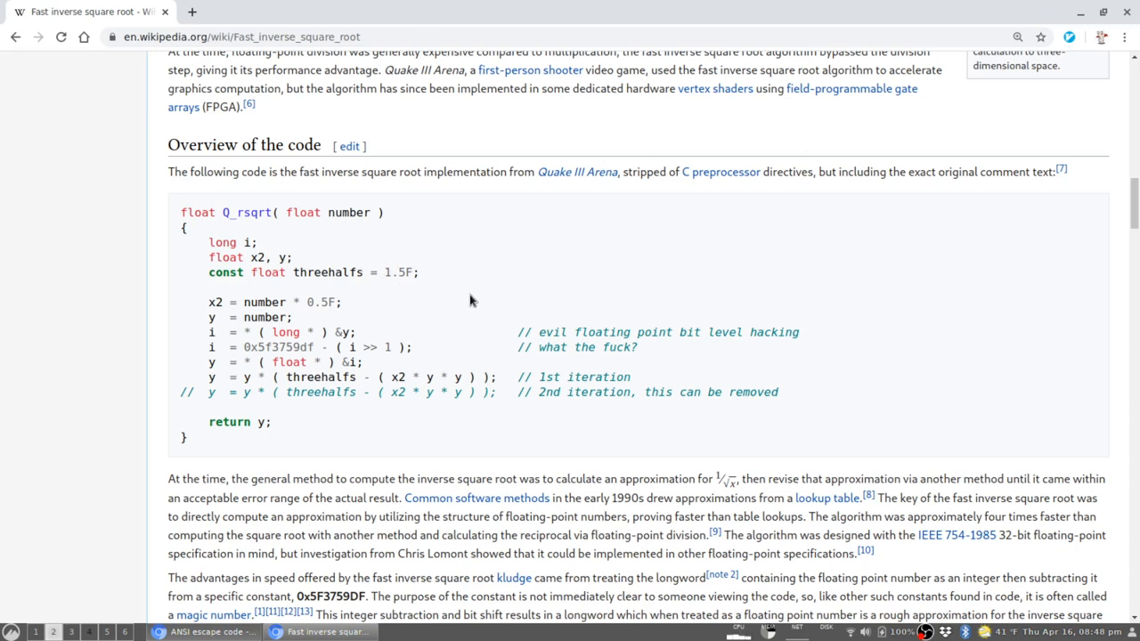
mouse_move(467, 299)
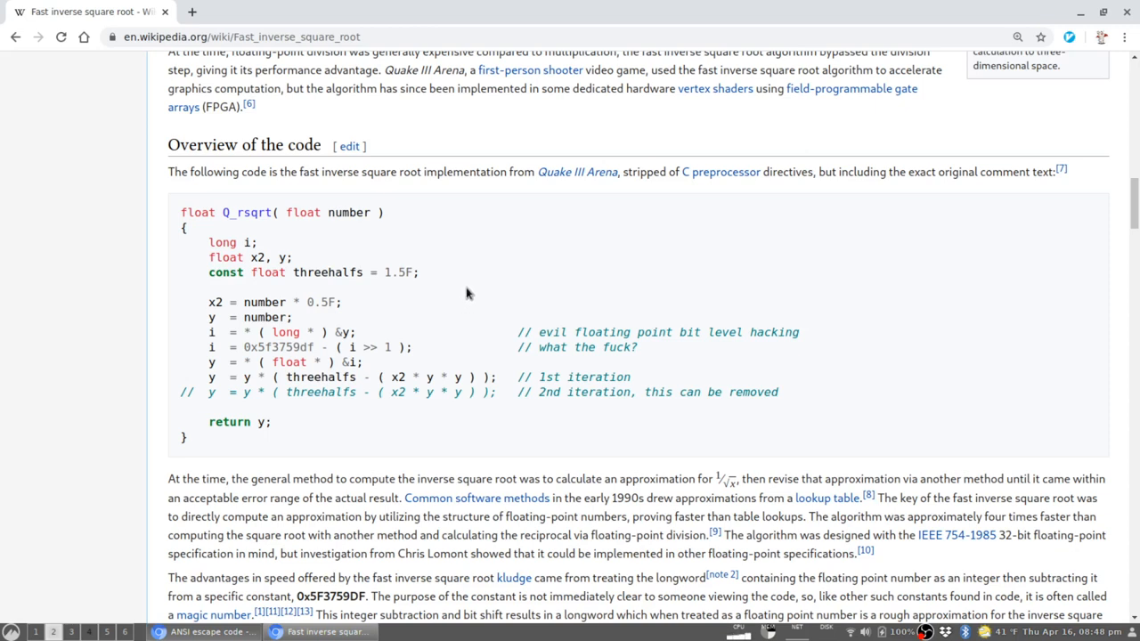
mouse_move(474, 300)
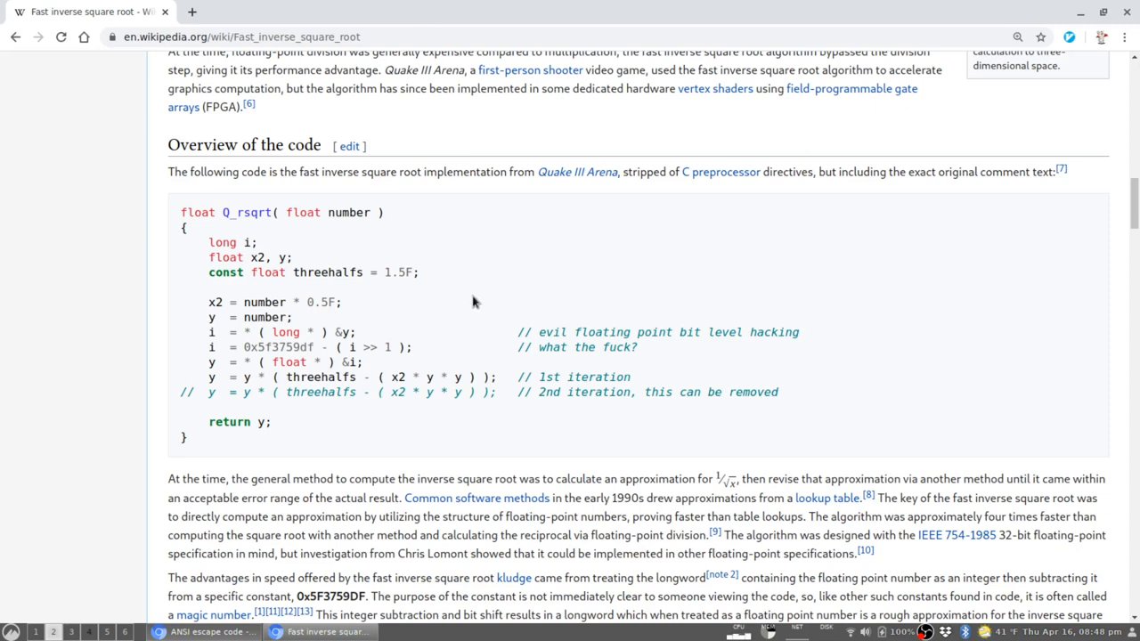
mouse_move(467, 303)
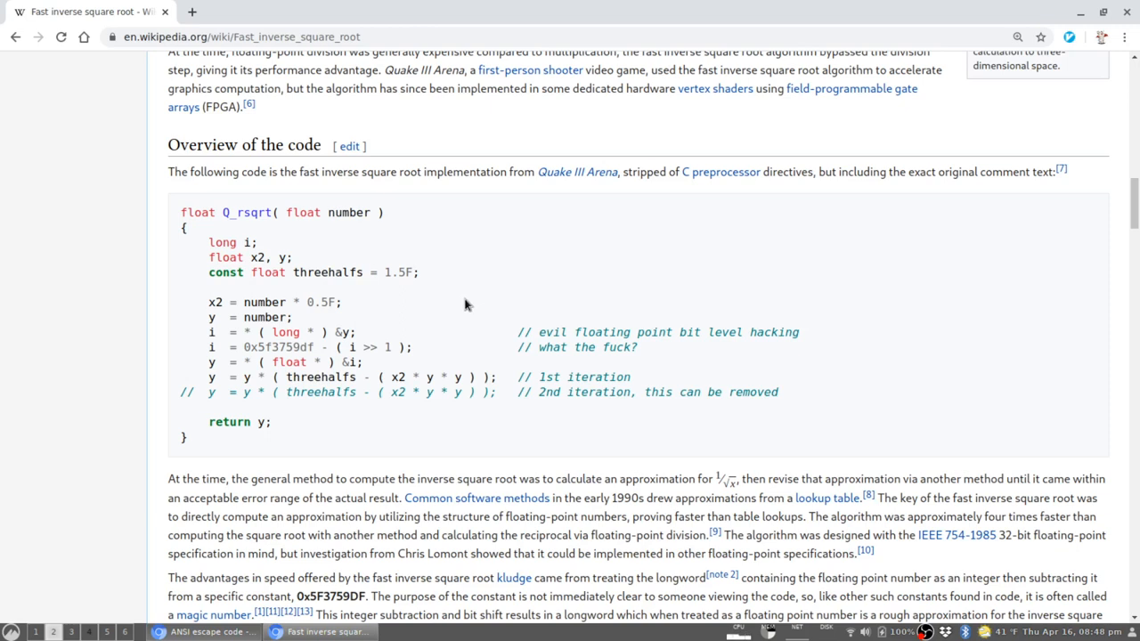
double_click(274, 348)
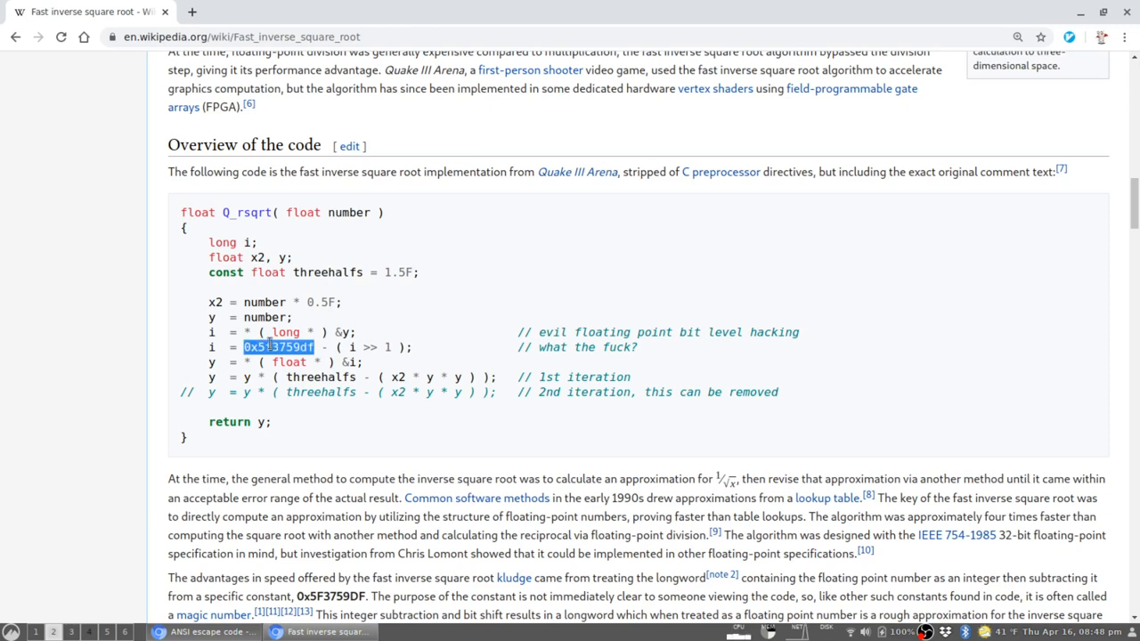
mouse_move(536, 347)
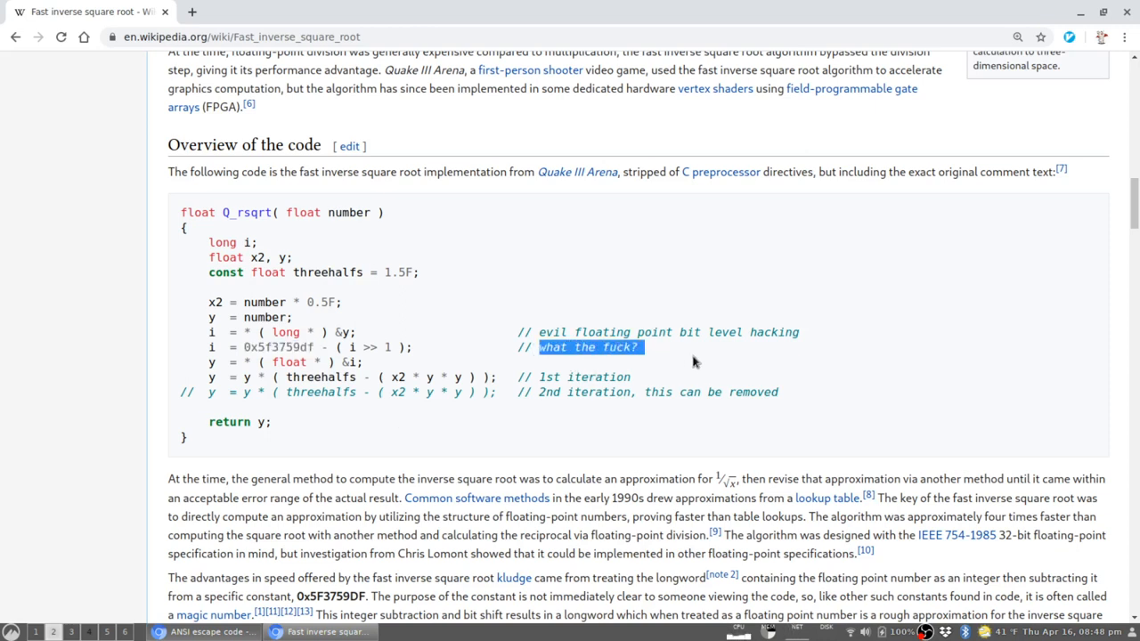
mouse_move(668, 368)
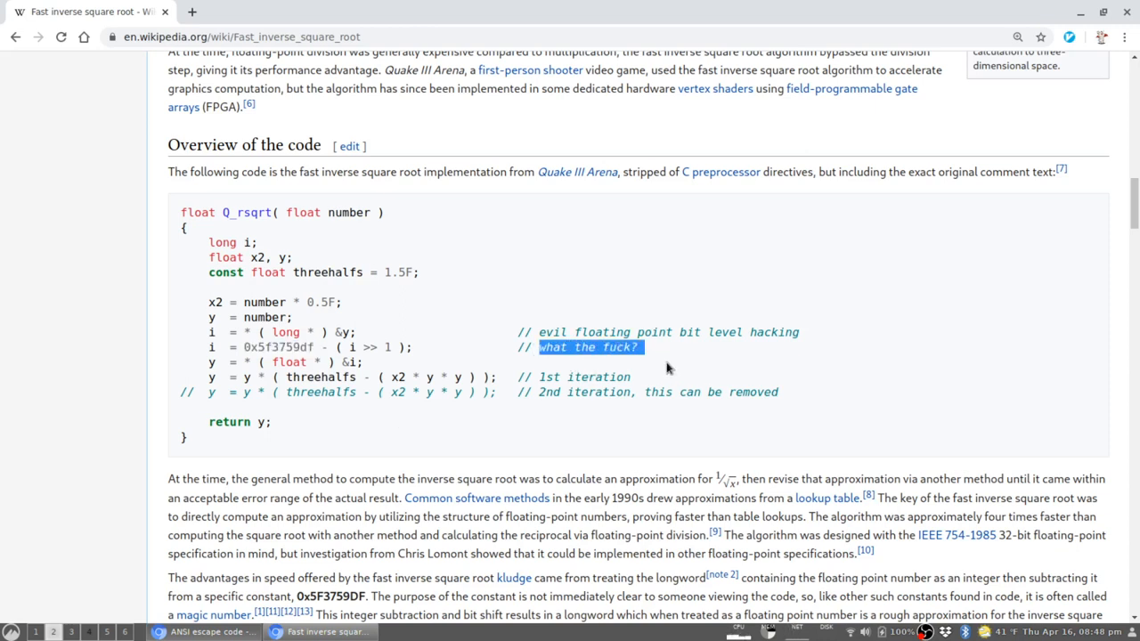
mouse_move(317, 332)
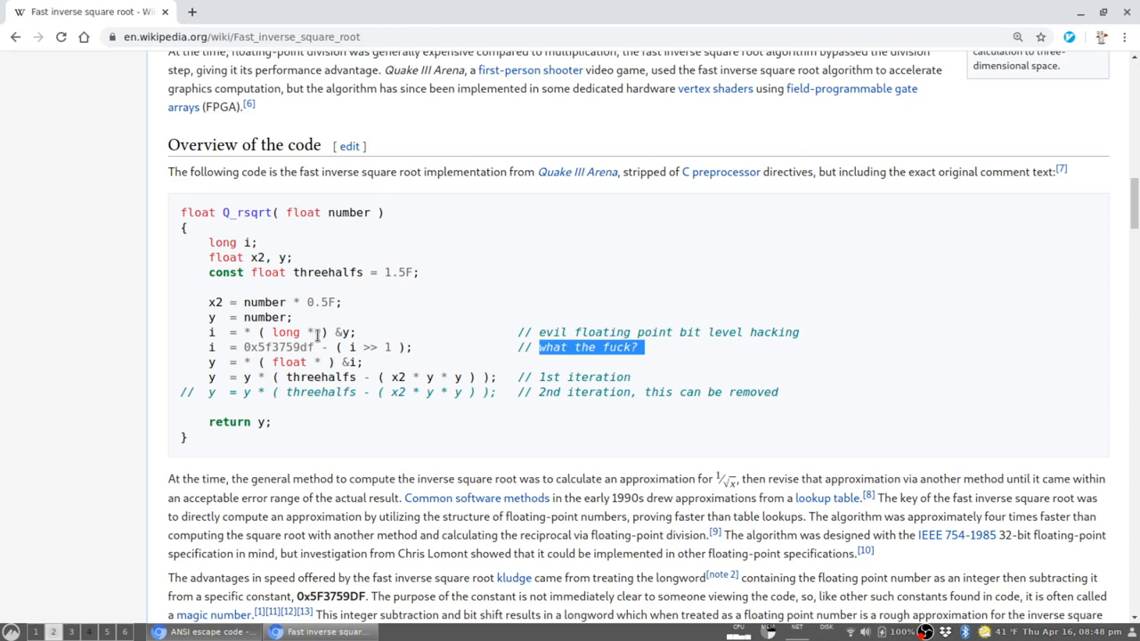
mouse_move(339, 241)
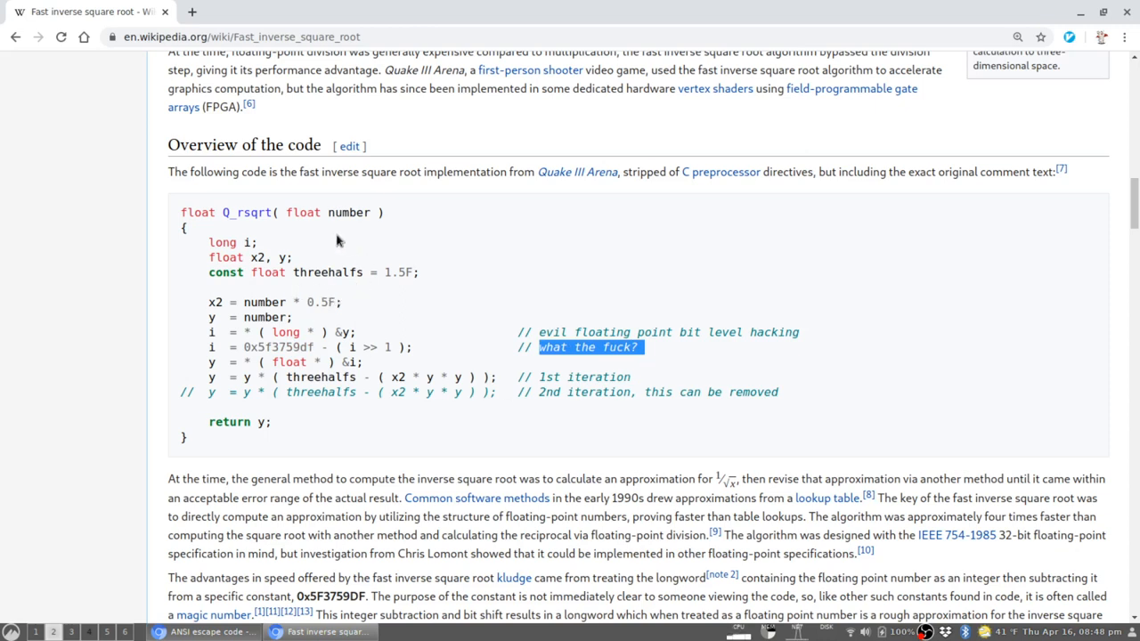
mouse_move(456, 257)
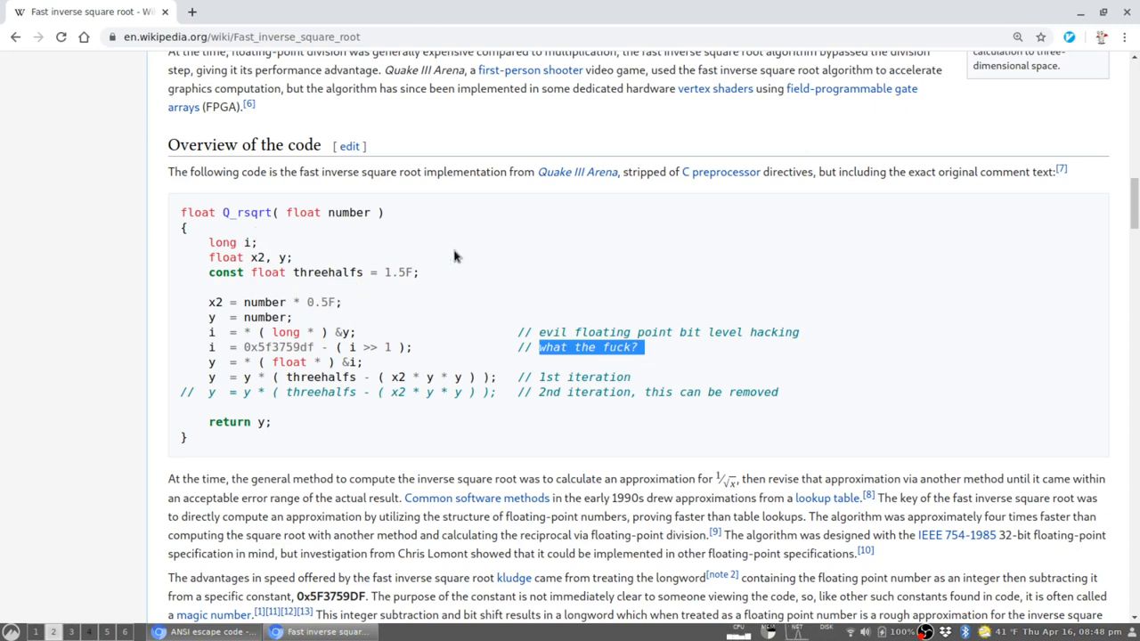
mouse_move(529, 250)
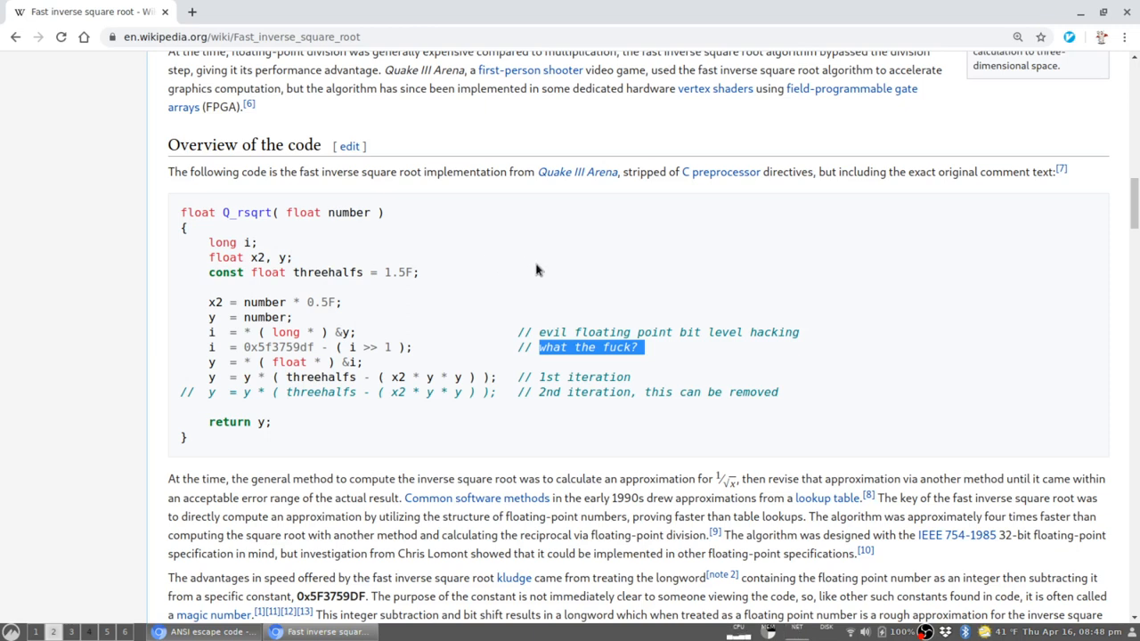
mouse_move(474, 315)
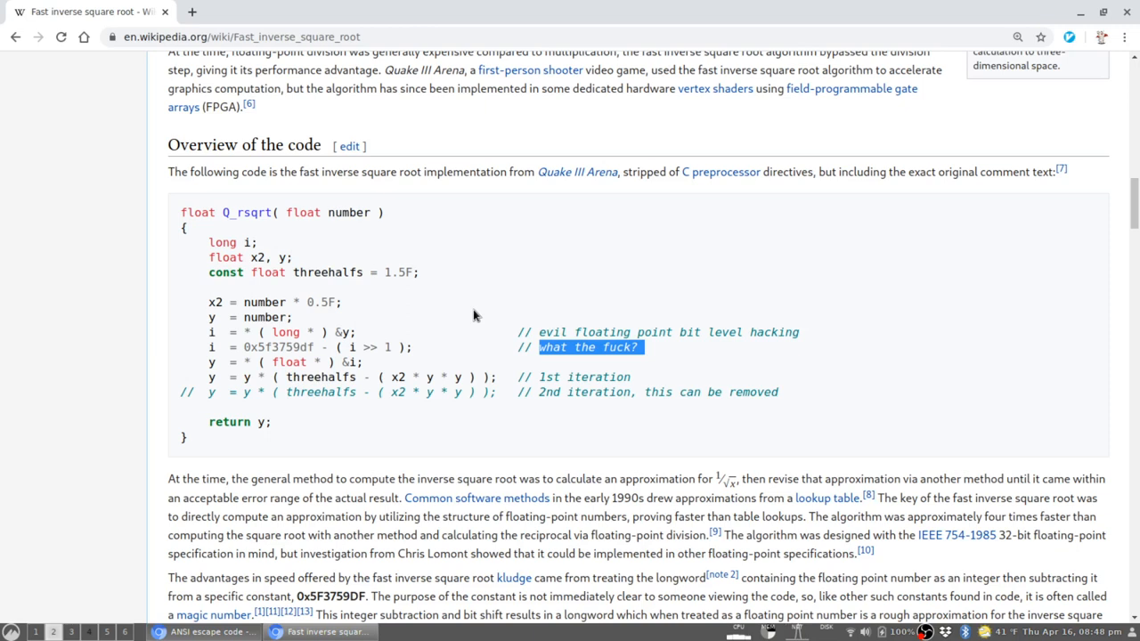
mouse_move(486, 306)
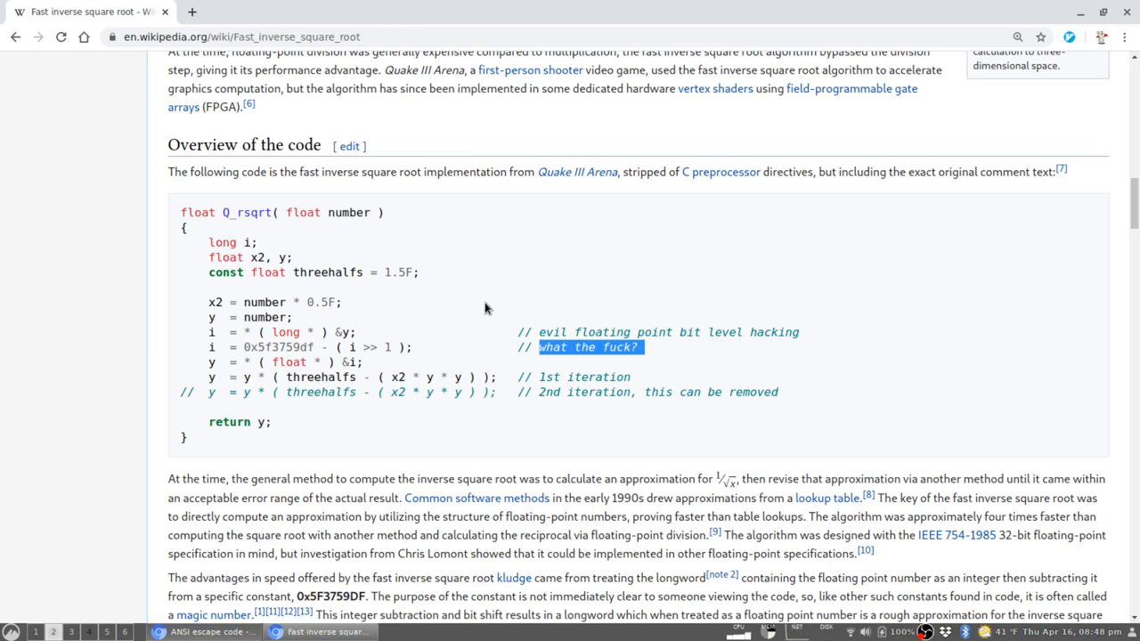
mouse_move(452, 353)
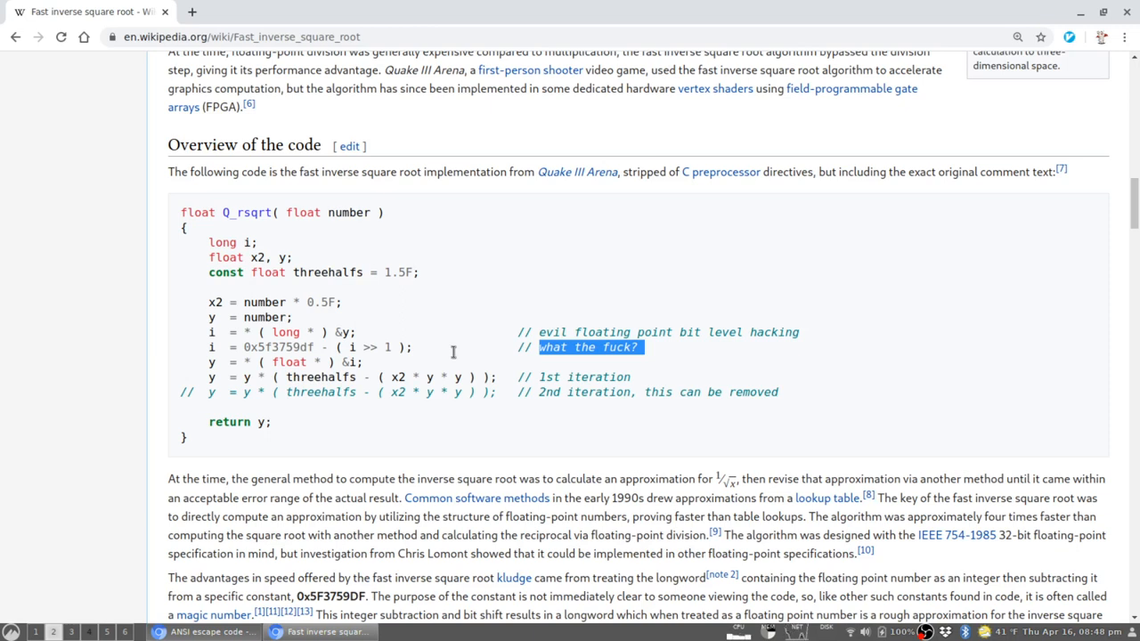
mouse_move(457, 342)
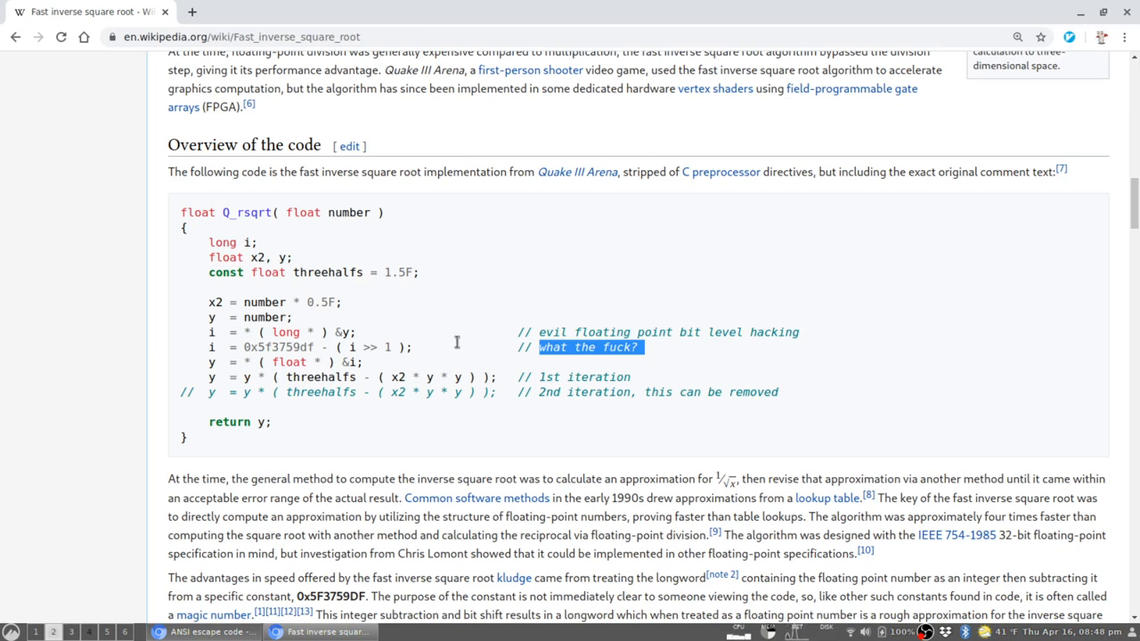
mouse_move(456, 342)
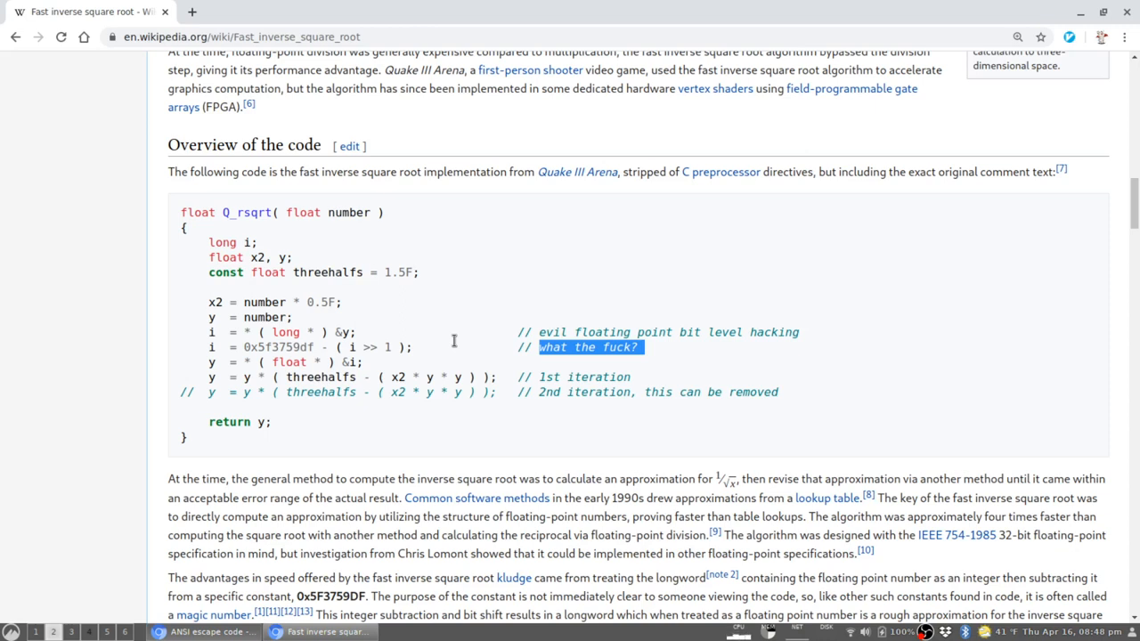
mouse_move(472, 361)
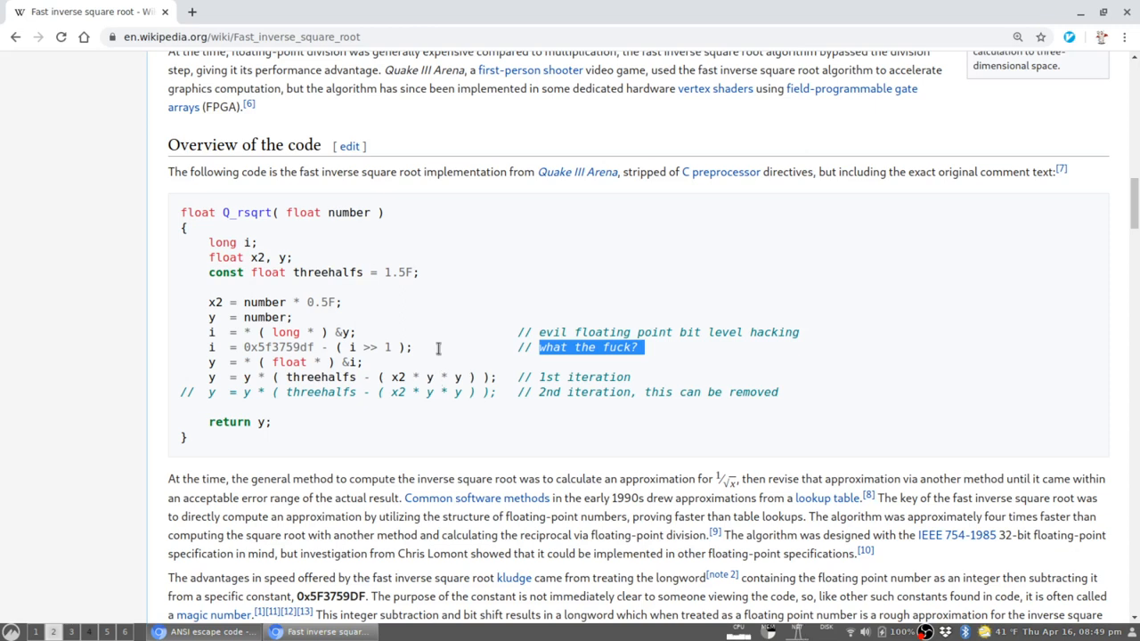
mouse_move(286, 429)
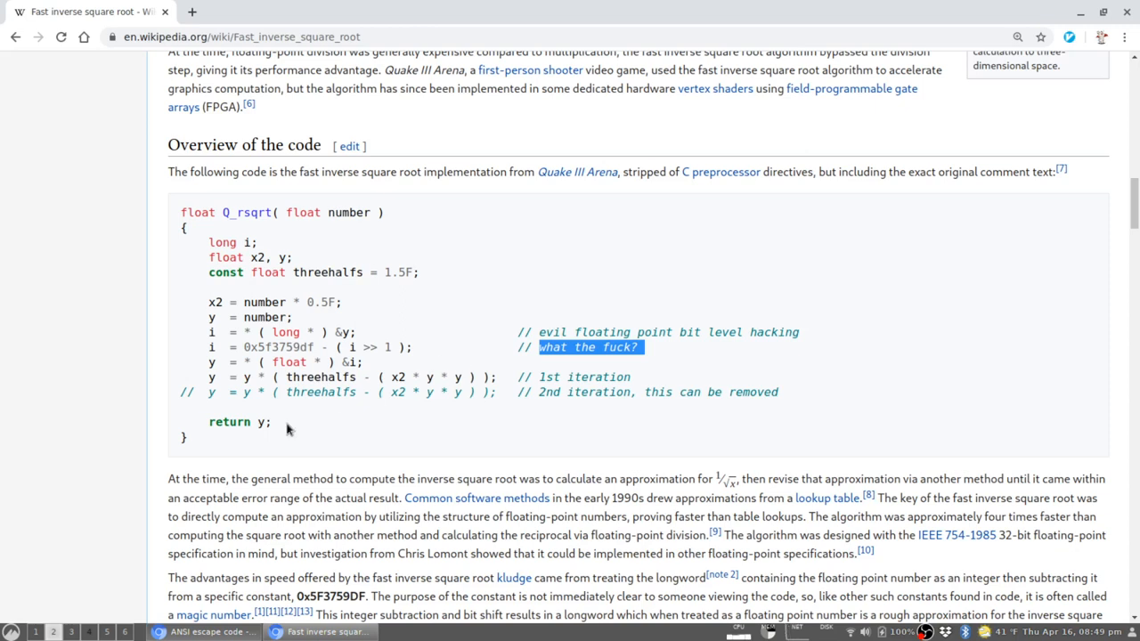
mouse_move(398, 428)
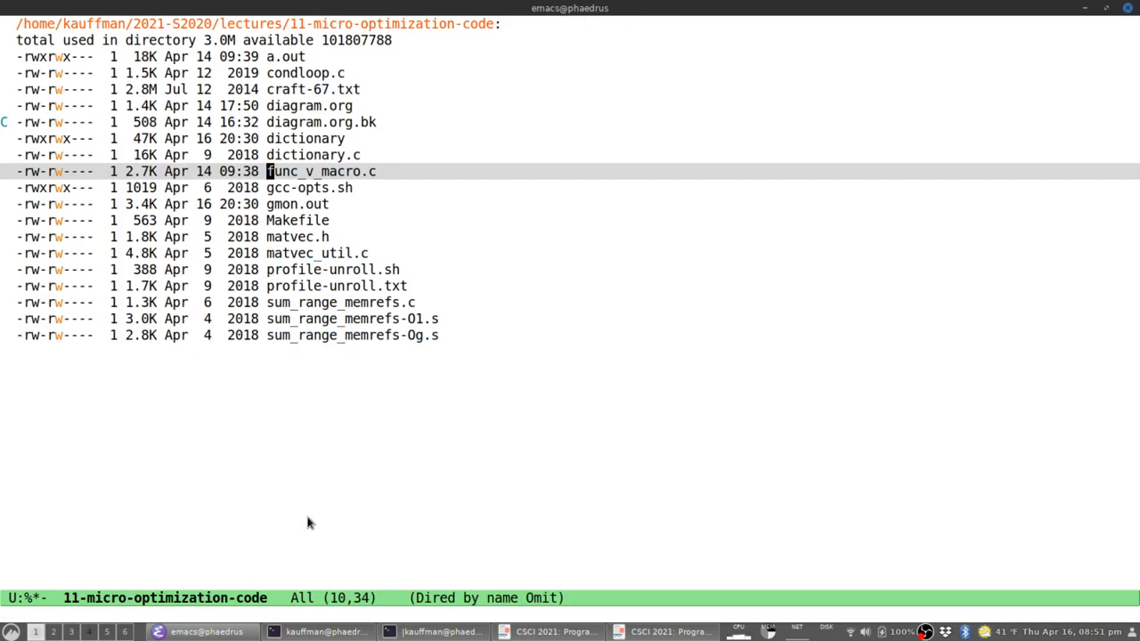
Open func_v_macro.c from Dired, scroll to its macros and start a shell beside it.
double_click(321, 171)
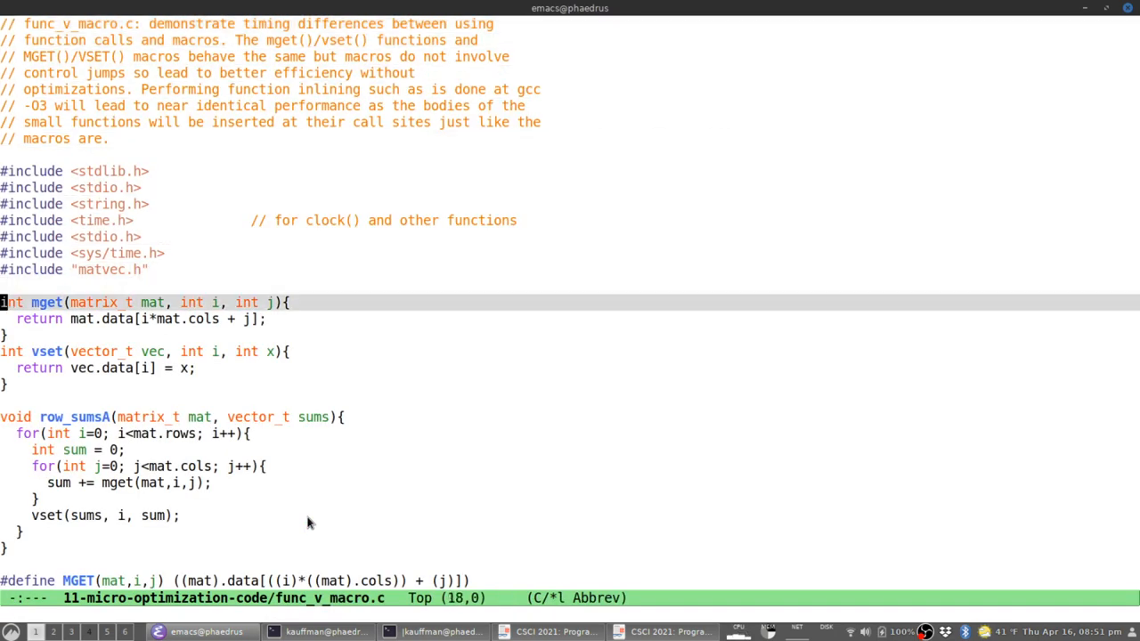
scroll(down, 3)
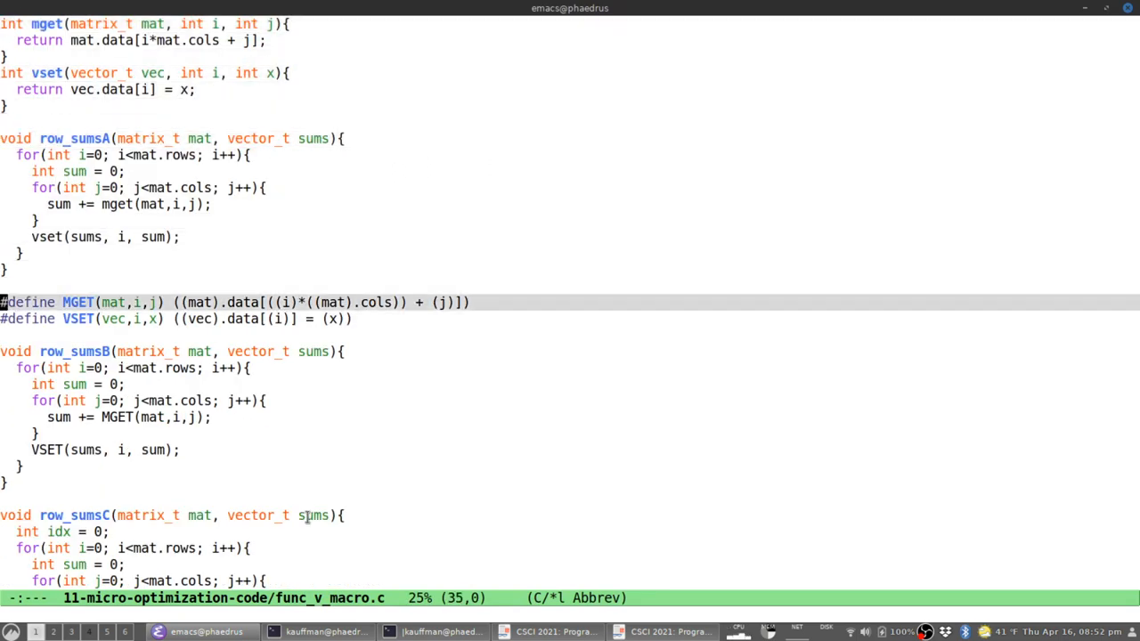
key(down)
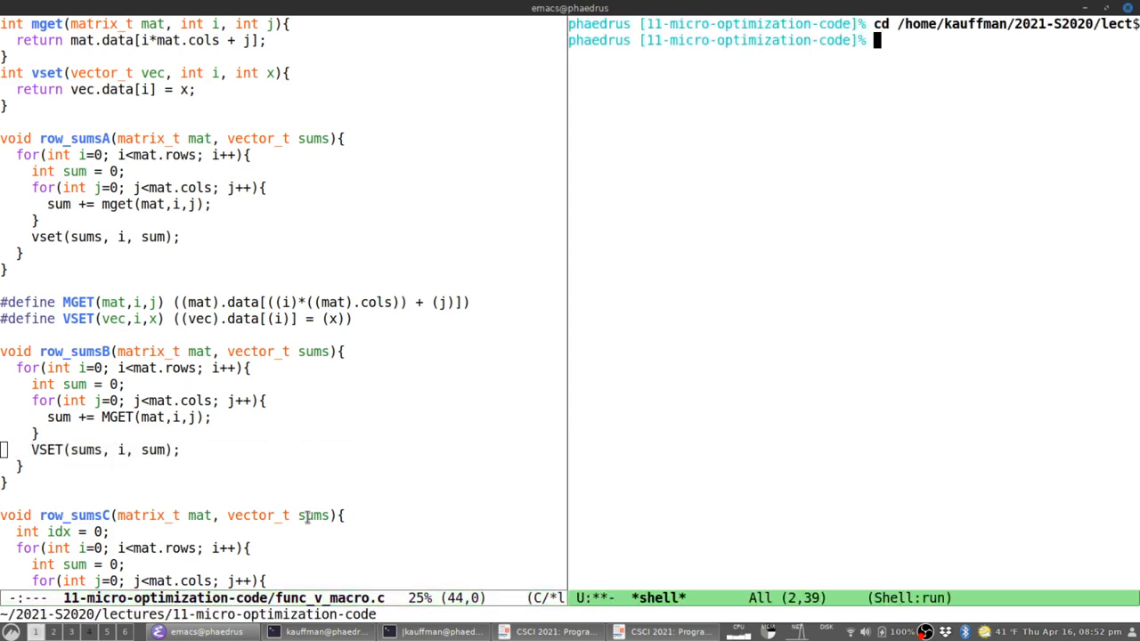
Shorten the shell prompt by setting PS1="prompt> ".
text(carrot)
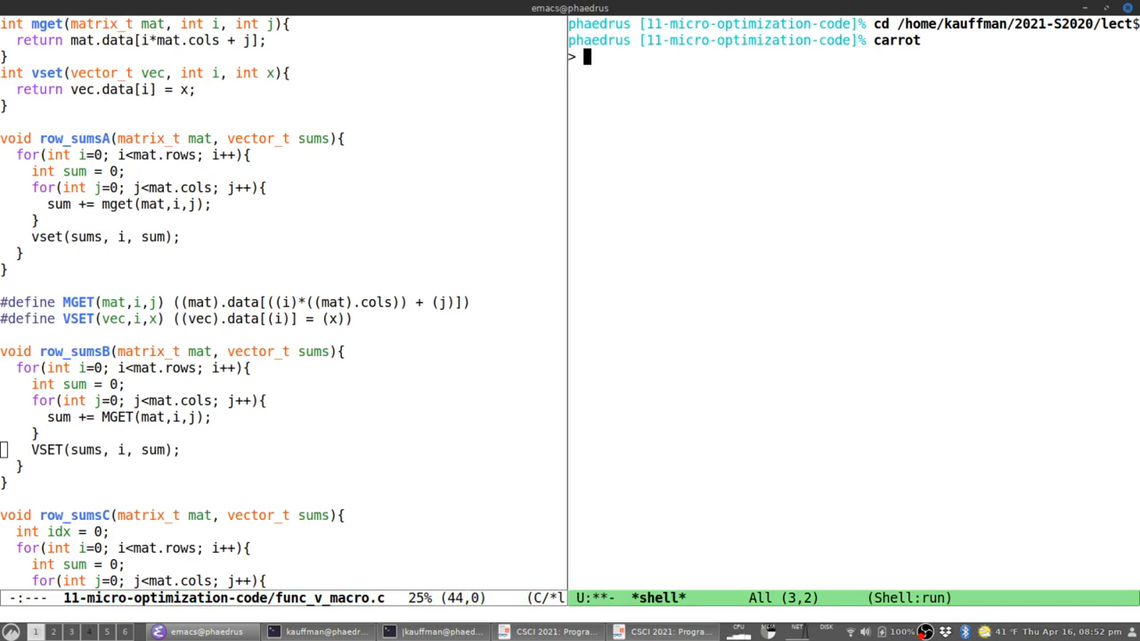
text(PS)
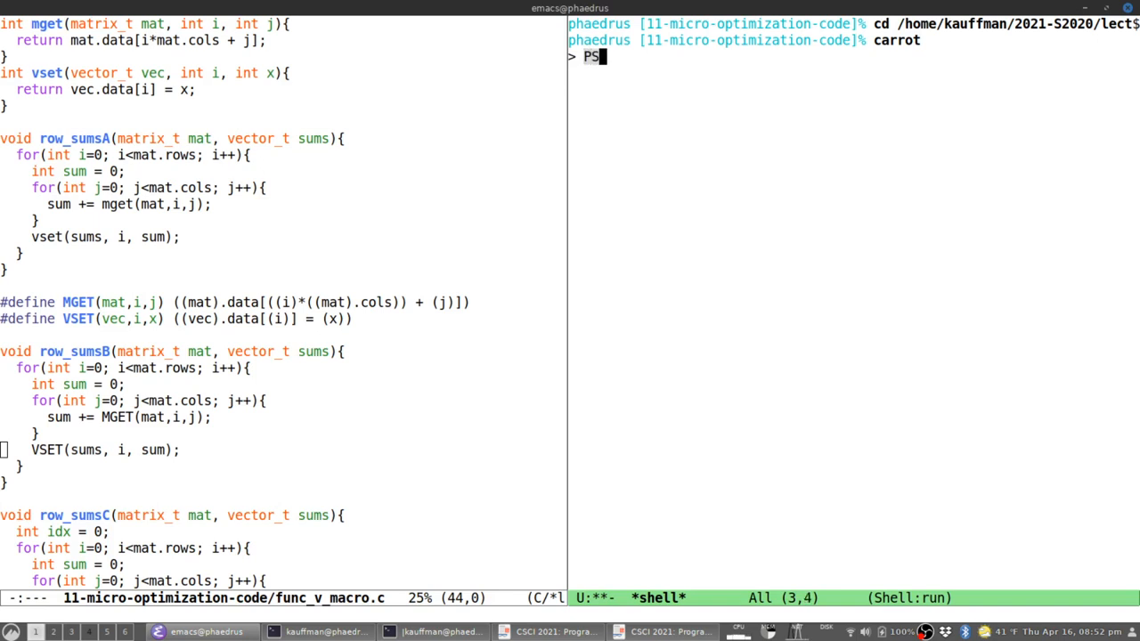
text(1=)
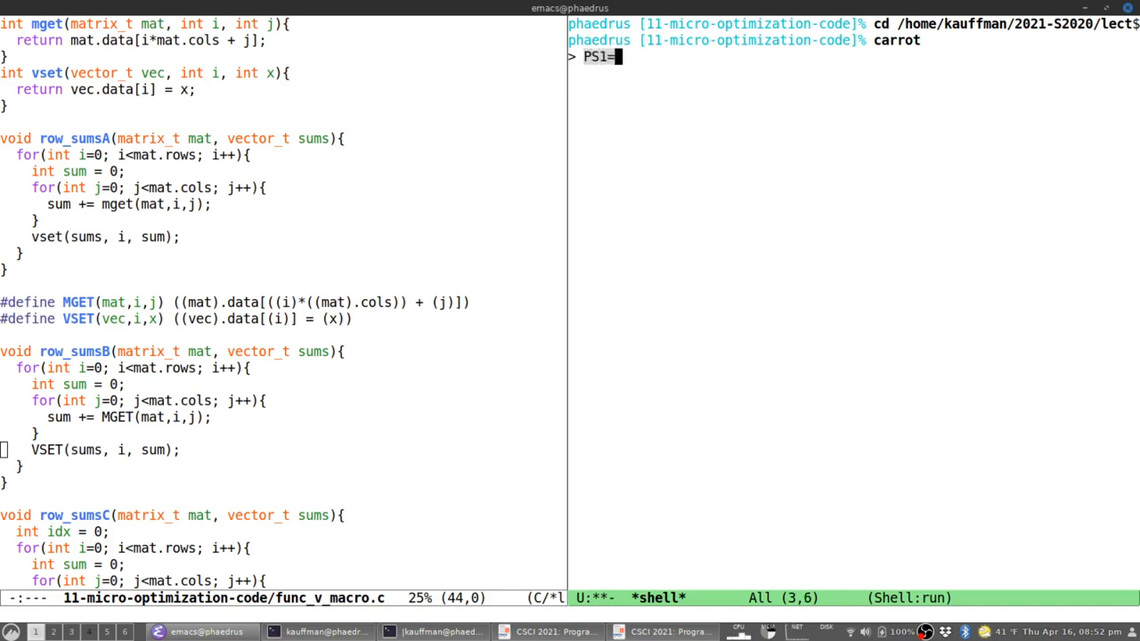
text("prompt)
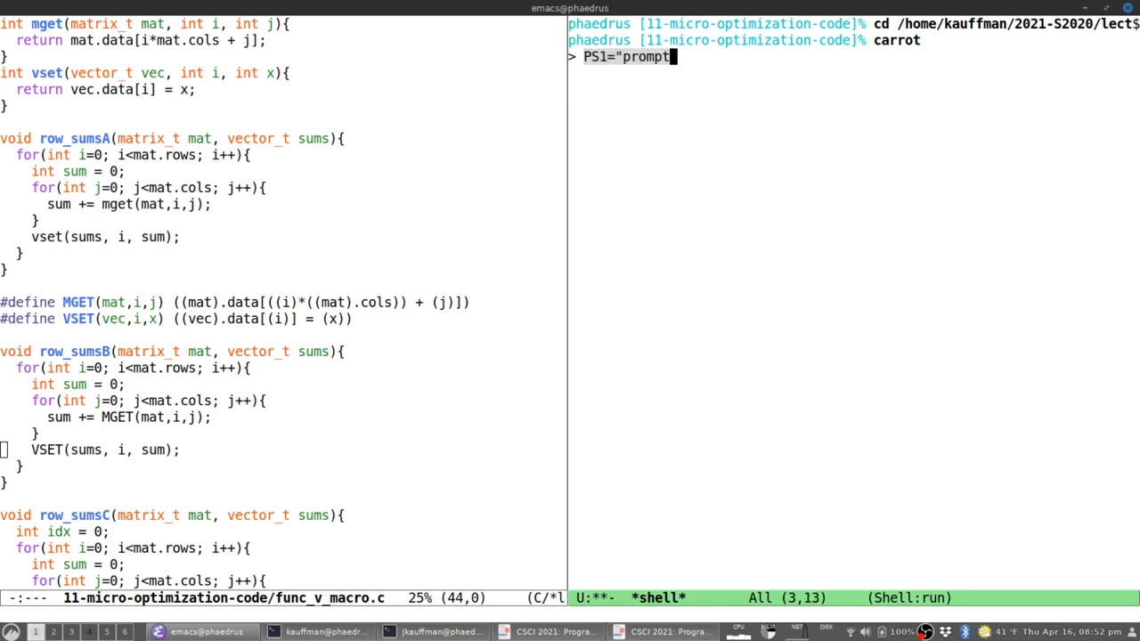
key(Return)
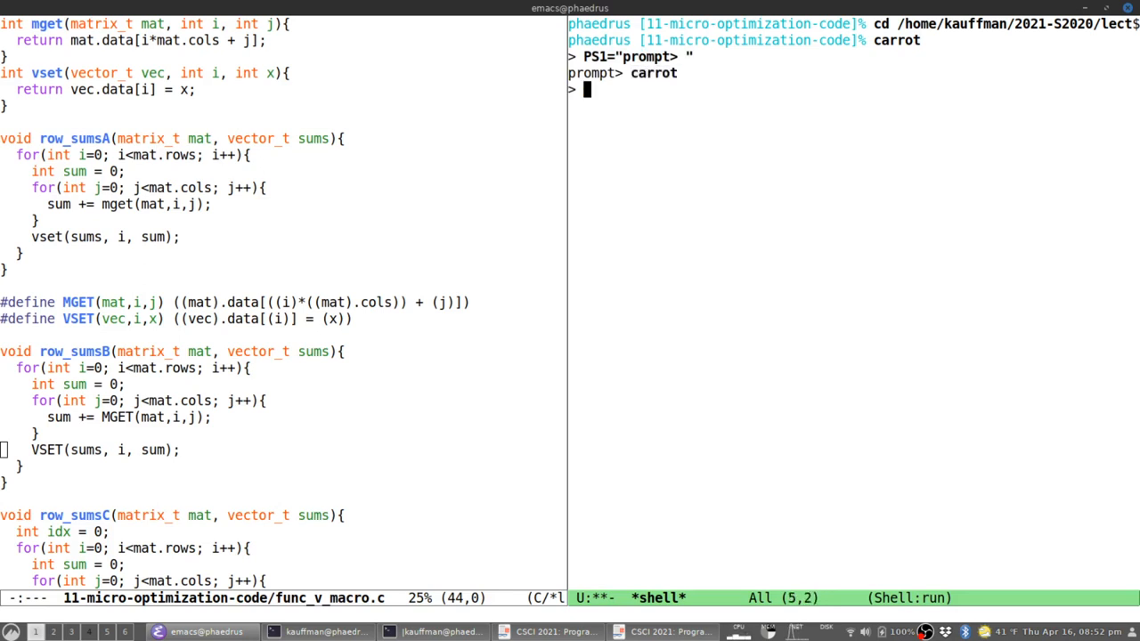
Run gcc -E func_v_macro.c > x.c to write the preprocessed source into x.c.
text(gcc)
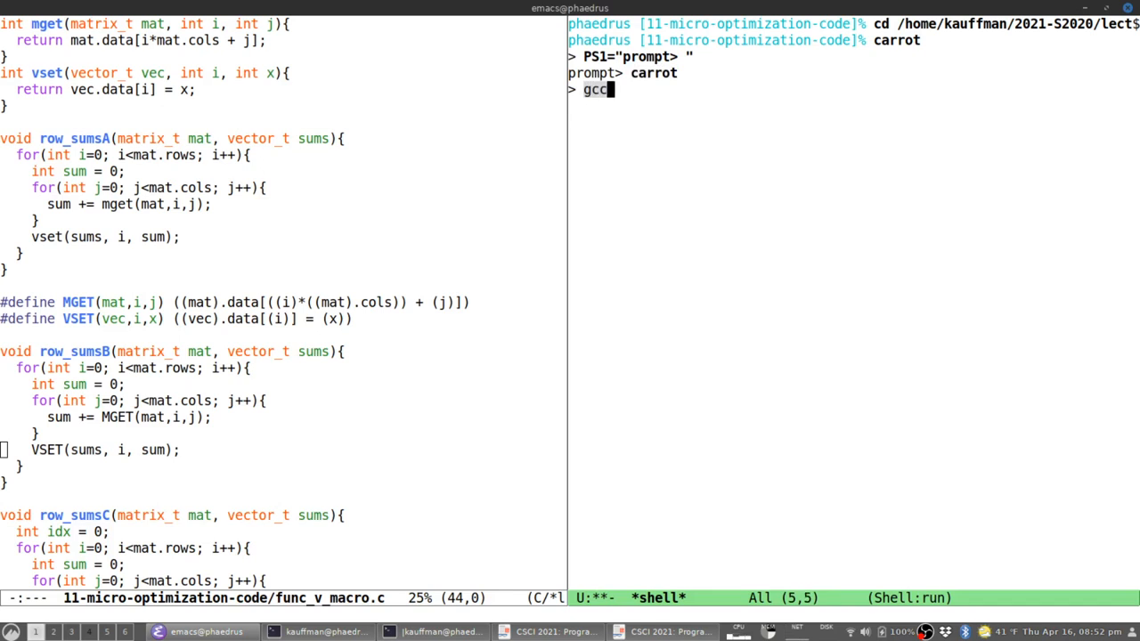
text(-)
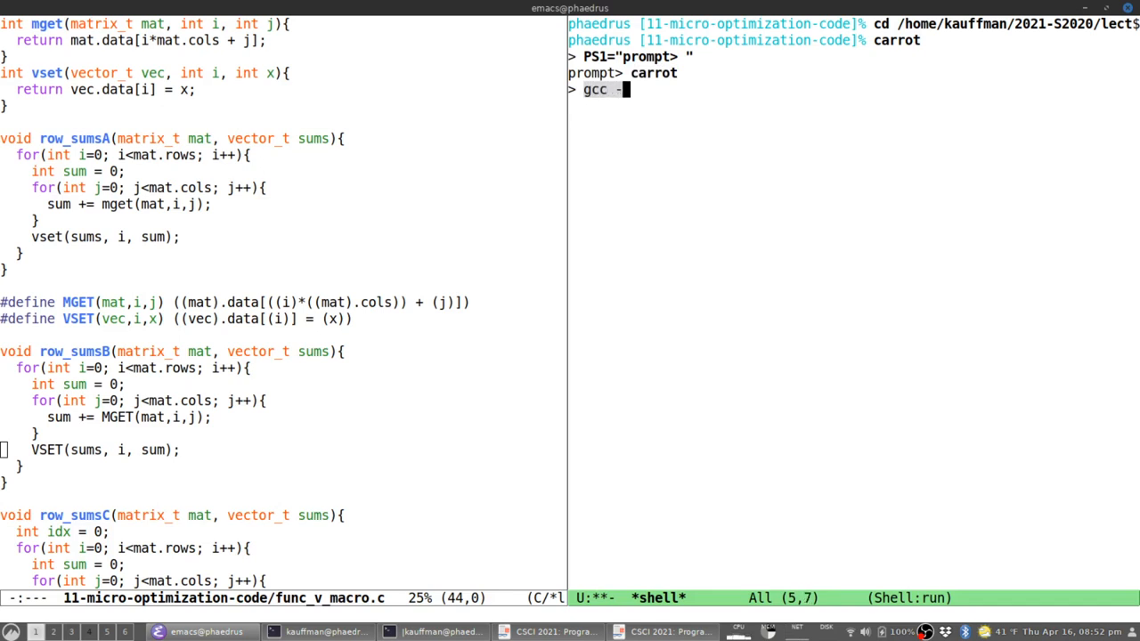
text(E func_v)
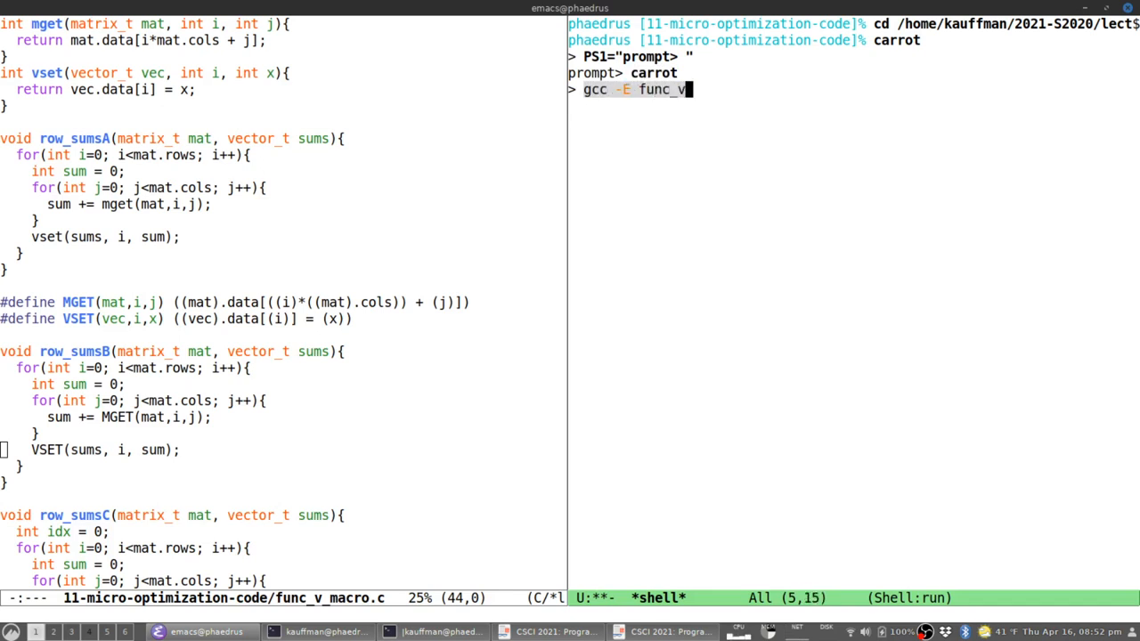
text(mc)
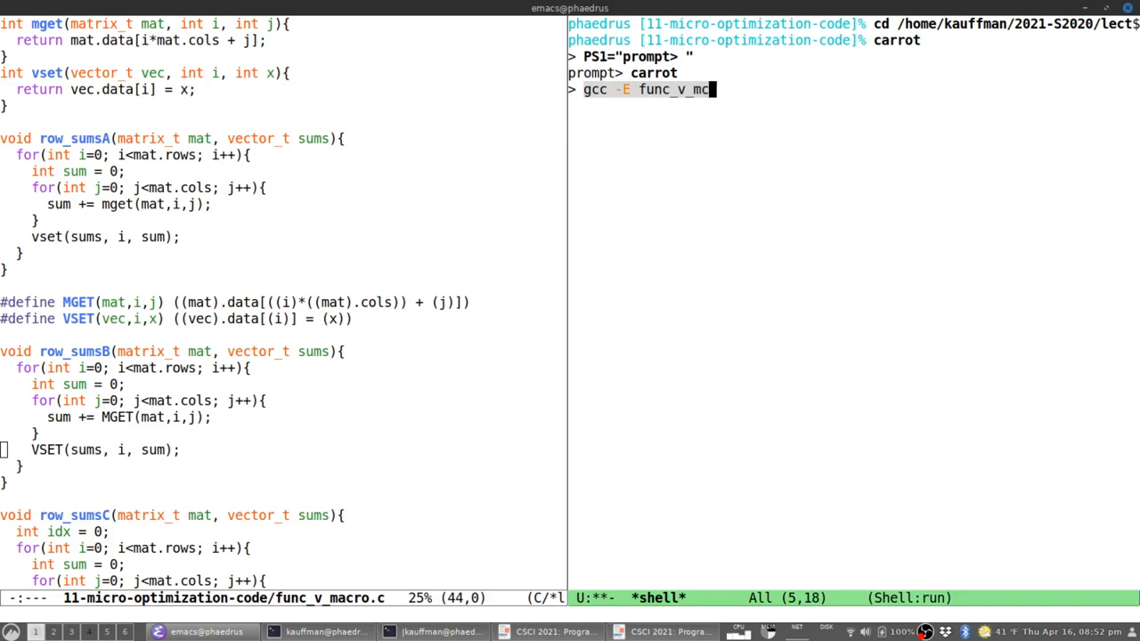
text(acro.c)
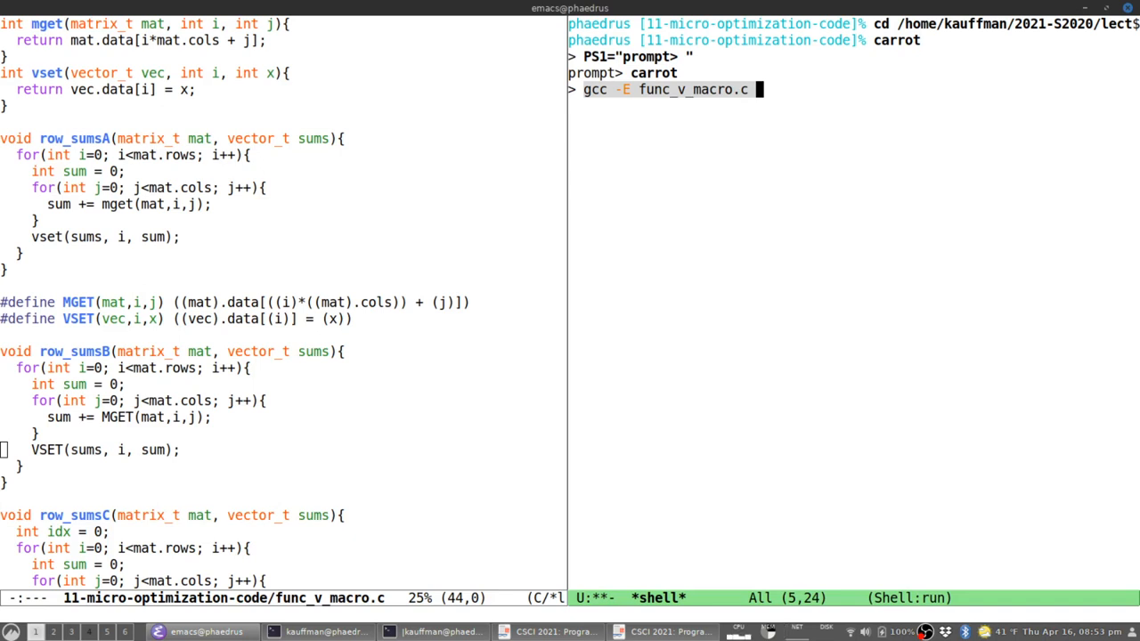
text(> x.c)
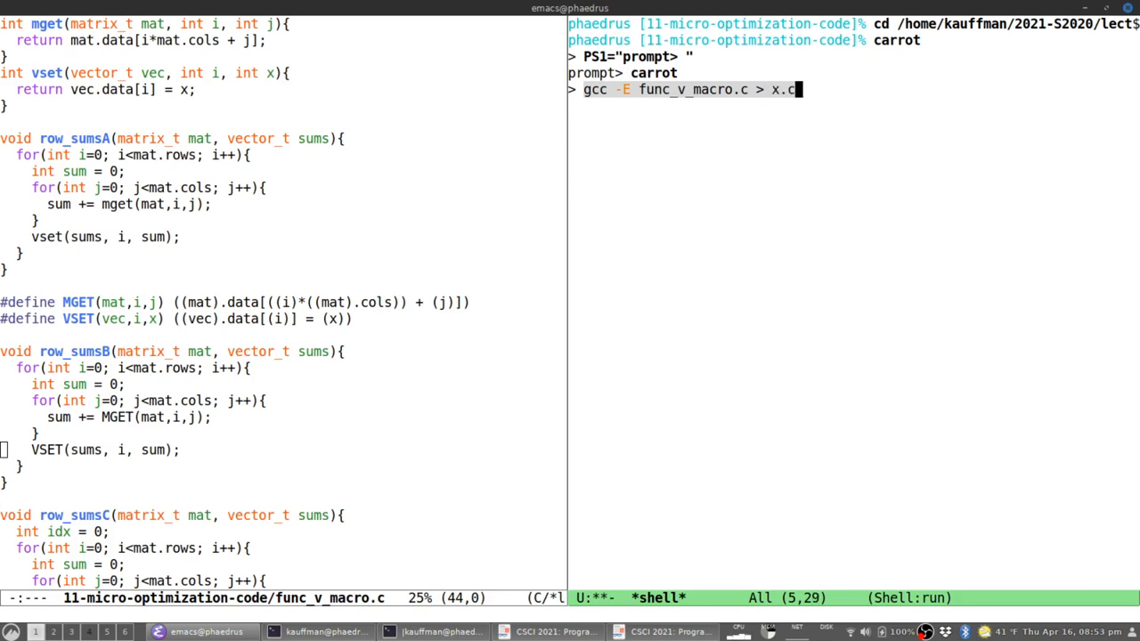
key(Return)
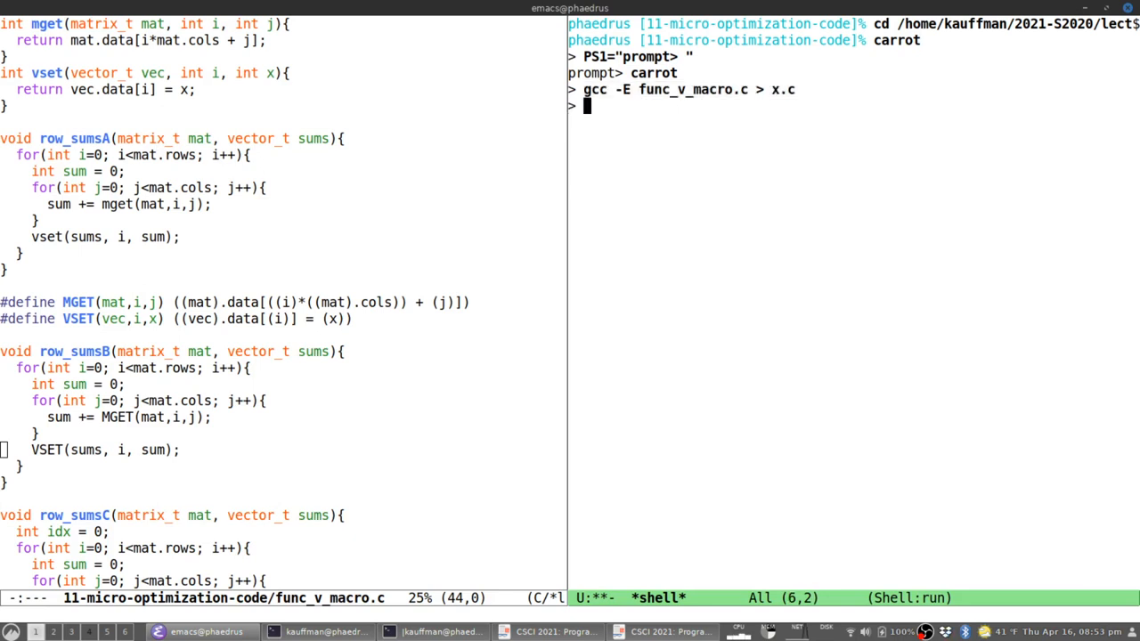
List the directory, then open x.c in the right window and scroll to its typedefs.
text(ls)
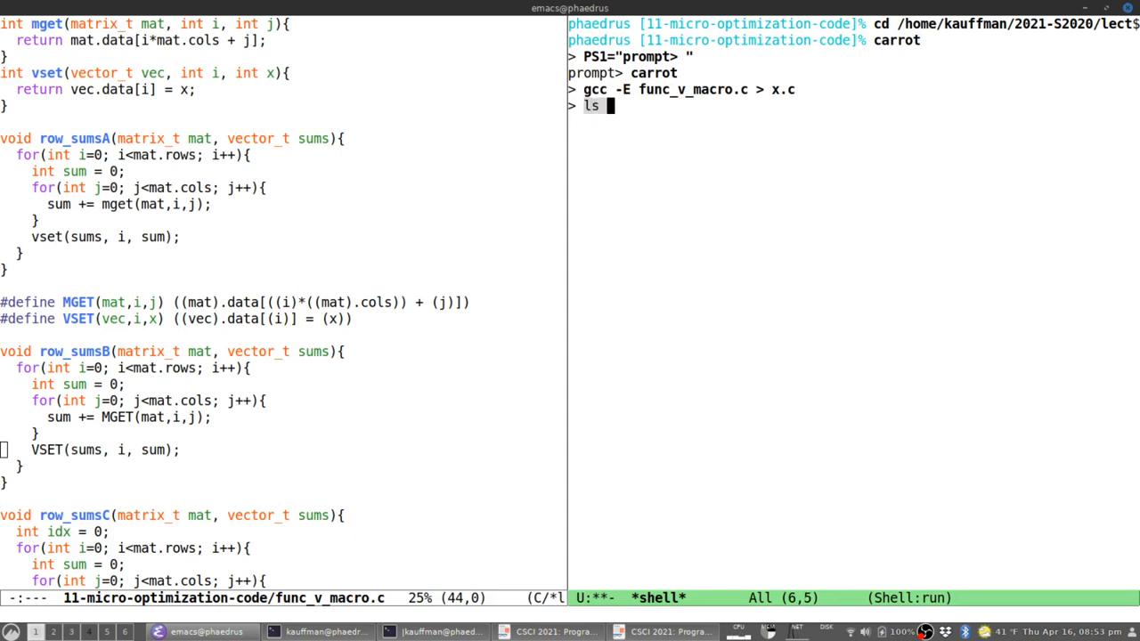
text(x.c)
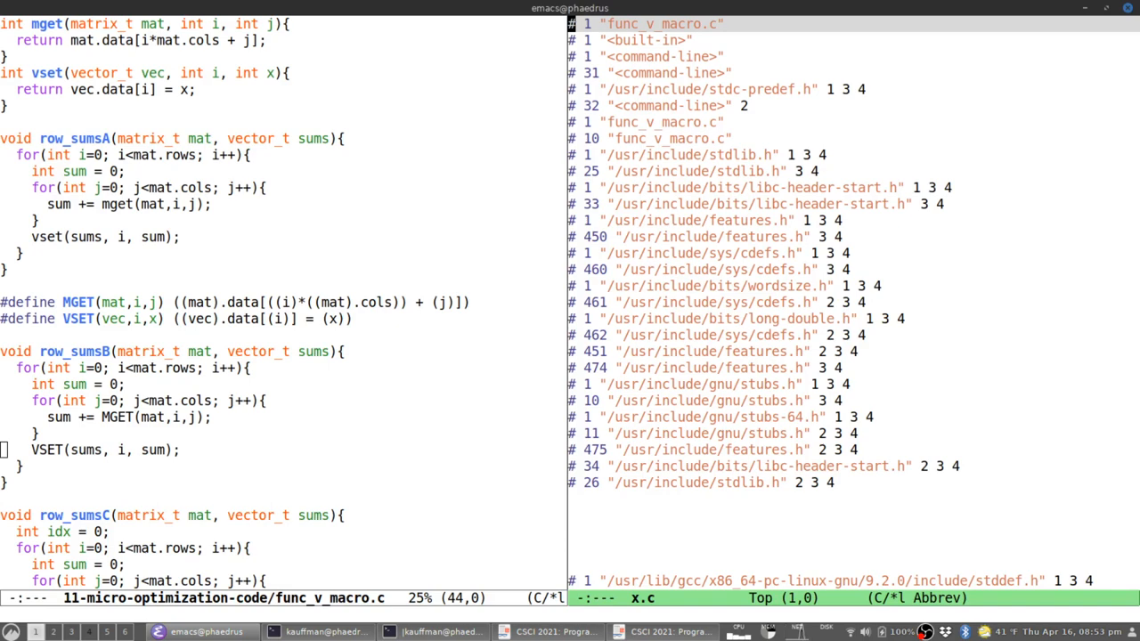
mouse_move(713, 43)
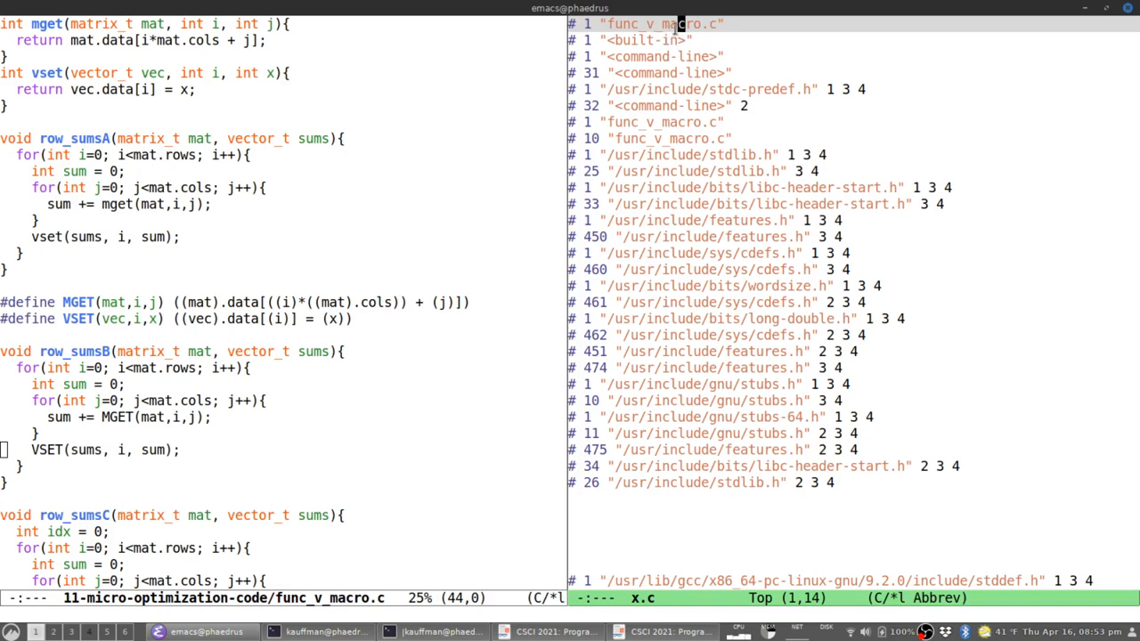
mouse_move(888, 488)
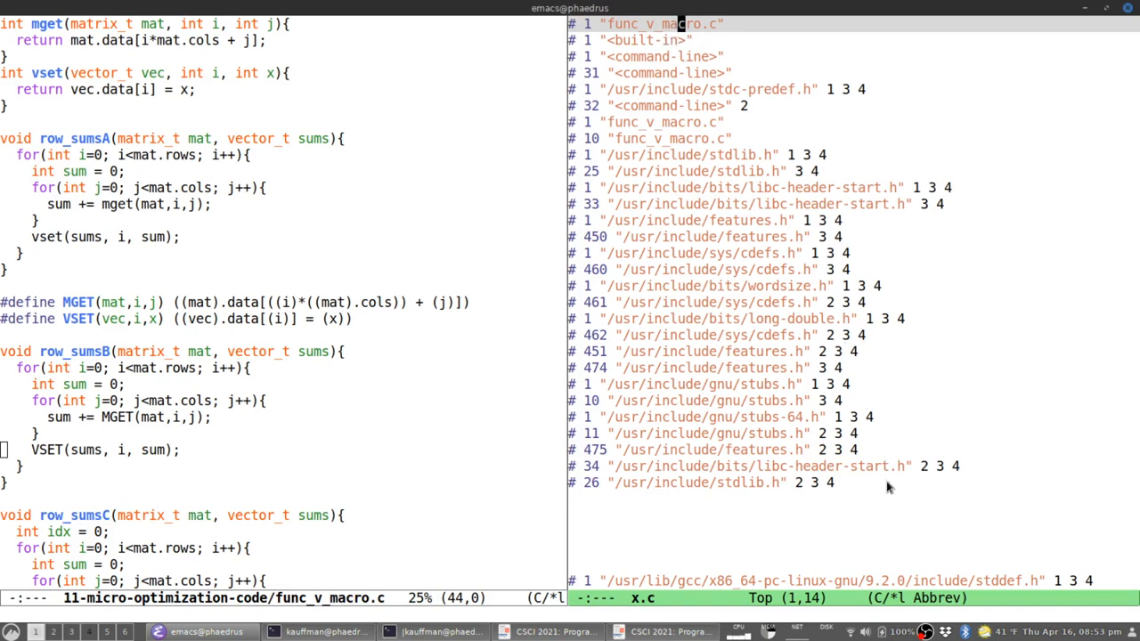
mouse_move(750, 551)
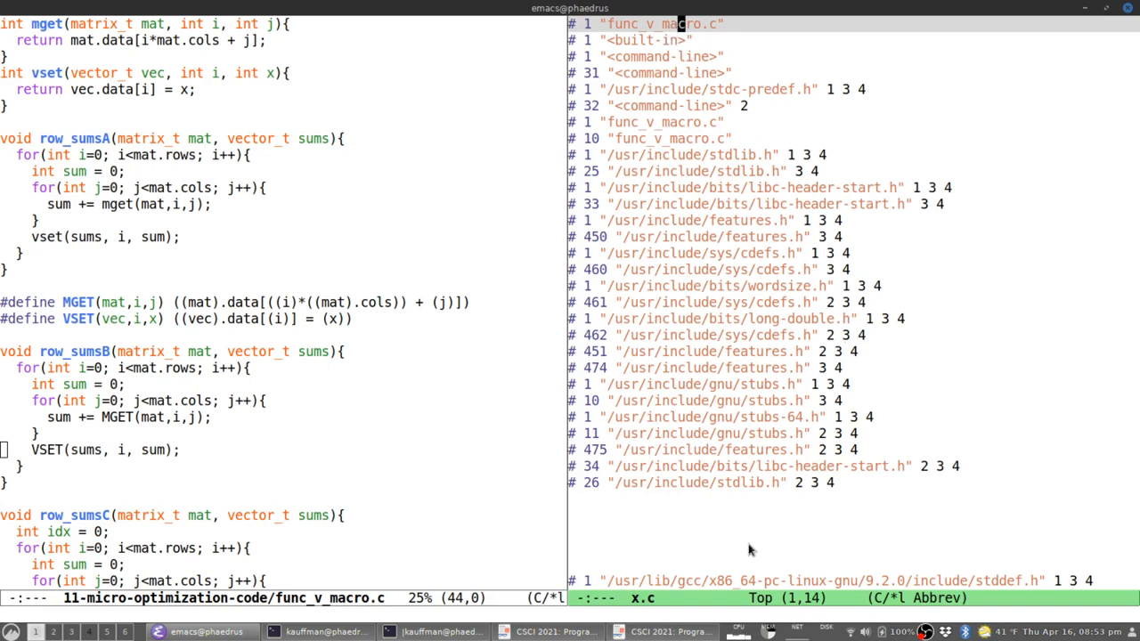
mouse_move(729, 542)
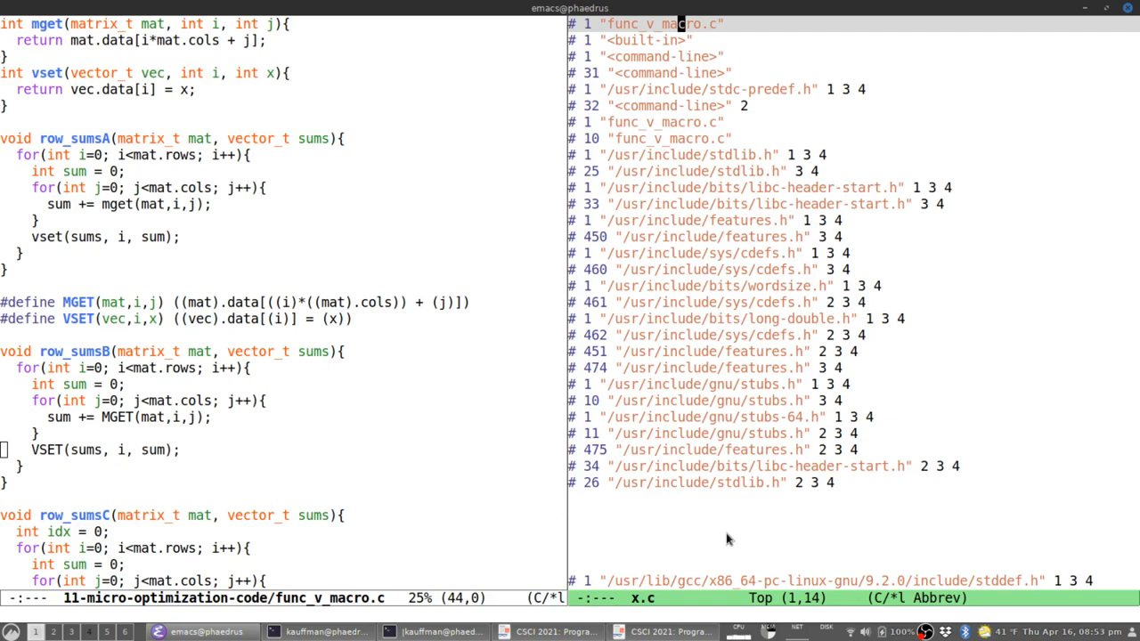
scroll(down, 3)
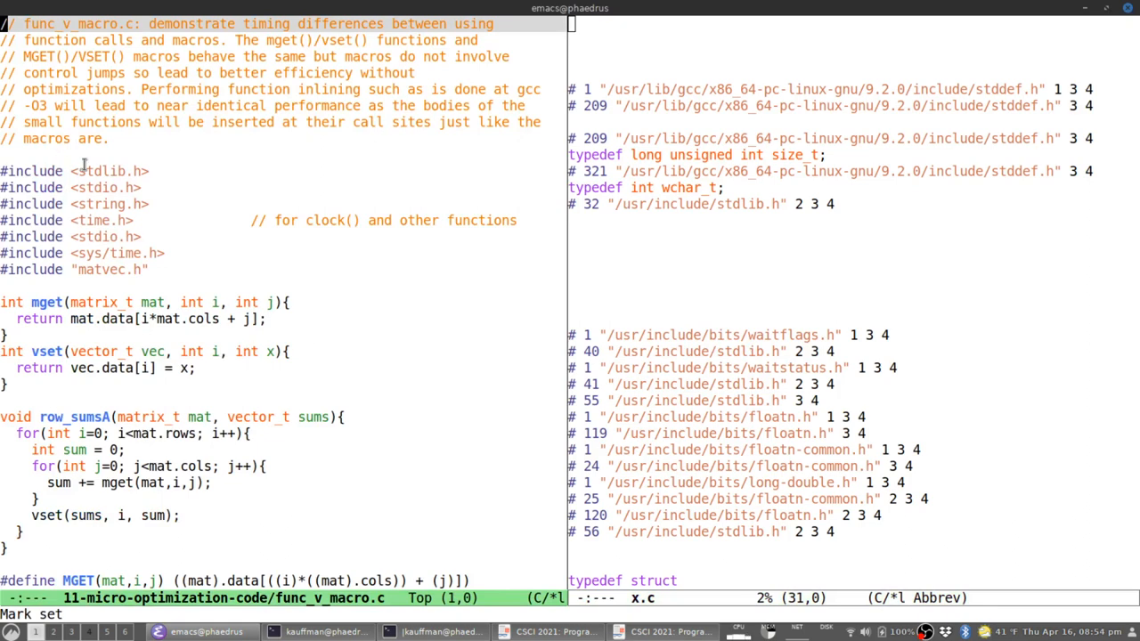
mouse_move(139, 203)
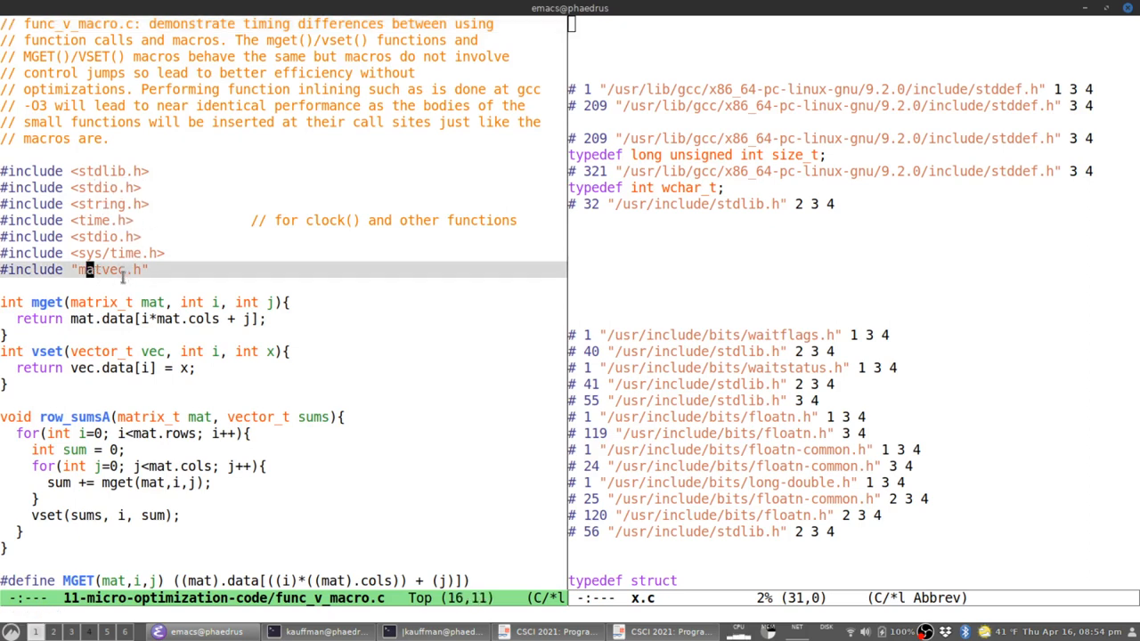
mouse_move(141, 303)
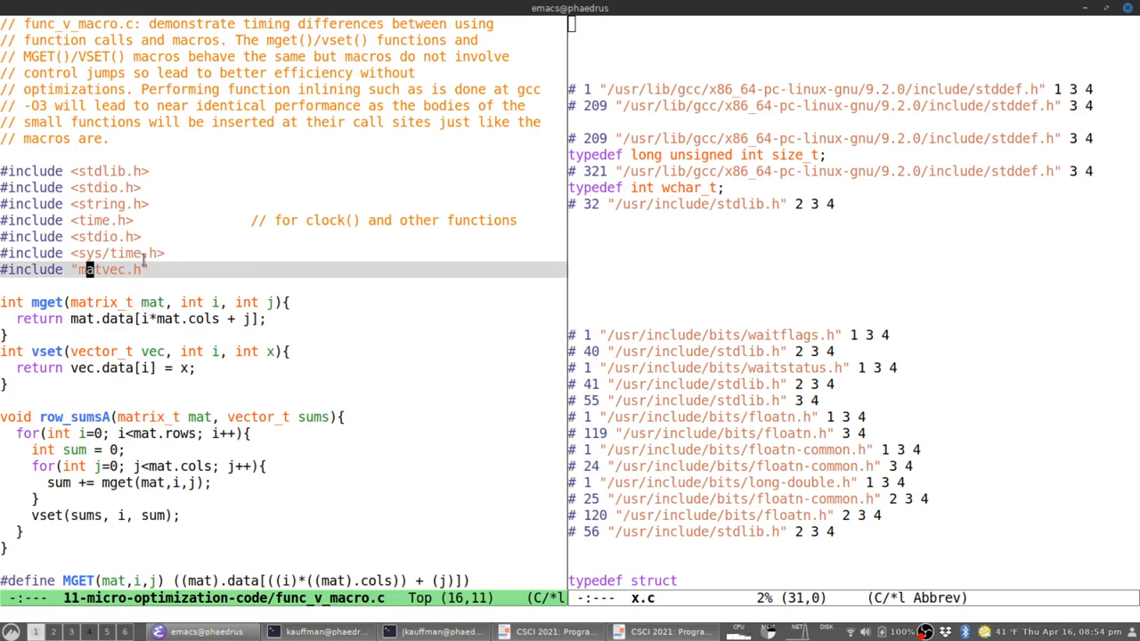
Scroll x.c into the expanded stdlib.h declarations such as atof, atoi and strtod.
scroll(down, 3)
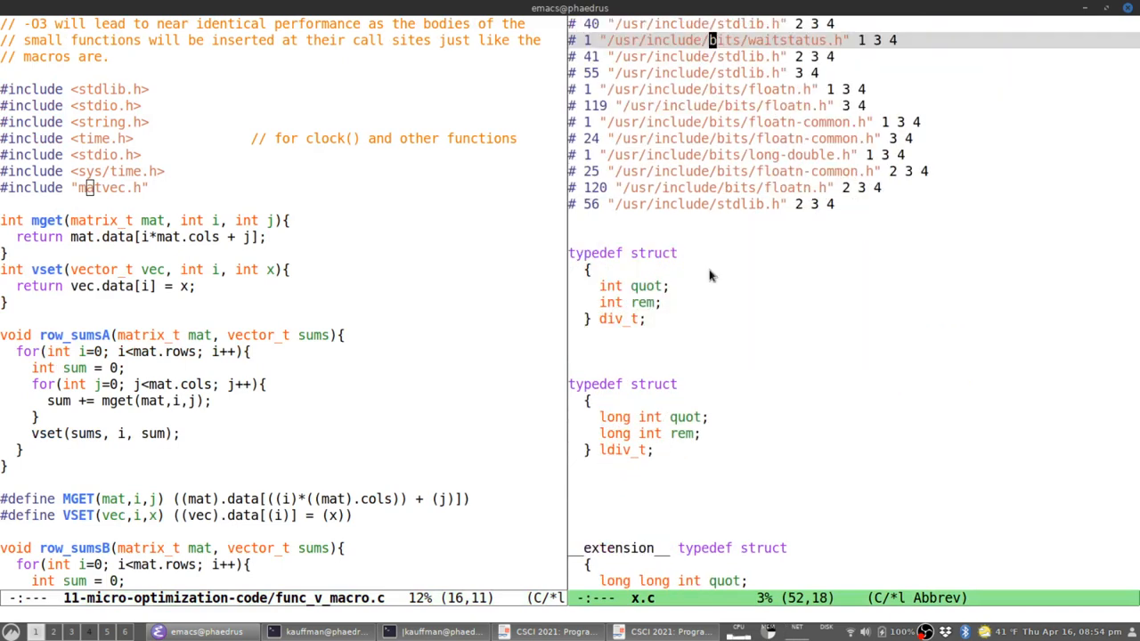
scroll(down, 3)
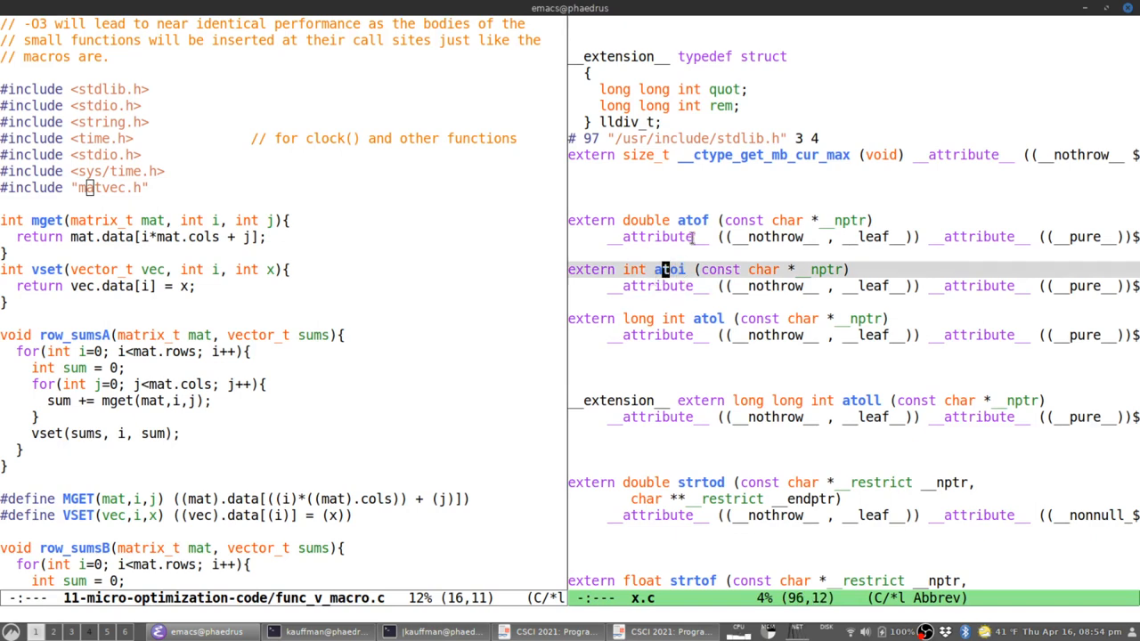
mouse_move(722, 317)
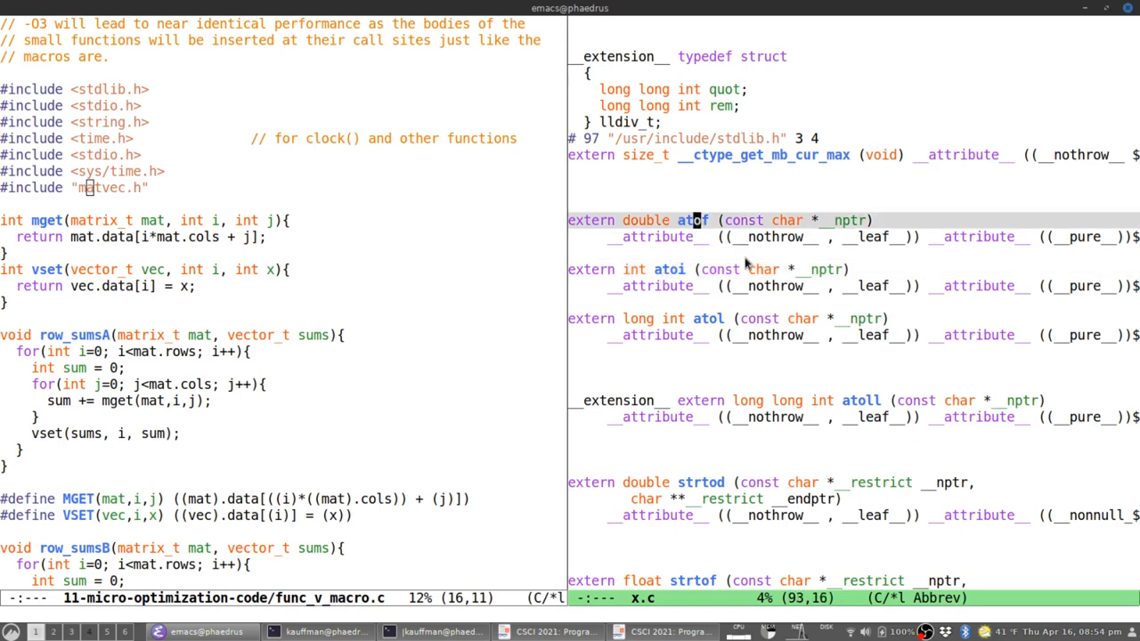
scroll(down, 3)
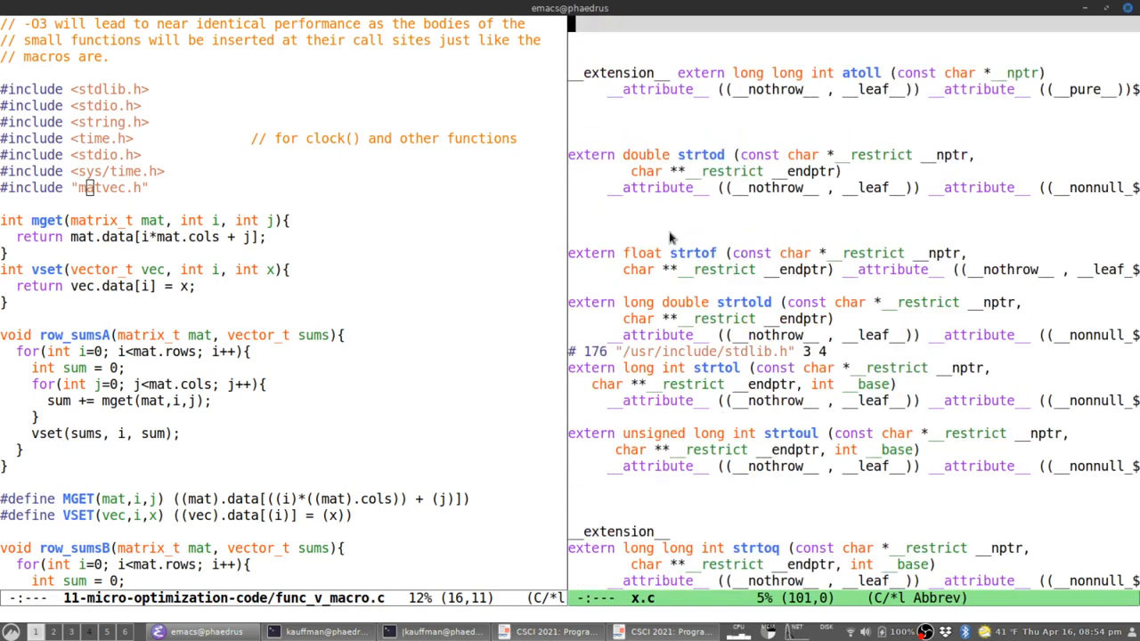
Incrementally search x.c for 'sprint' then 'pri' to reach the printf declarations.
text(sprint)
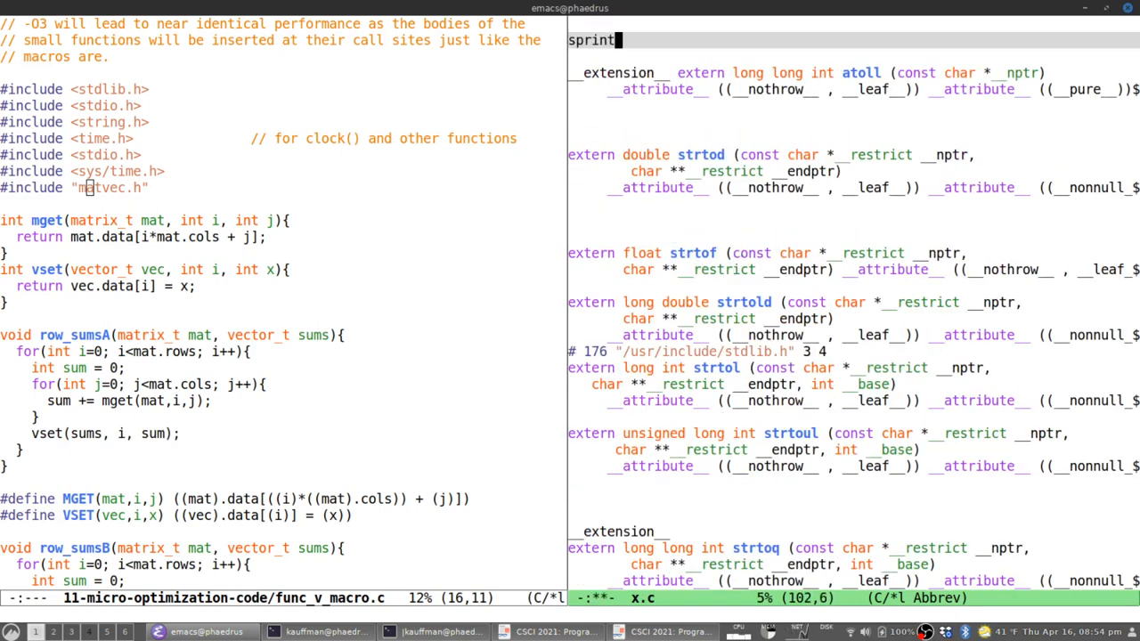
text(pri)
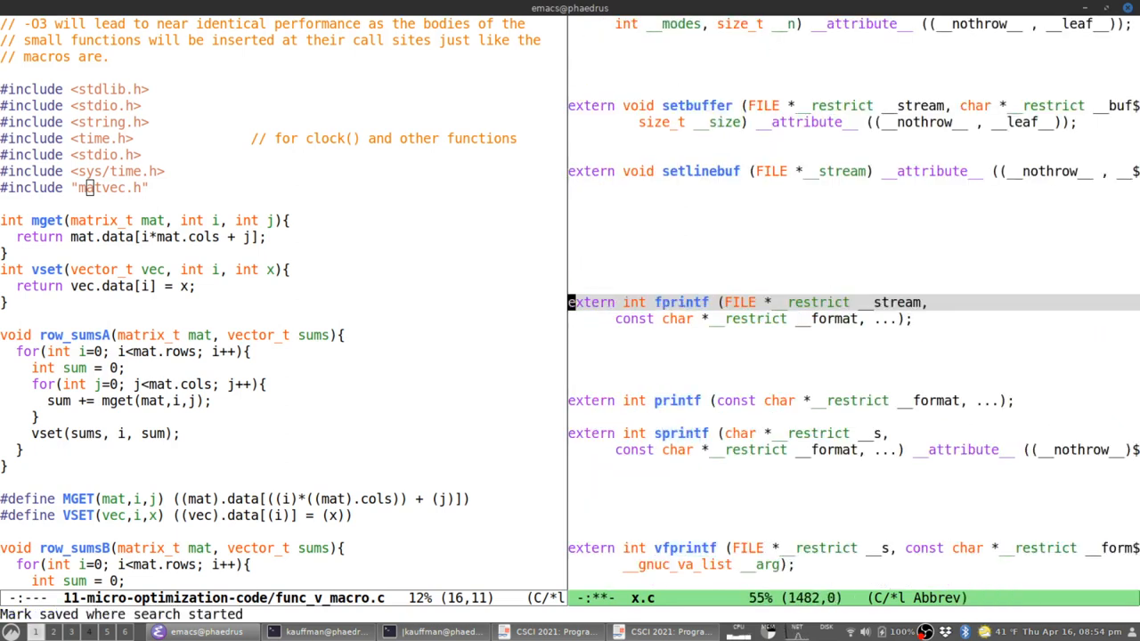
mouse_move(1051, 406)
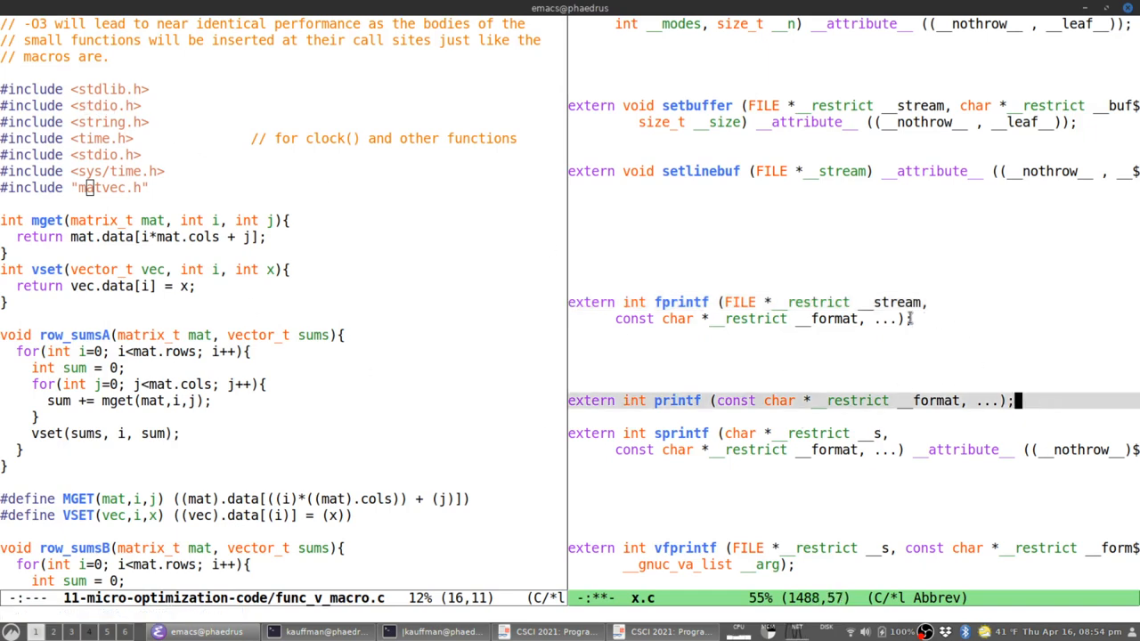
mouse_move(730, 317)
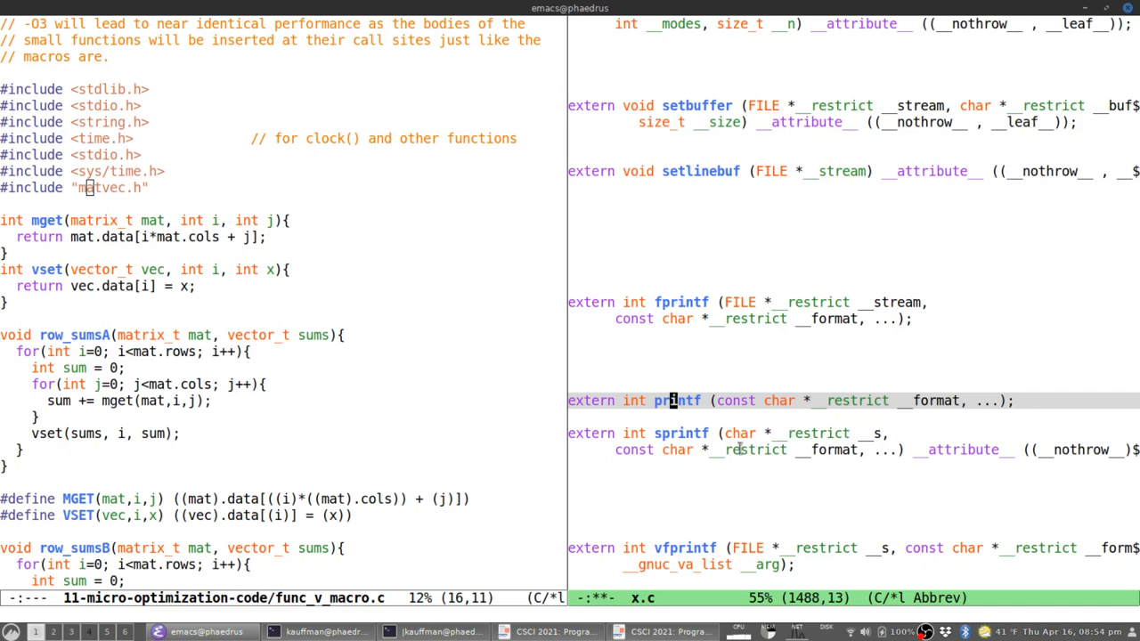
mouse_move(747, 415)
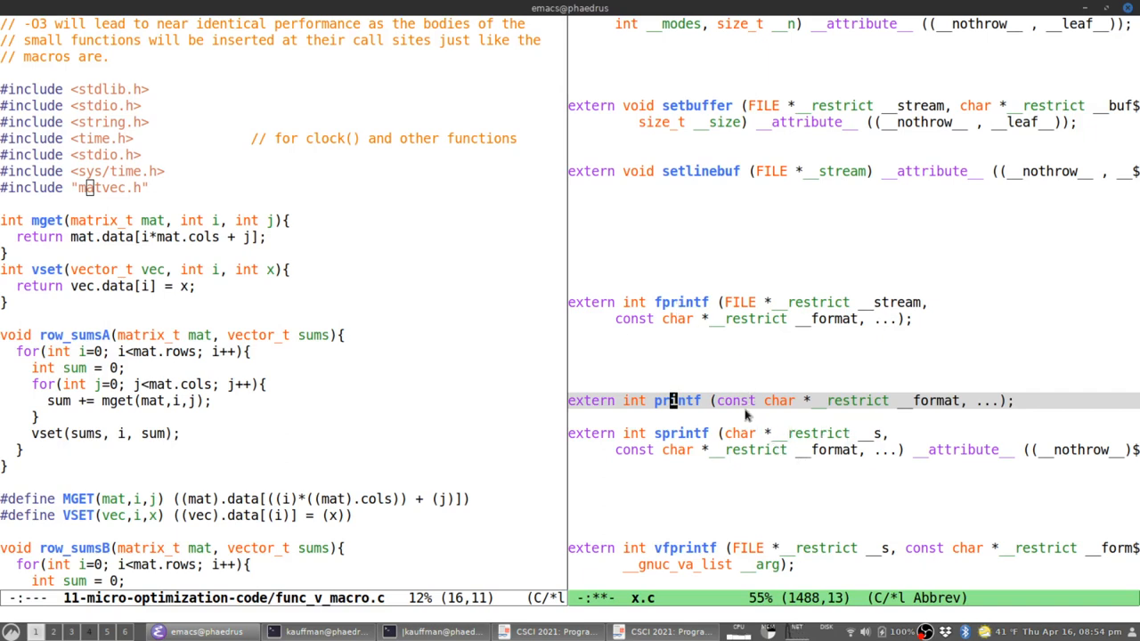
mouse_move(698, 415)
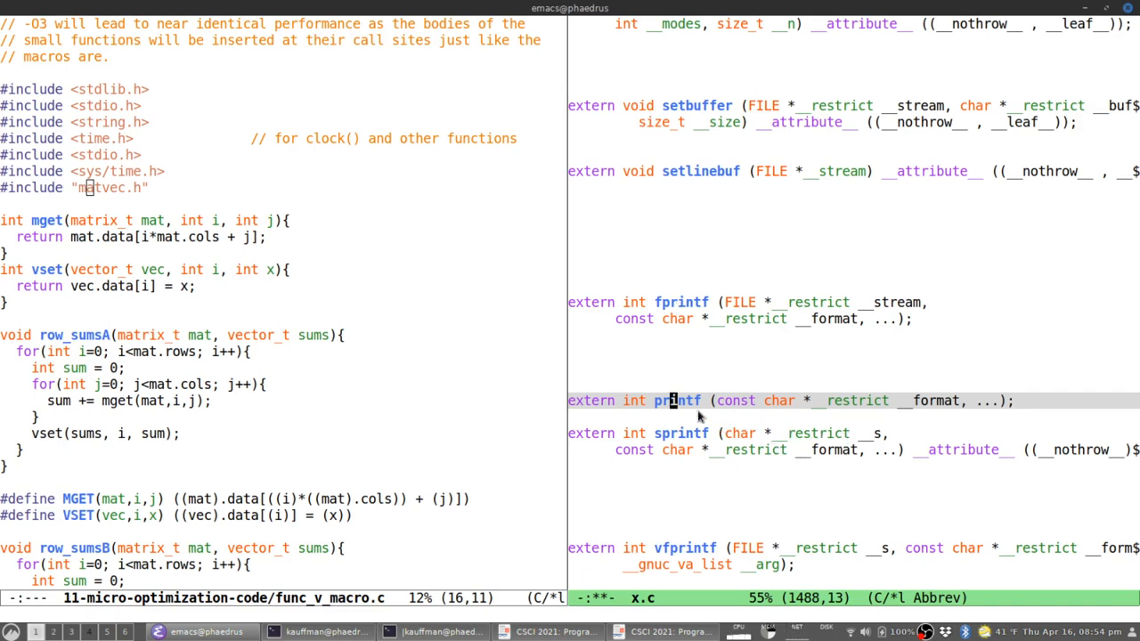
mouse_move(695, 401)
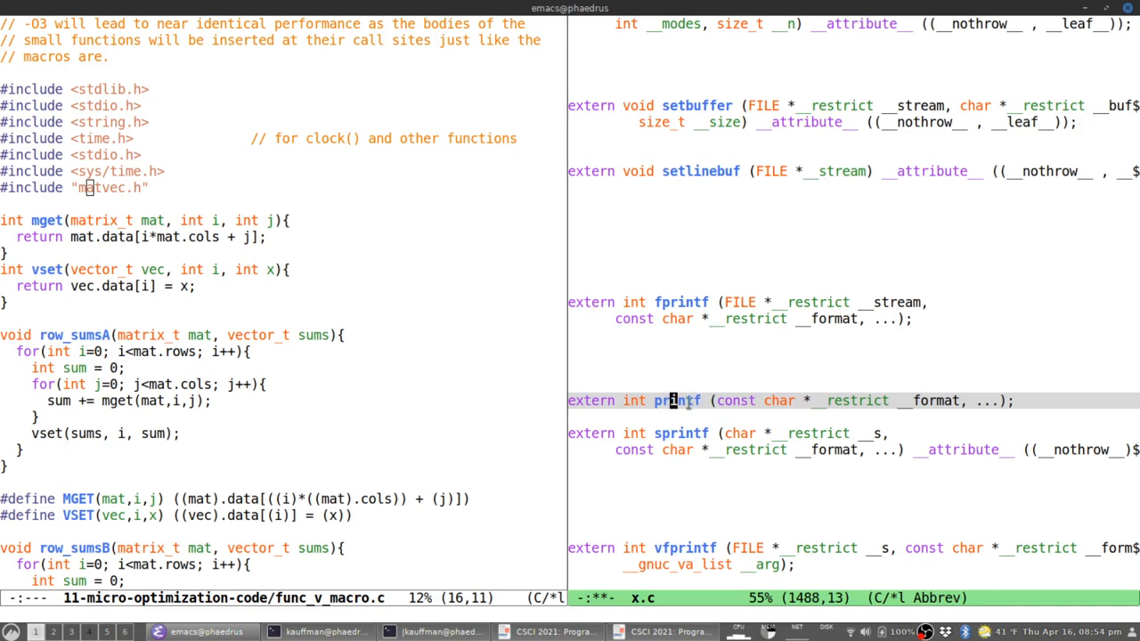
mouse_move(691, 429)
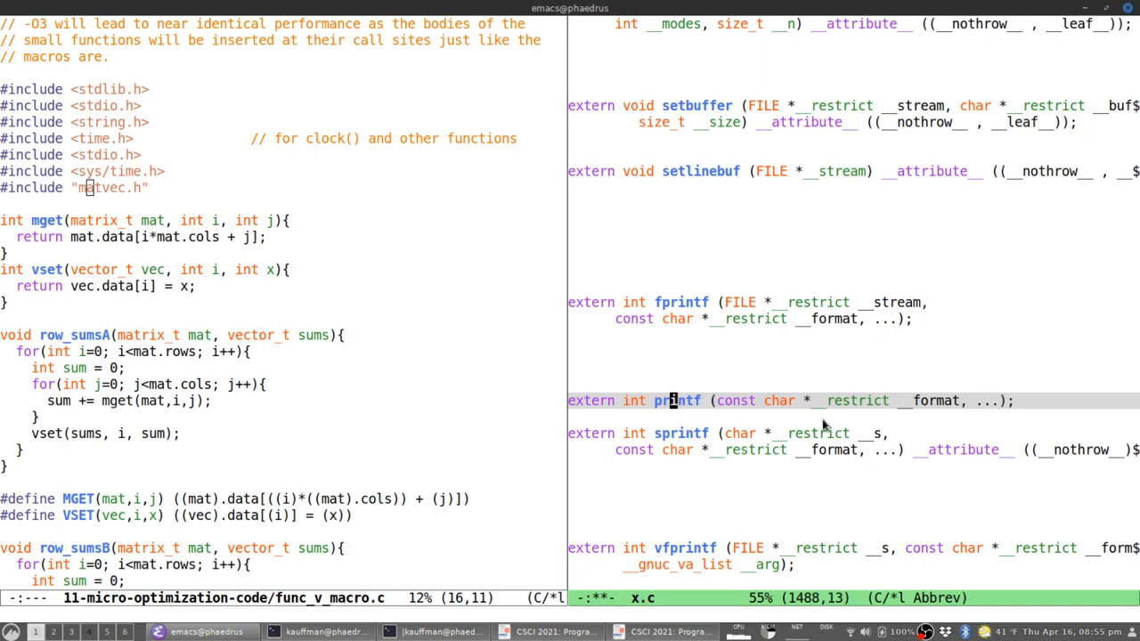
scroll(down, 3)
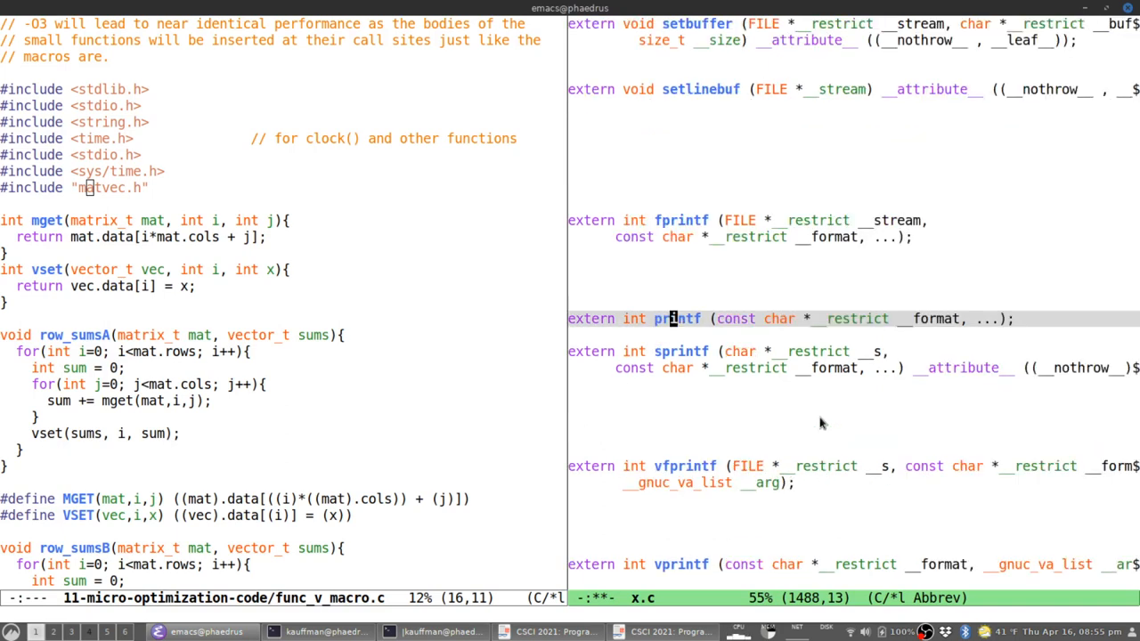
scroll(down, 3)
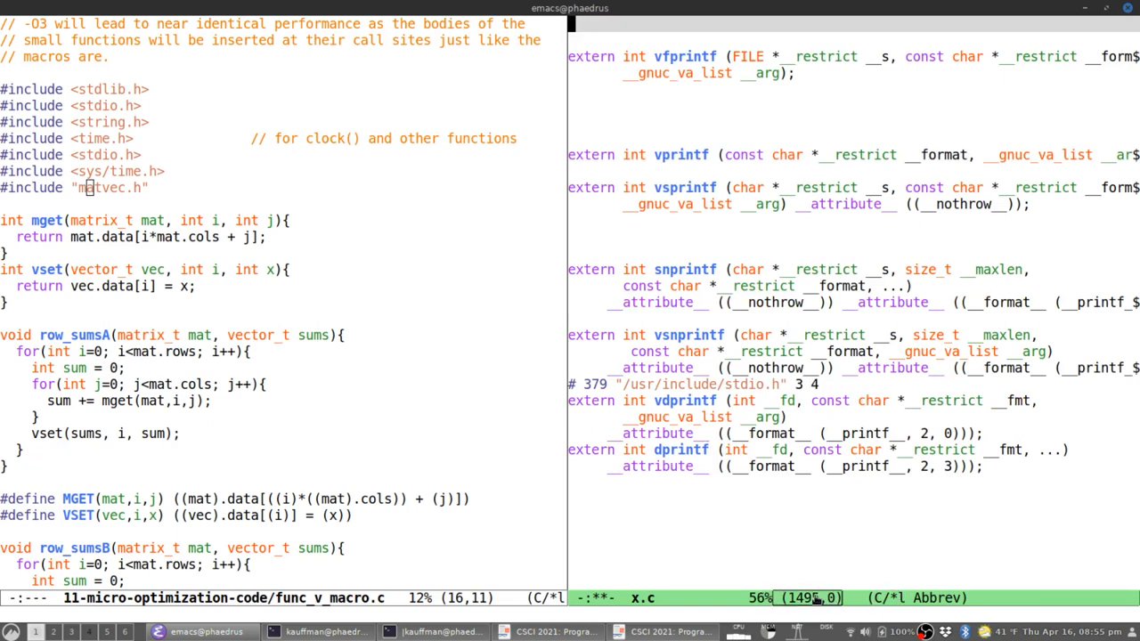
text(li)
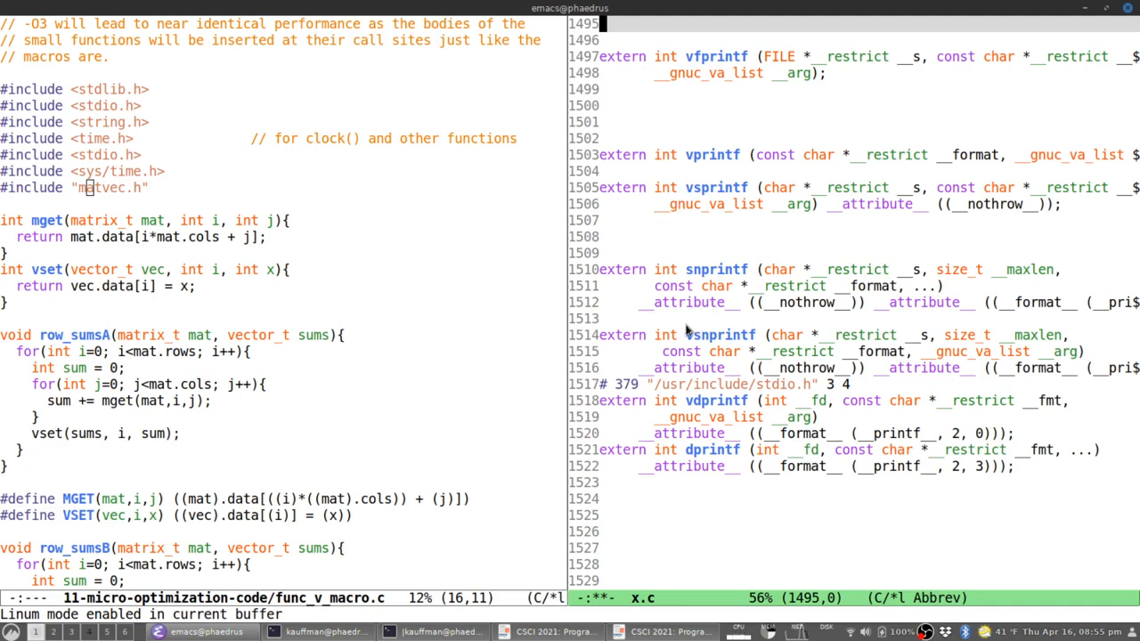
mouse_move(637, 362)
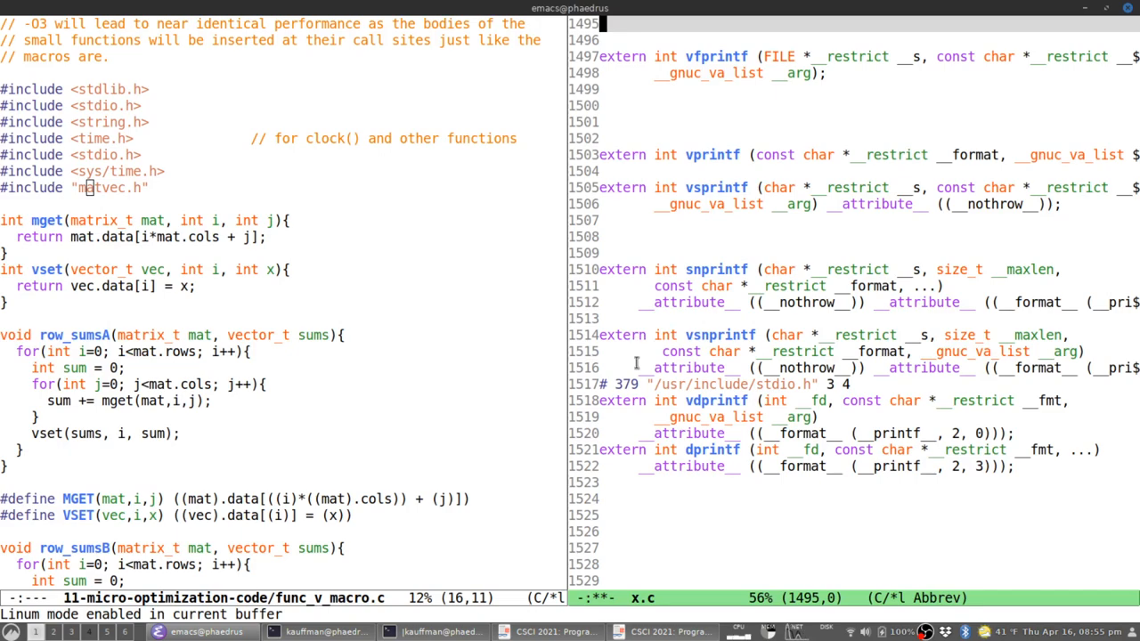
scroll(down, 3)
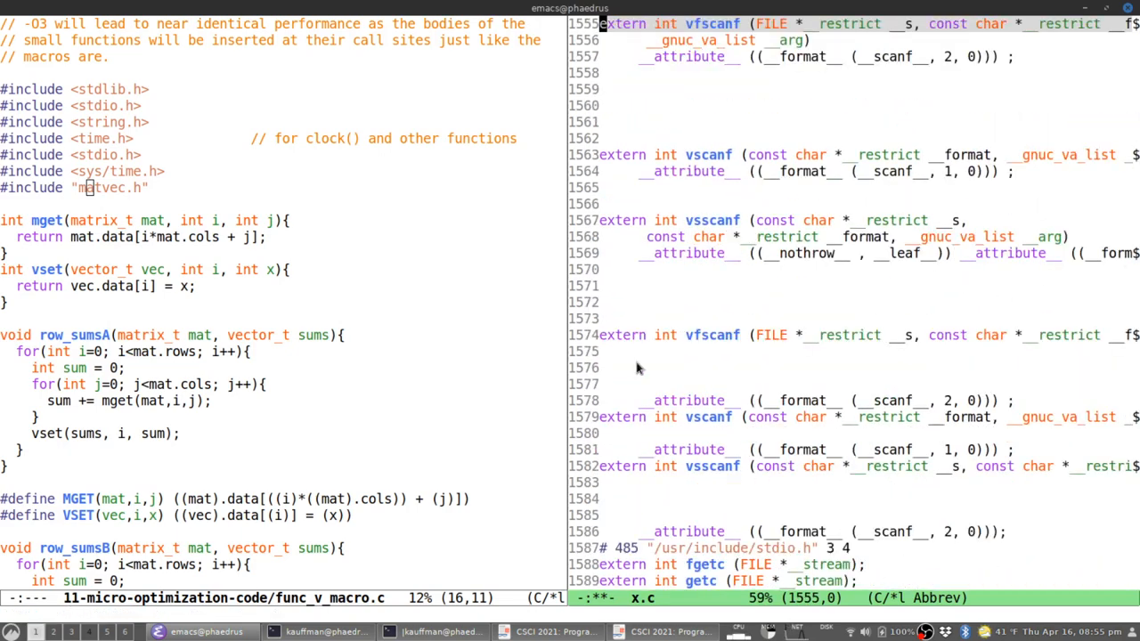
scroll(down, 3)
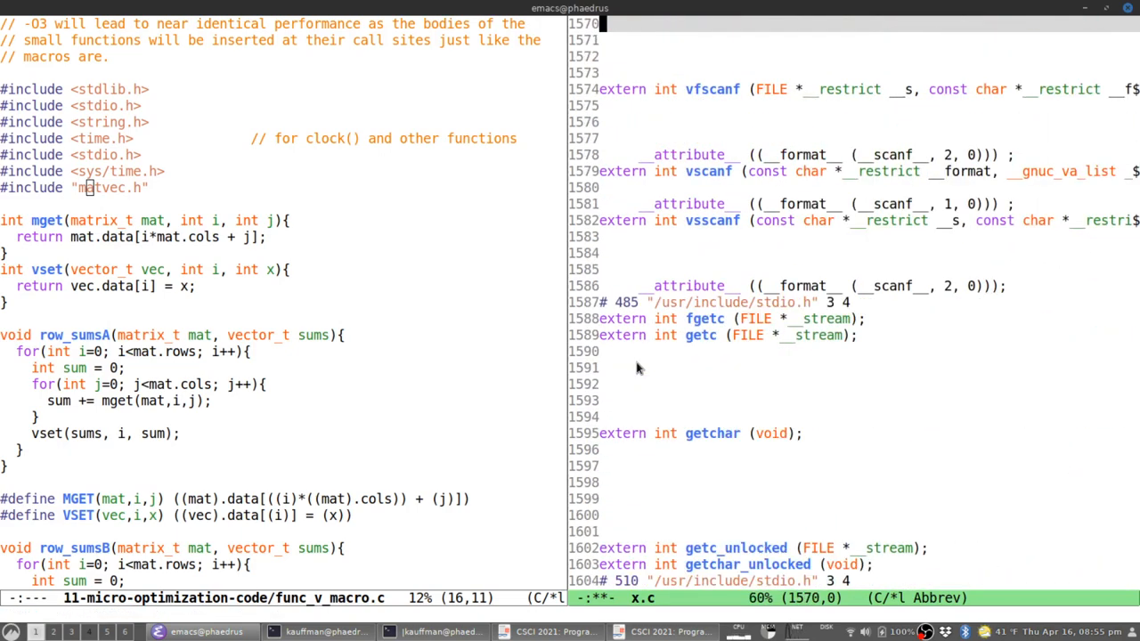
mouse_move(659, 389)
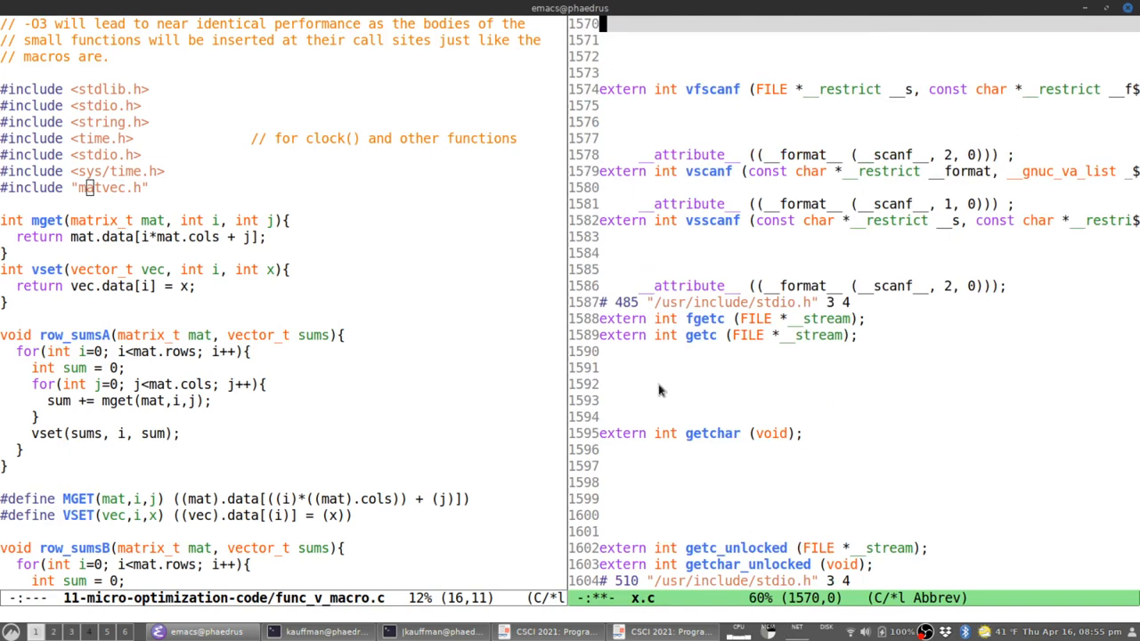
mouse_move(645, 383)
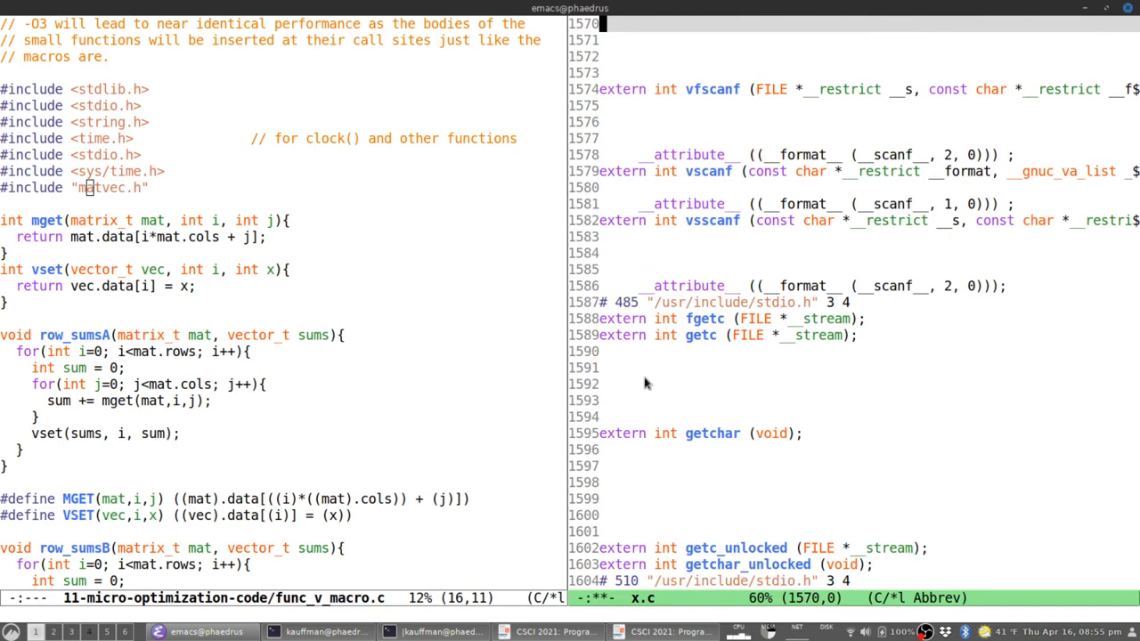
mouse_move(846, 351)
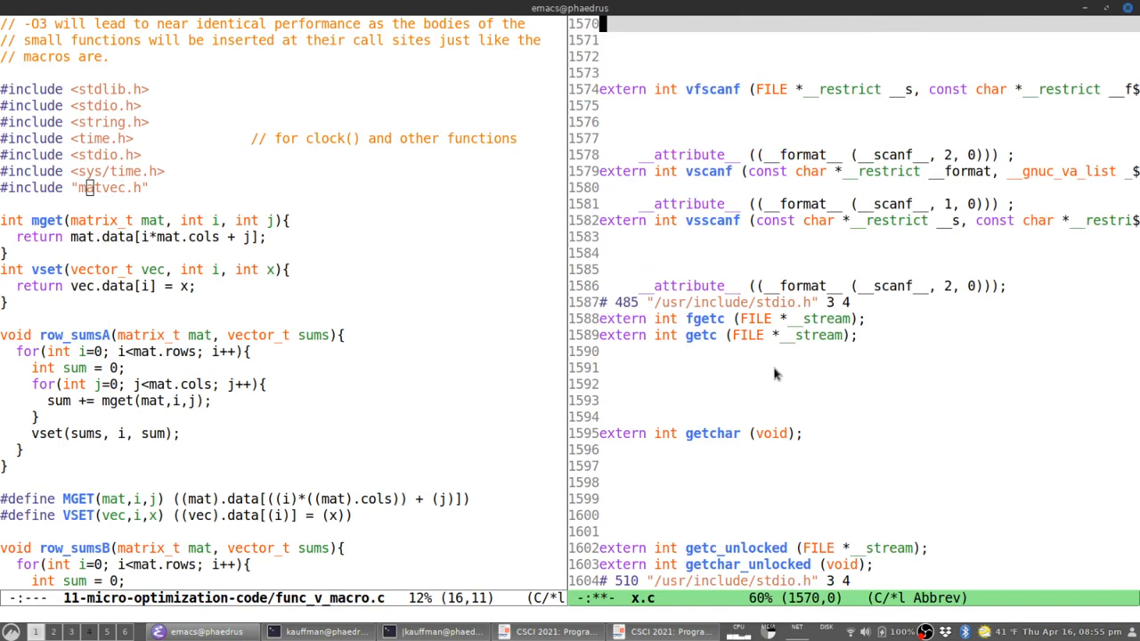
mouse_move(734, 317)
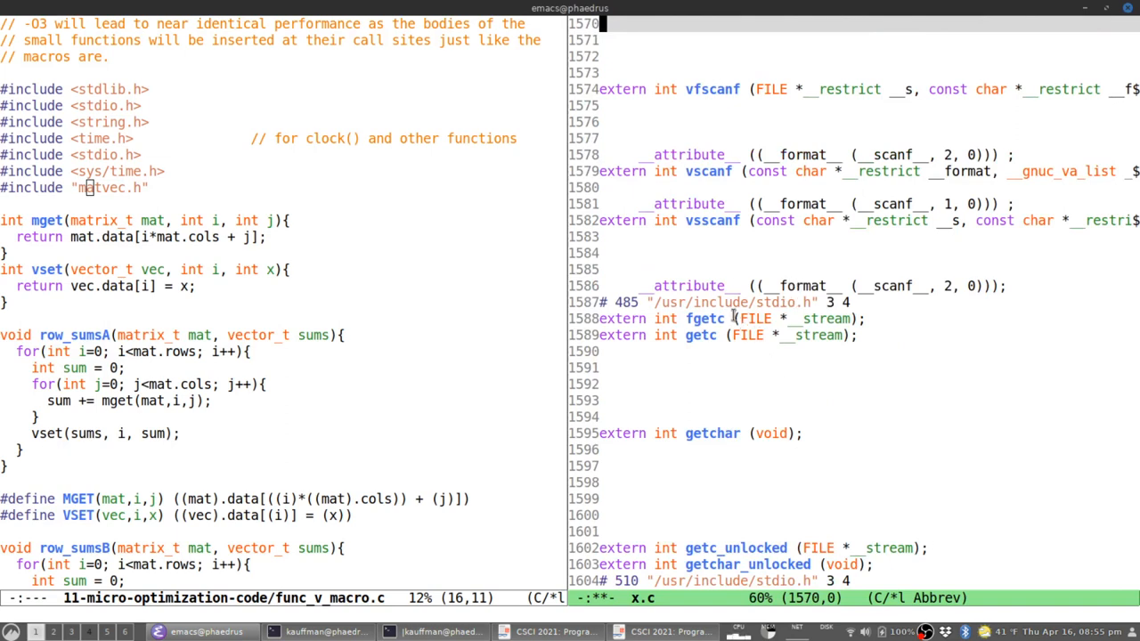
mouse_move(816, 269)
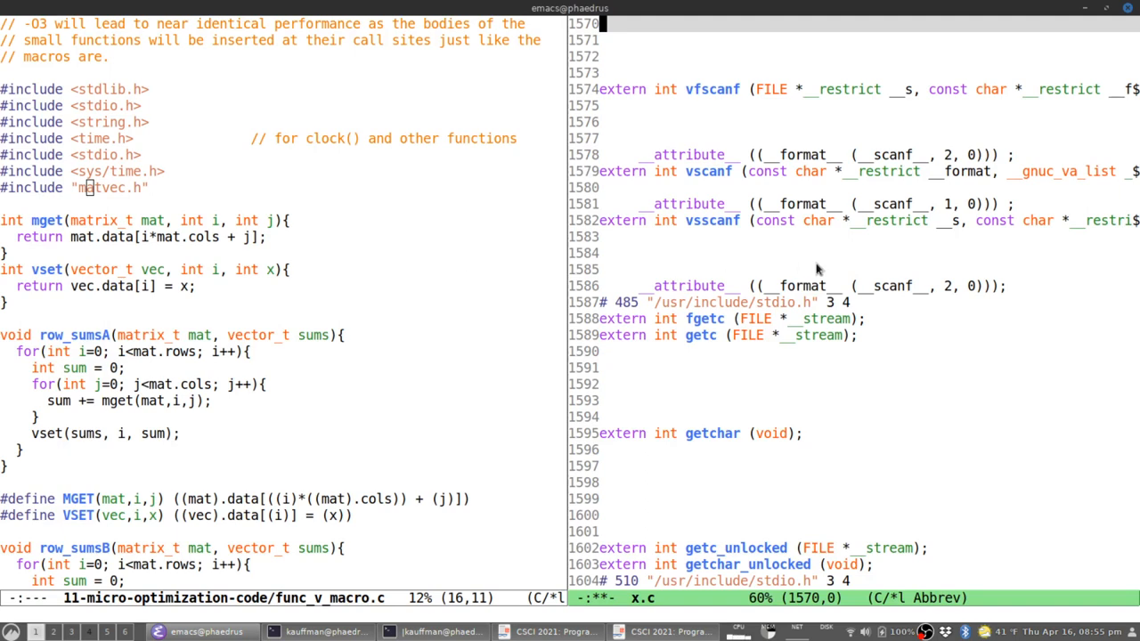
mouse_move(812, 271)
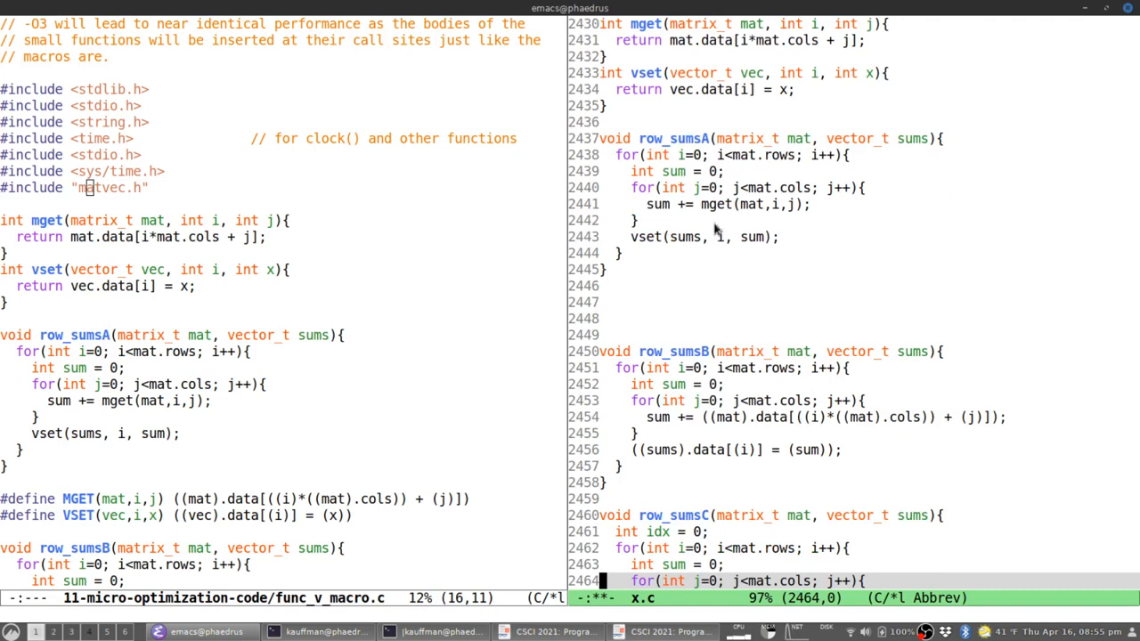
mouse_move(335, 292)
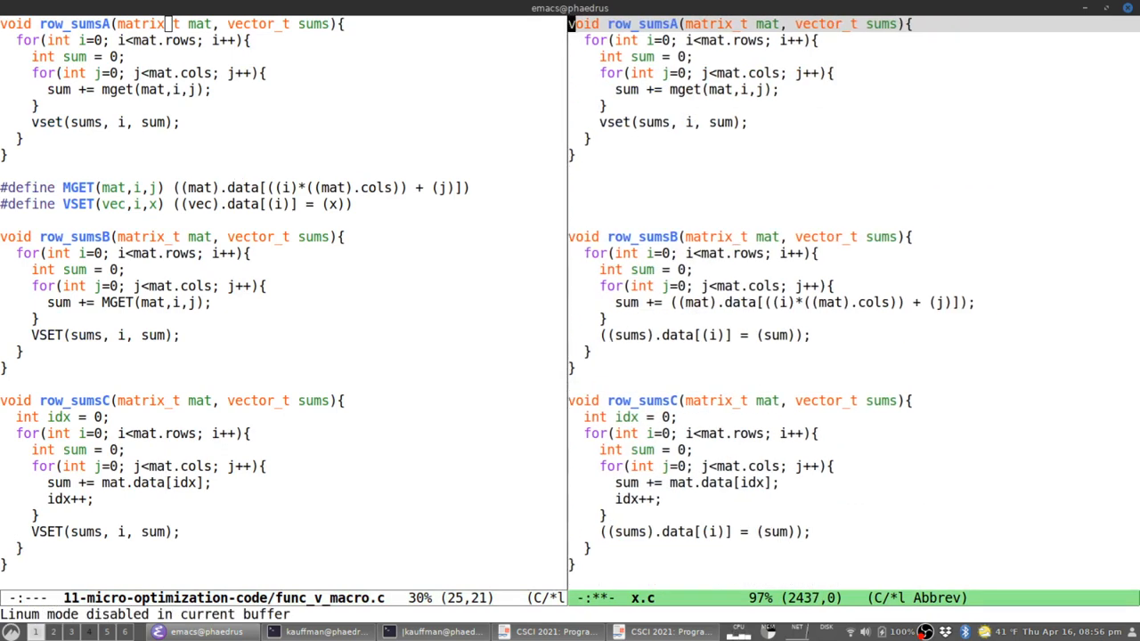
mouse_move(515, 218)
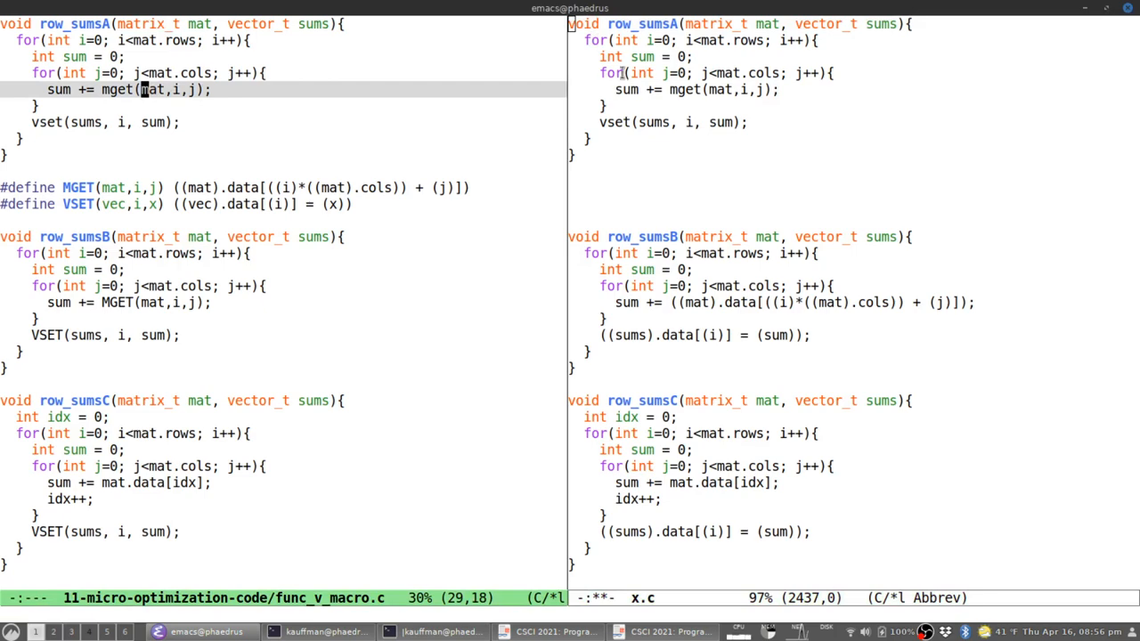
mouse_move(686, 107)
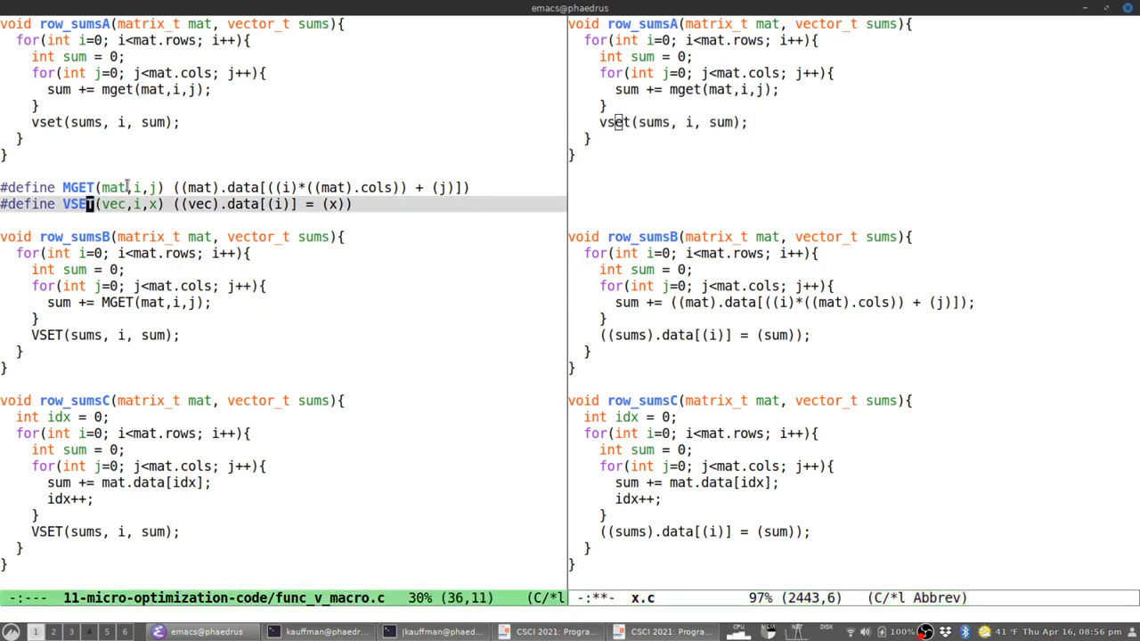
mouse_move(674, 199)
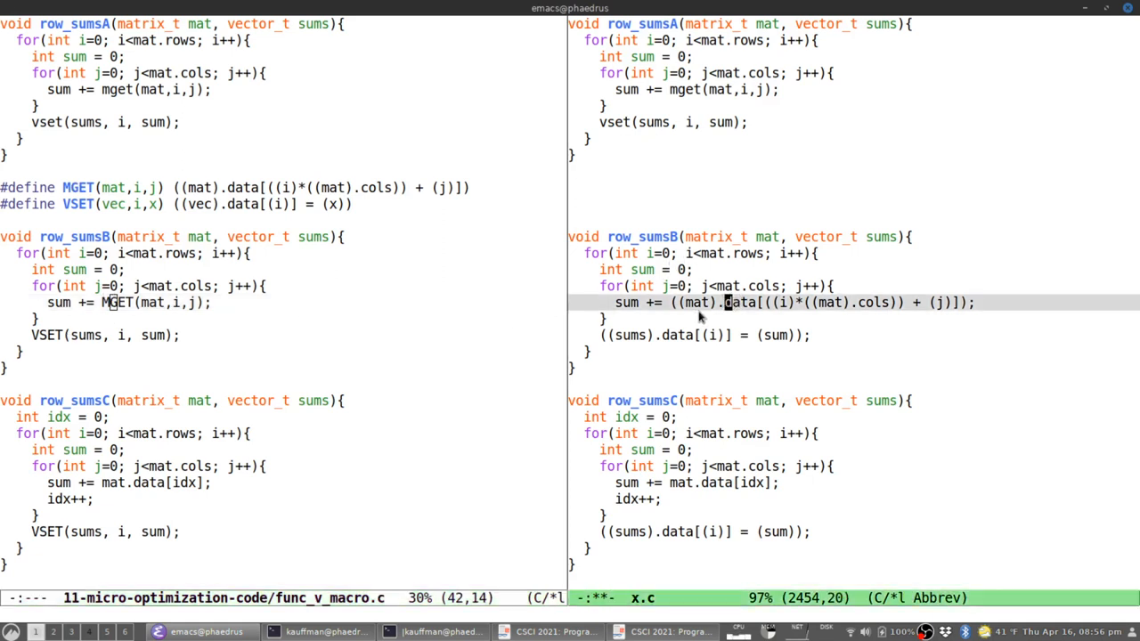
mouse_move(727, 275)
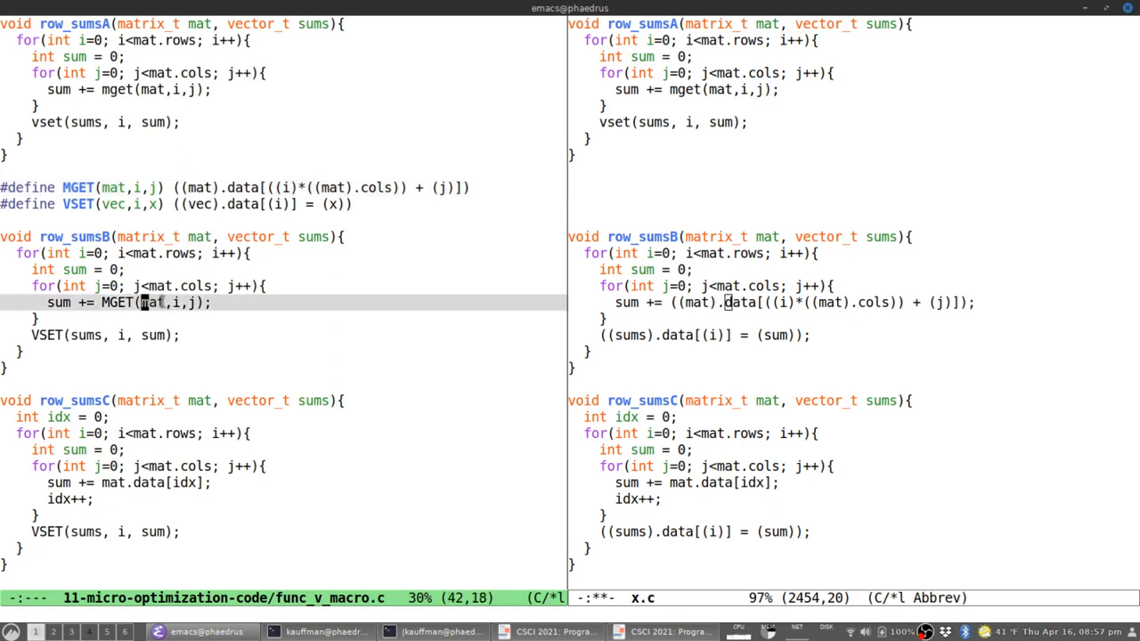
mouse_move(340, 189)
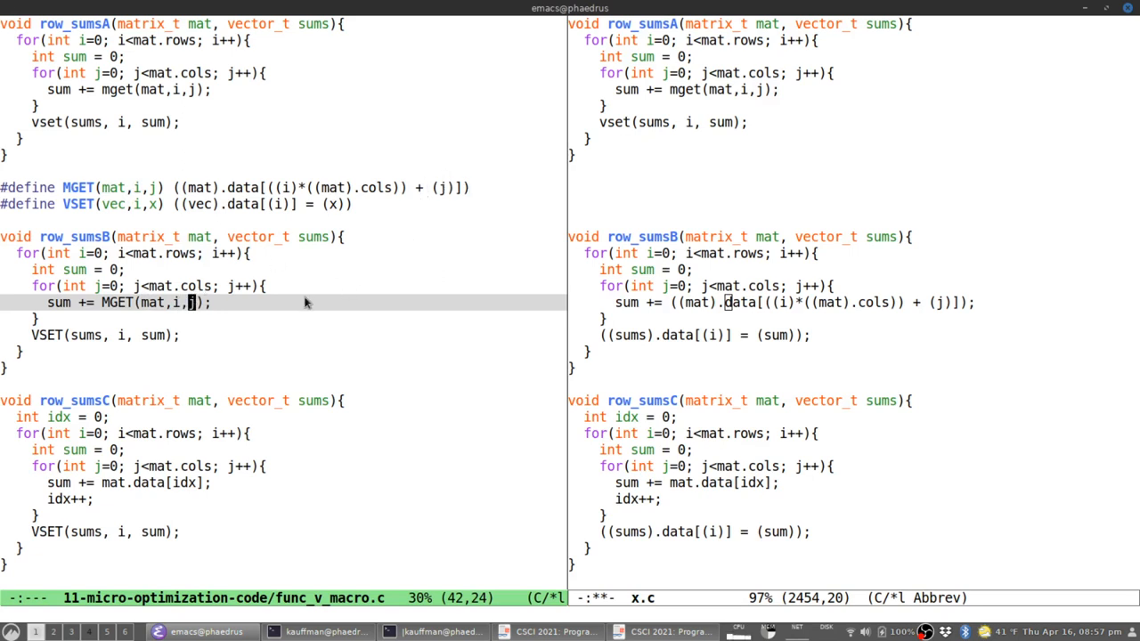
mouse_move(256, 175)
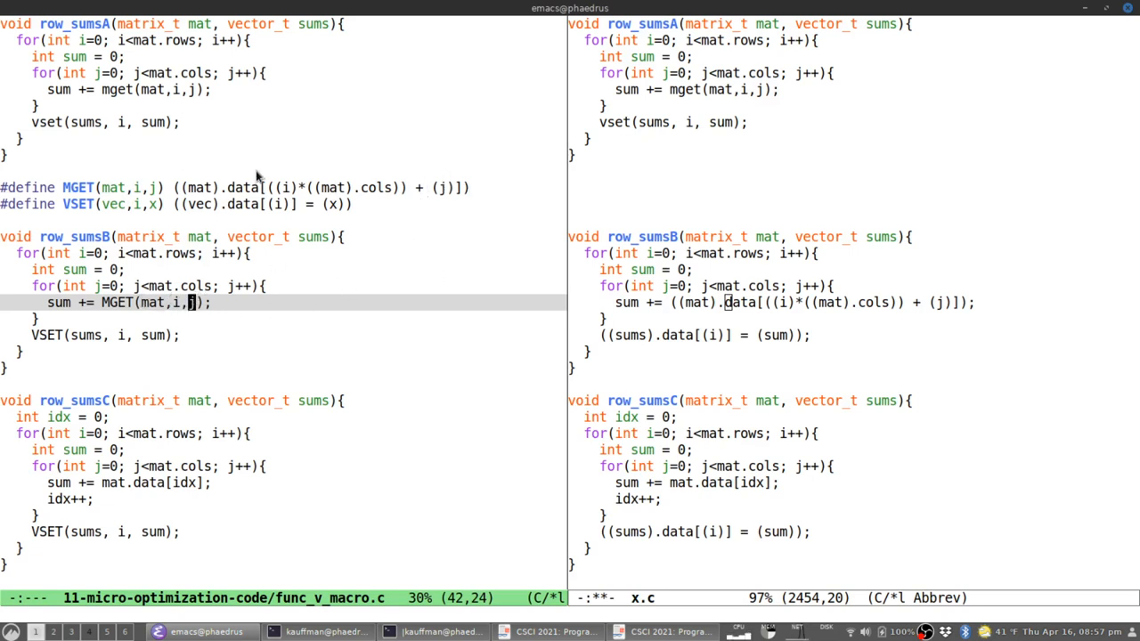
mouse_move(342, 237)
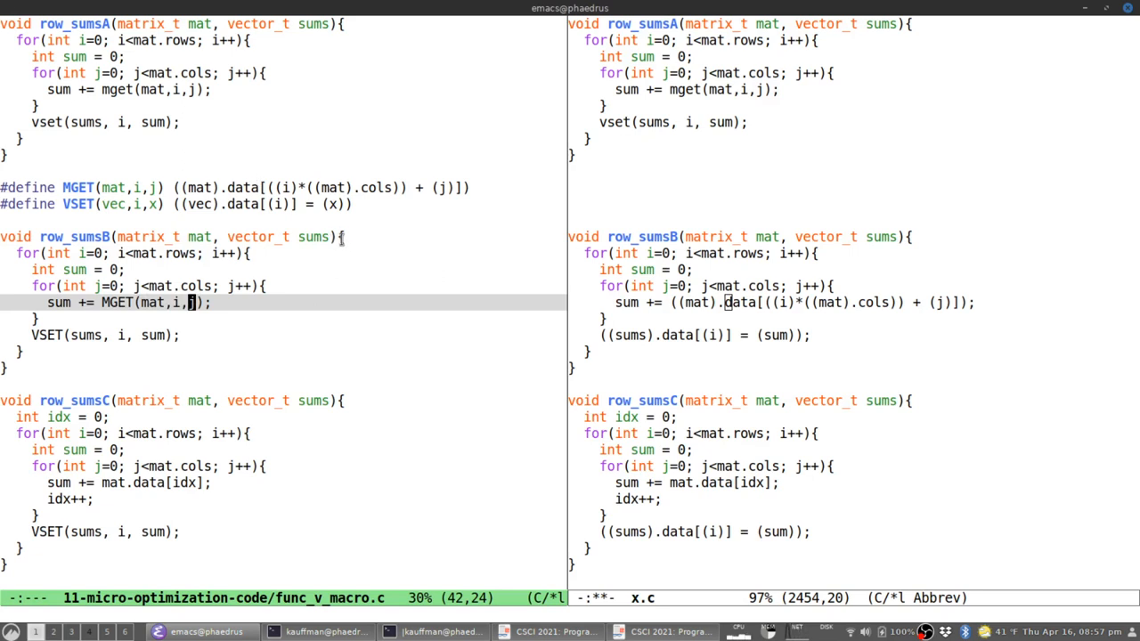
mouse_move(340, 256)
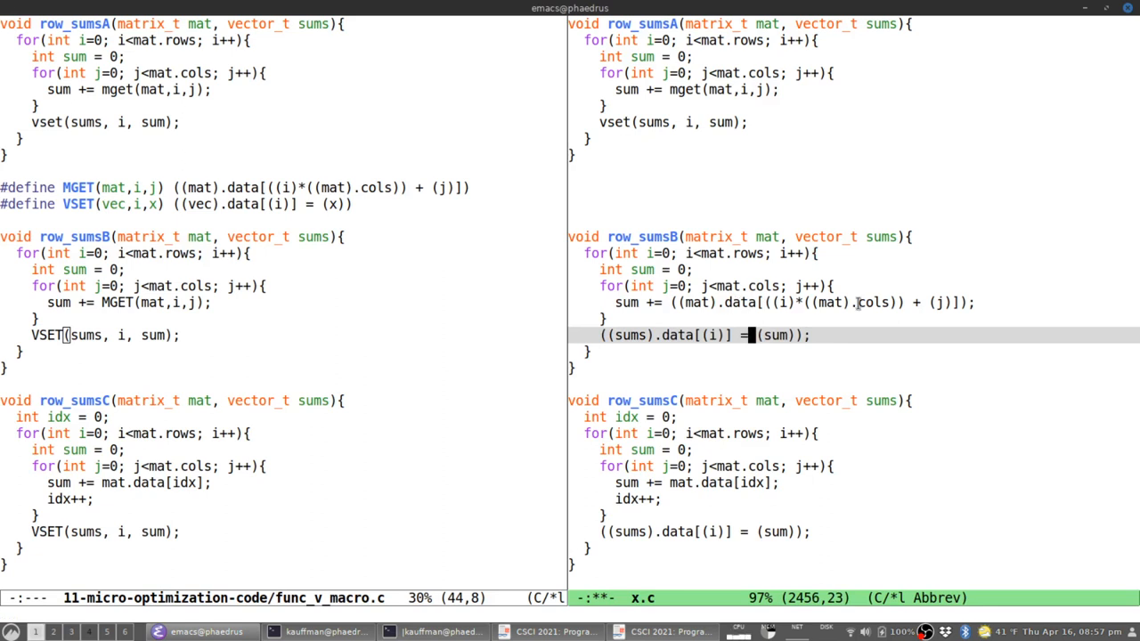
mouse_move(846, 310)
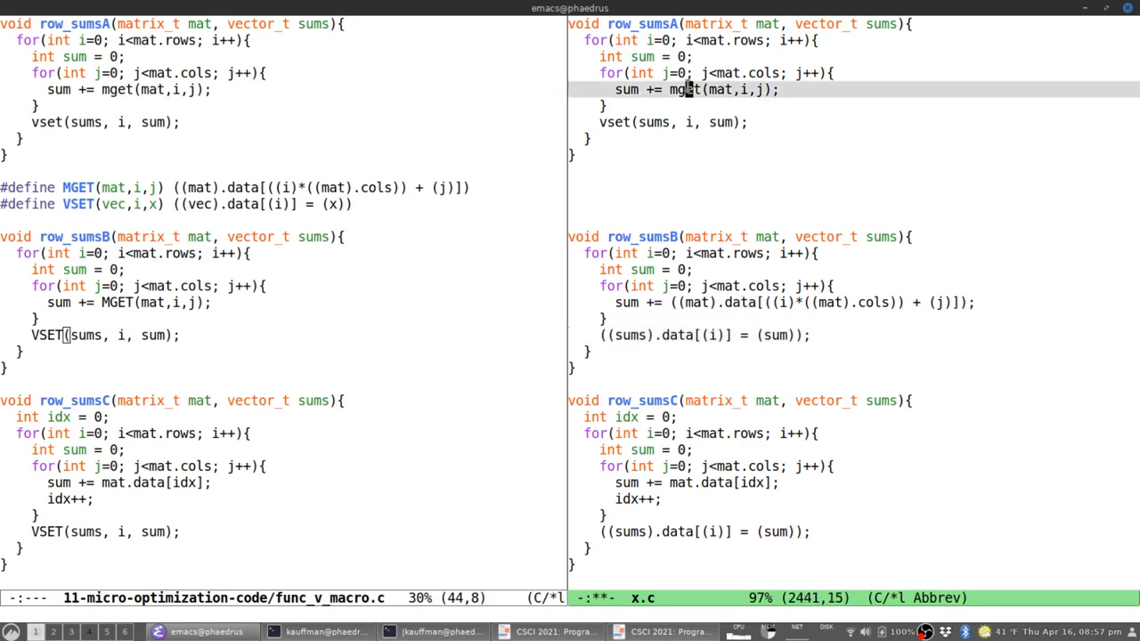
mouse_move(777, 169)
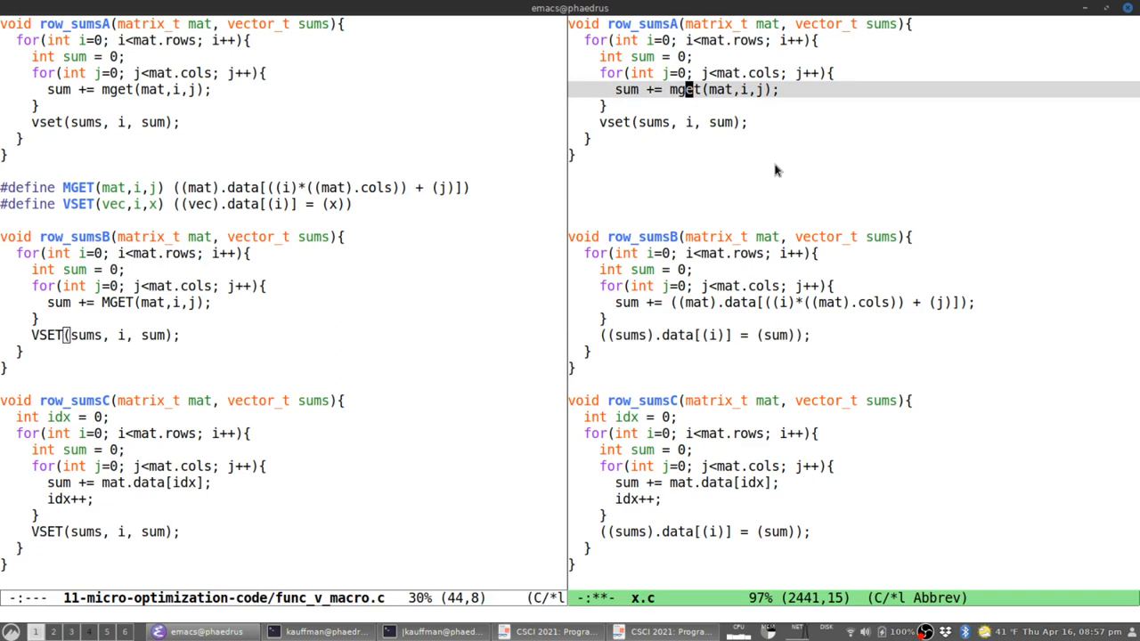
mouse_move(672, 114)
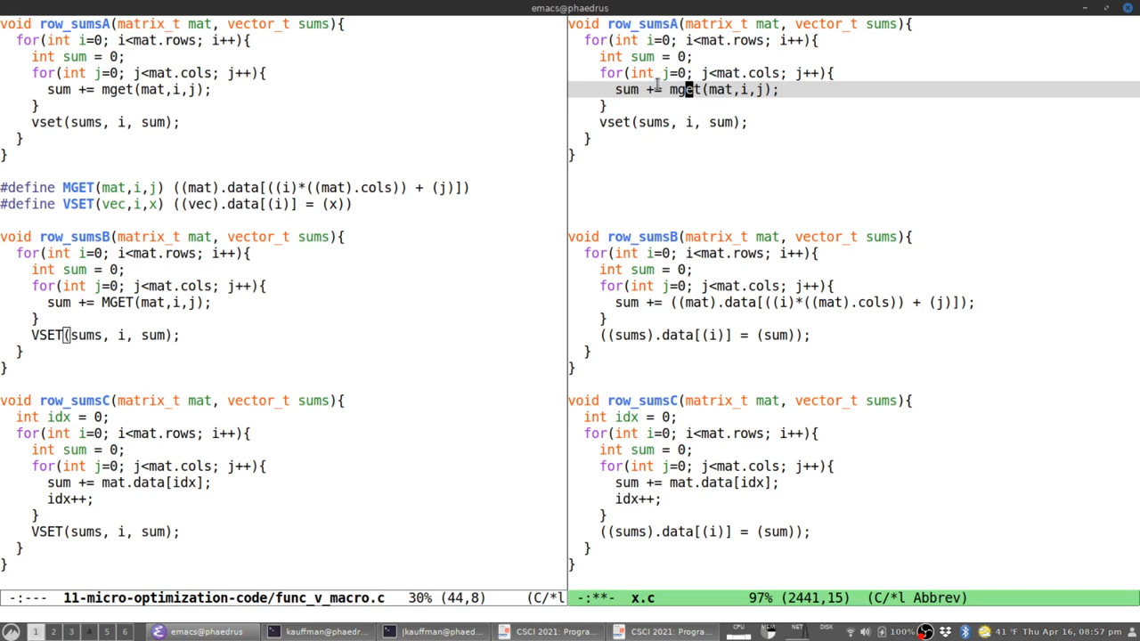
mouse_move(656, 105)
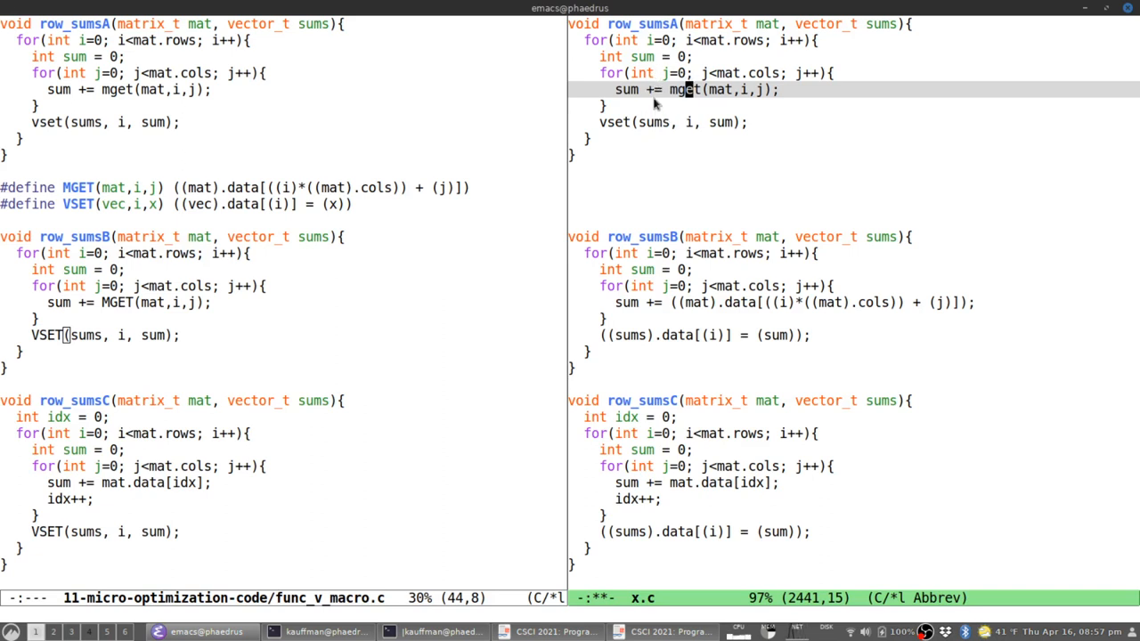
mouse_move(686, 98)
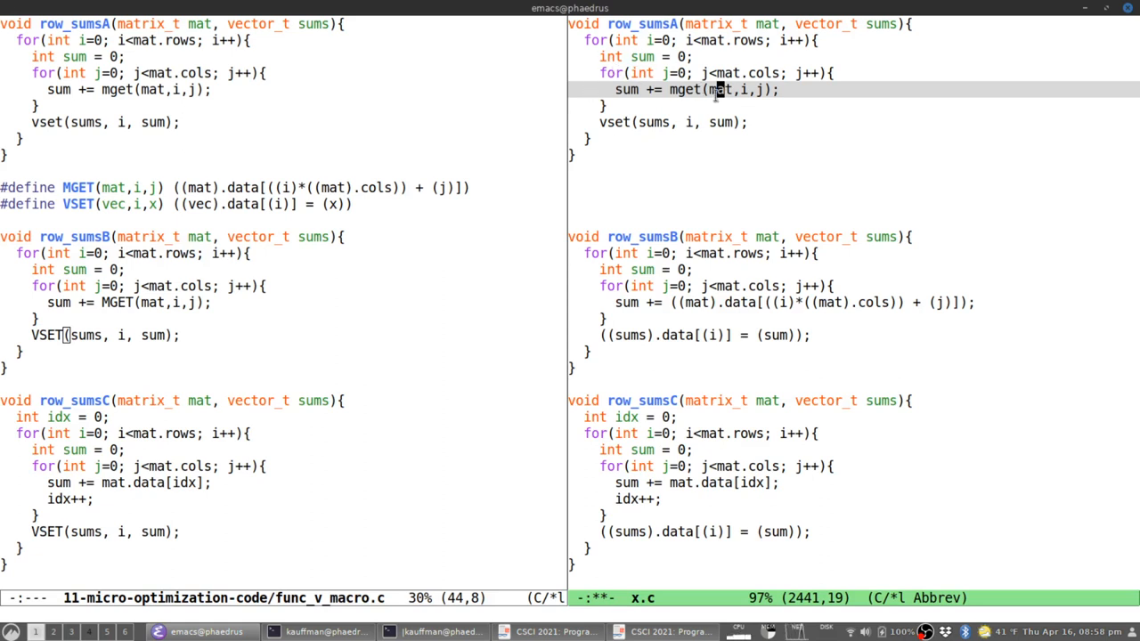
mouse_move(702, 69)
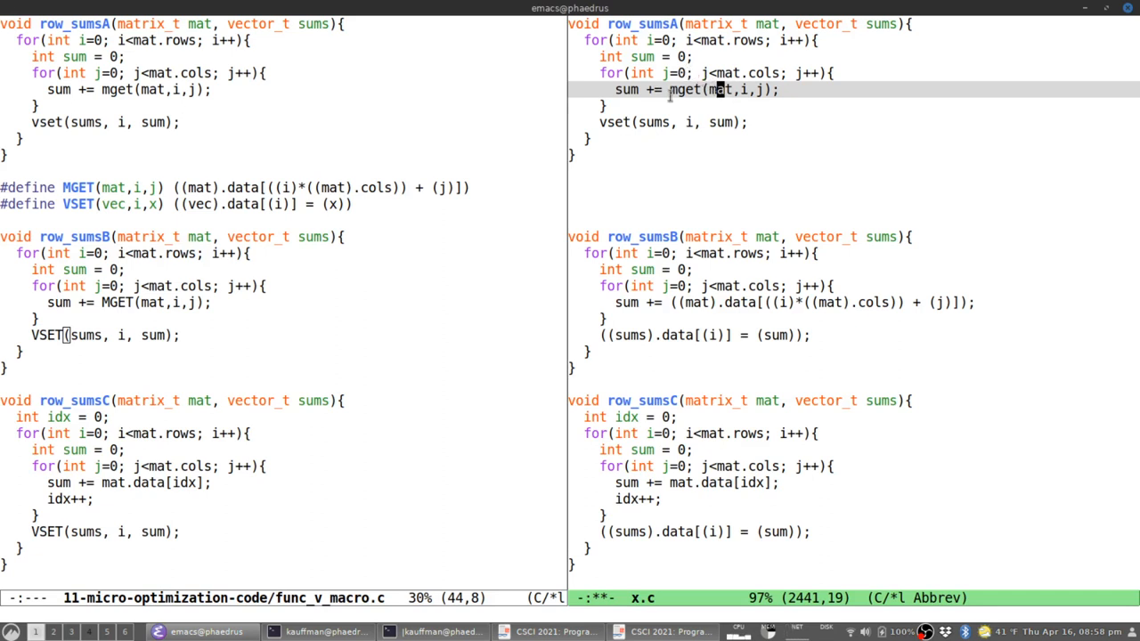
mouse_move(649, 105)
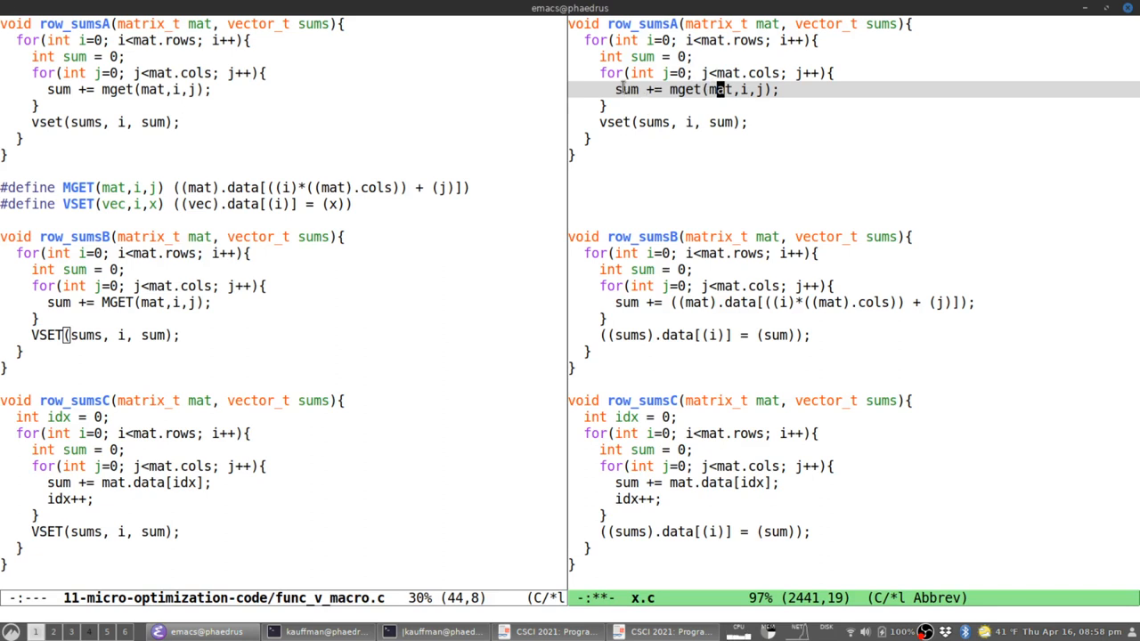
mouse_move(578, 80)
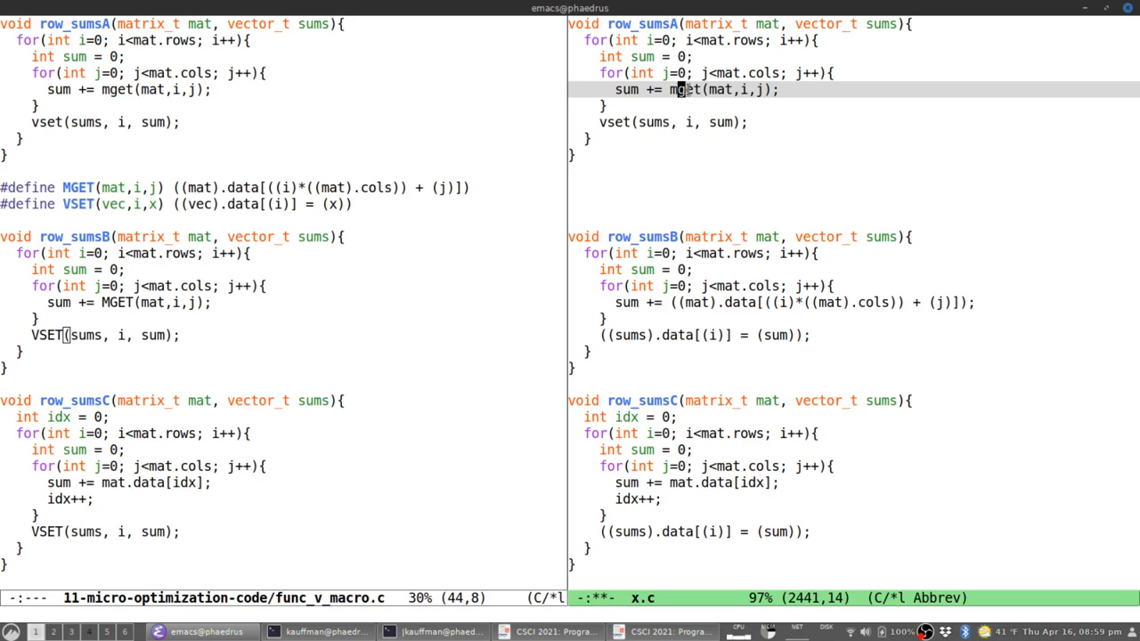
mouse_move(720, 110)
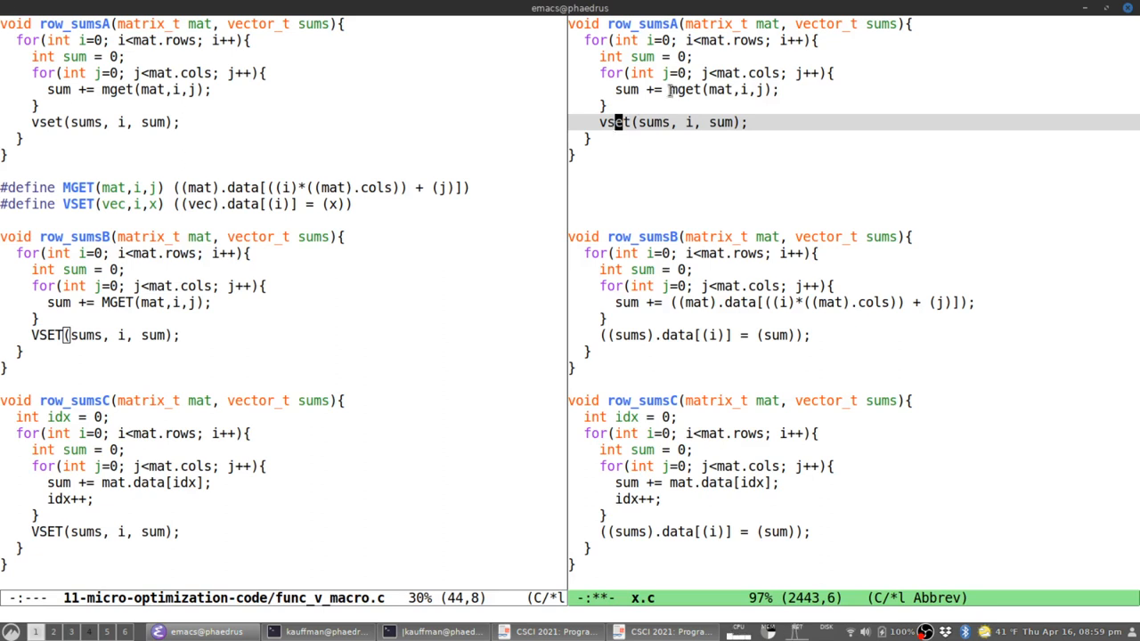
mouse_move(685, 107)
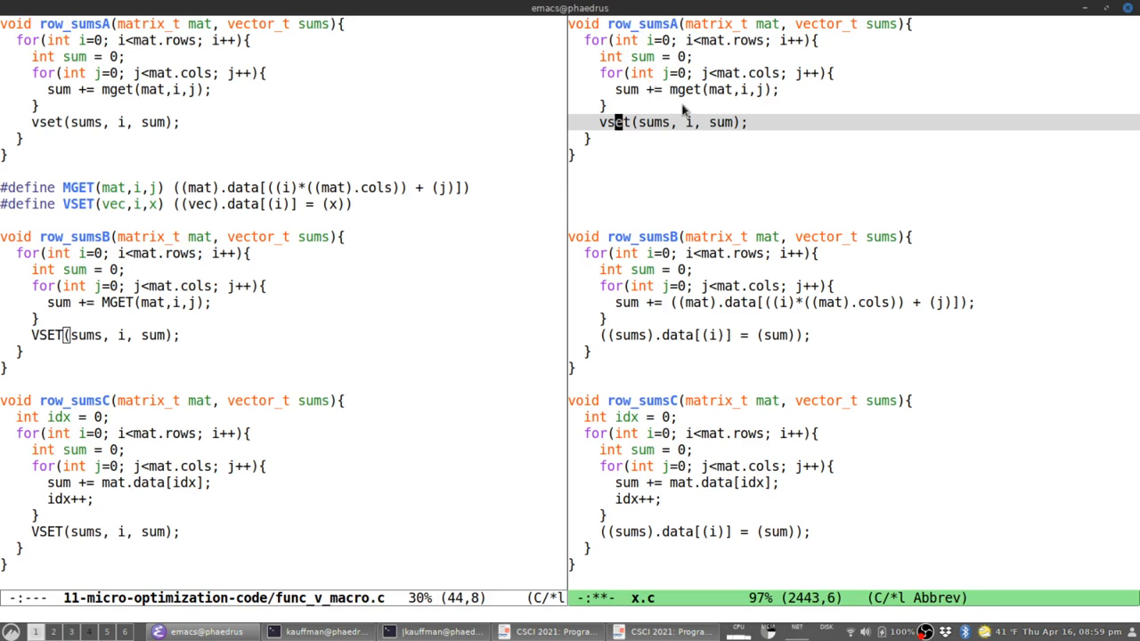
mouse_move(686, 110)
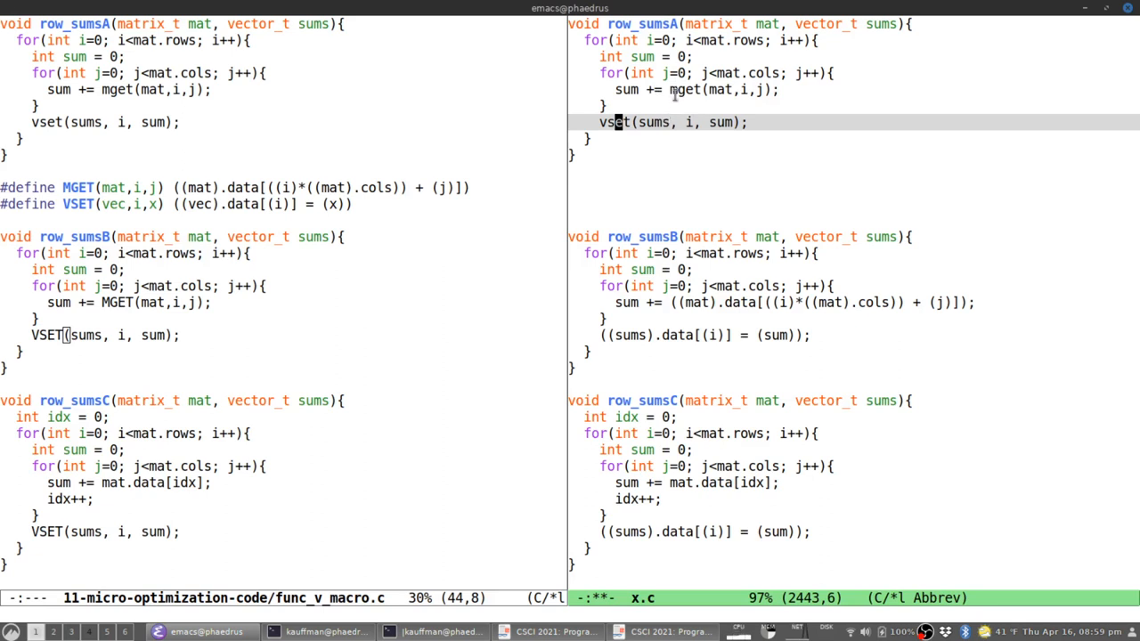
mouse_move(695, 96)
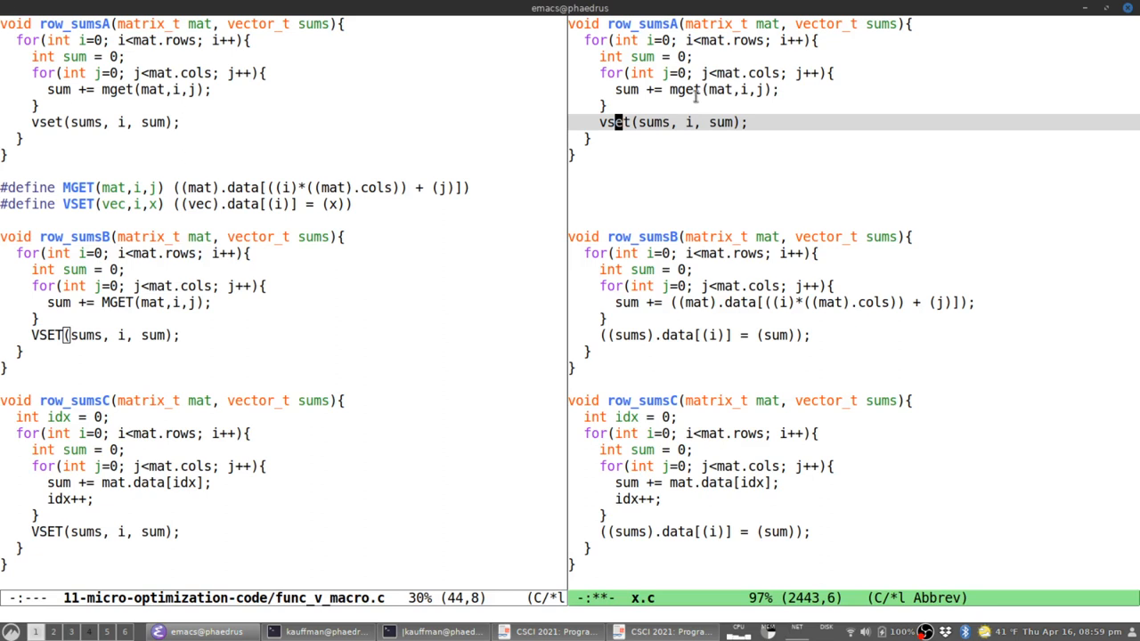
mouse_move(684, 107)
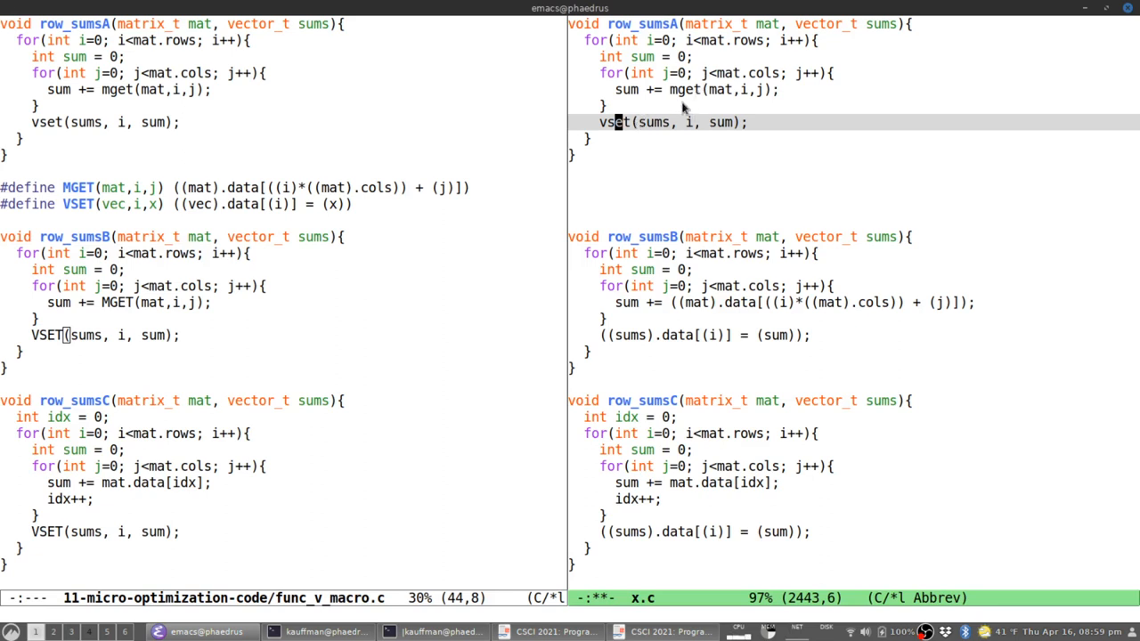
click(756, 303)
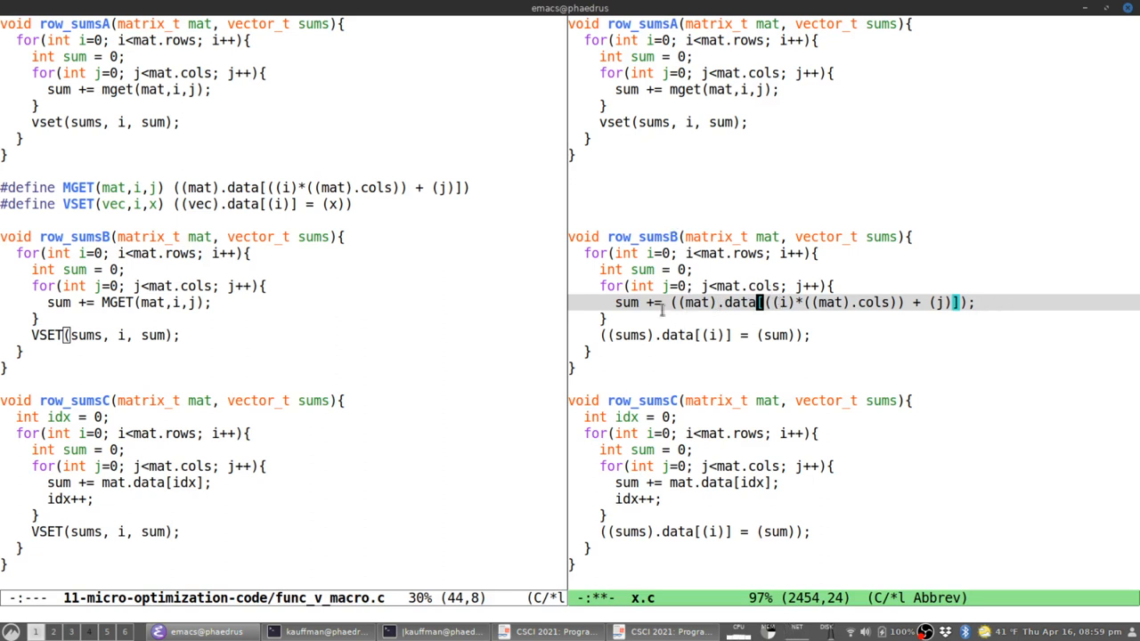
mouse_move(848, 310)
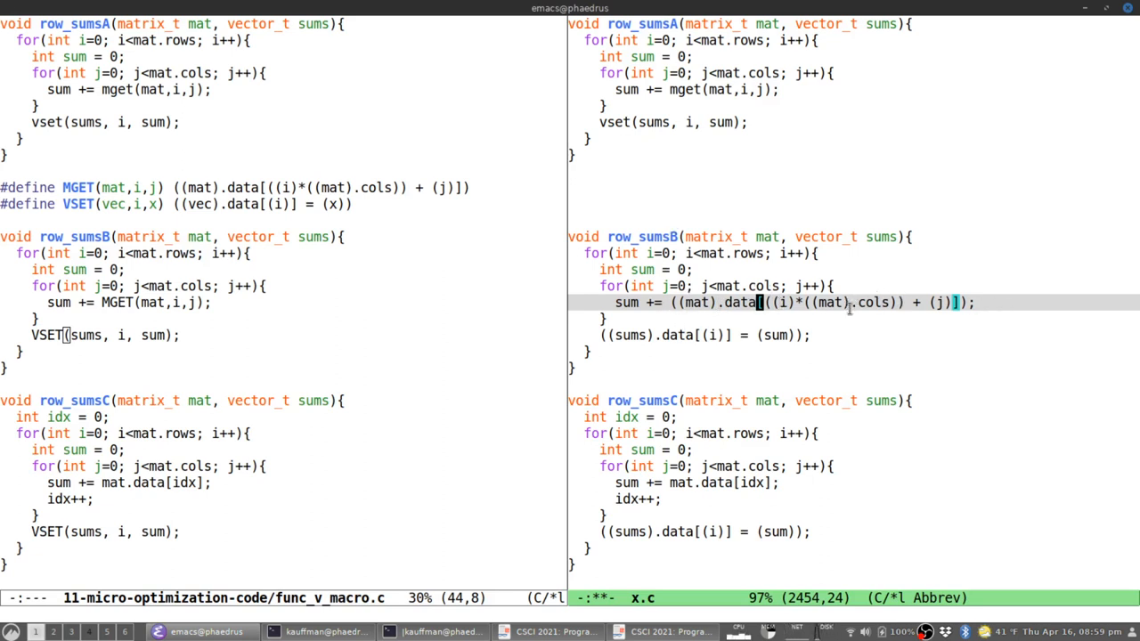
mouse_move(763, 139)
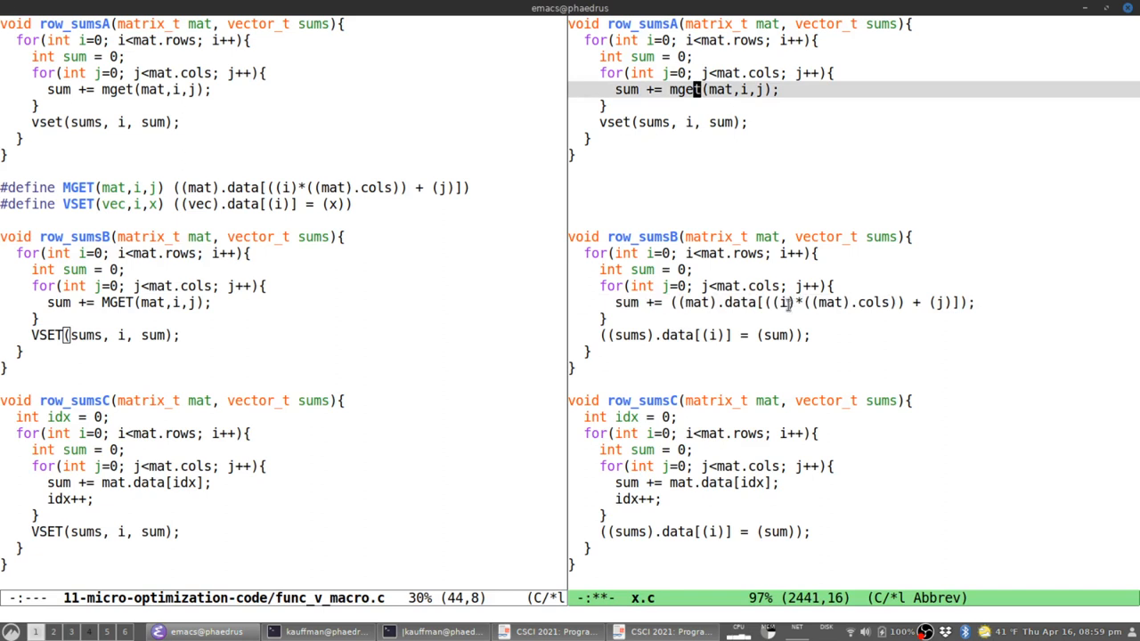
mouse_move(723, 303)
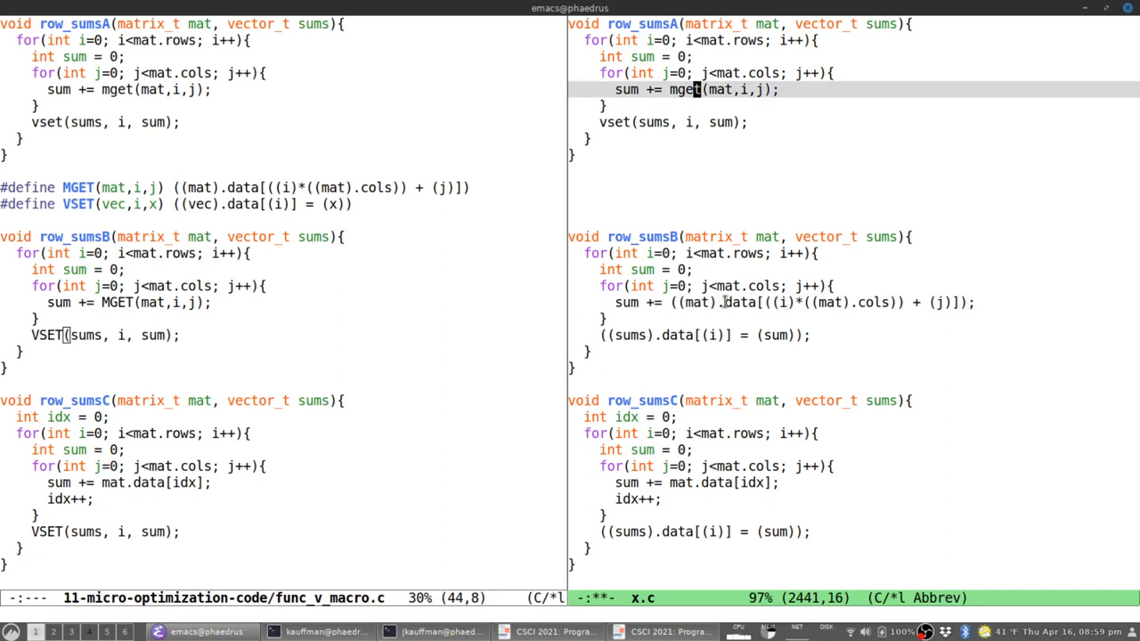
mouse_move(840, 303)
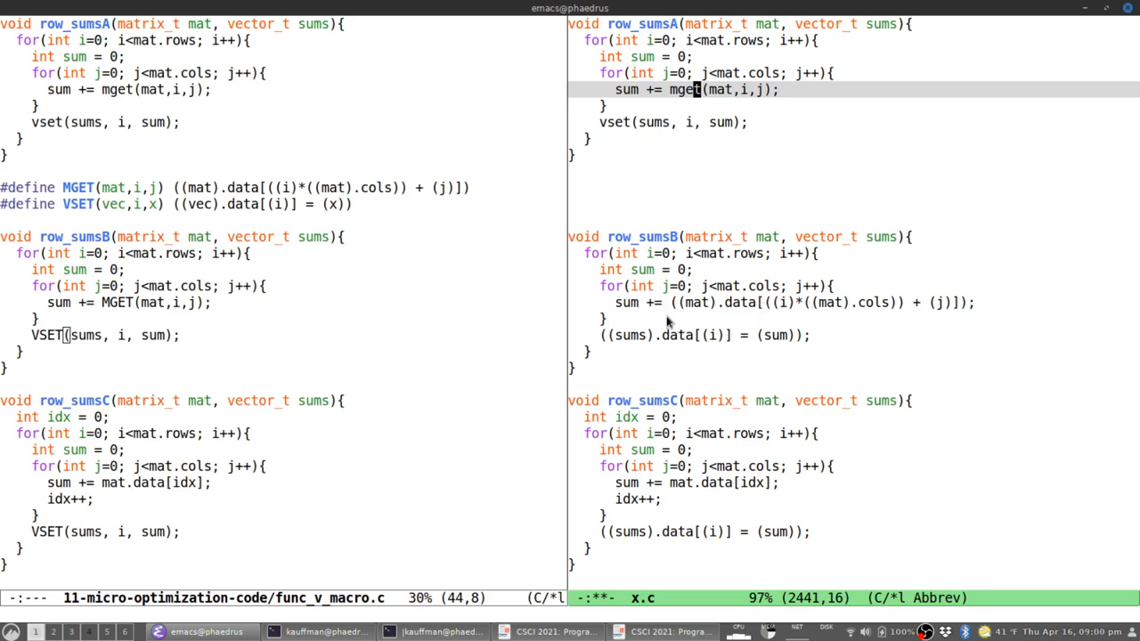
mouse_move(825, 329)
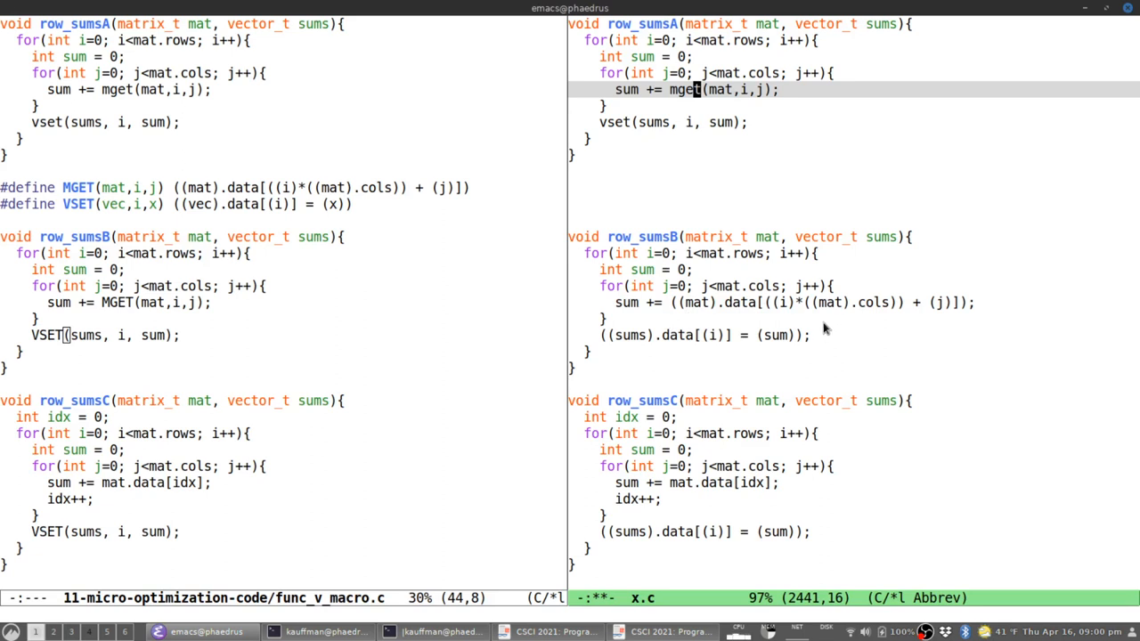
mouse_move(745, 302)
text(rix)
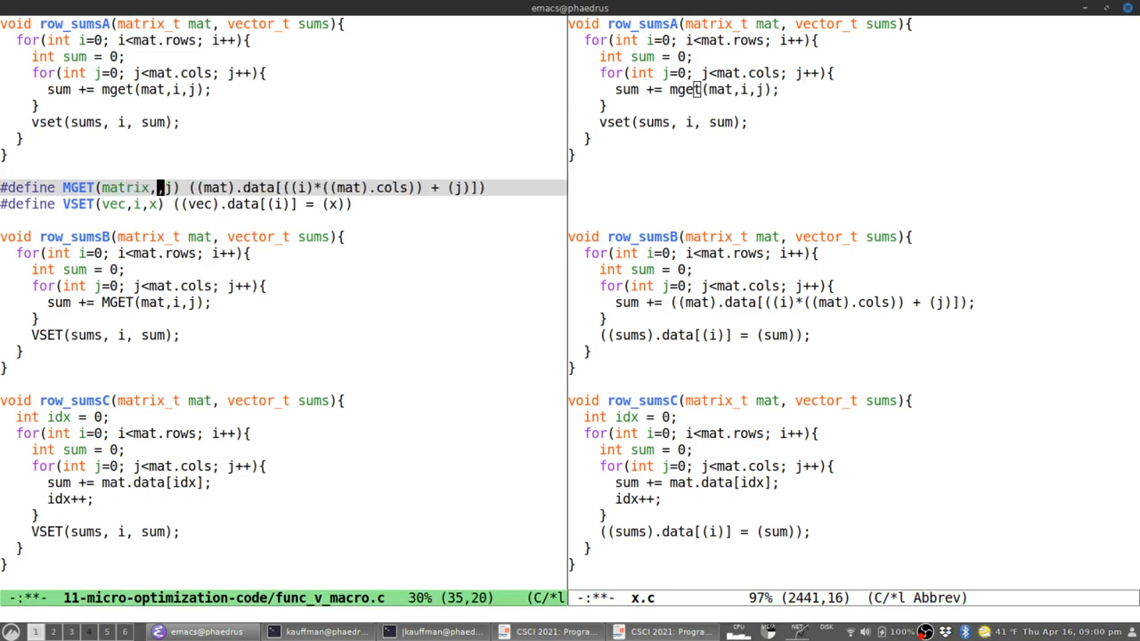
Rewrite the MGET macro's parameters as matrix, r, c in func_v_macro.c.
text(a,)
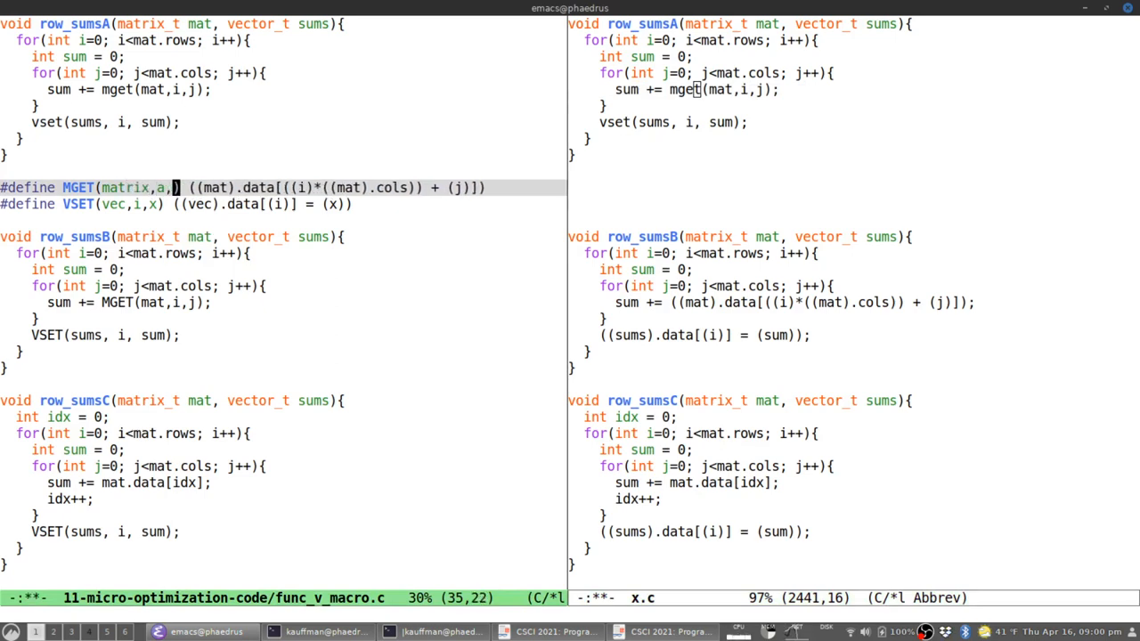
text(r,c)
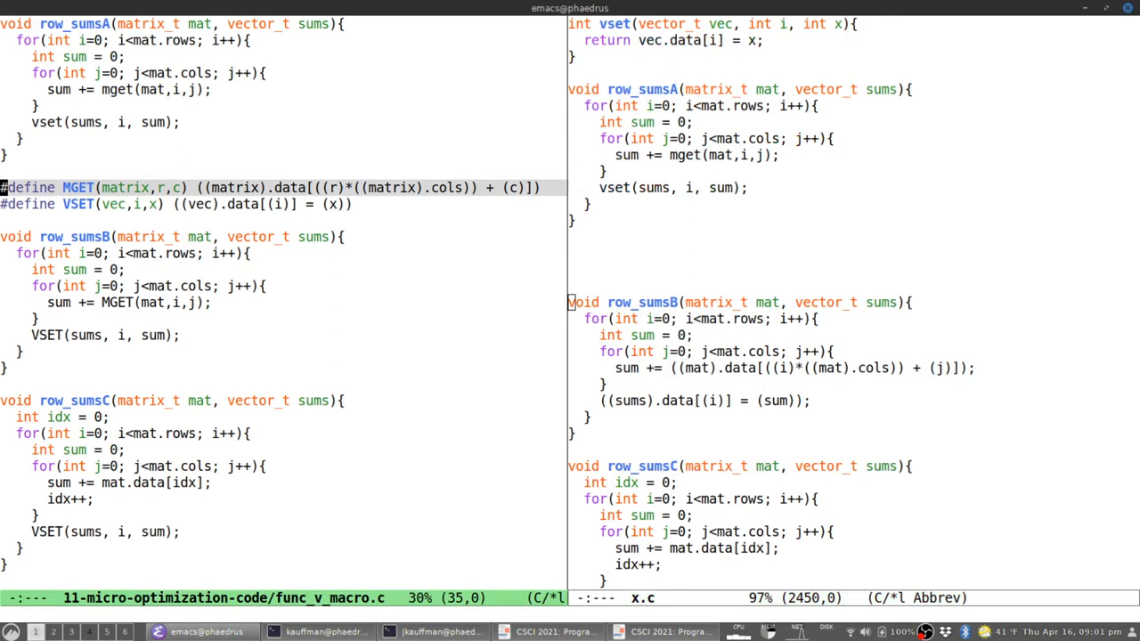
key(C-x C-f)
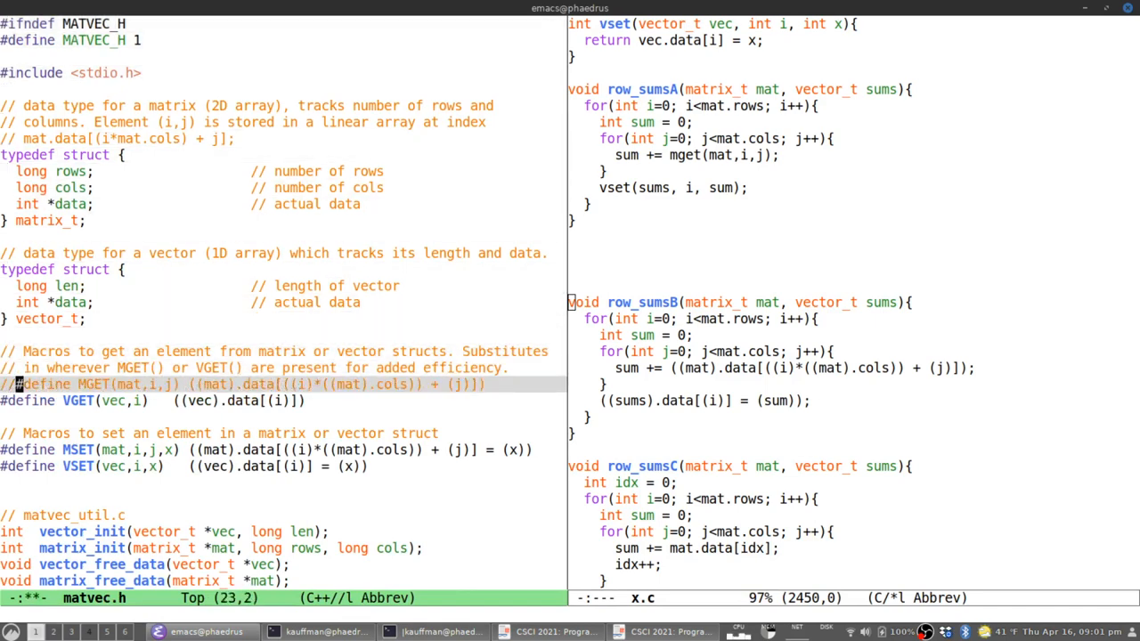
key(C-x C-s)
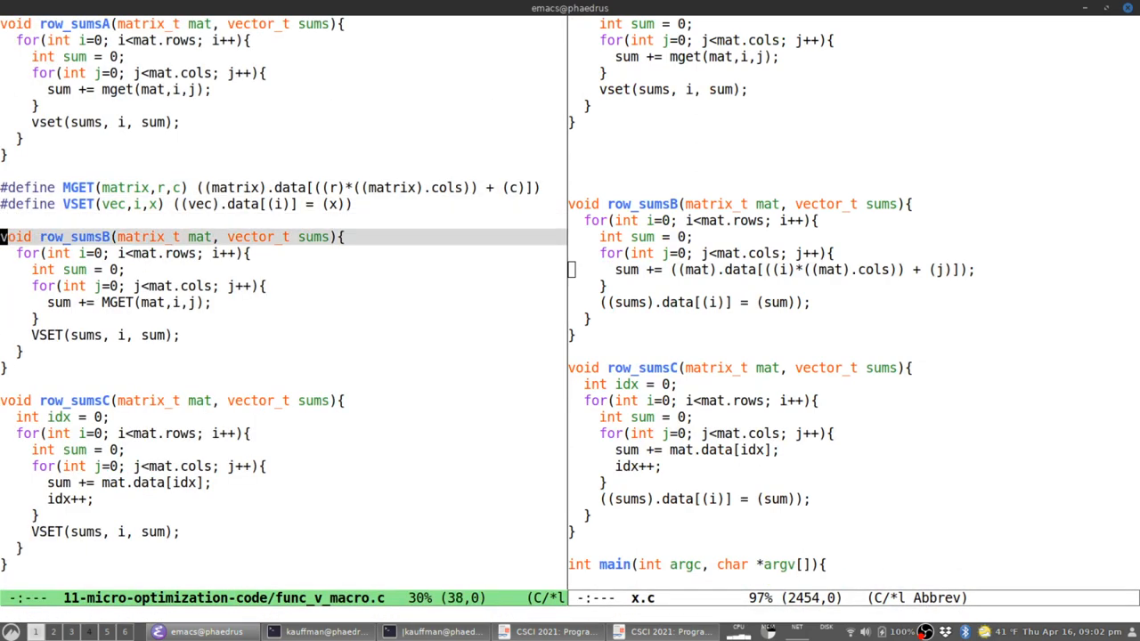
click(170, 187)
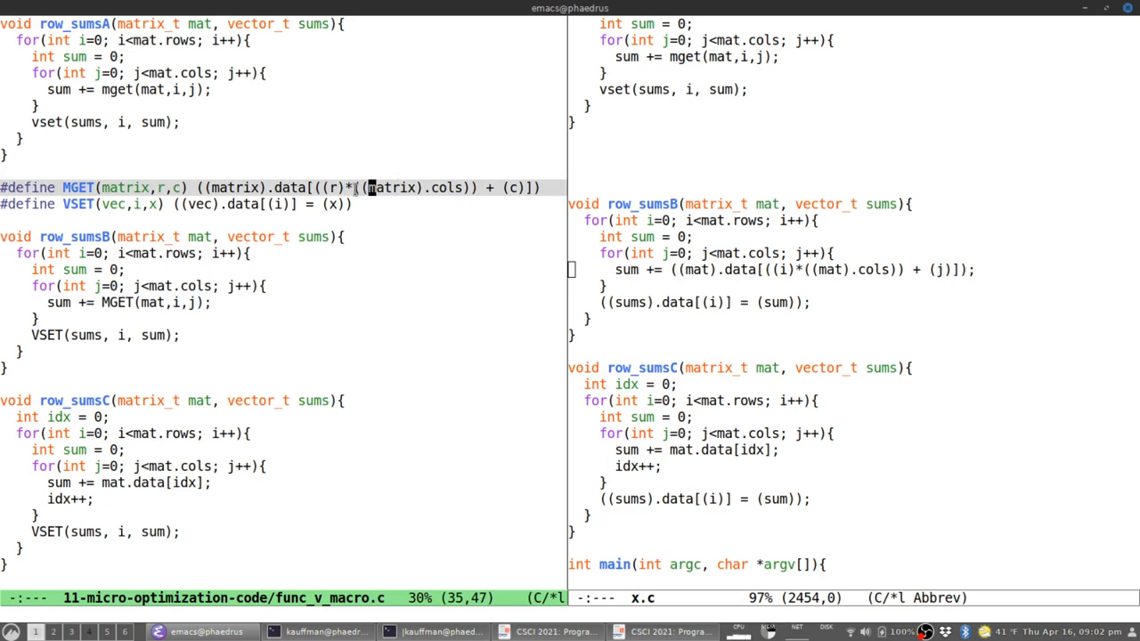
mouse_move(212, 313)
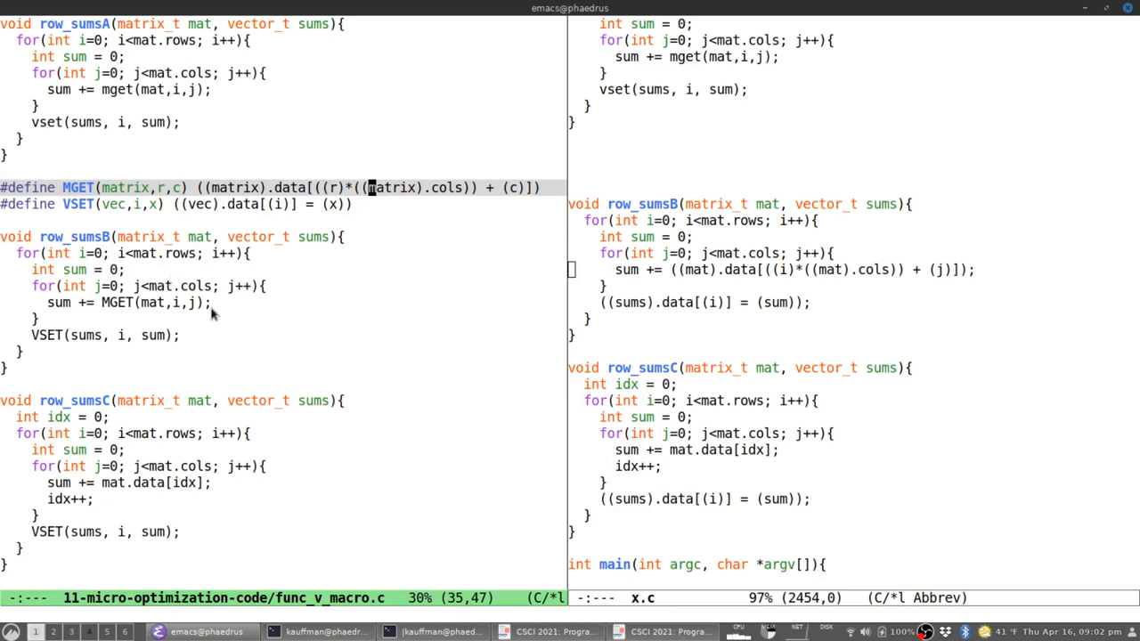
mouse_move(224, 303)
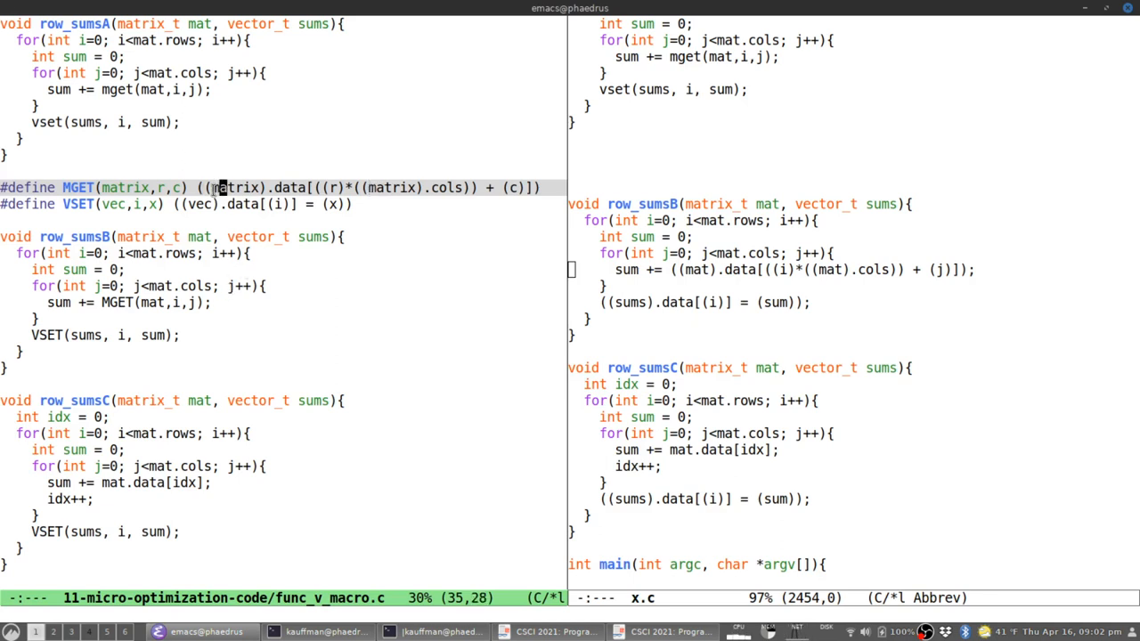
mouse_move(556, 193)
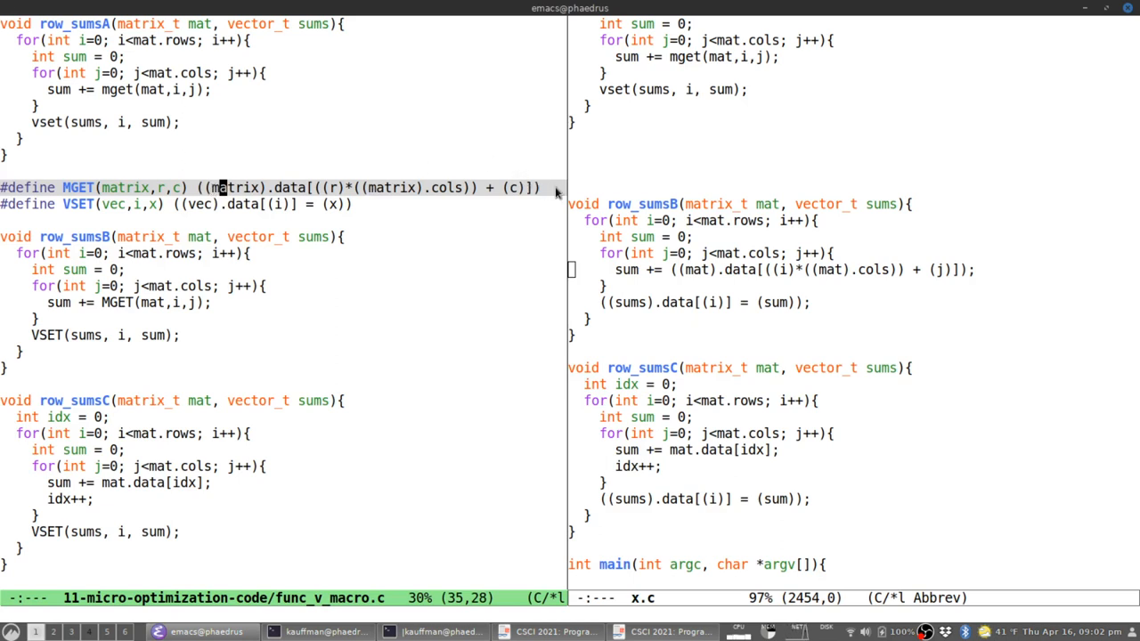
mouse_move(513, 240)
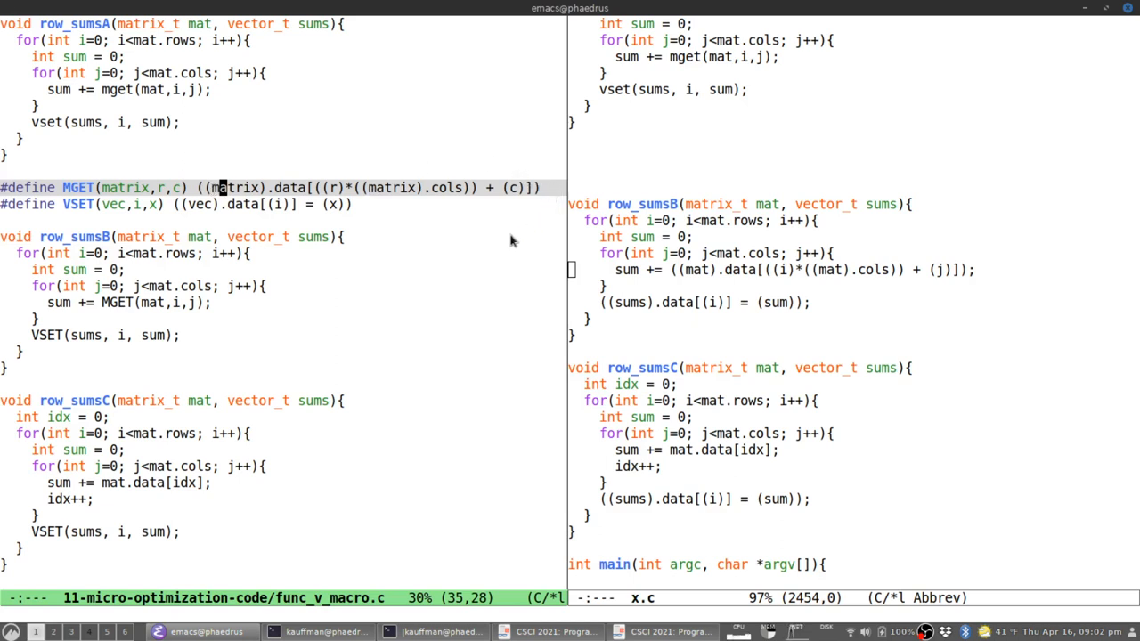
mouse_move(499, 239)
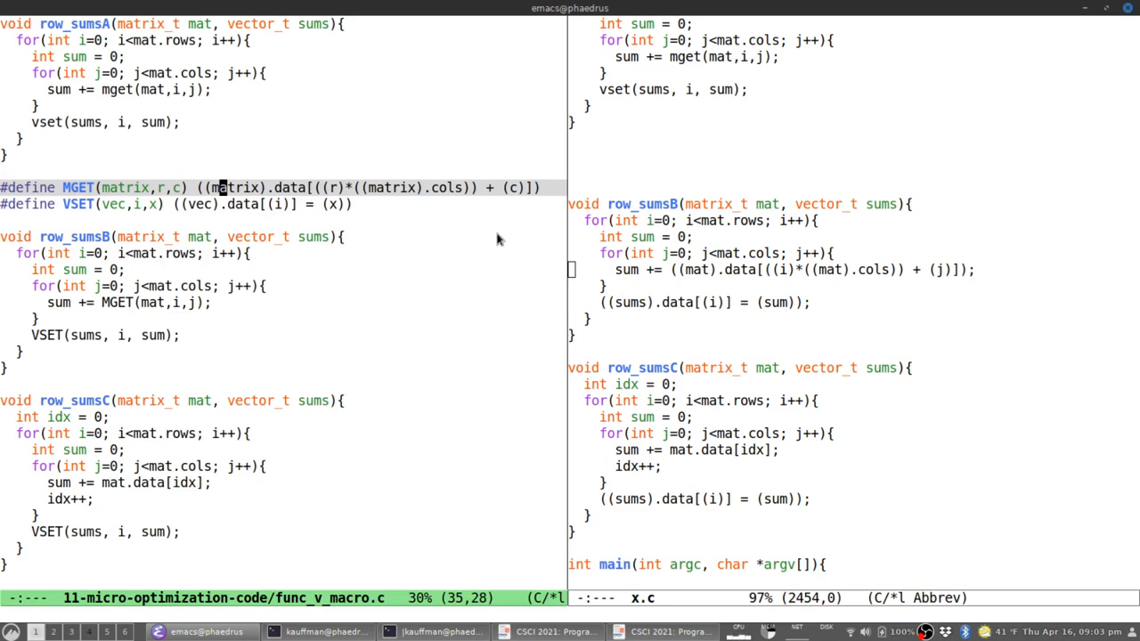
mouse_move(470, 253)
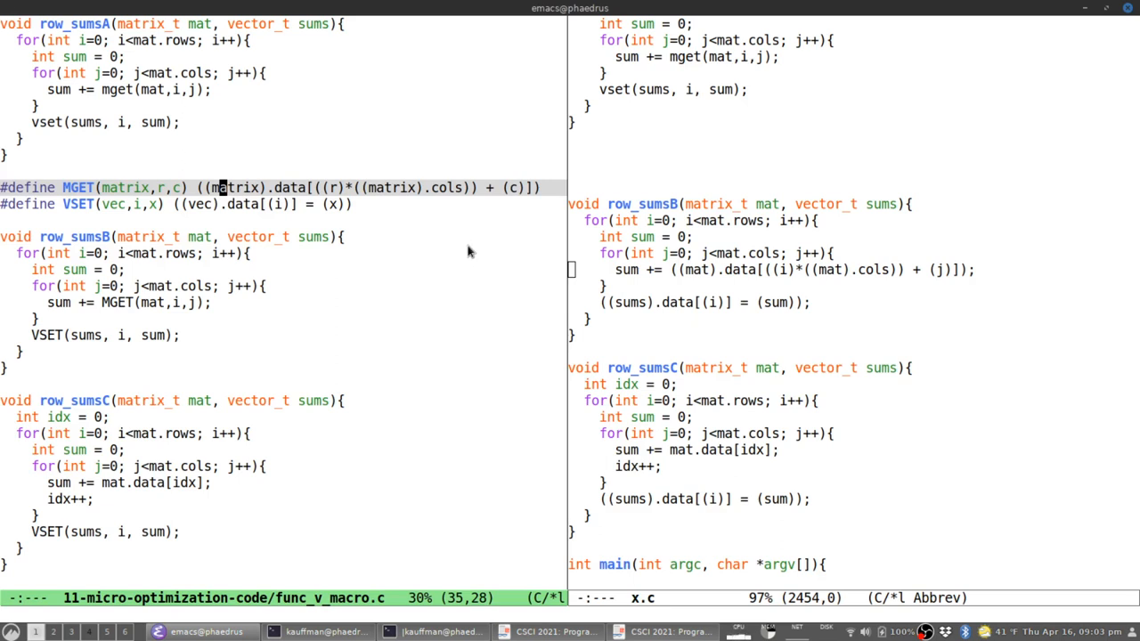
mouse_move(474, 256)
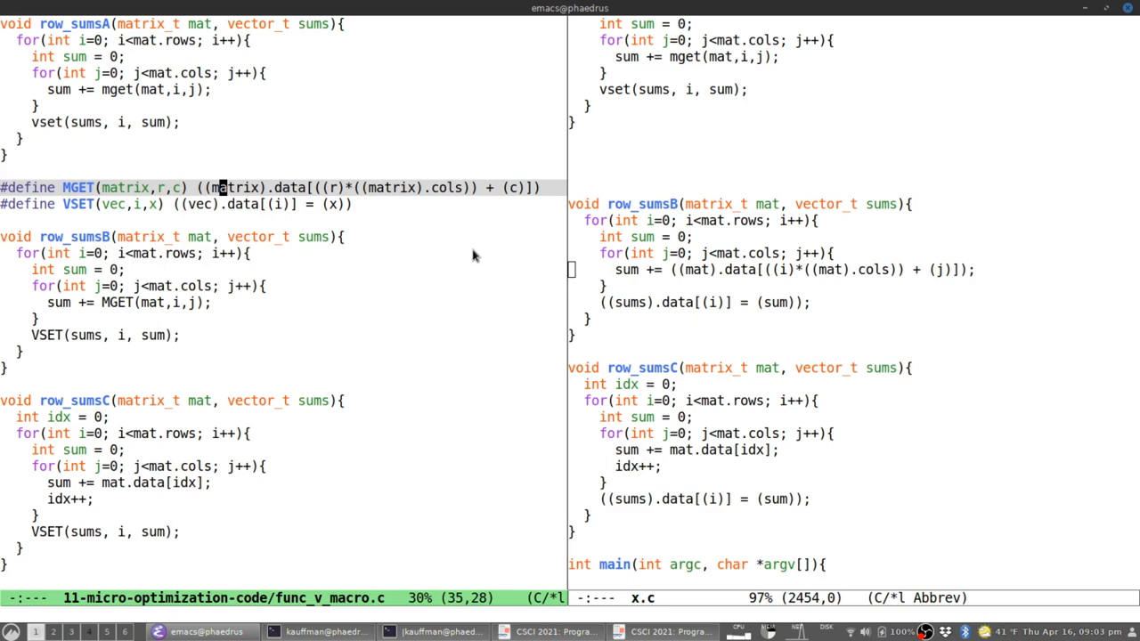
mouse_move(467, 257)
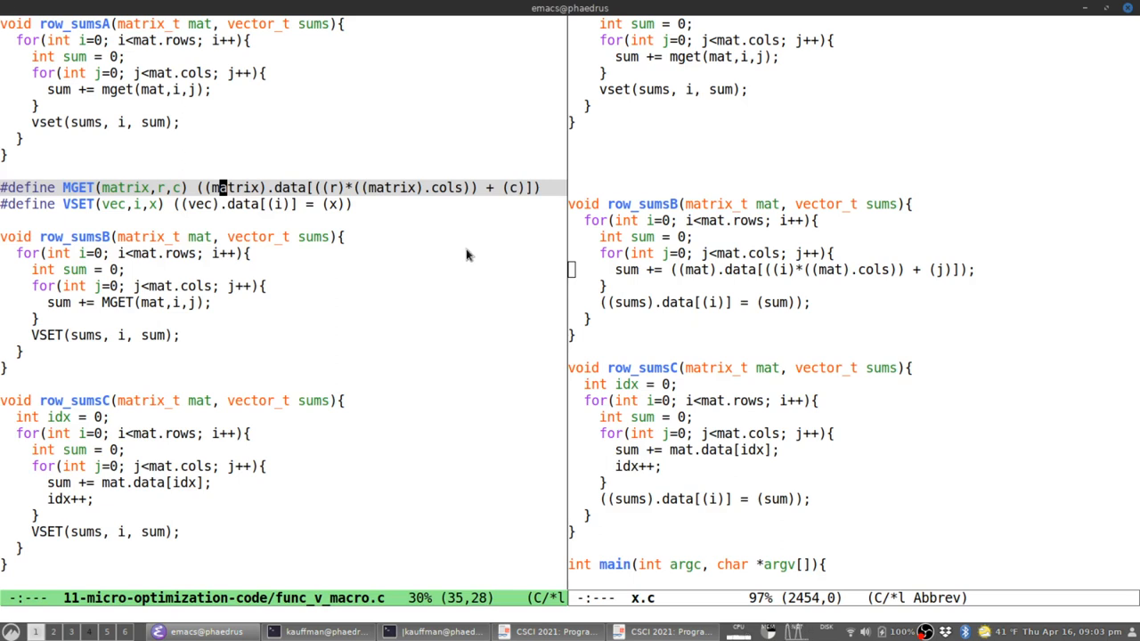
mouse_move(457, 245)
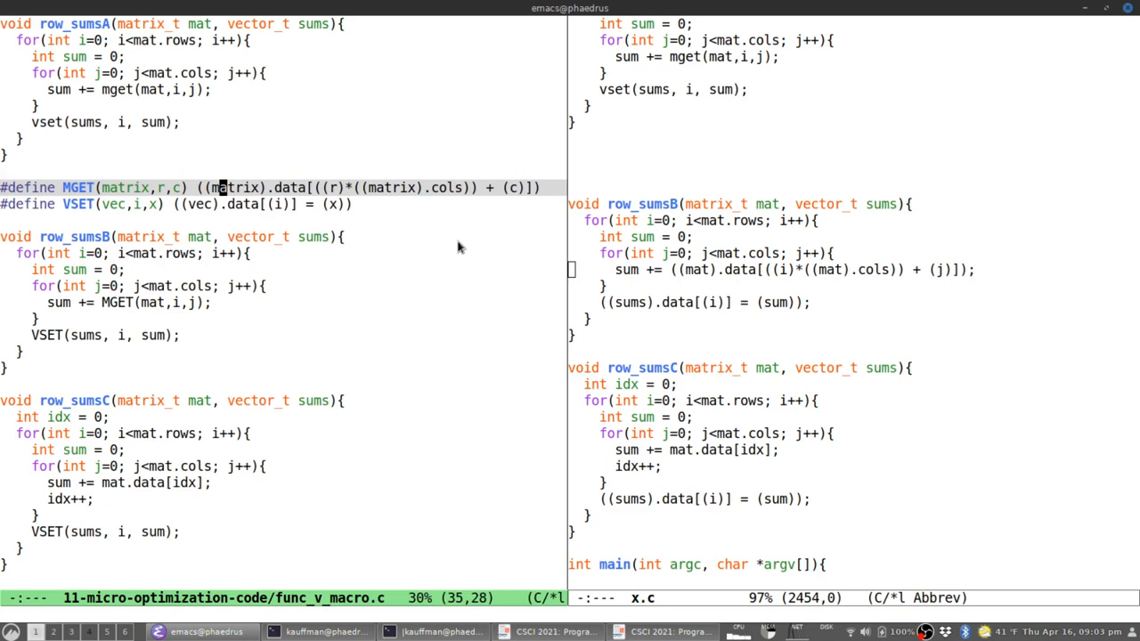
mouse_move(442, 253)
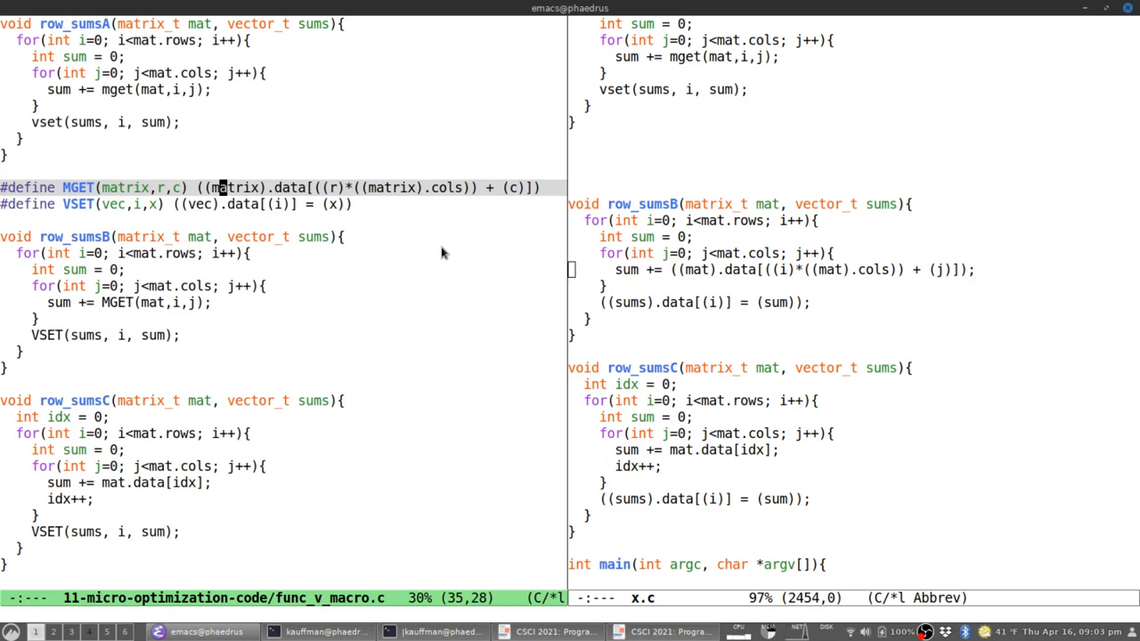
mouse_move(719, 269)
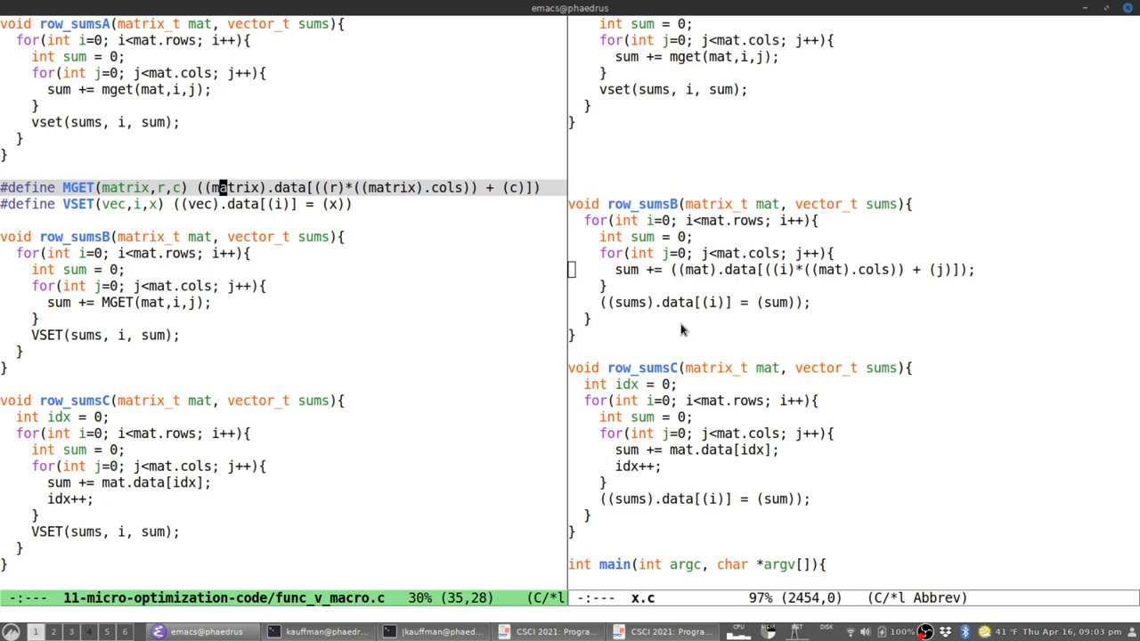
mouse_move(672, 339)
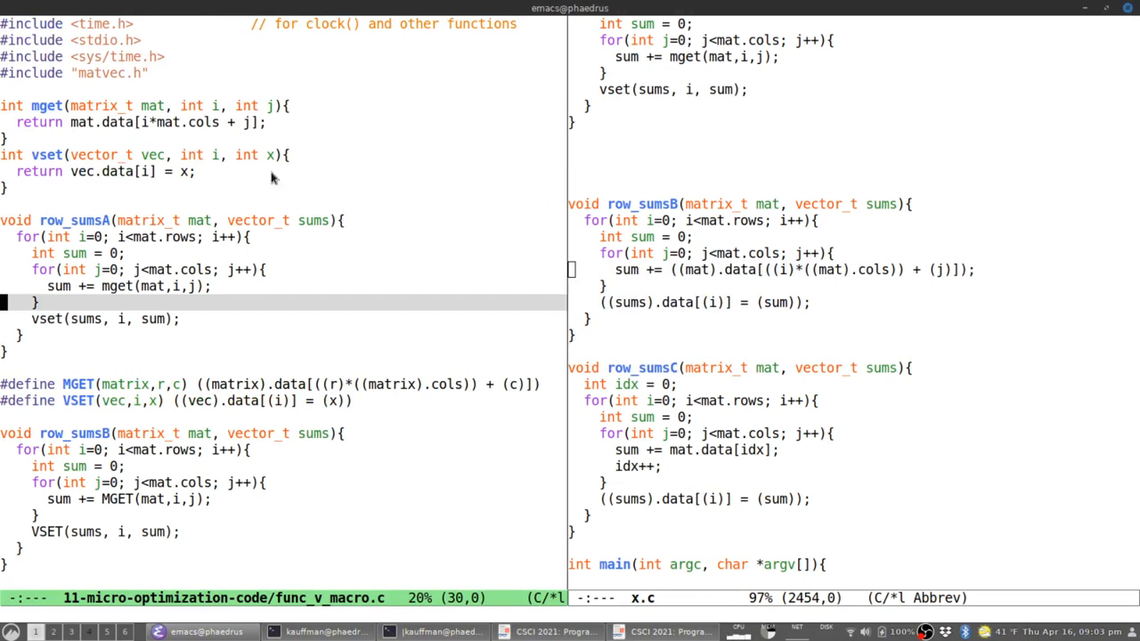
mouse_move(413, 218)
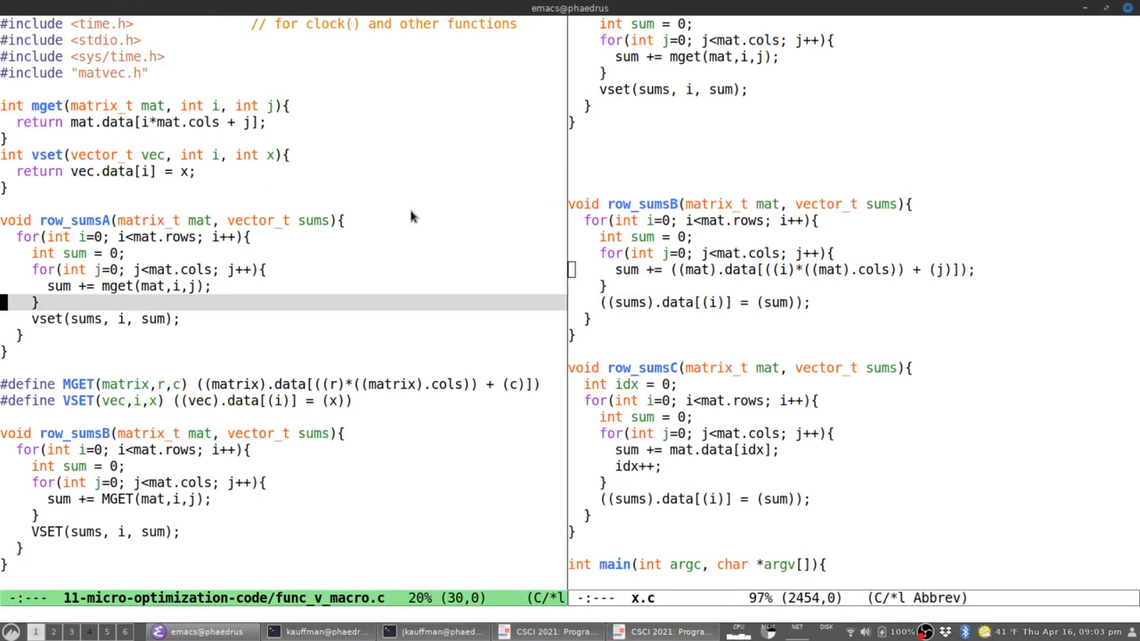
mouse_move(401, 241)
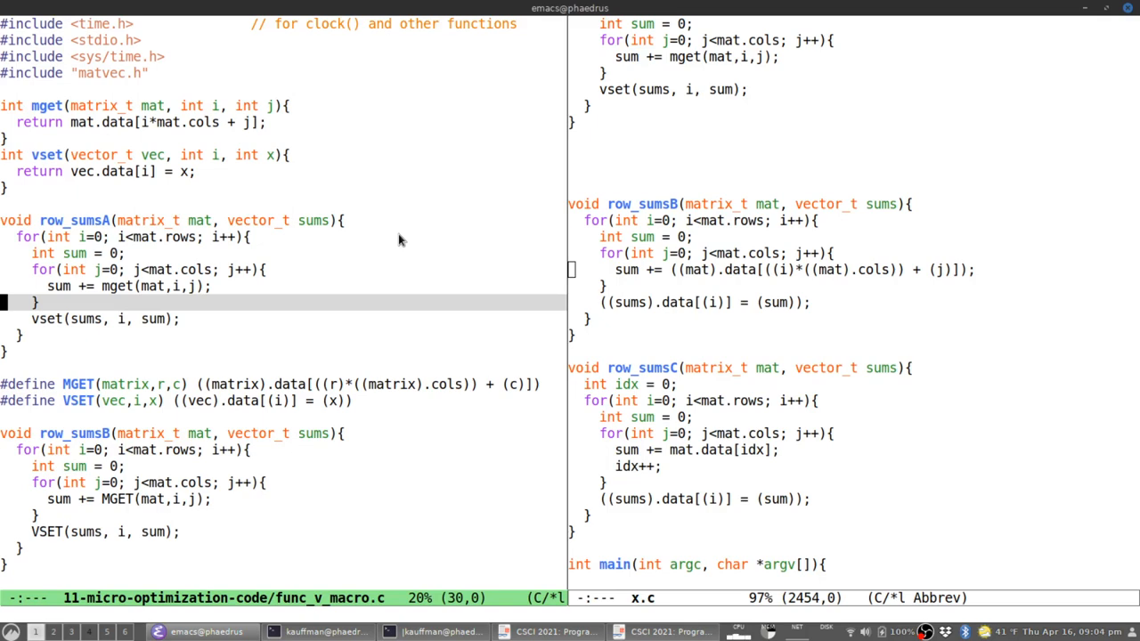
mouse_move(735, 303)
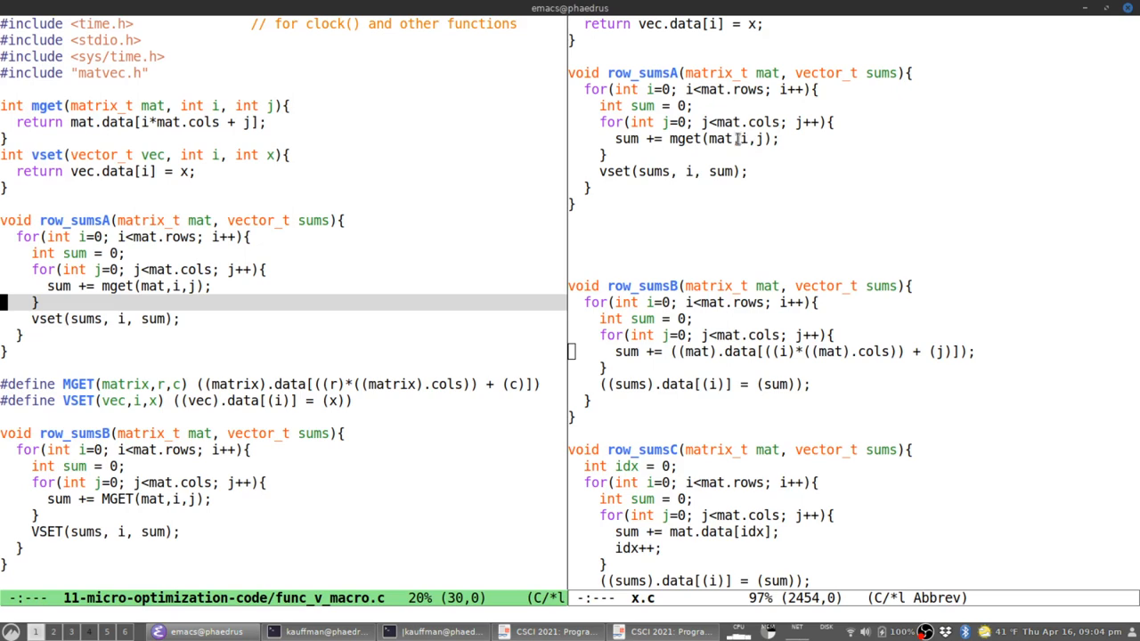
mouse_move(600, 142)
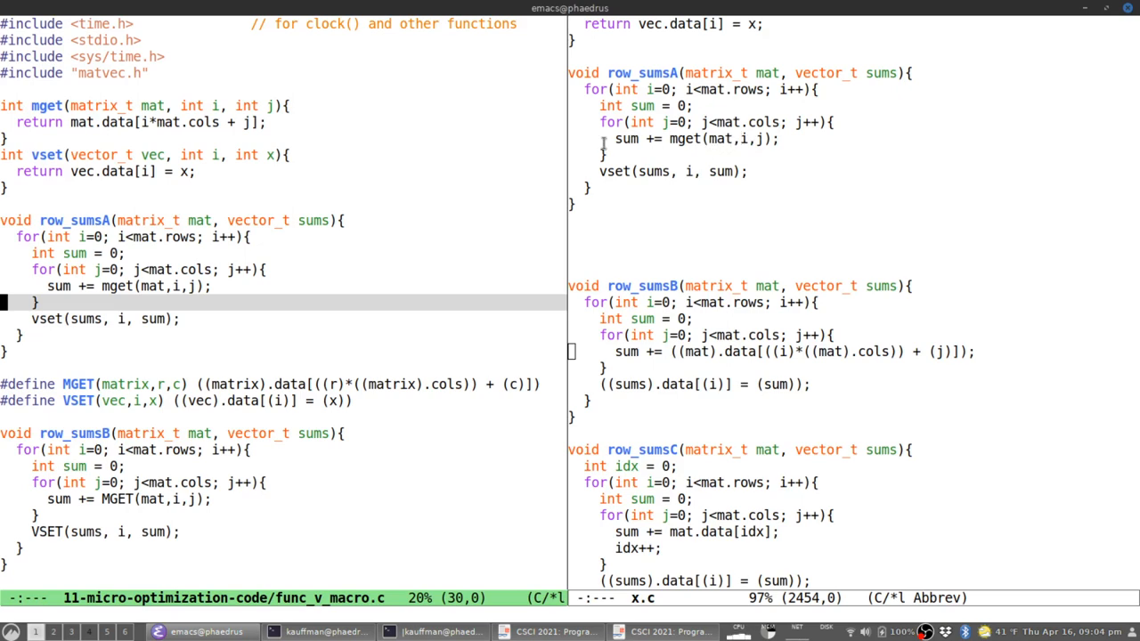
mouse_move(522, 152)
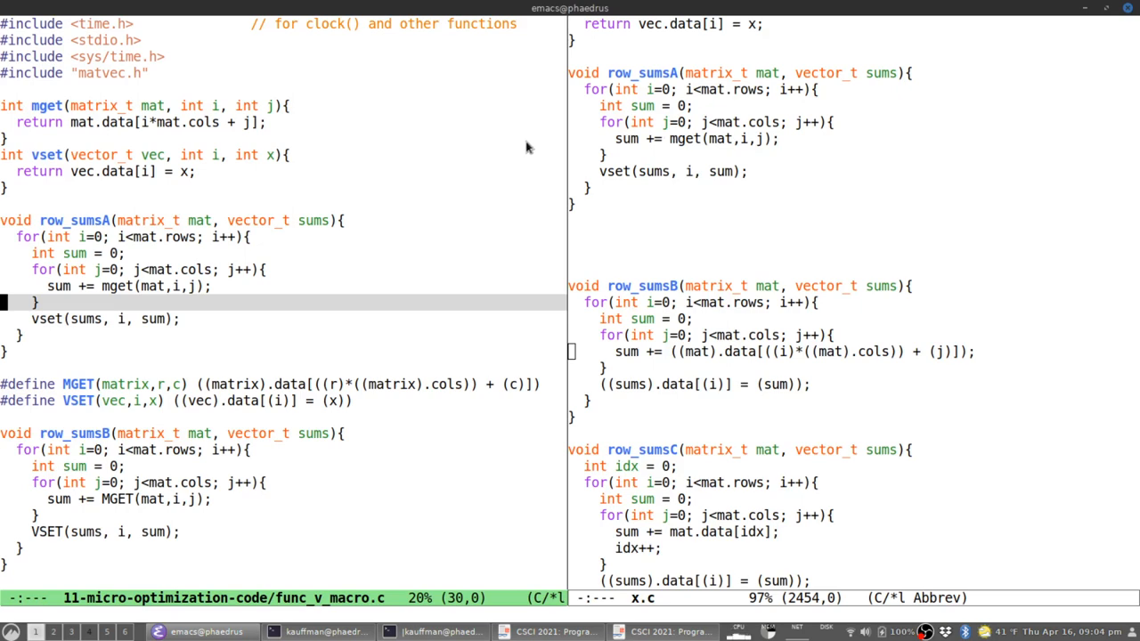
mouse_move(559, 178)
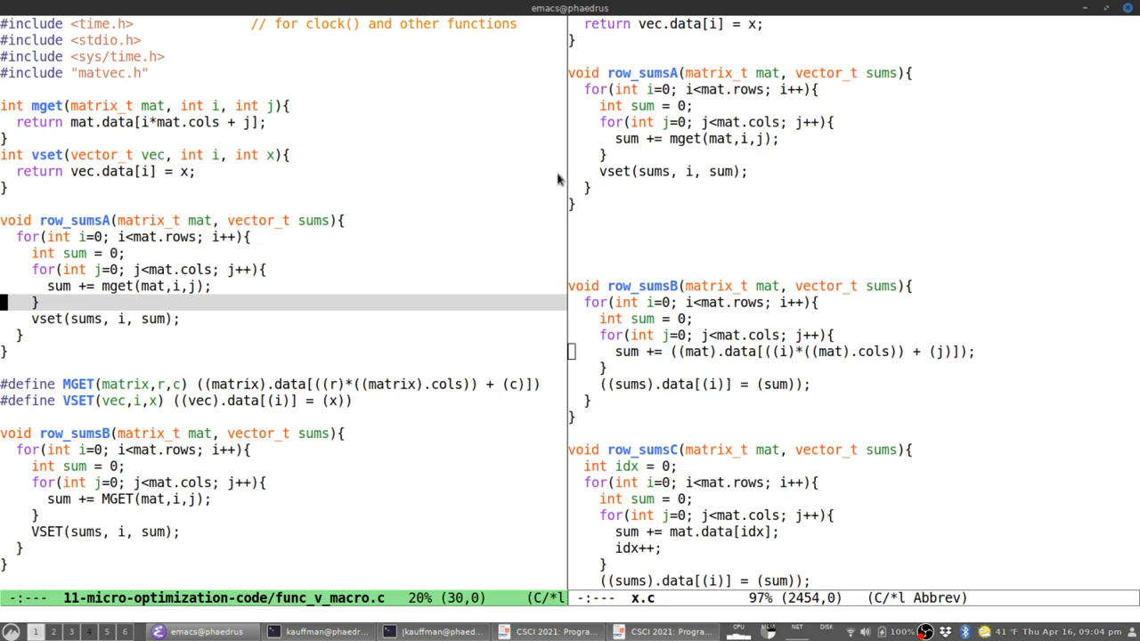
mouse_move(962, 255)
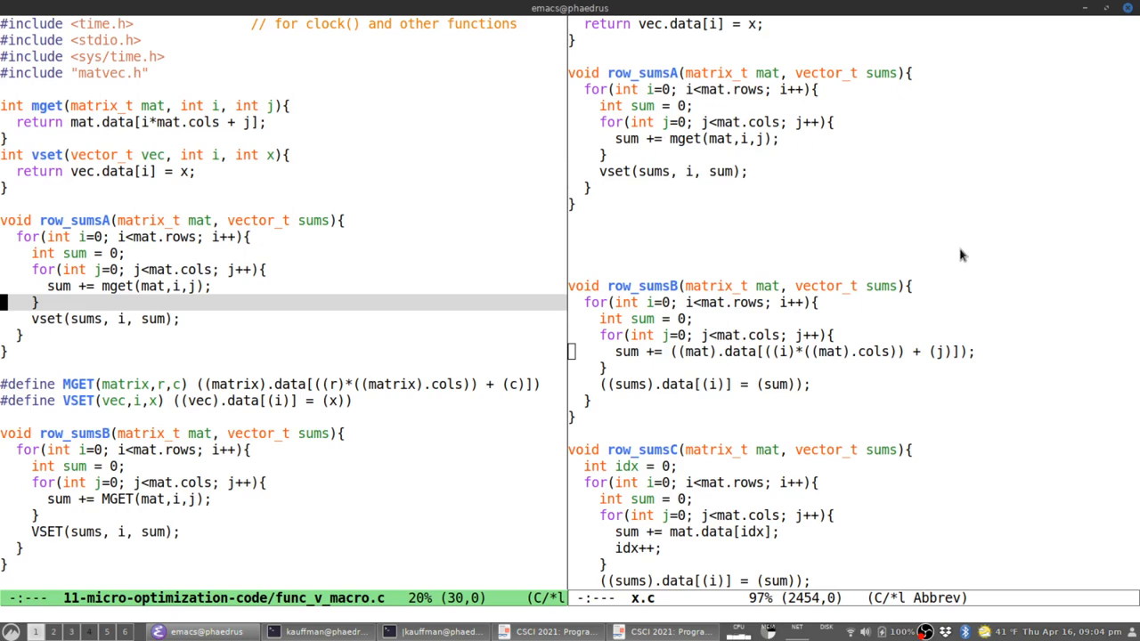
mouse_move(936, 185)
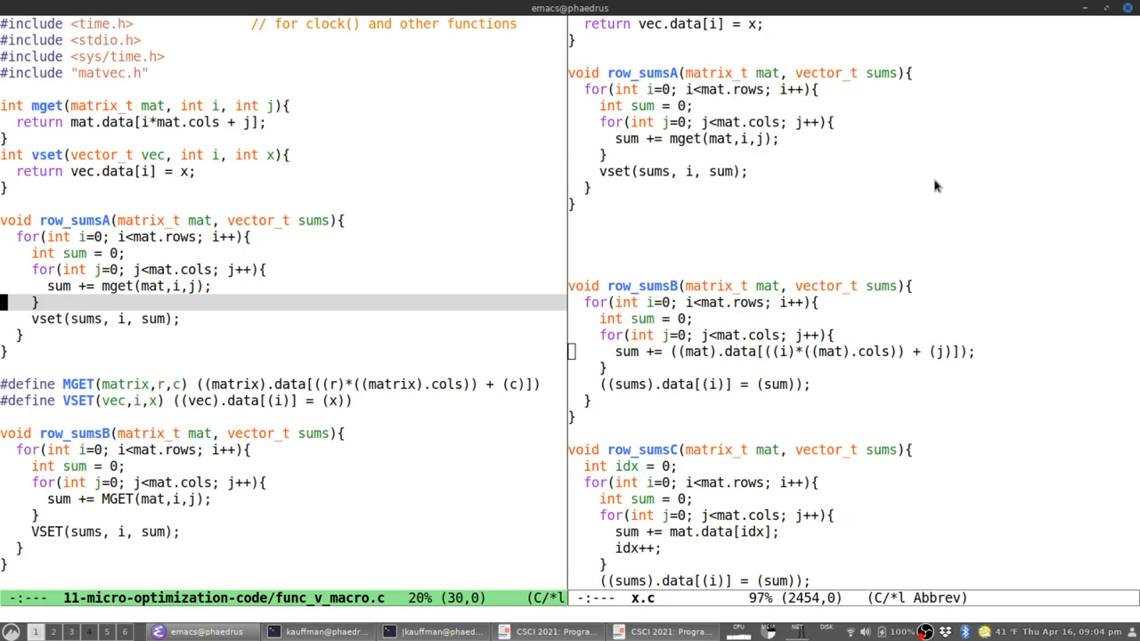
mouse_move(987, 207)
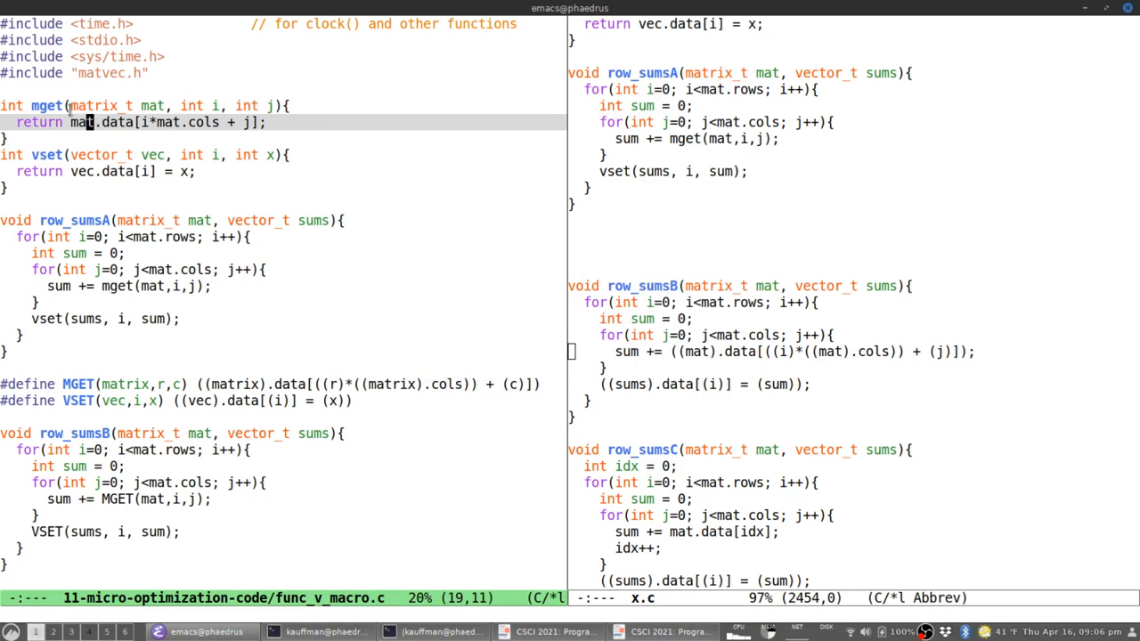
mouse_move(67, 160)
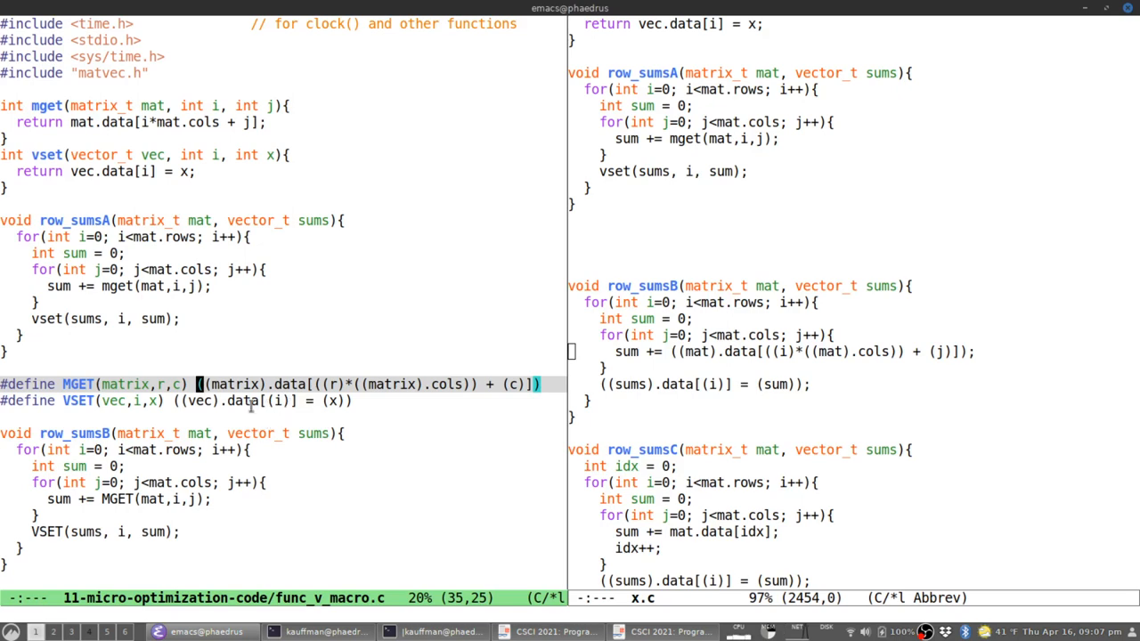
mouse_move(277, 435)
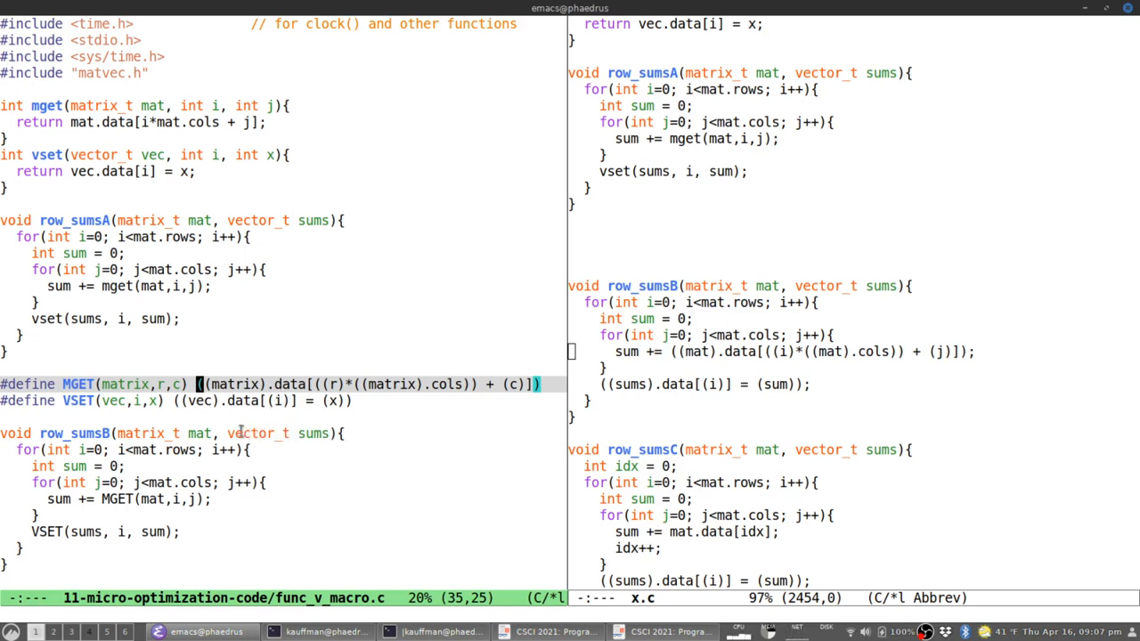
mouse_move(241, 385)
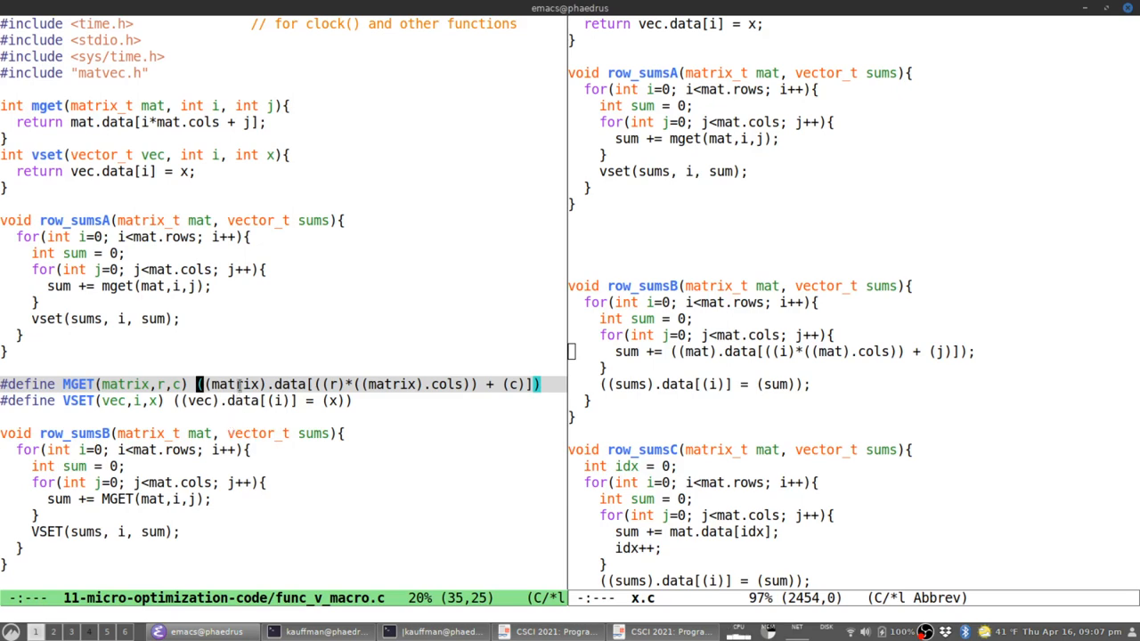
mouse_move(271, 415)
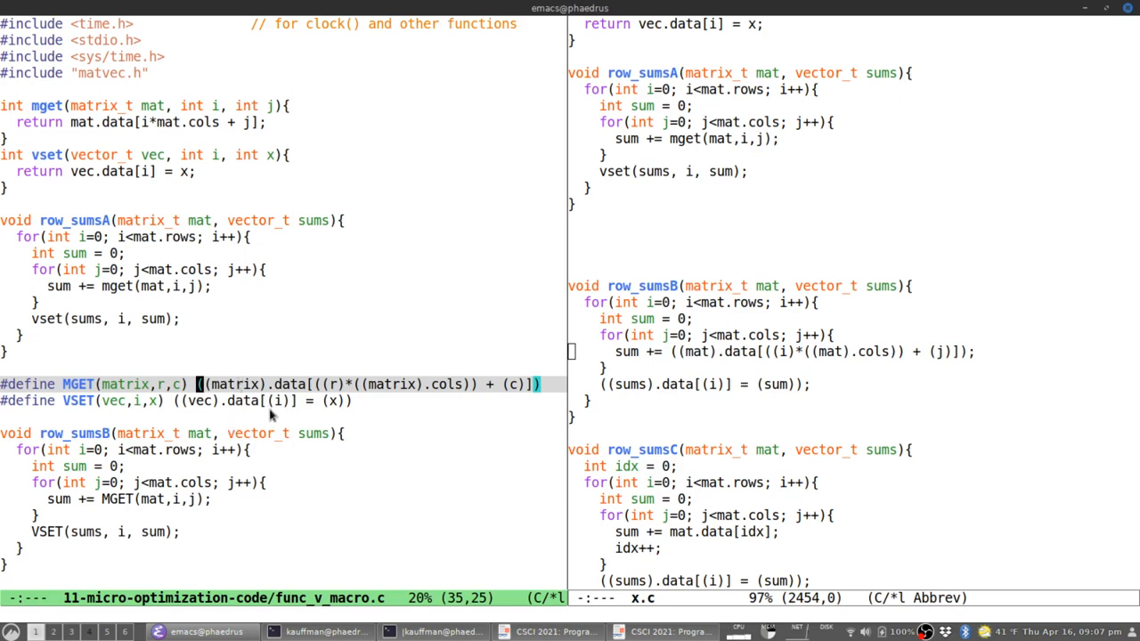
mouse_move(271, 442)
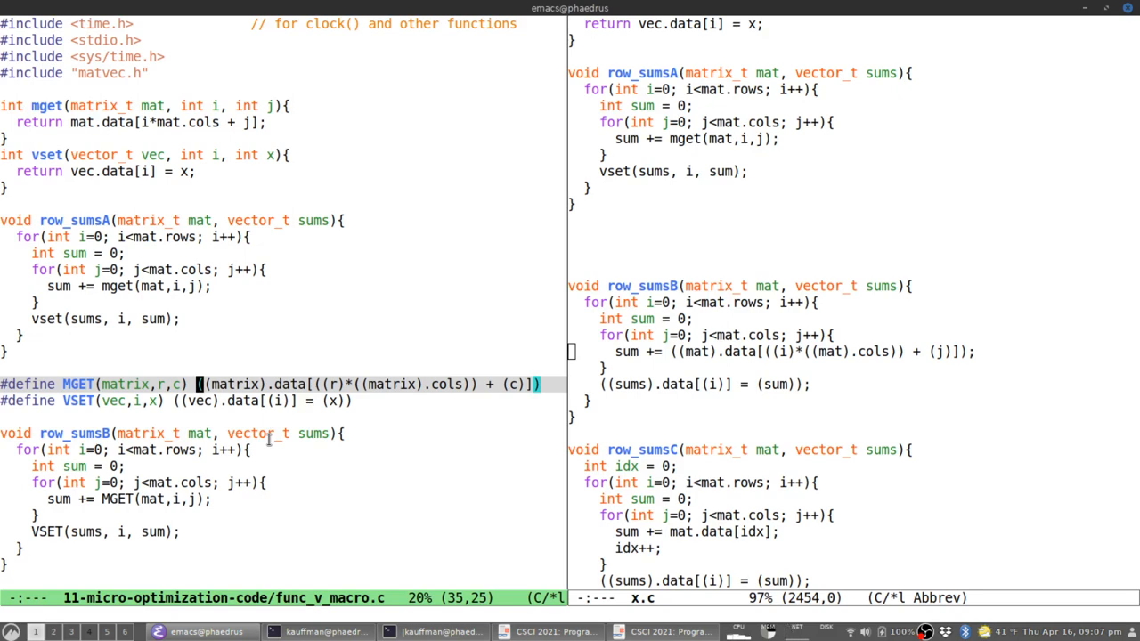
mouse_move(259, 456)
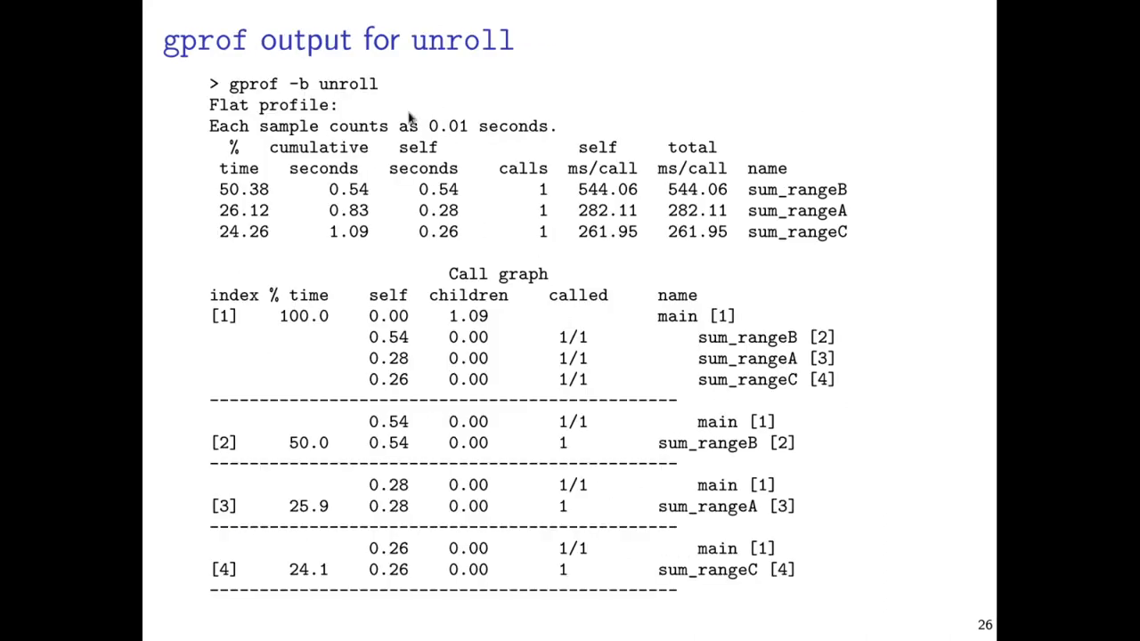
mouse_move(321, 193)
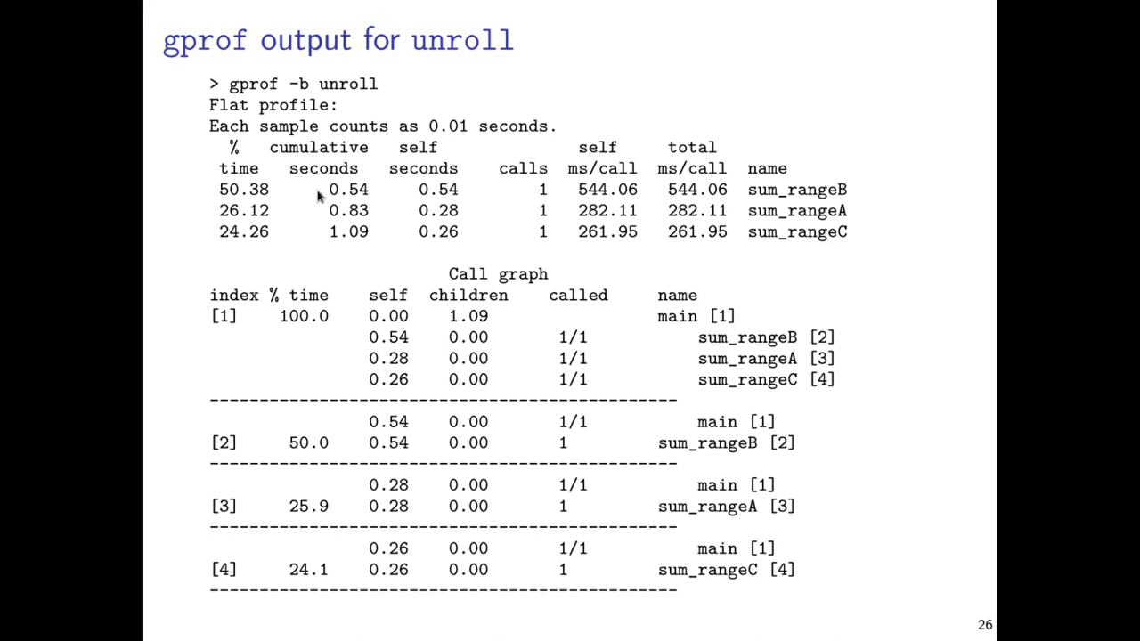
mouse_move(310, 195)
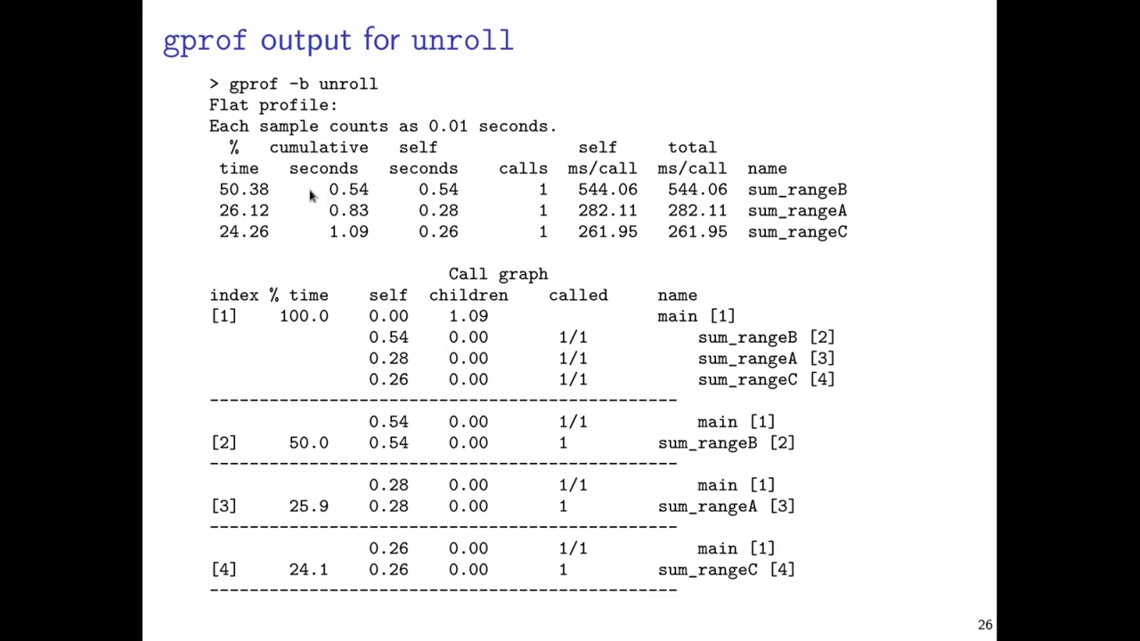
mouse_move(281, 210)
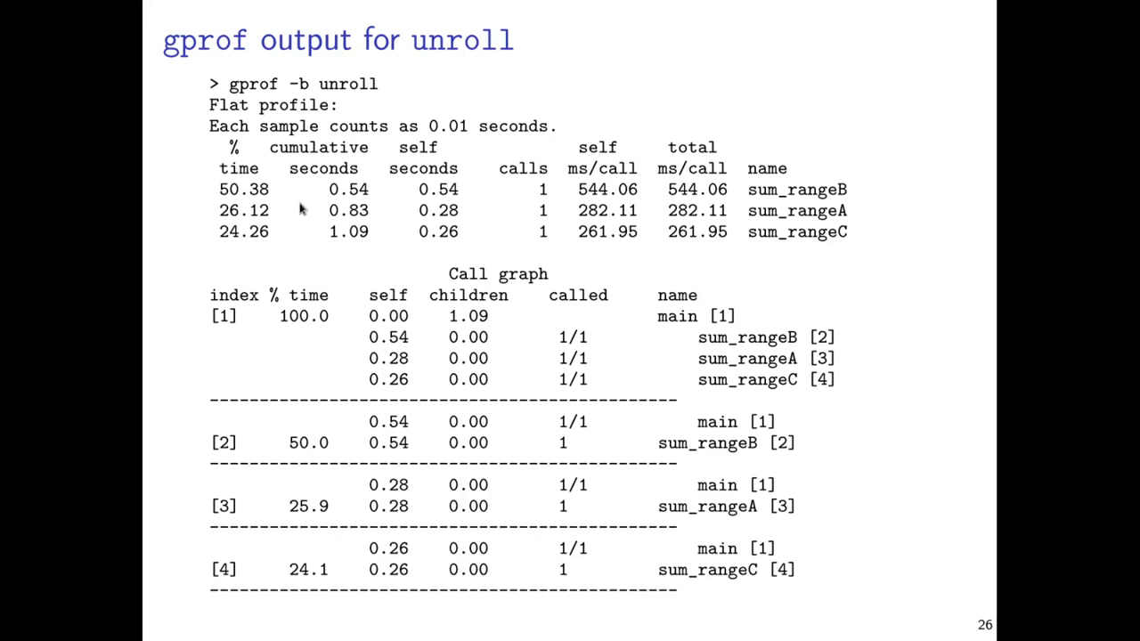
mouse_move(283, 225)
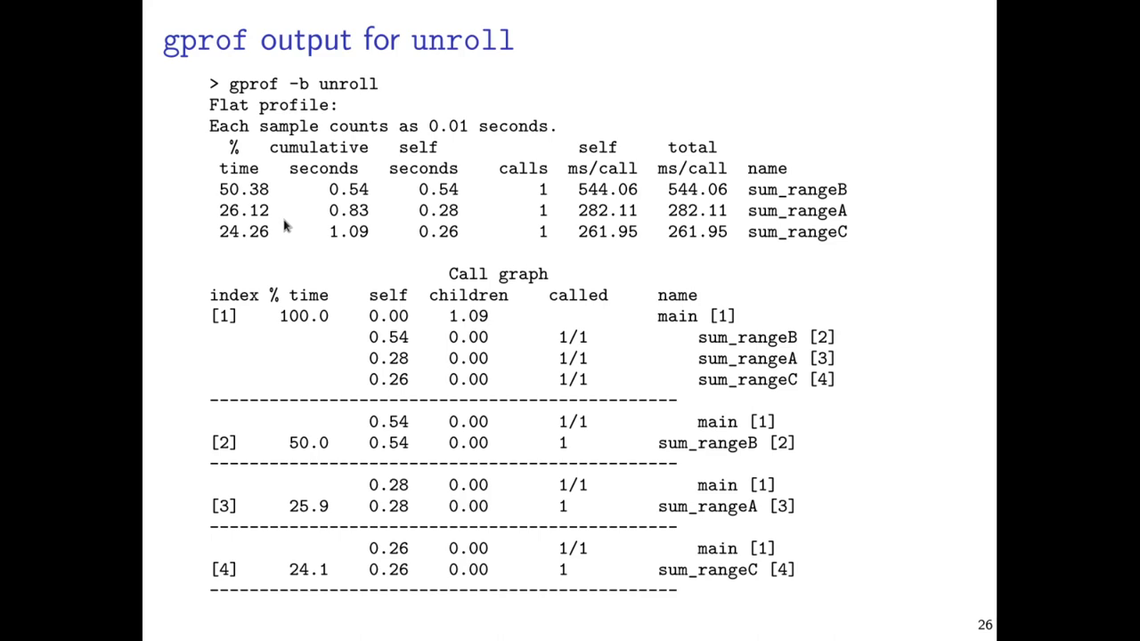
mouse_move(962, 203)
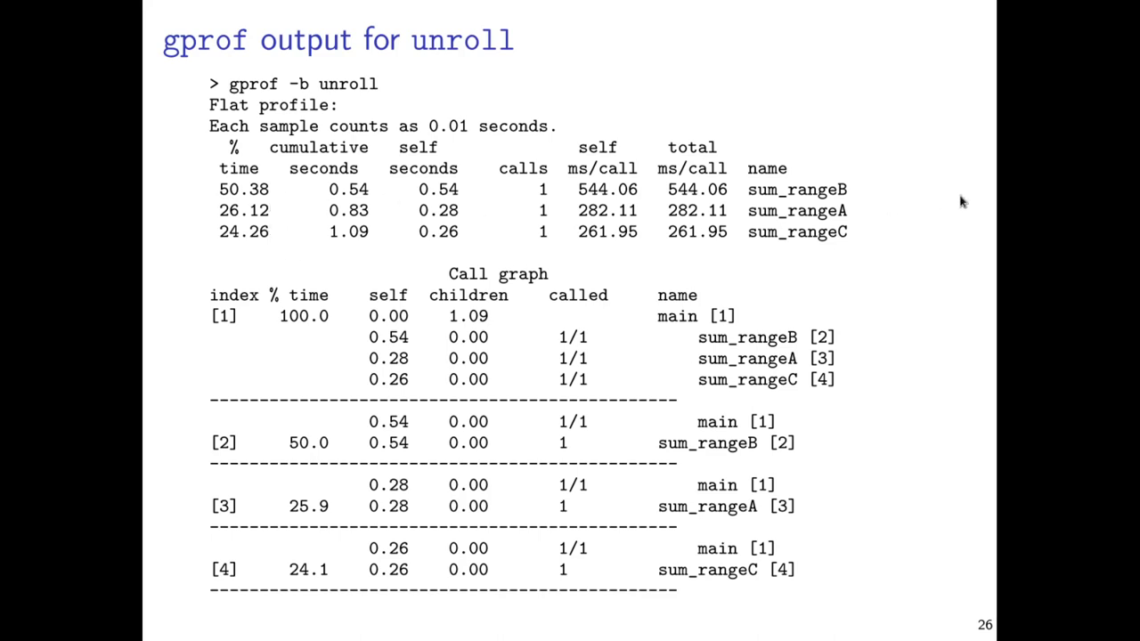
mouse_move(285, 220)
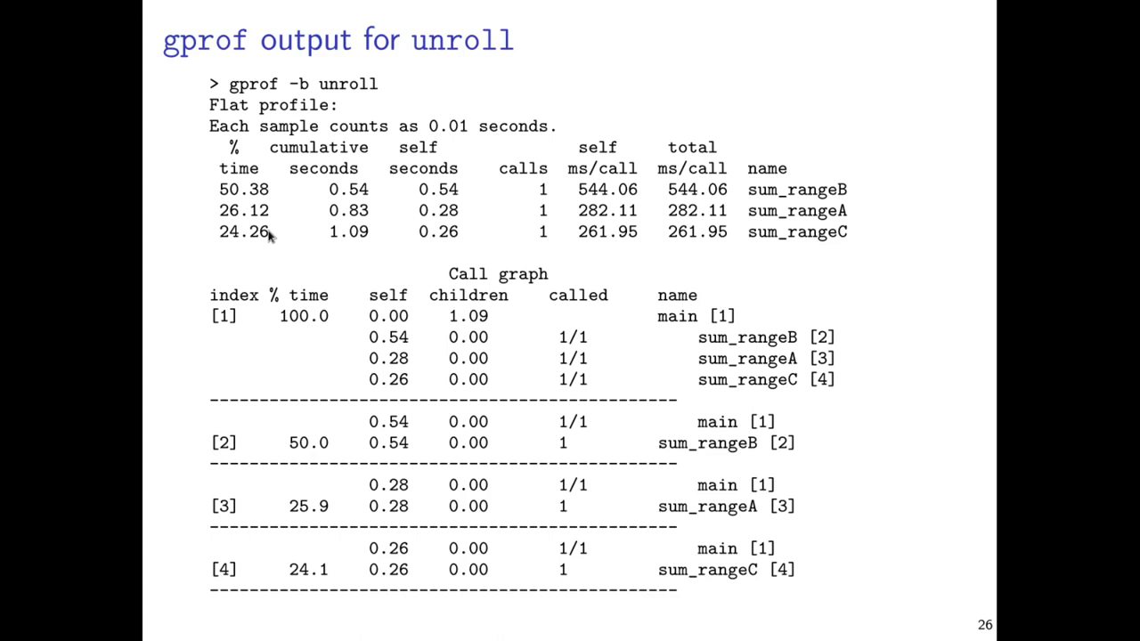
mouse_move(510, 449)
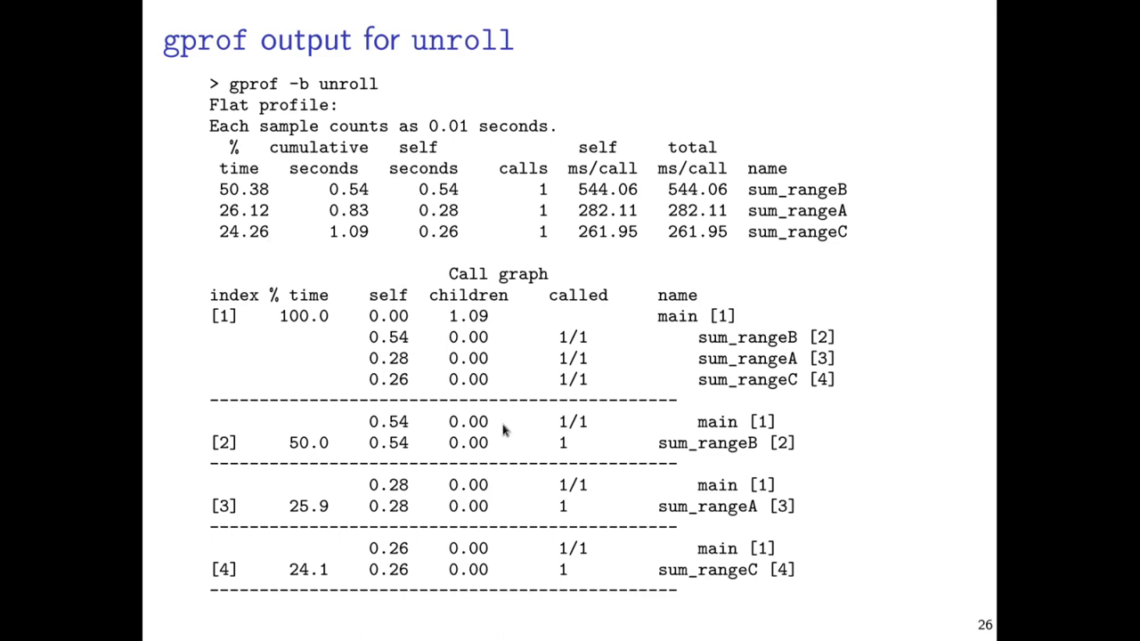
mouse_move(431, 502)
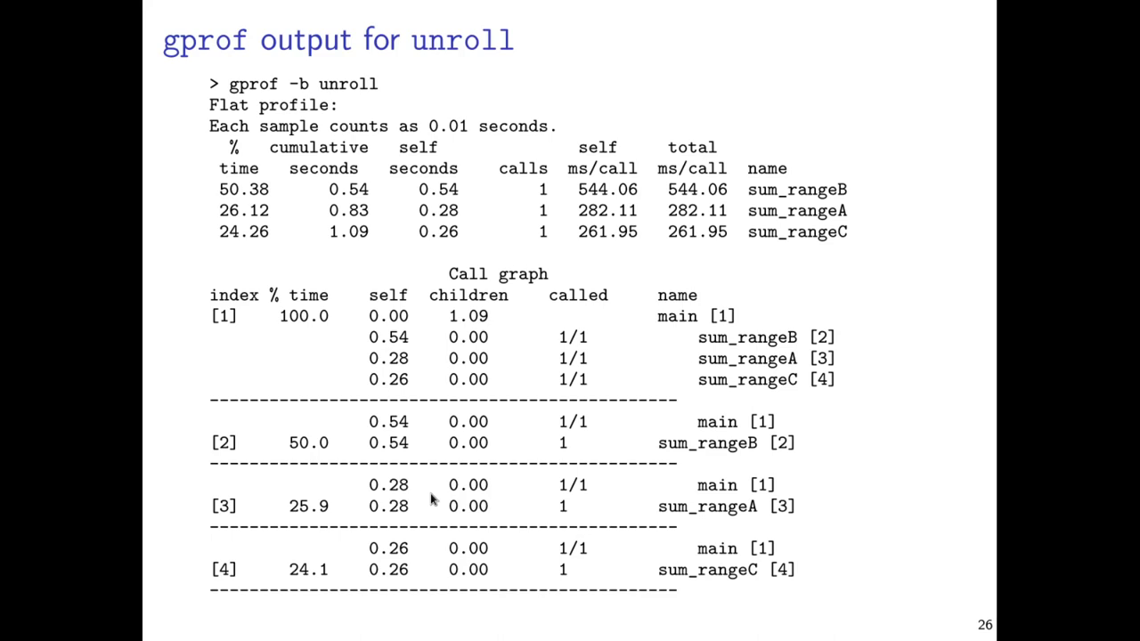
mouse_move(403, 555)
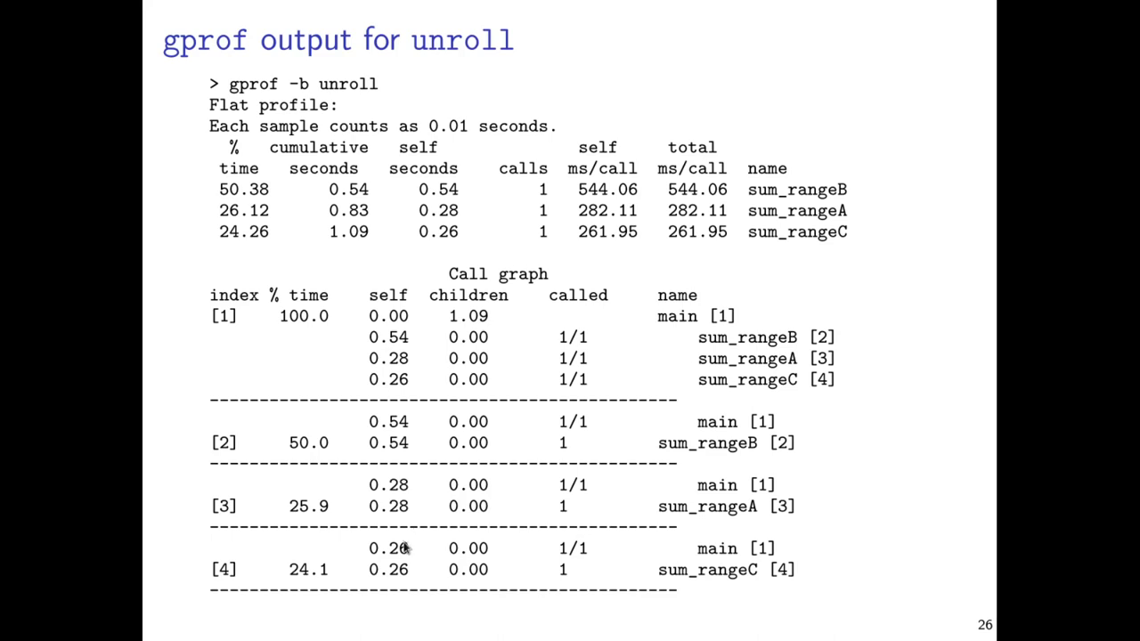
mouse_move(681, 336)
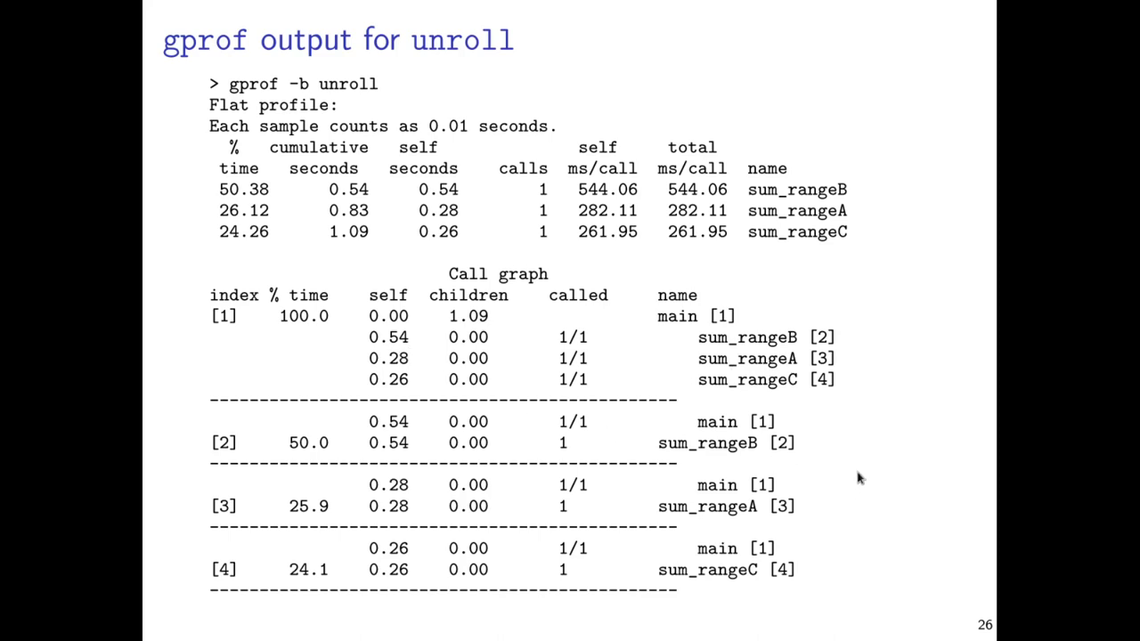
mouse_move(805, 451)
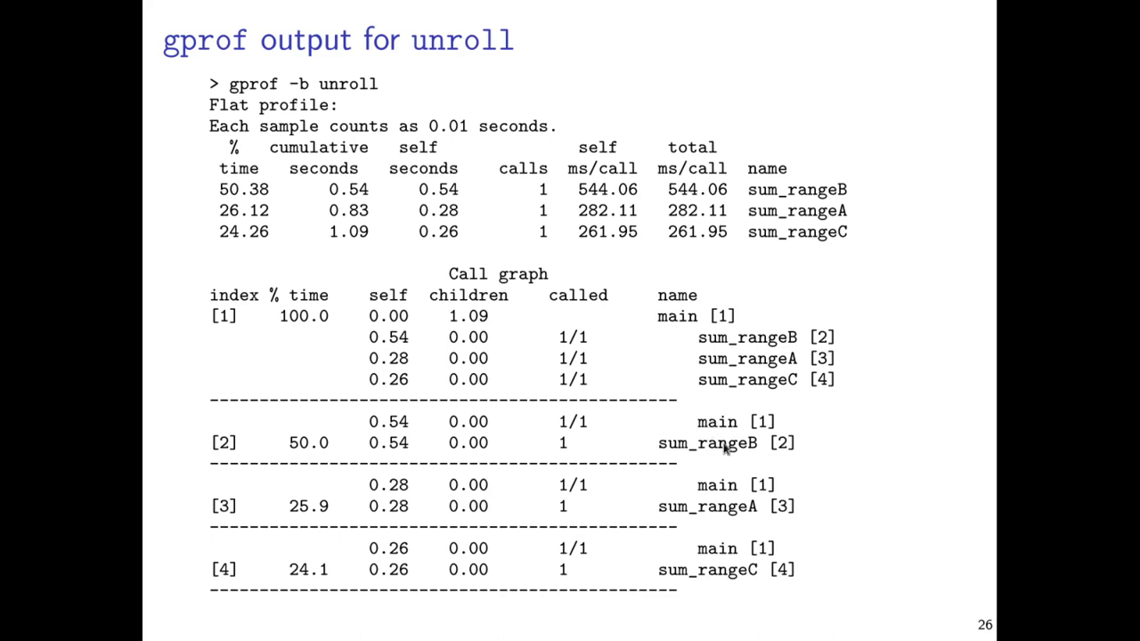
mouse_move(730, 461)
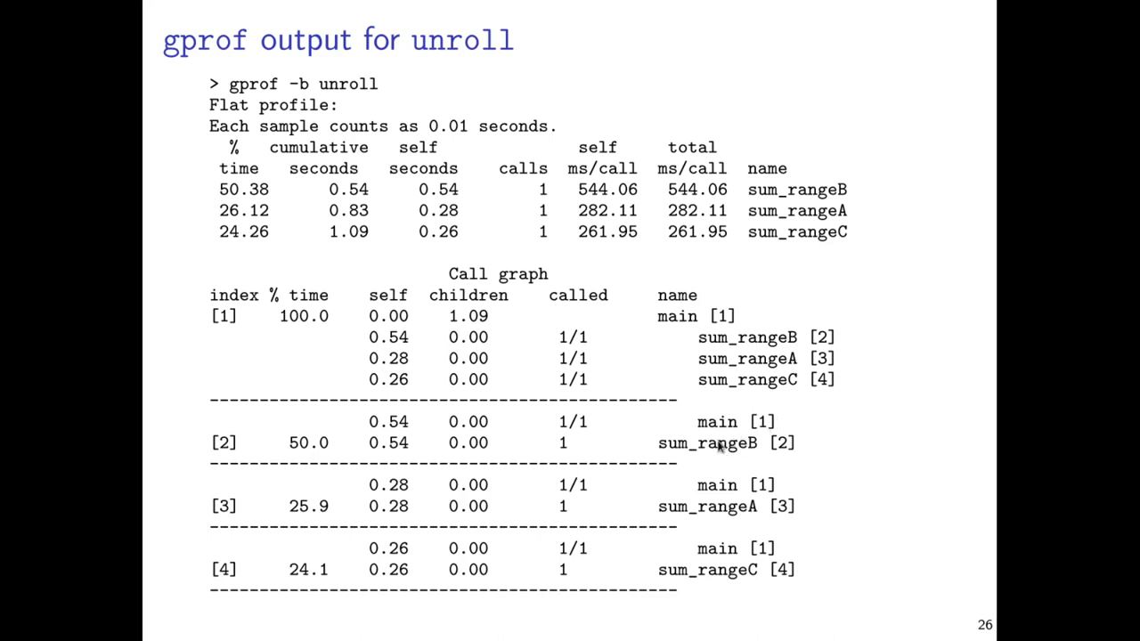
mouse_move(759, 572)
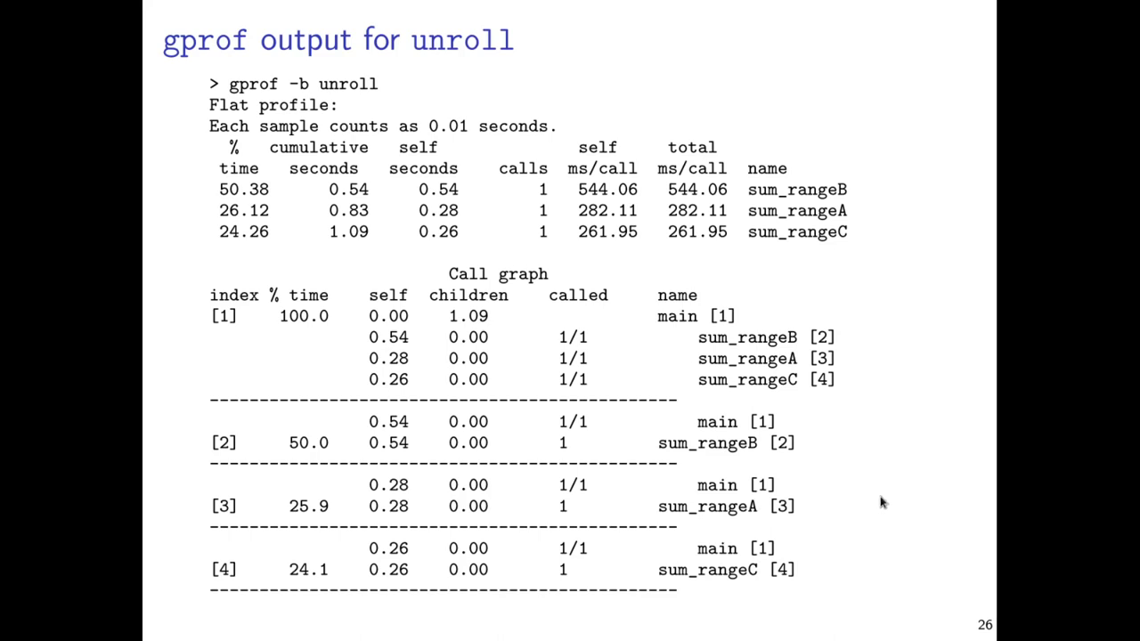
mouse_move(695, 556)
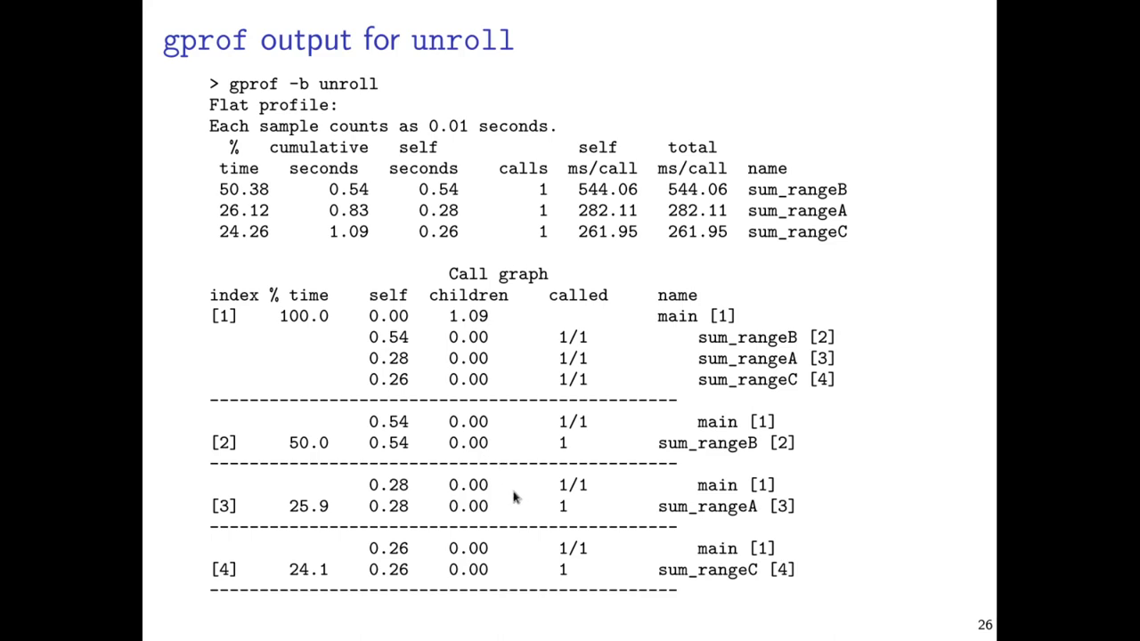
mouse_move(784, 566)
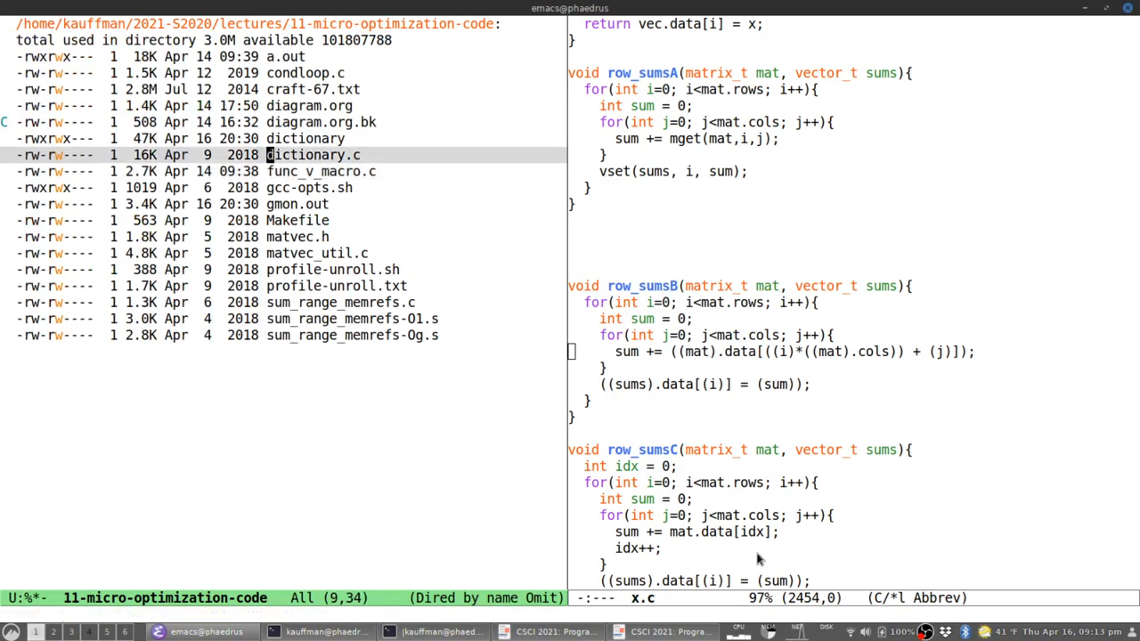
Open dictionary.c from Dired and scroll through its source.
double_click(314, 154)
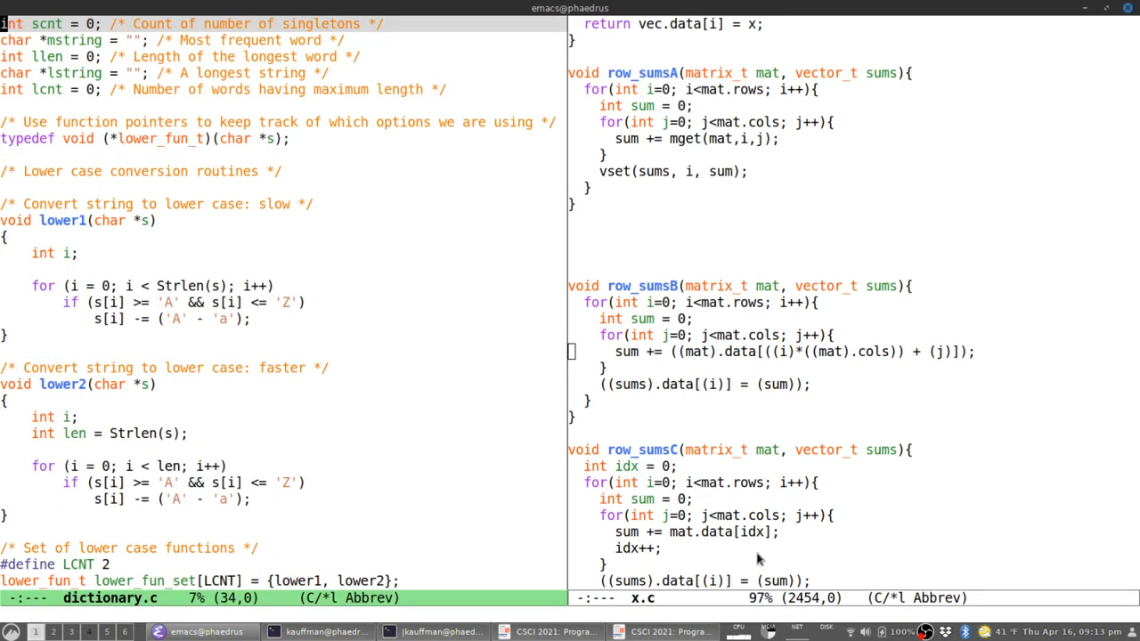
scroll(down, 3)
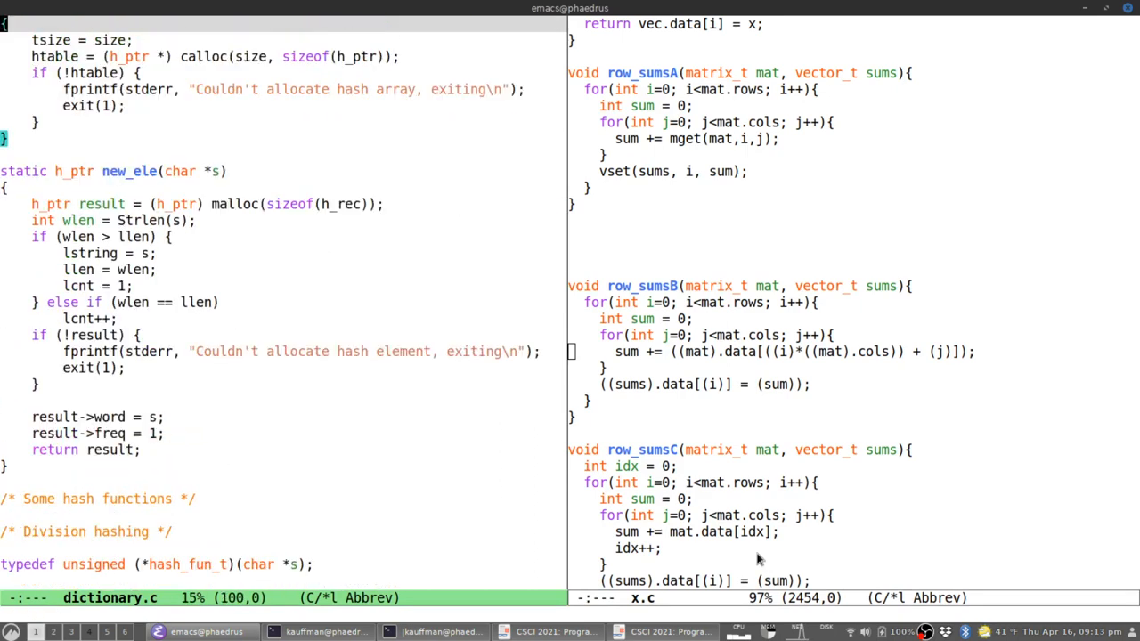
scroll(down, 3)
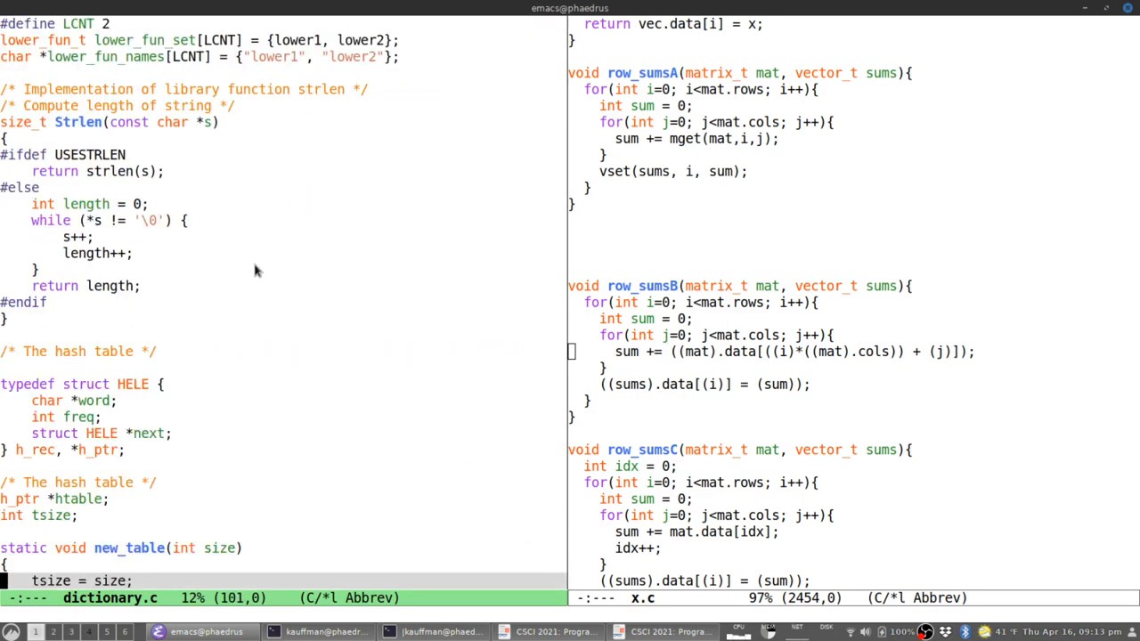
scroll(down, 3)
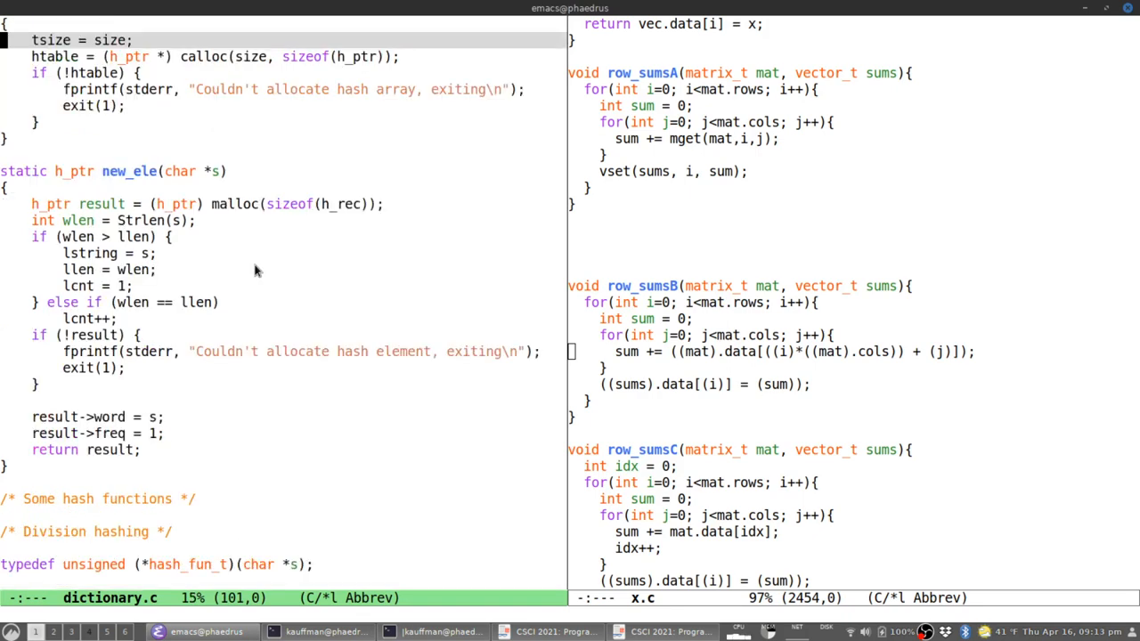
scroll(down, 3)
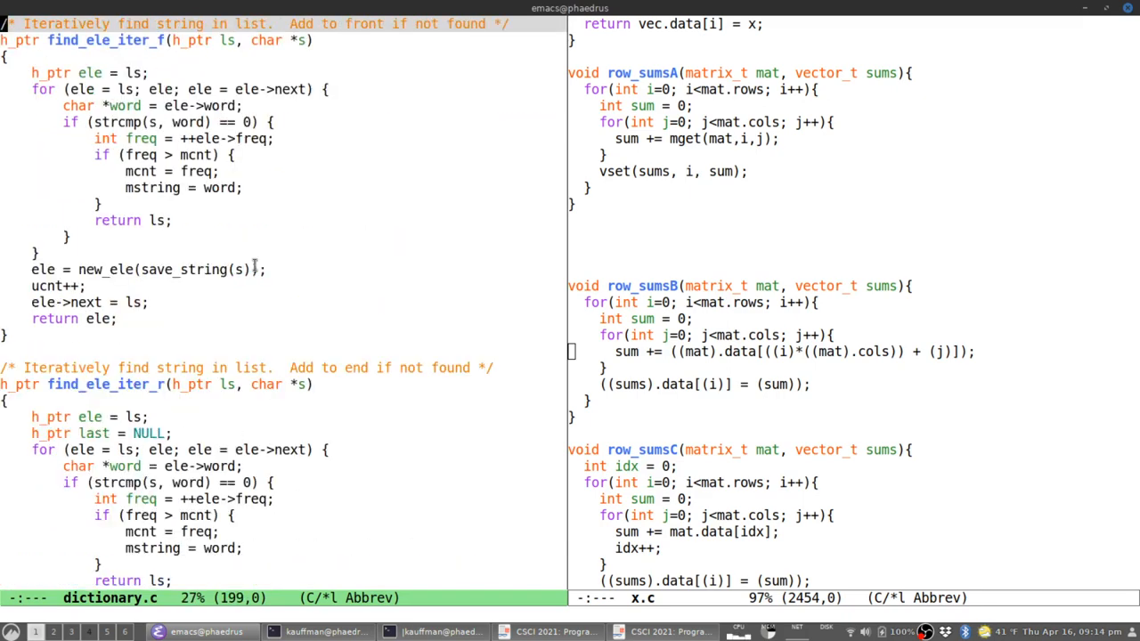
scroll(down, 3)
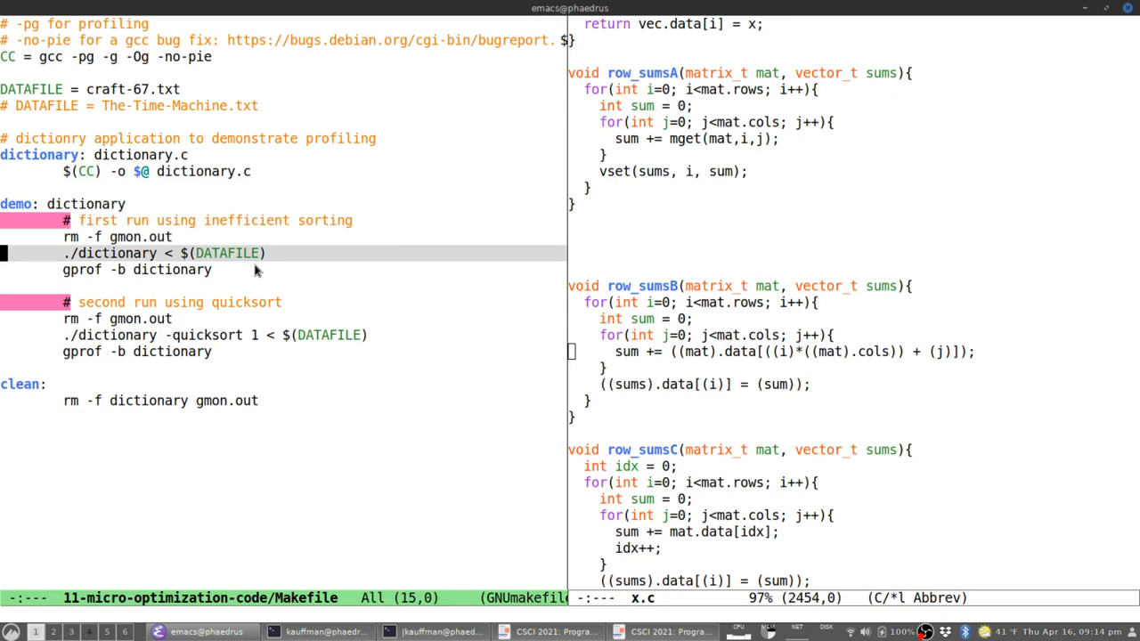
Open craft-67.txt from the Makefile's DATAFILE line in the other window.
key(up)
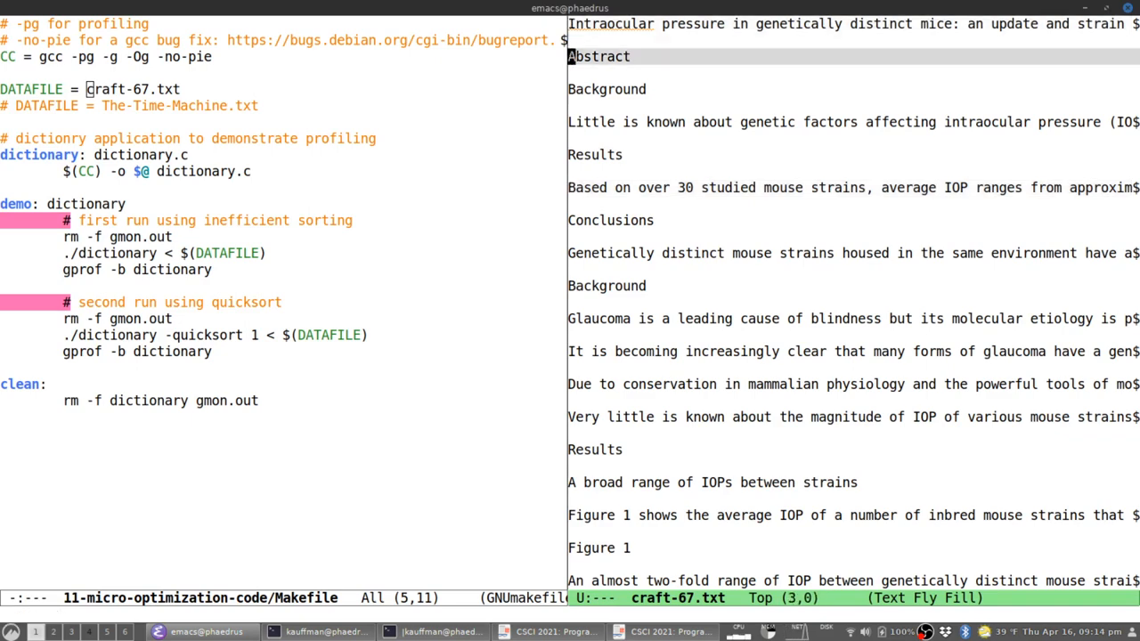
Search the craft-67.txt text for 'abst' before switching back to the shell buffer.
text(abst)
text(rm)
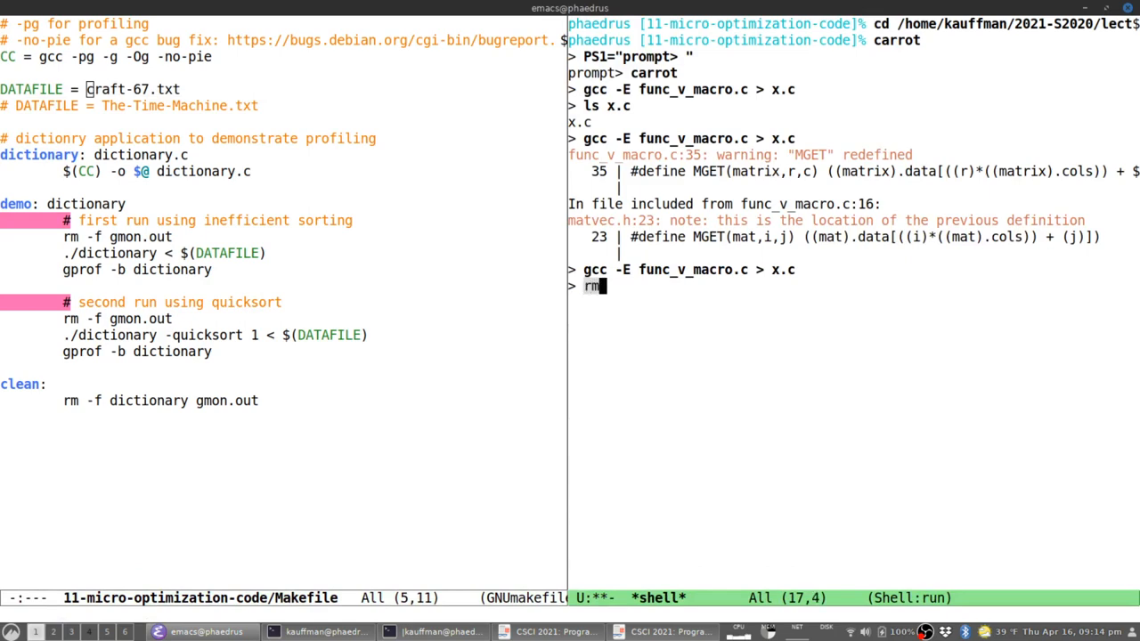
Remove gmon.out, run ./dictionary on hello, goodbye and a few more words to get the 7 n-grams summary.
text(-f)
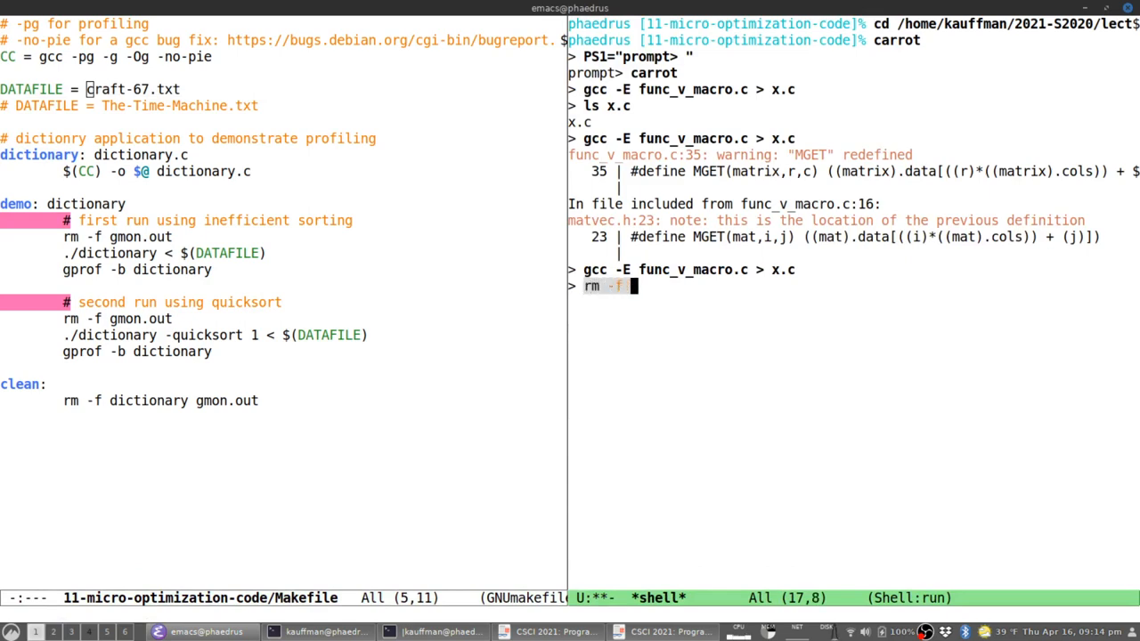
text(gmon.out)
text(./di)
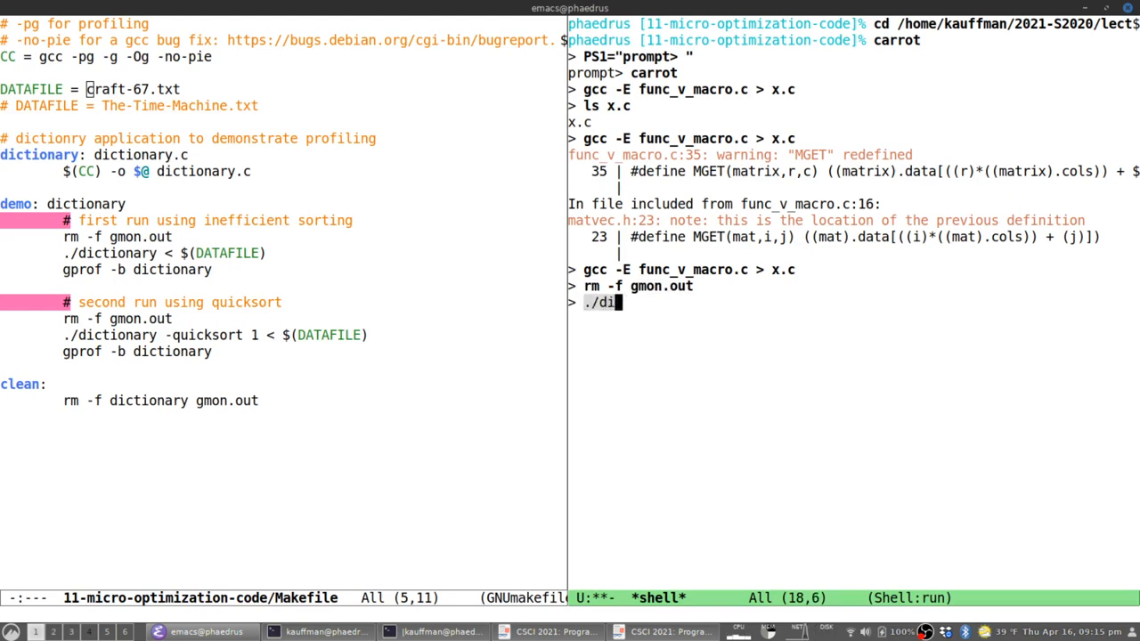
text(ctionary)
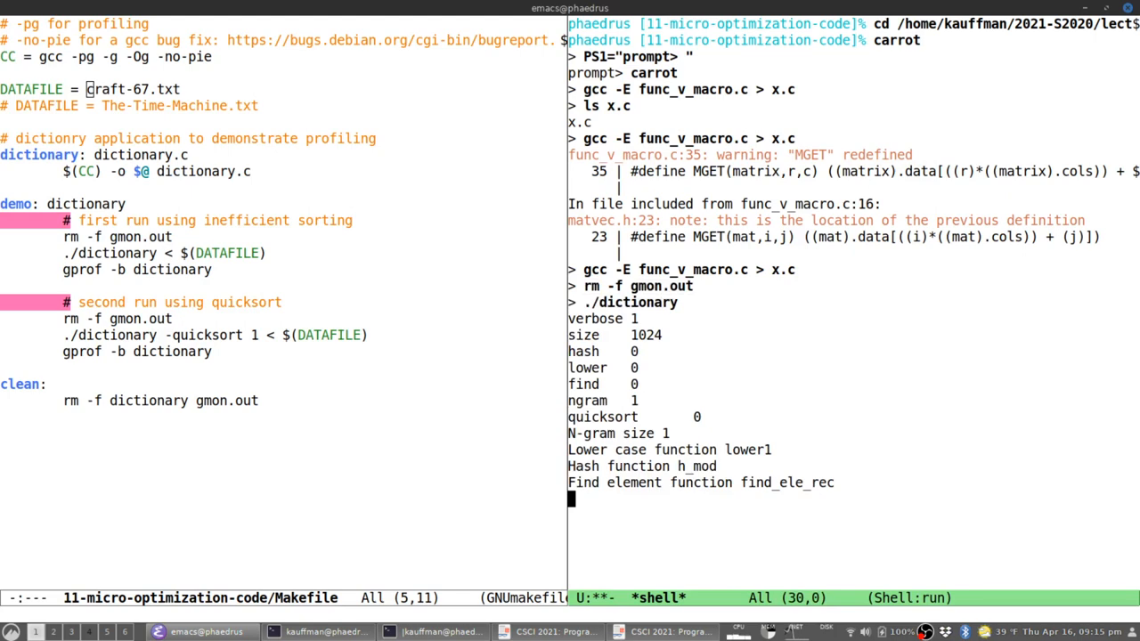
text(hell)
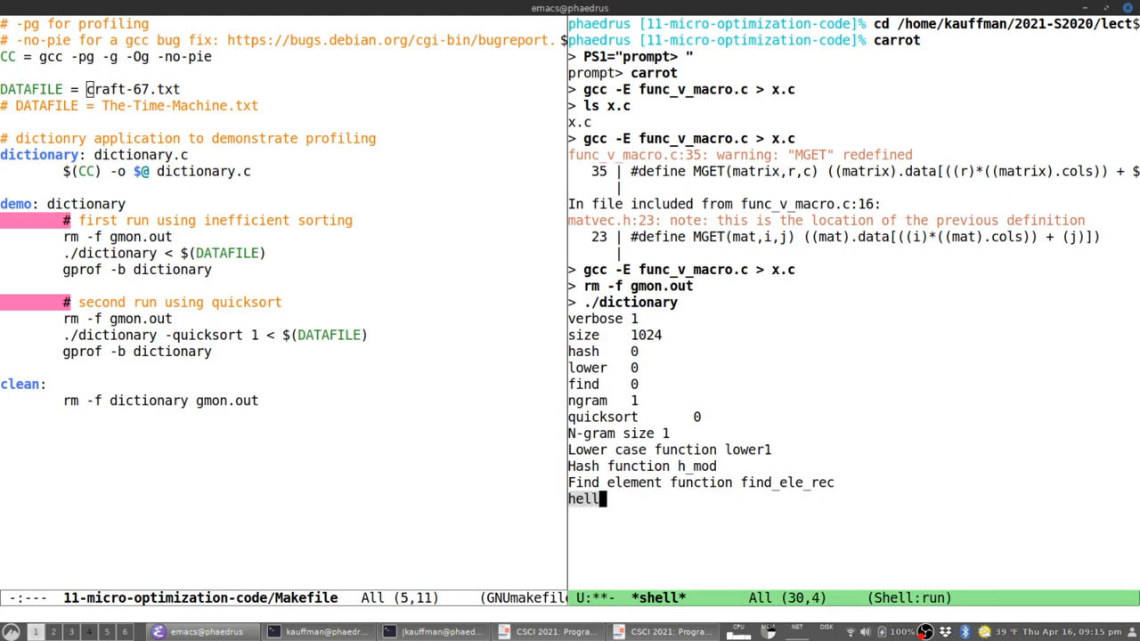
text(goodbye)
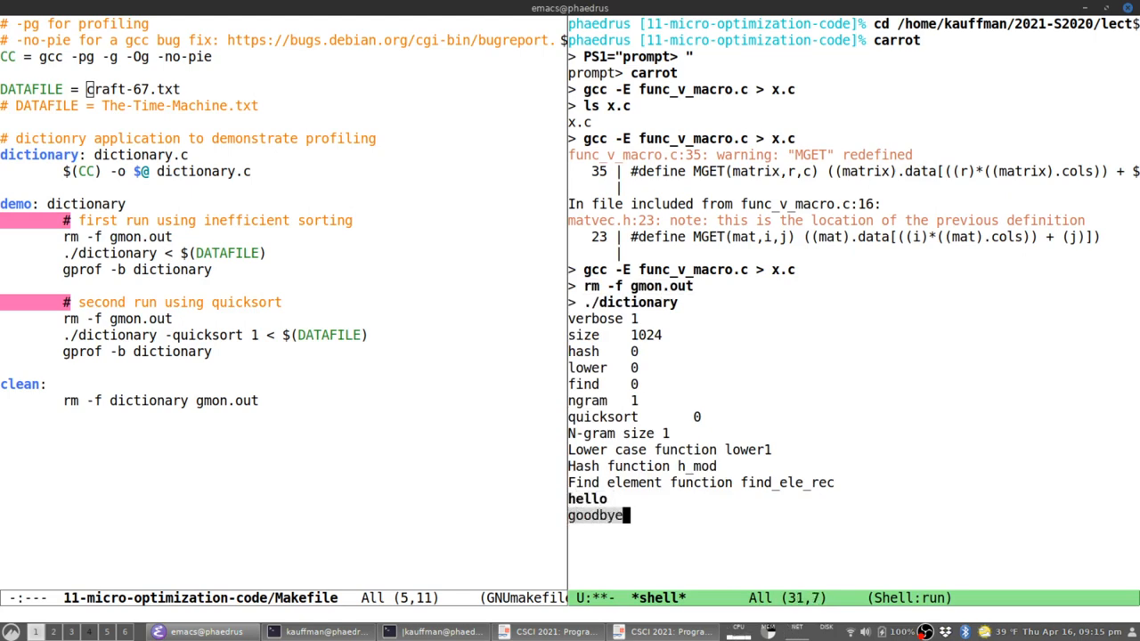
key(Return)
text(so long)
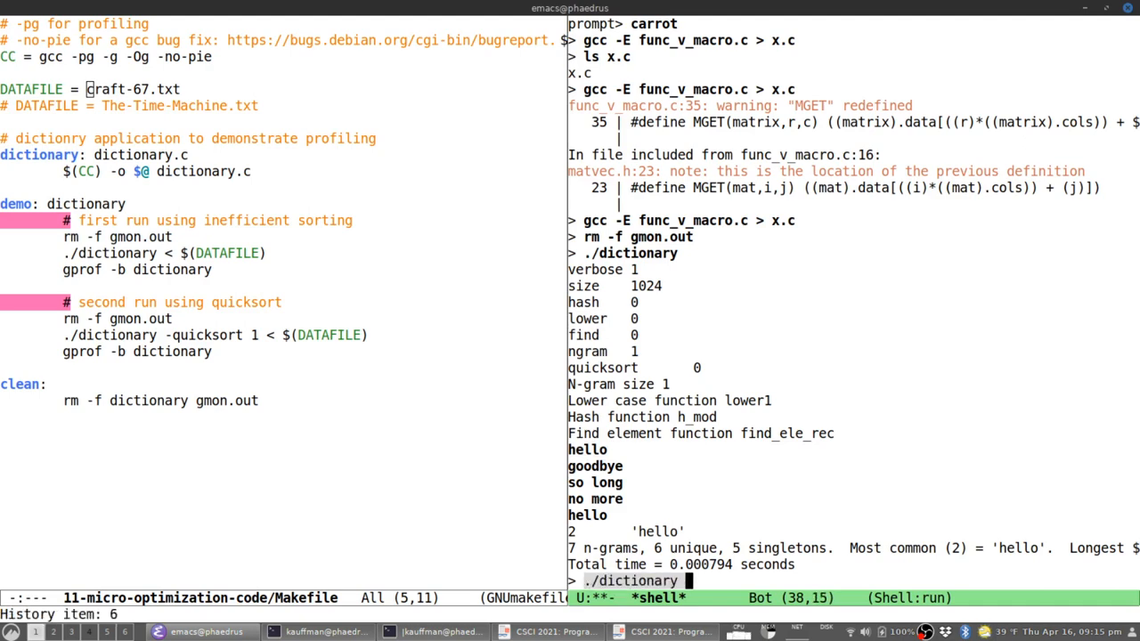
Run ./dictionary < craft-67.txt, reporting 463016 n-grams with 'the' most common in 1.35 seconds.
text(< craft-67.txt)
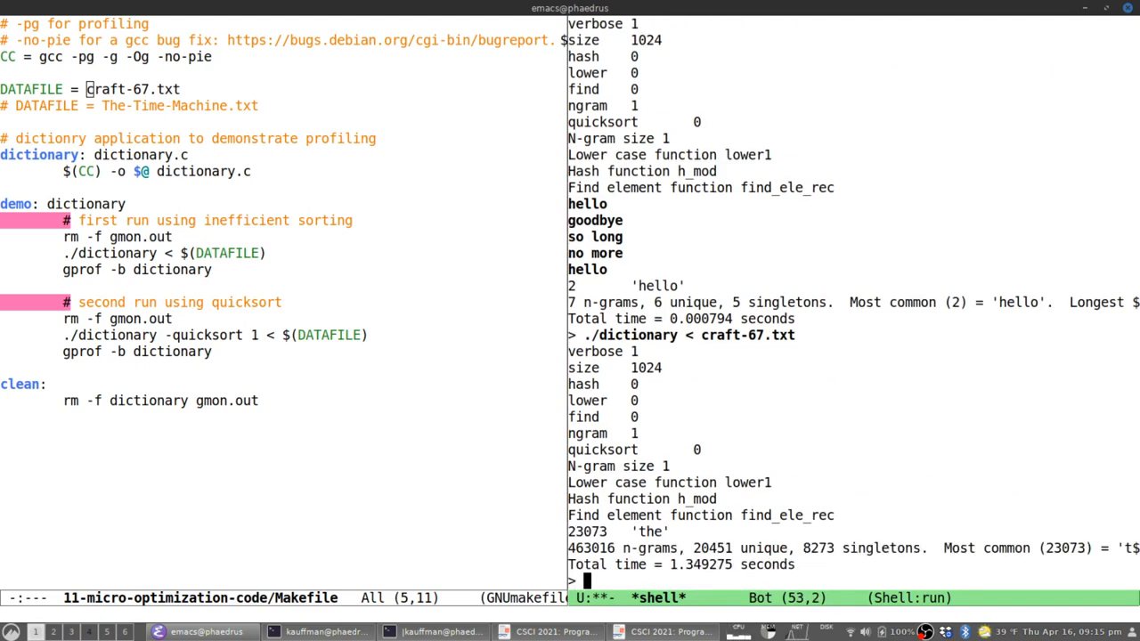
mouse_move(746, 537)
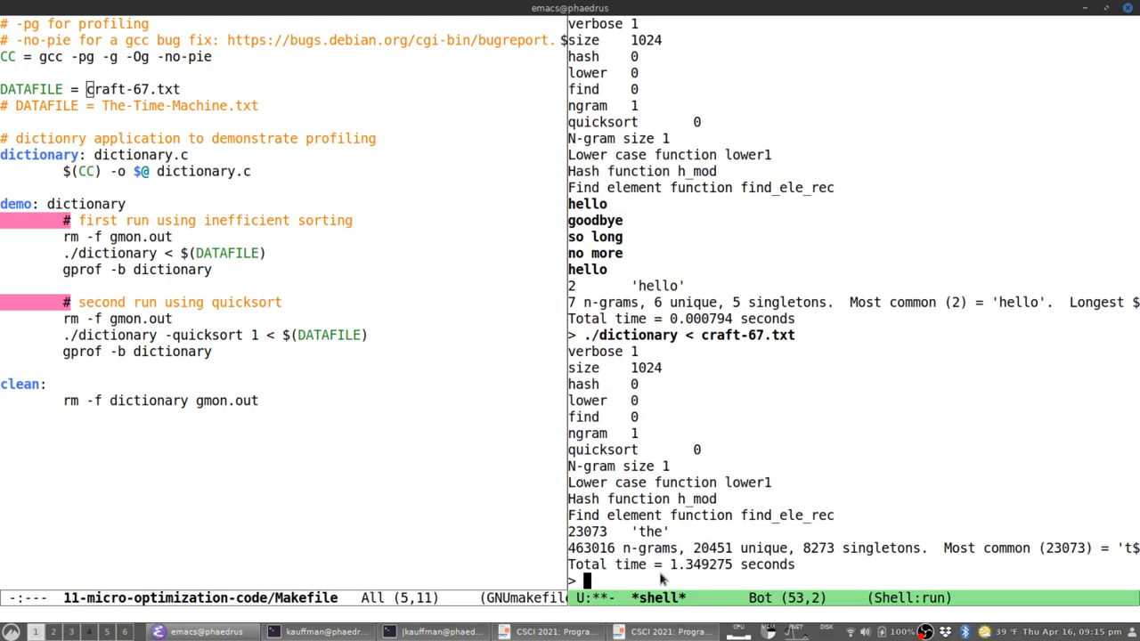
mouse_move(737, 535)
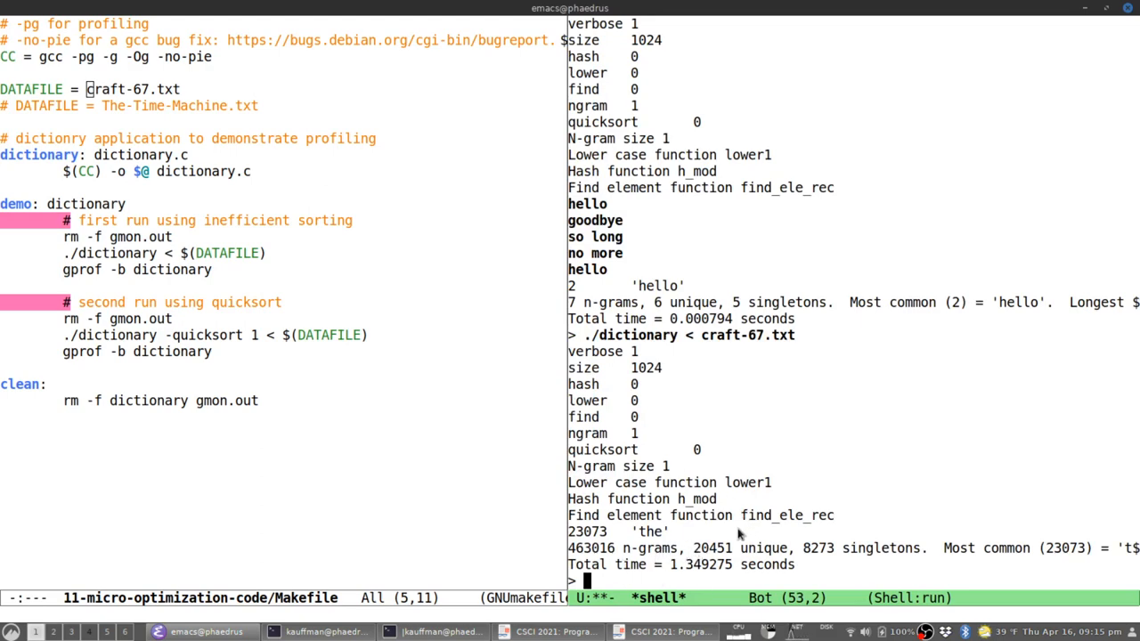
mouse_move(177, 335)
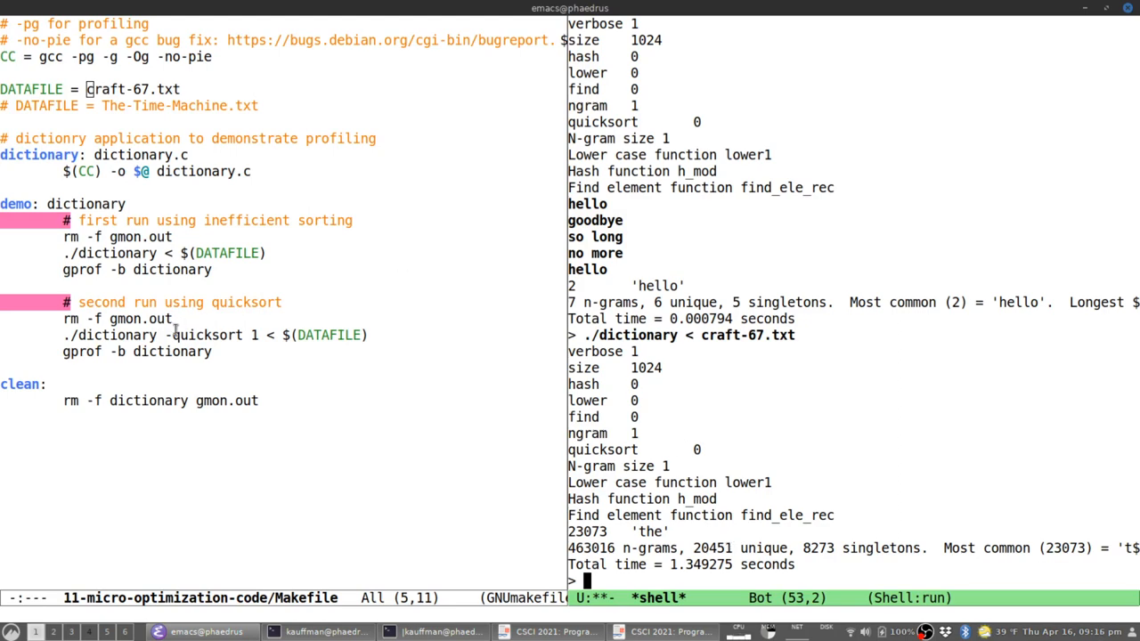
click(180, 335)
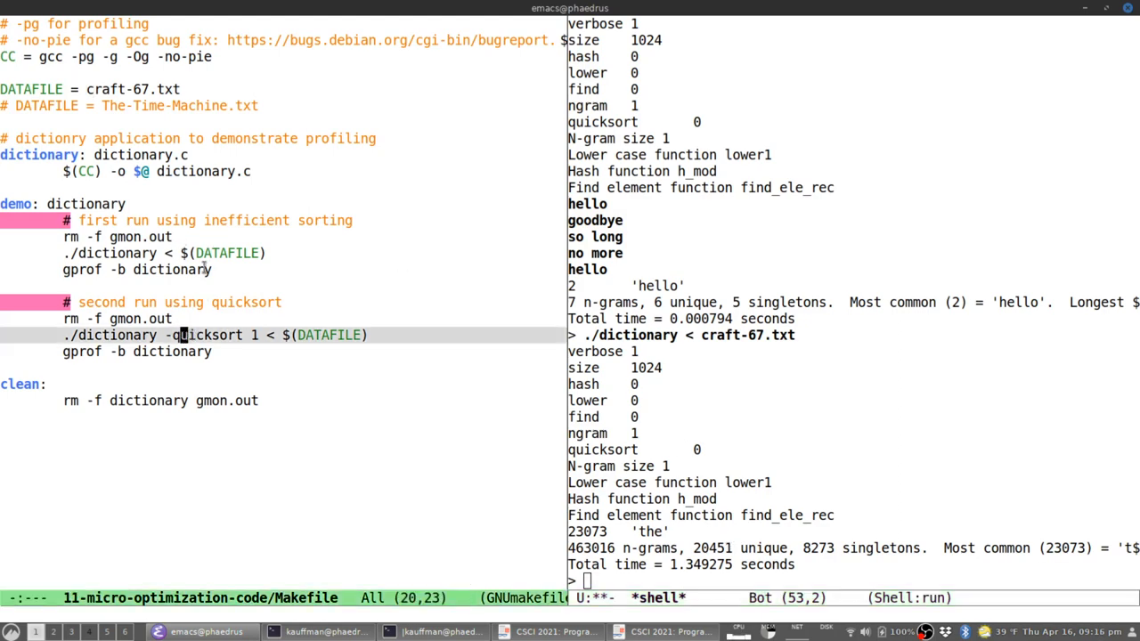
mouse_move(218, 308)
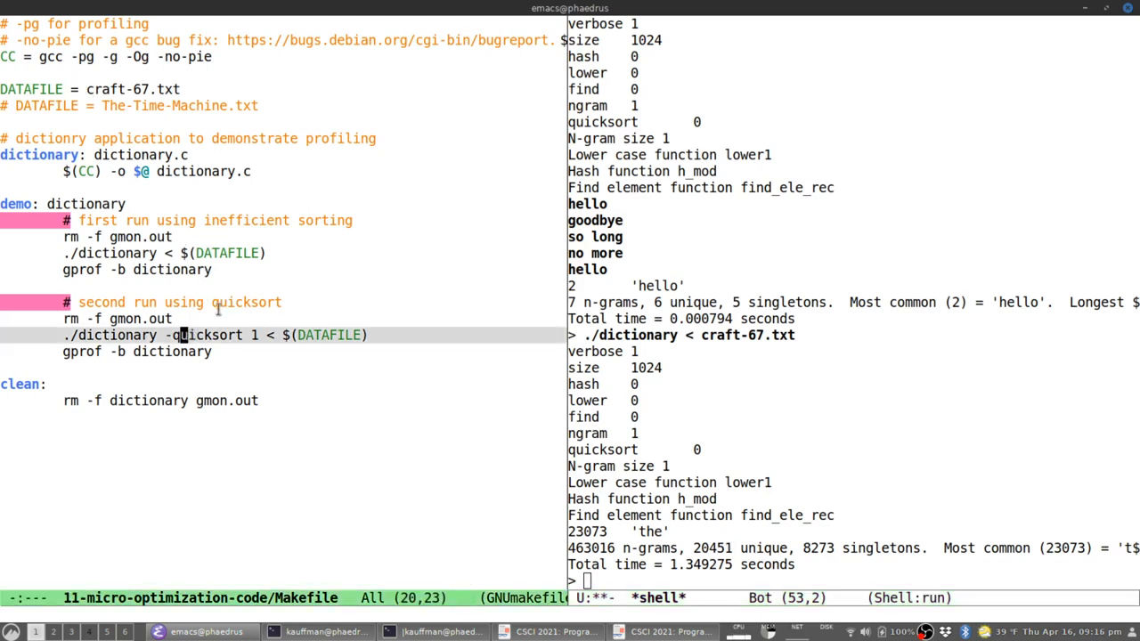
mouse_move(212, 317)
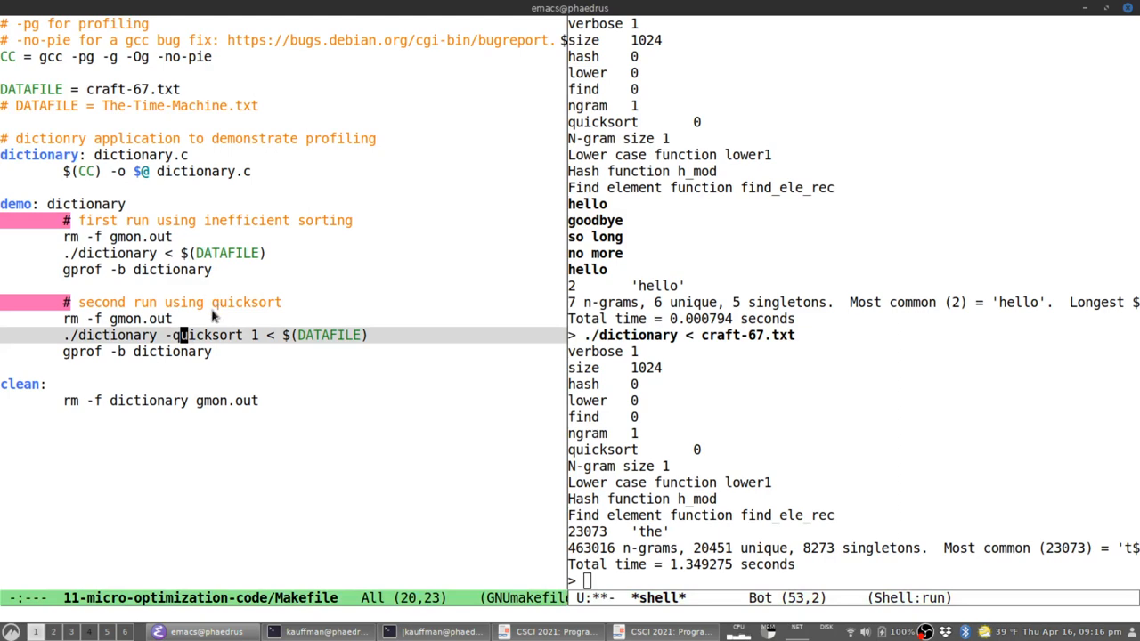
mouse_move(627, 458)
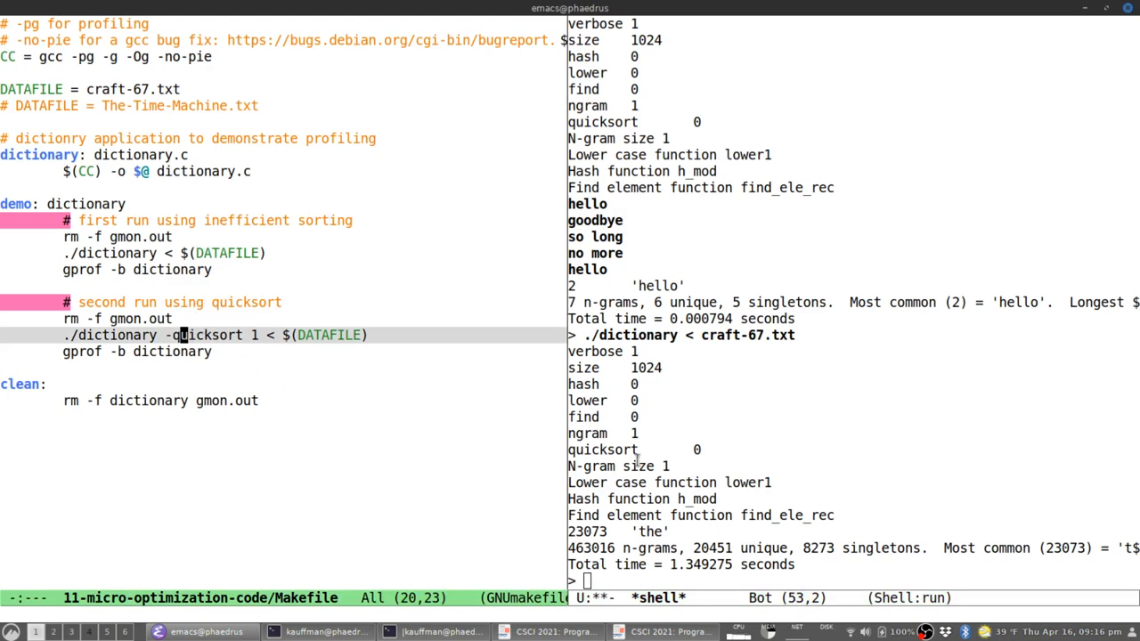
mouse_move(622, 467)
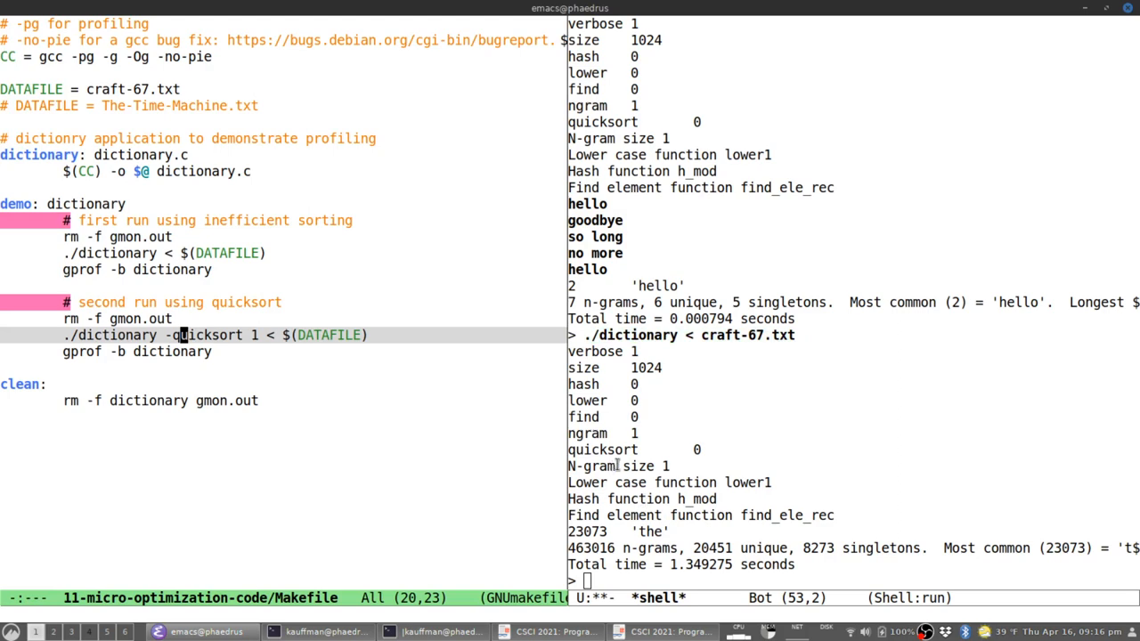
mouse_move(645, 515)
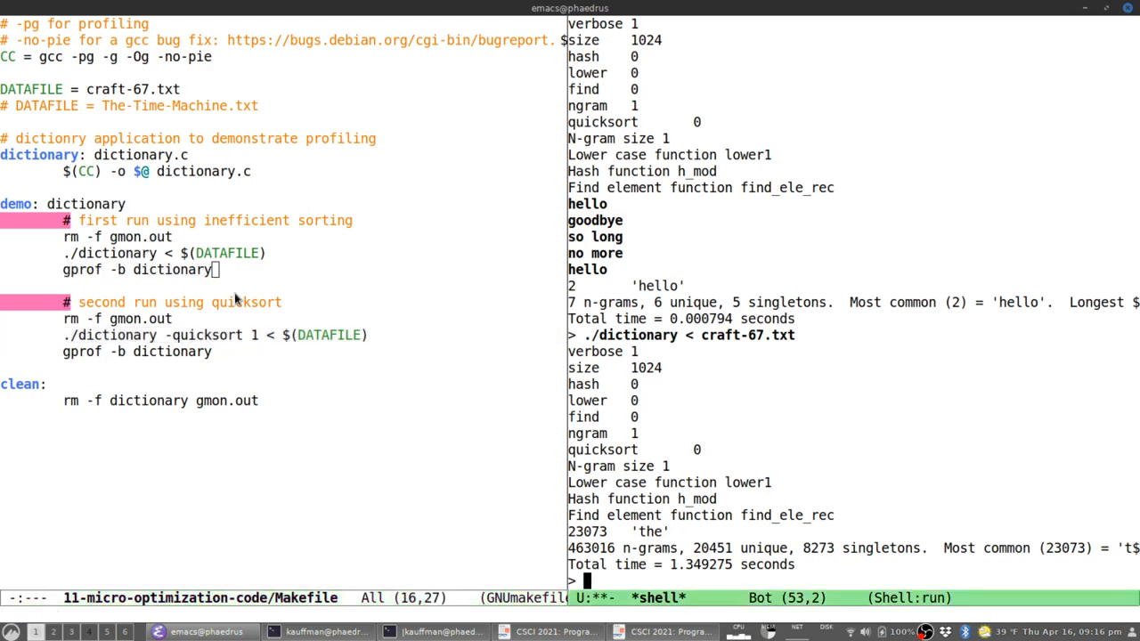
Scroll the shell to the gprof -b dictionary flat profile with find_ele_rec and sort_words at 36.59%.
scroll(down, 3)
text(gprof -b dictionary)
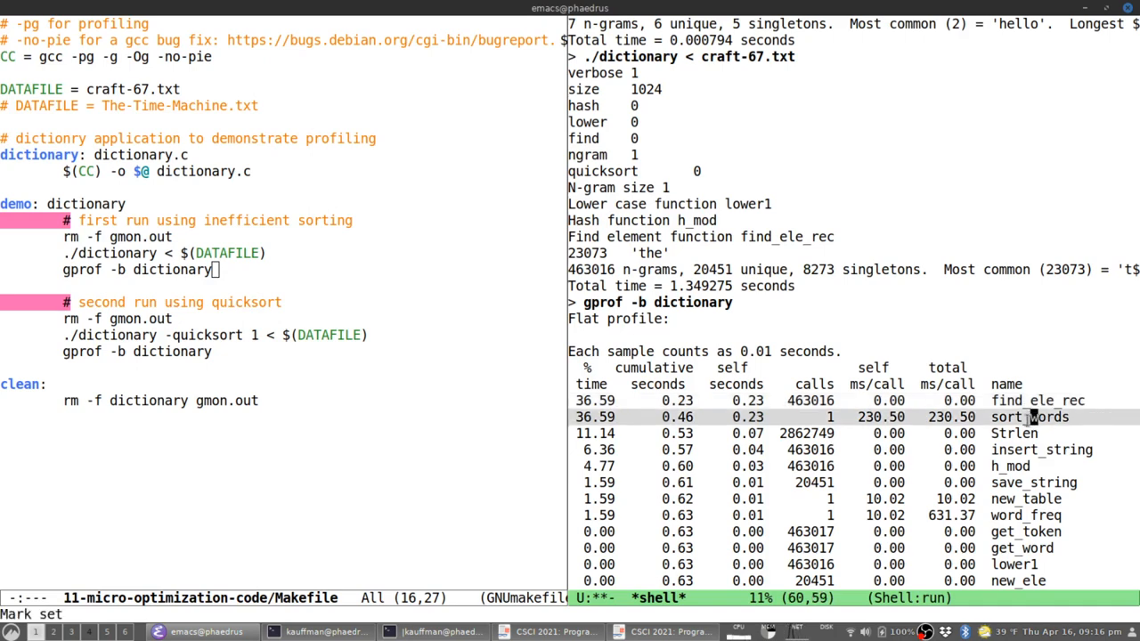
mouse_move(1015, 433)
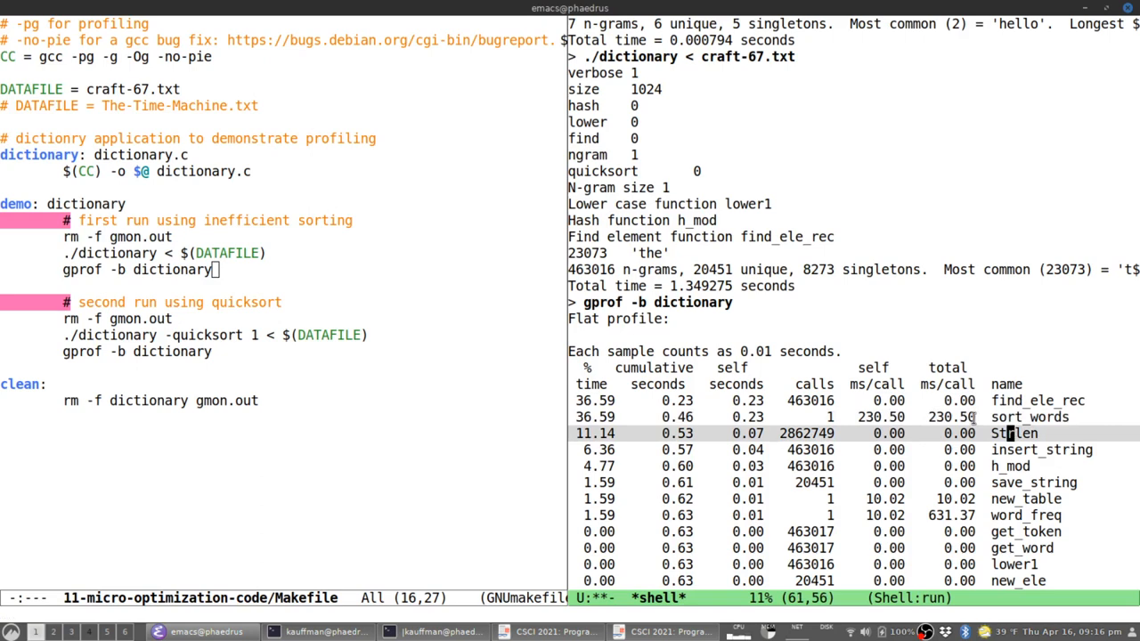
mouse_move(944, 421)
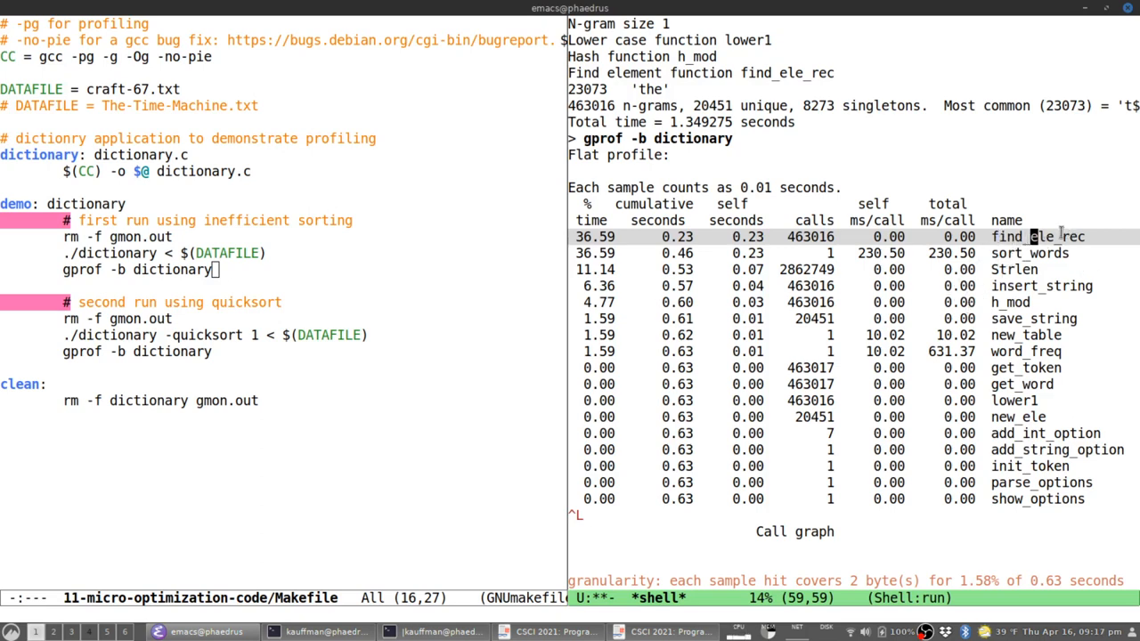
mouse_move(937, 402)
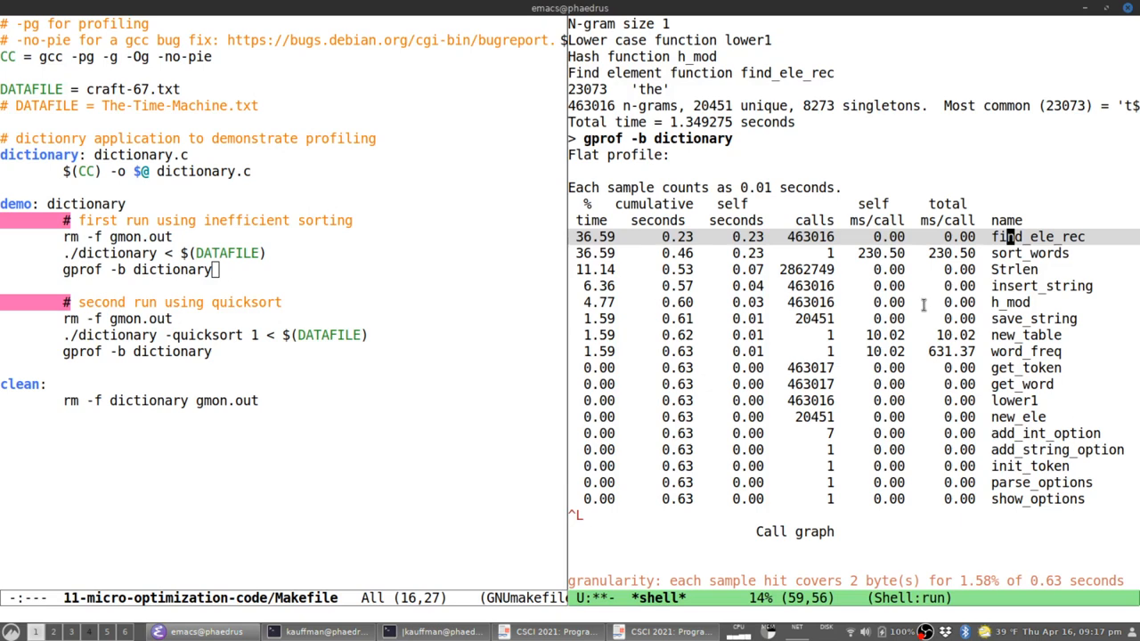
mouse_move(870, 351)
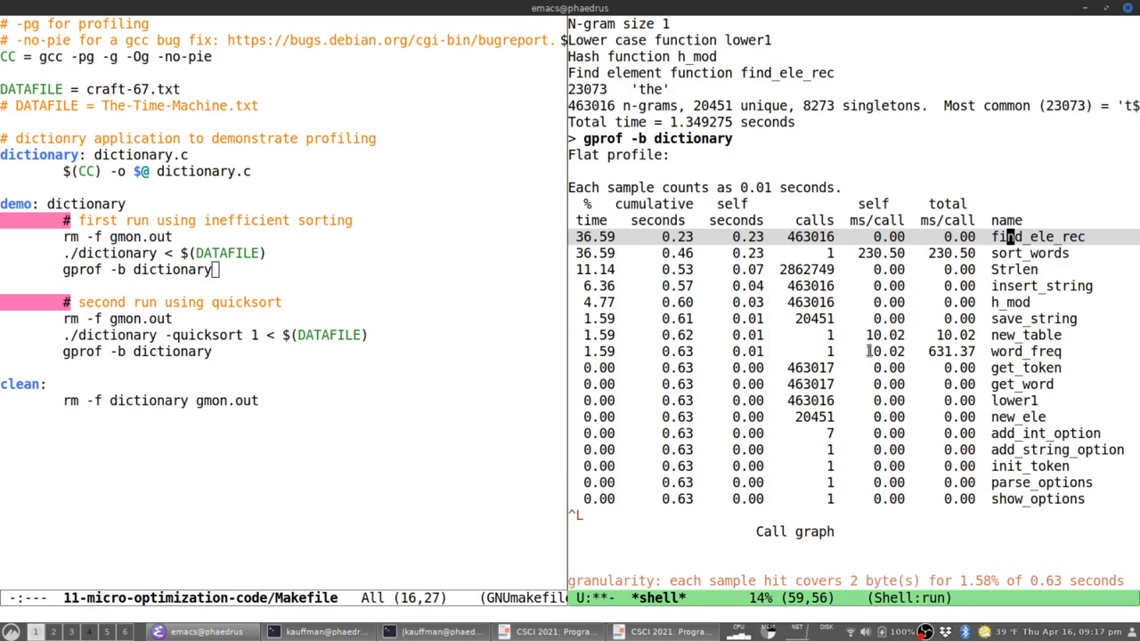
Scroll past the flat profile to the call graph showing word_freq at 100% calling its helpers.
scroll(down, 3)
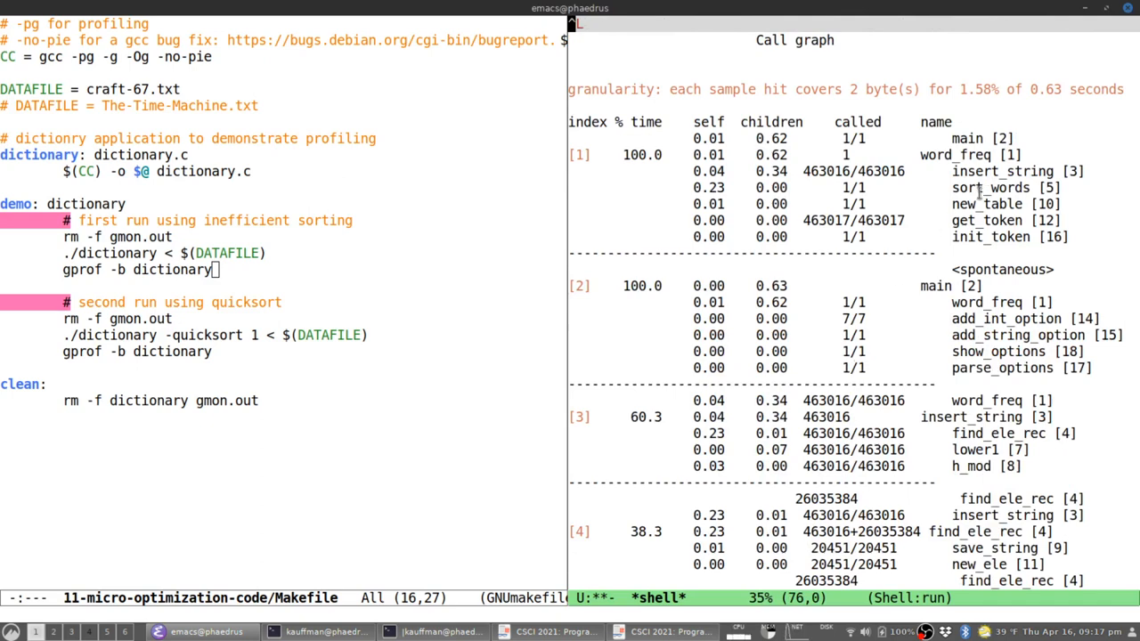
mouse_move(922, 223)
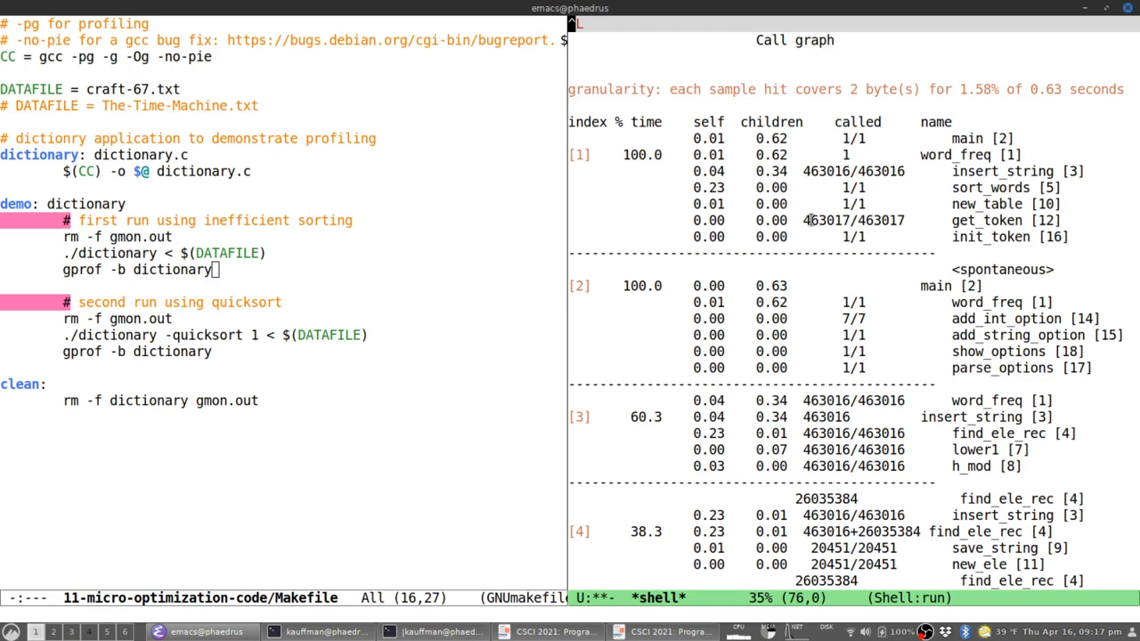
mouse_move(766, 271)
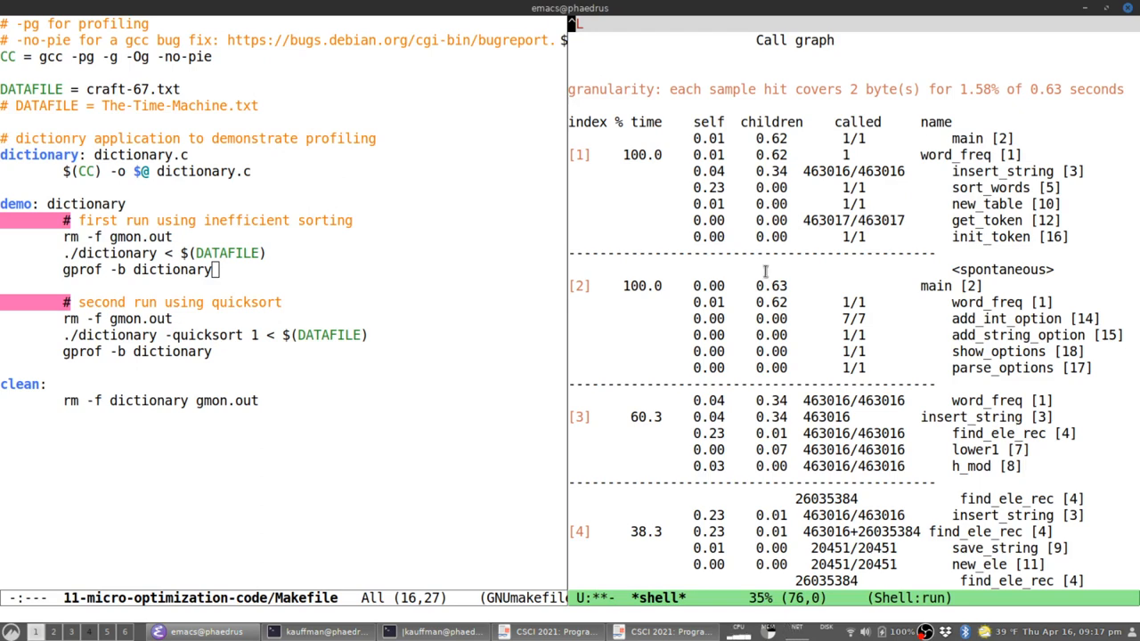
mouse_move(708, 333)
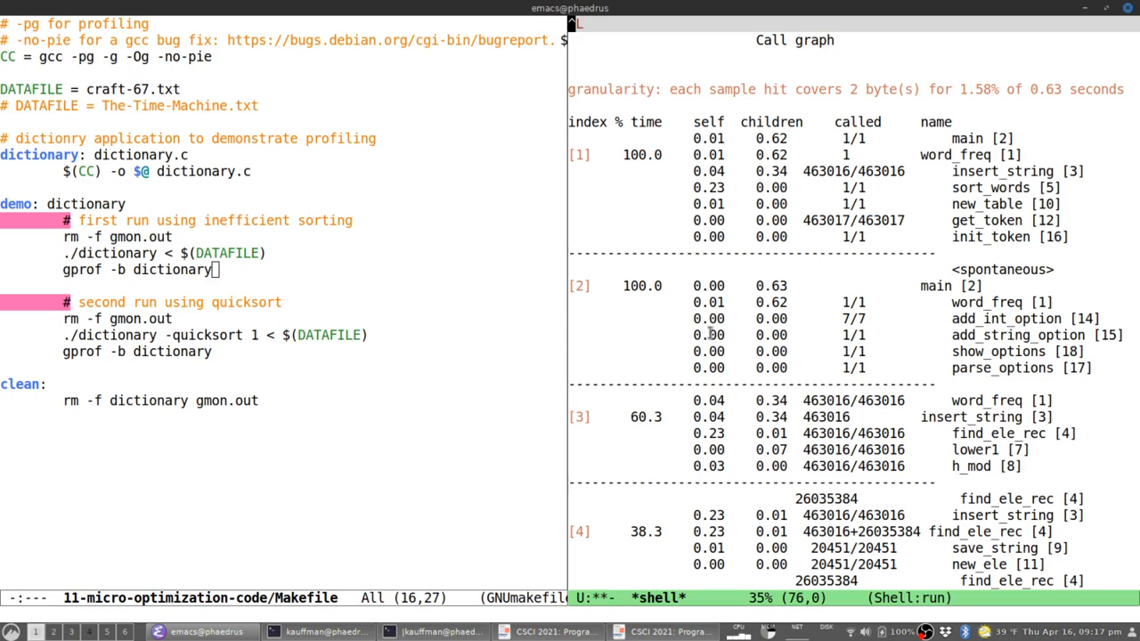
mouse_move(888, 167)
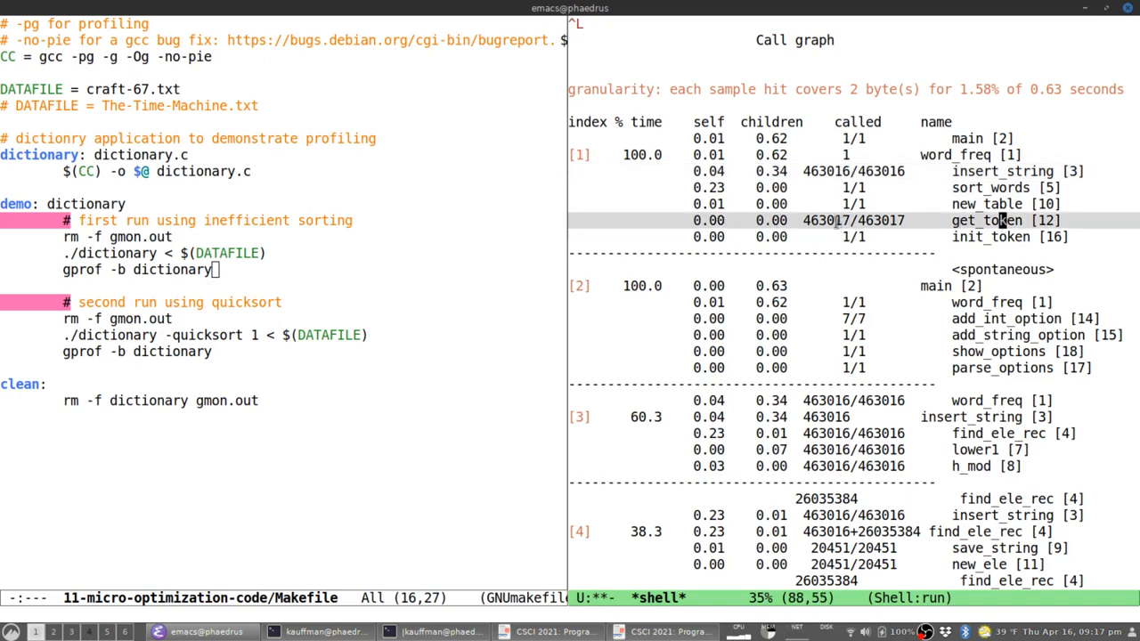
mouse_move(877, 367)
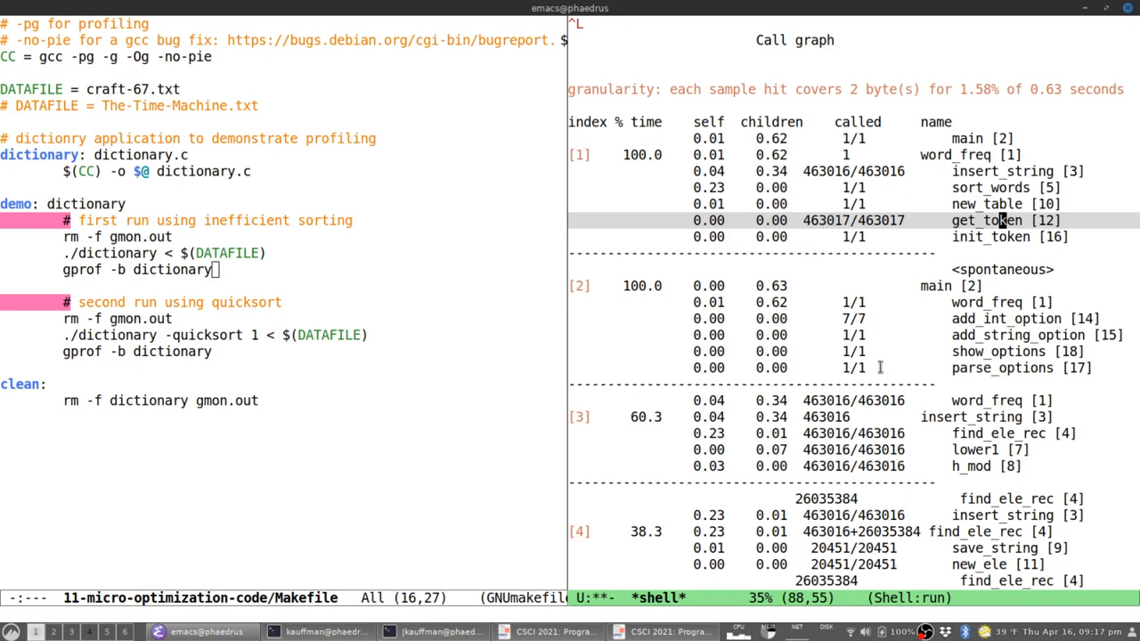
scroll(down, 3)
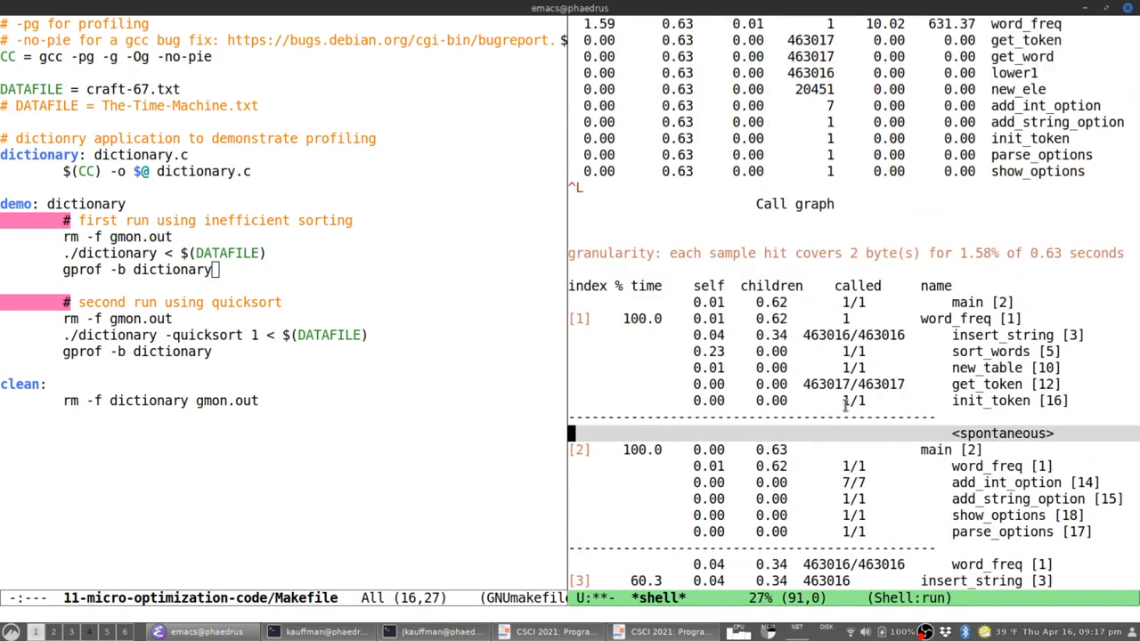
mouse_move(827, 406)
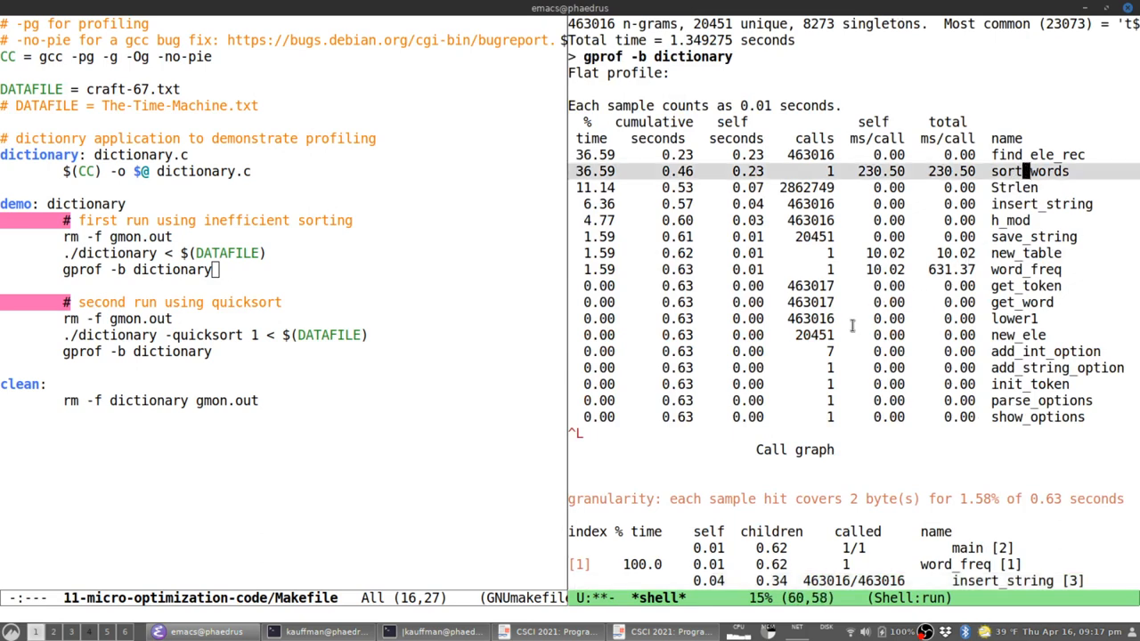
mouse_move(837, 307)
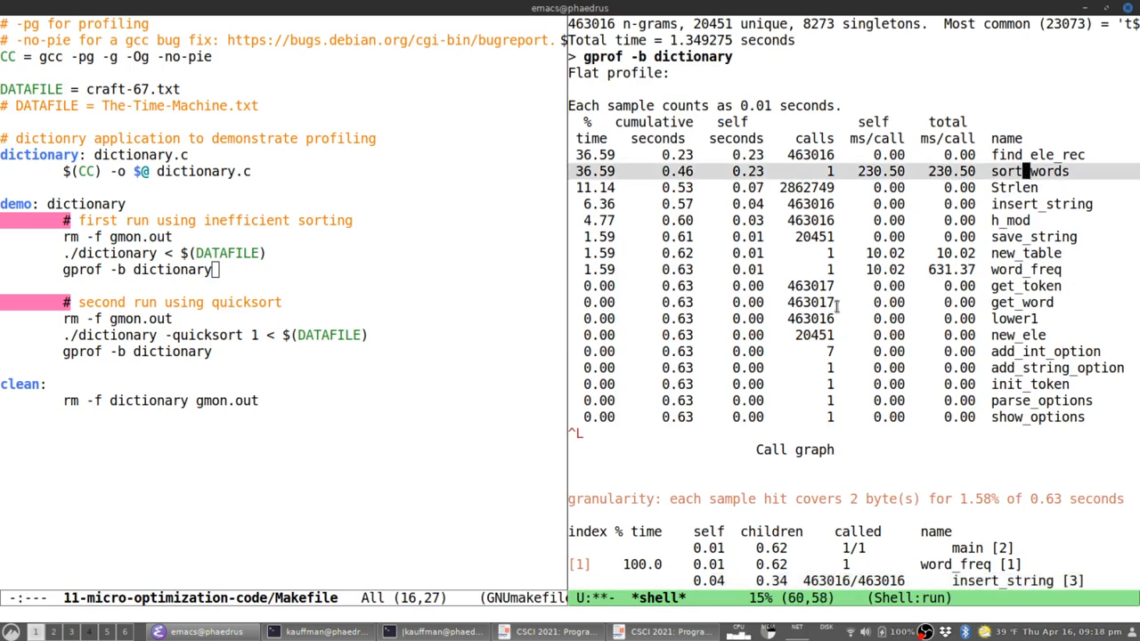
mouse_move(841, 164)
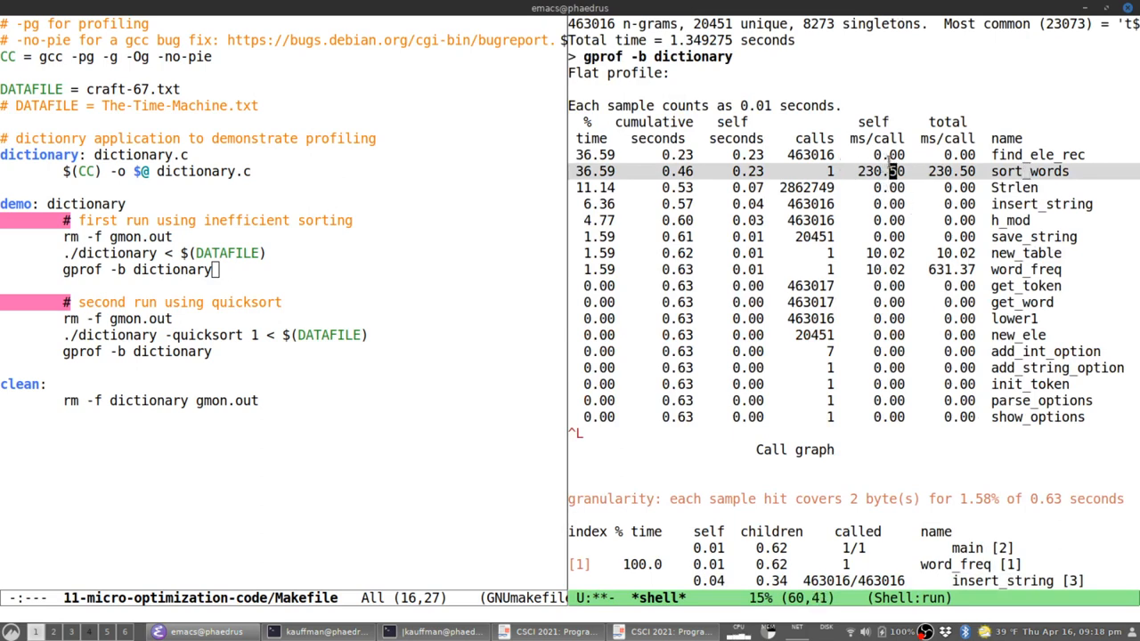
mouse_move(791, 335)
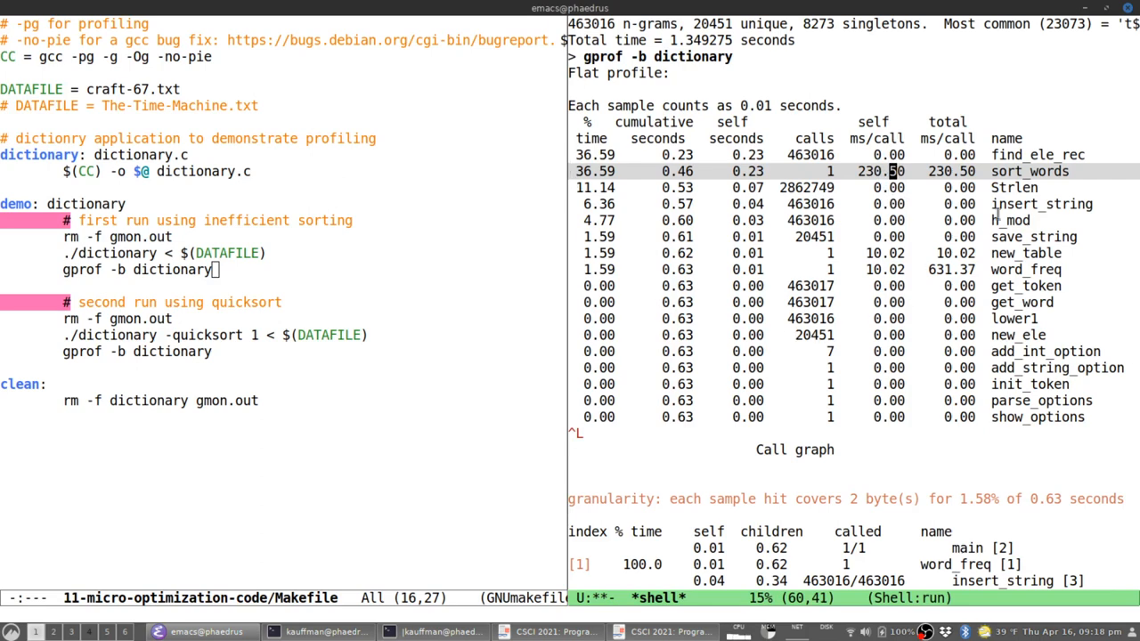
mouse_move(928, 228)
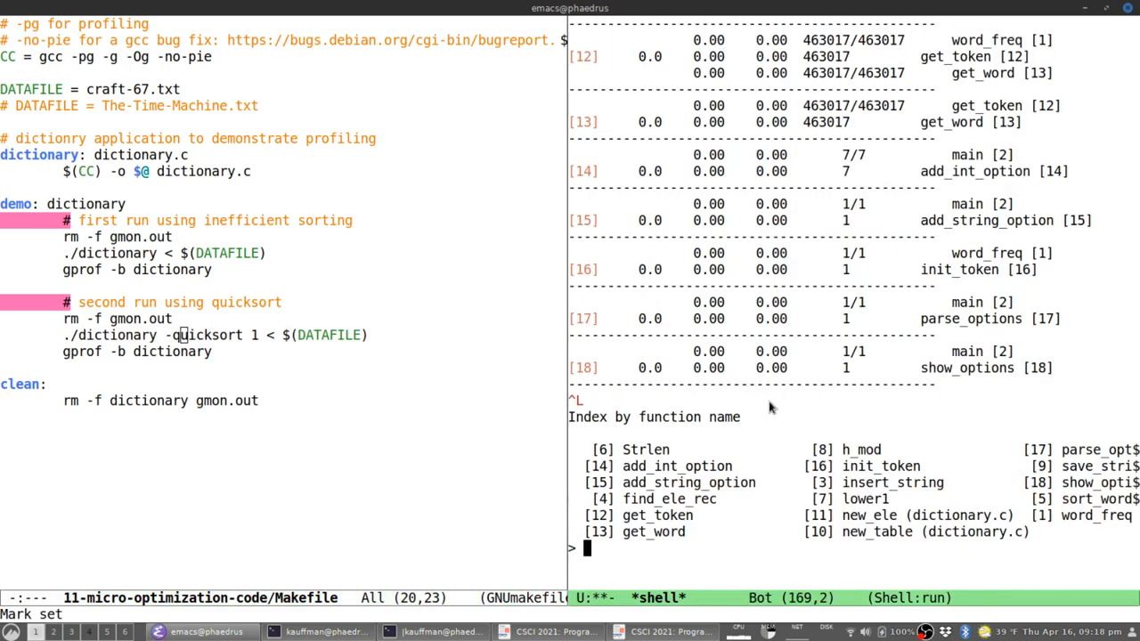
Run rm gmon.out to clear the profile data and enter ./dictionary < craft-67.txt for the quicksort run.
text(r)
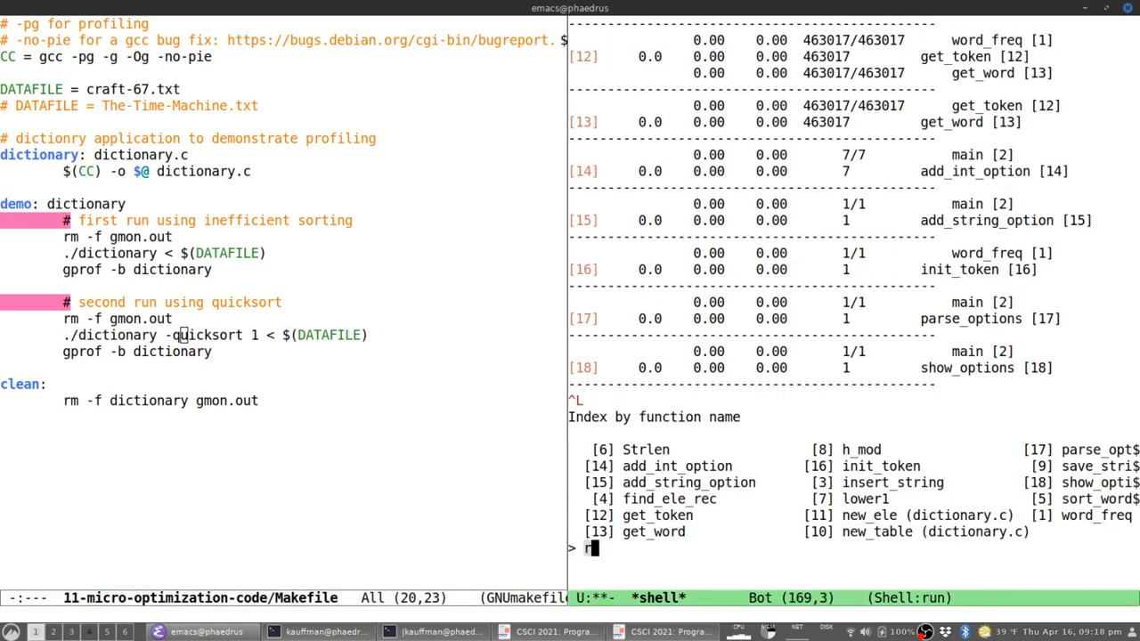
text(rm gmon.out)
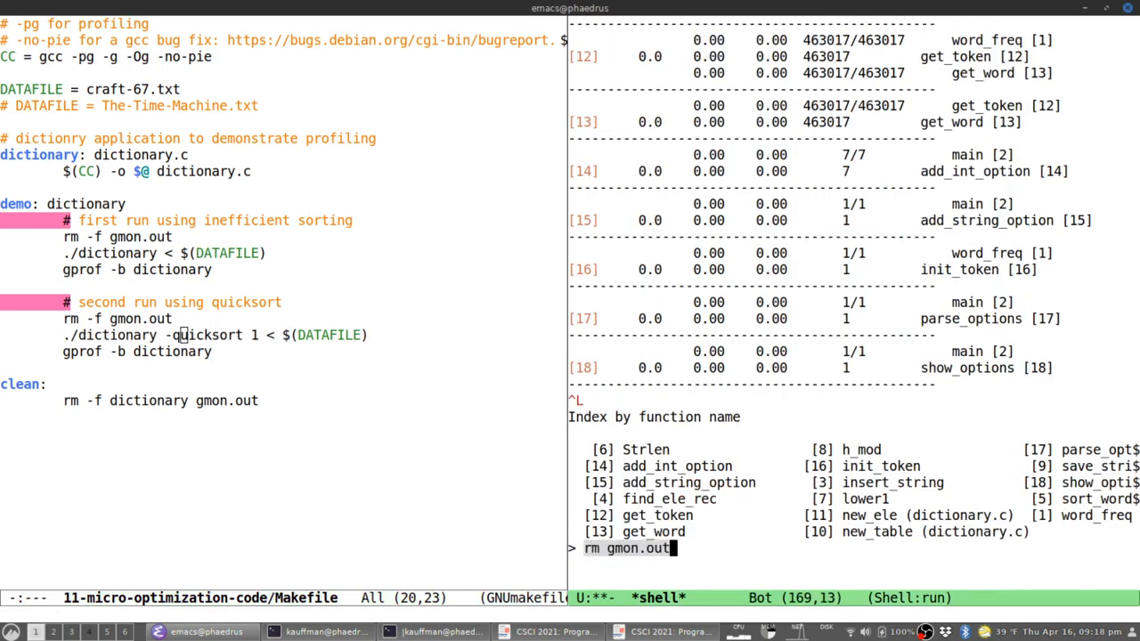
key(Return)
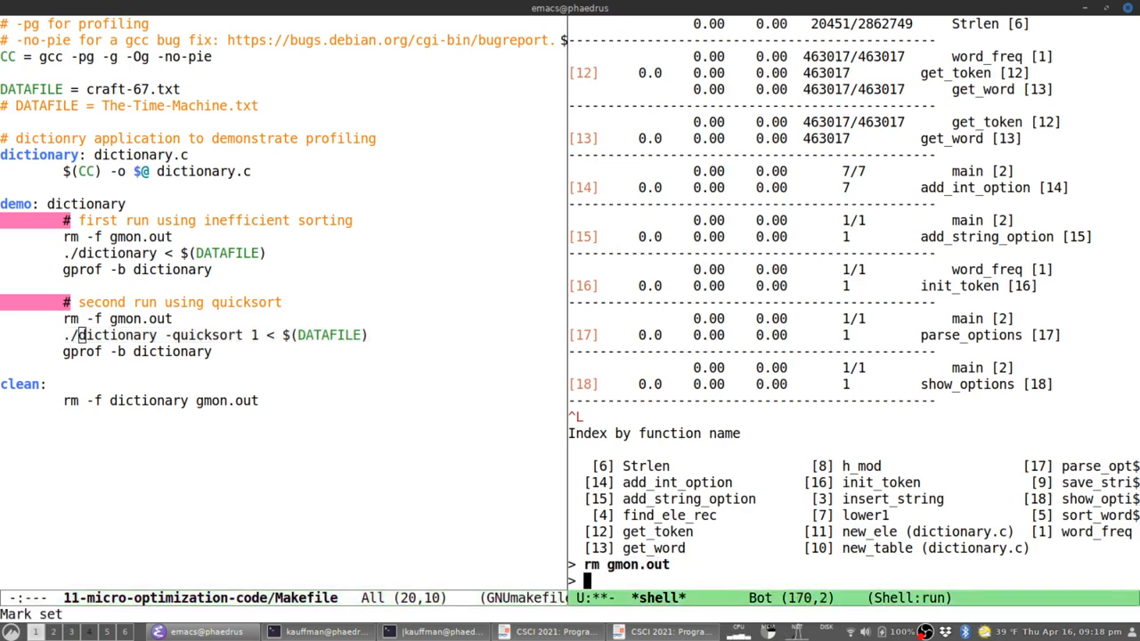
text(./dictionary < craft-67.txt)
text(gprof -b dictionary)
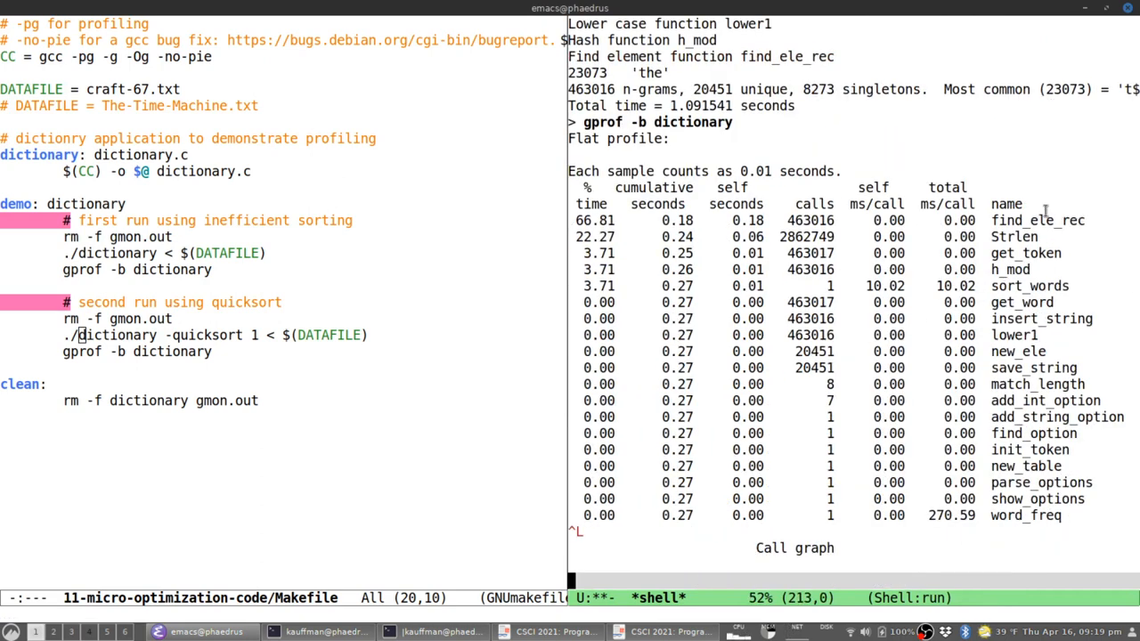
mouse_move(976, 335)
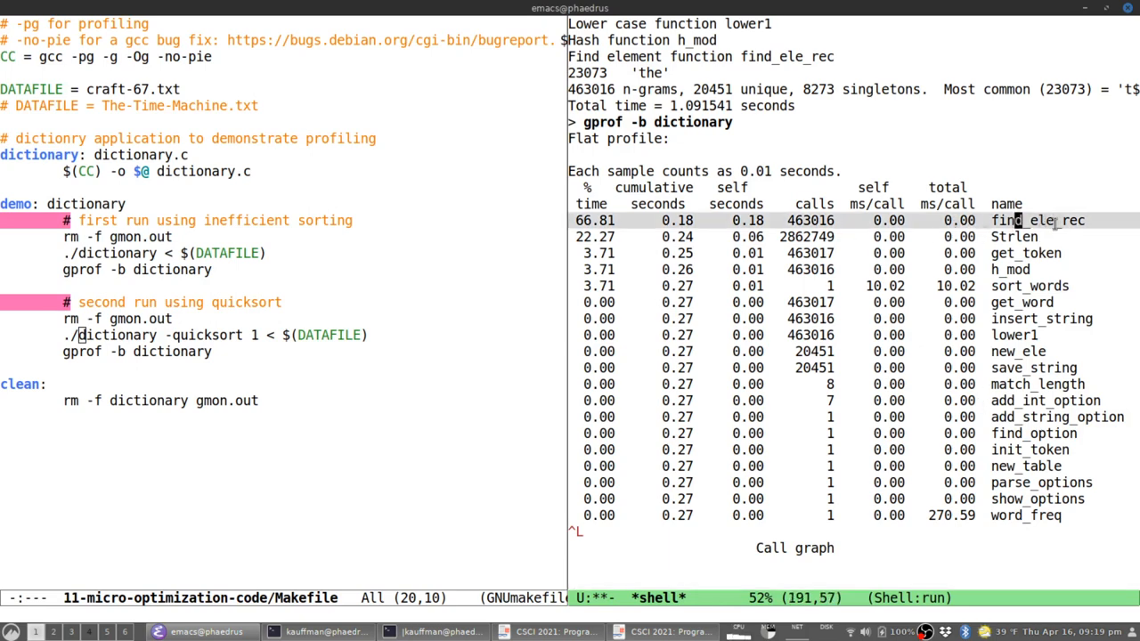
mouse_move(865, 245)
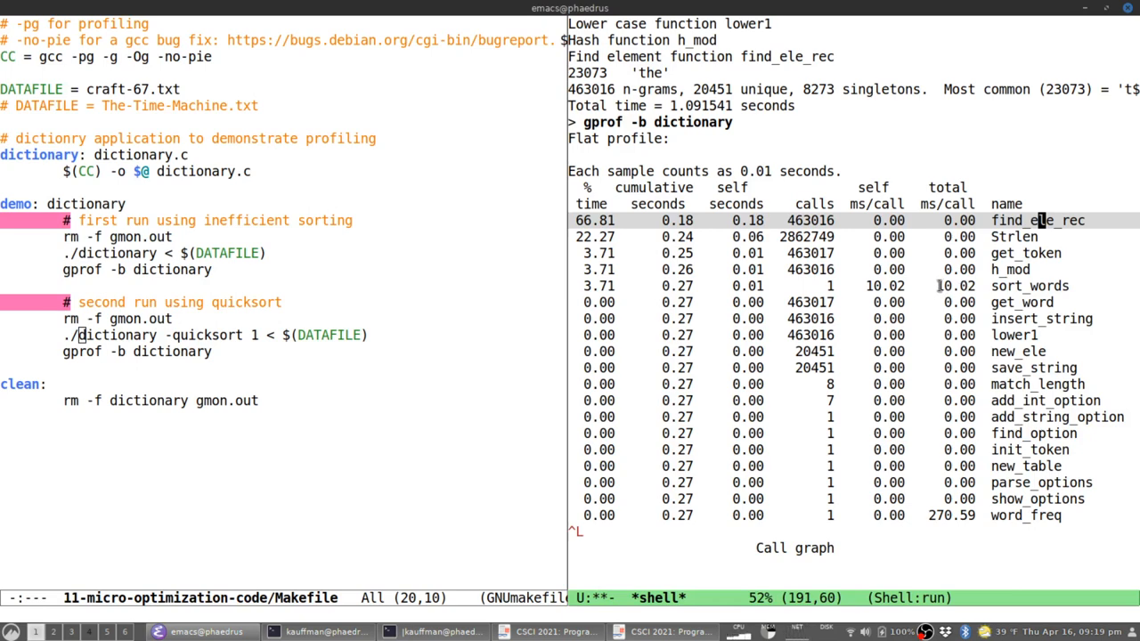
mouse_move(987, 237)
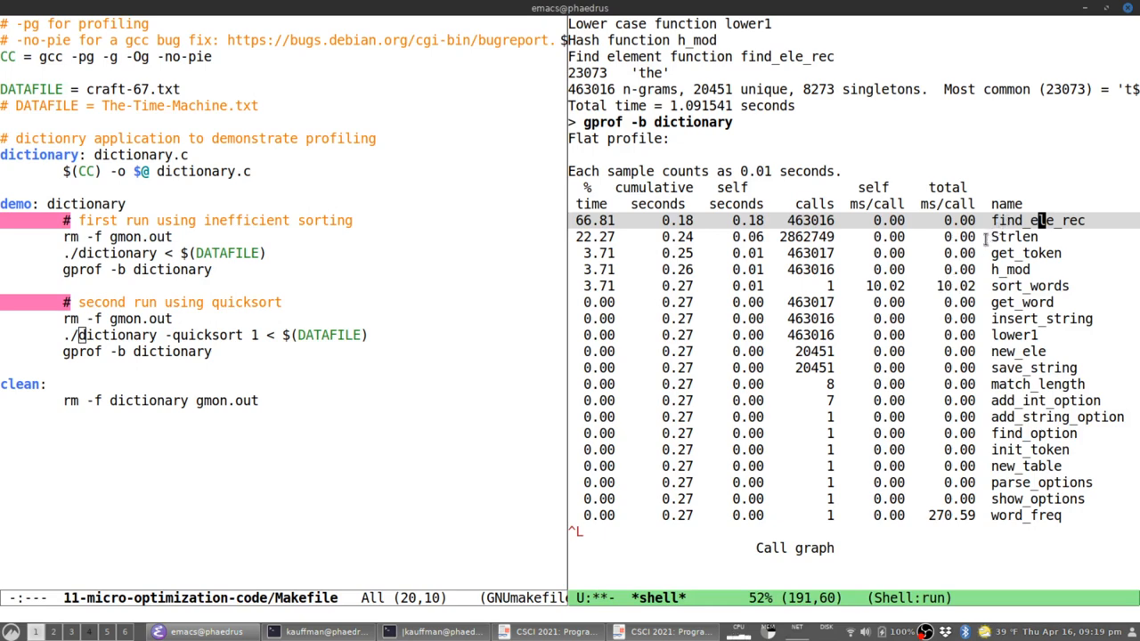
mouse_move(769, 295)
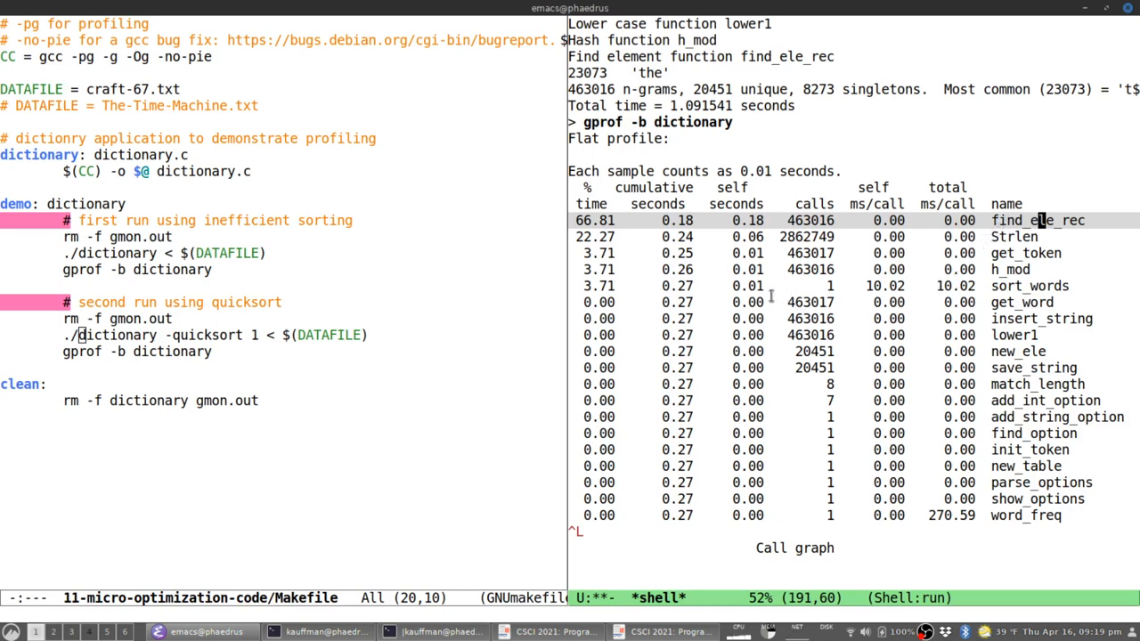